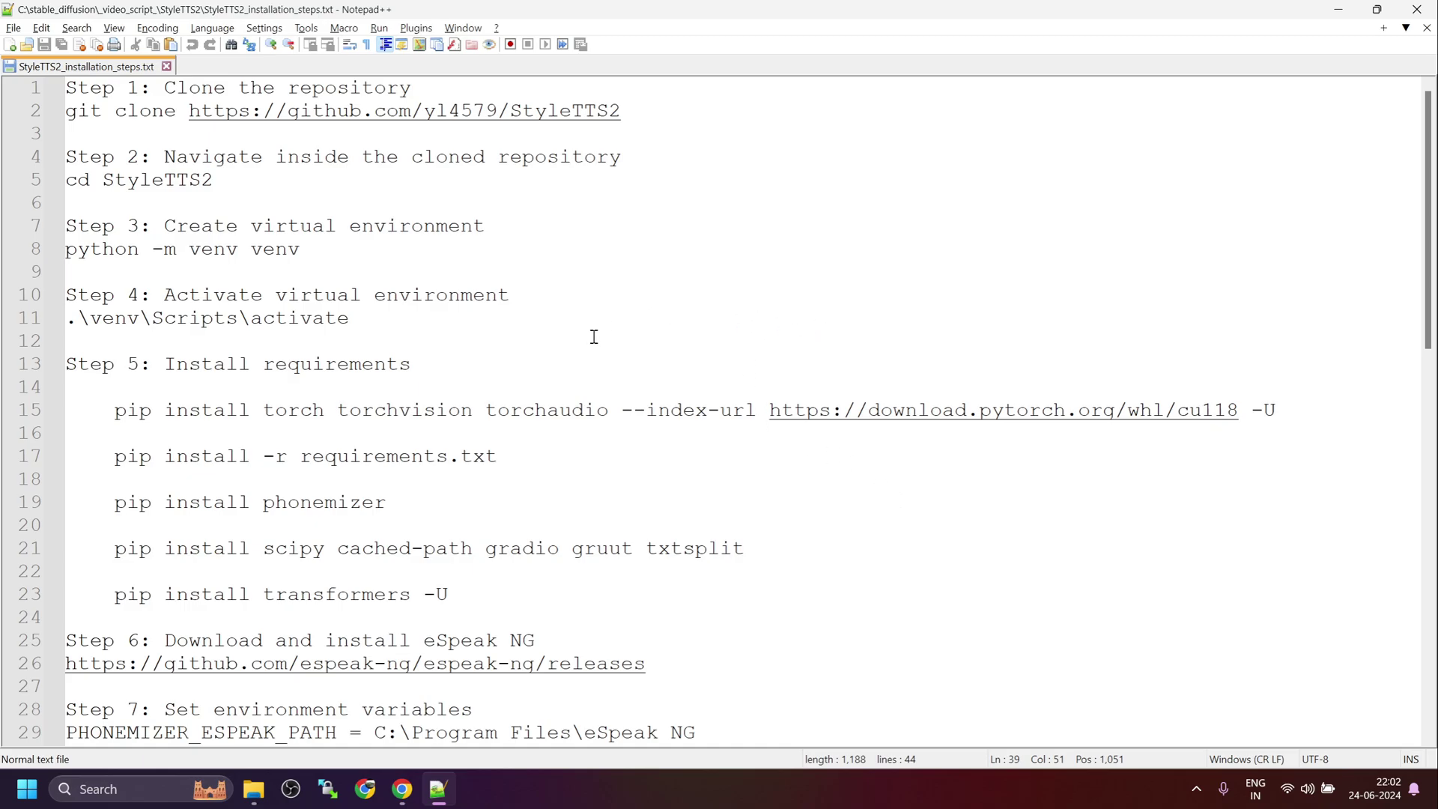
mouse_move(539, 335)
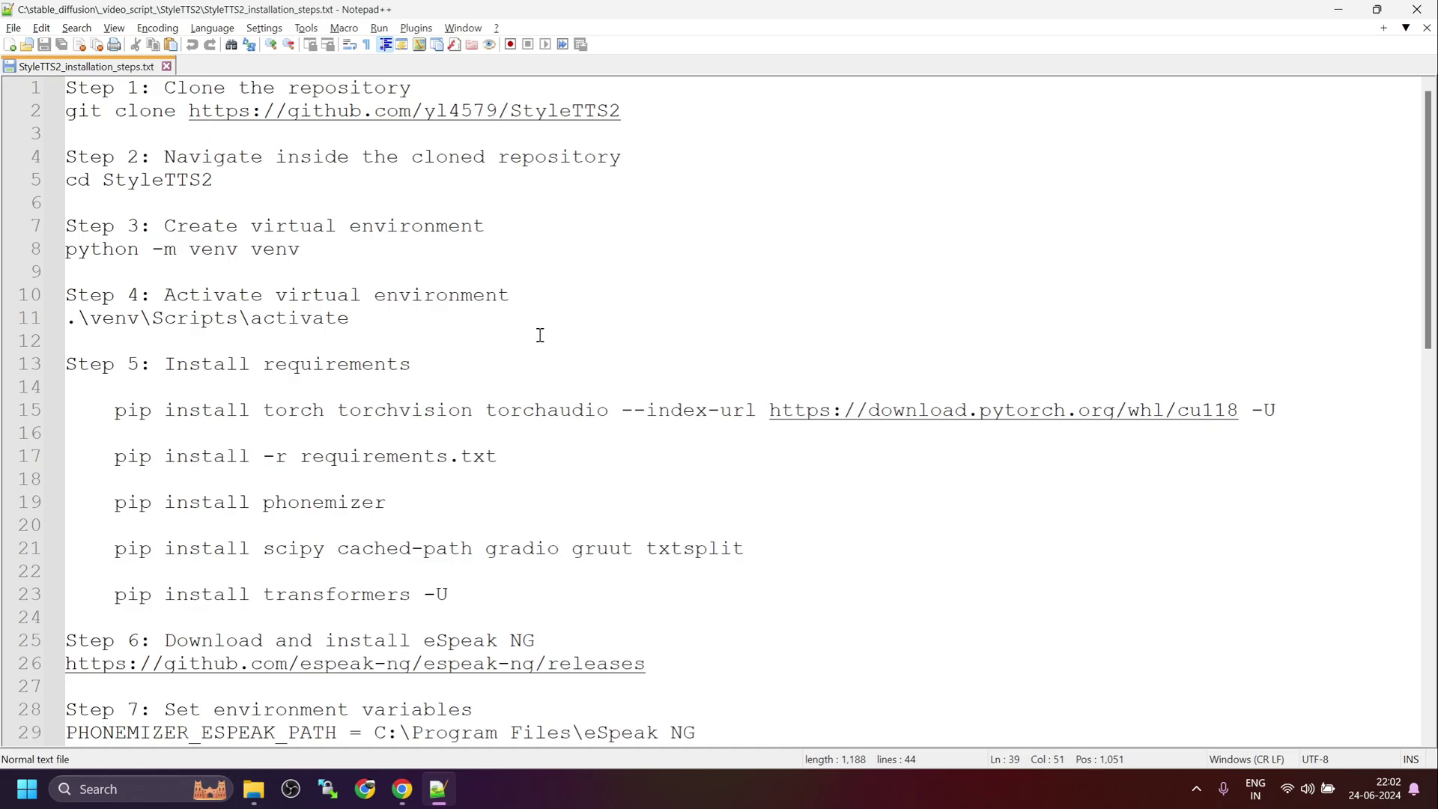
Scroll through StyleTTS2_installation_steps.txt down to the LJ Speech dataset download step
scroll(down, 3)
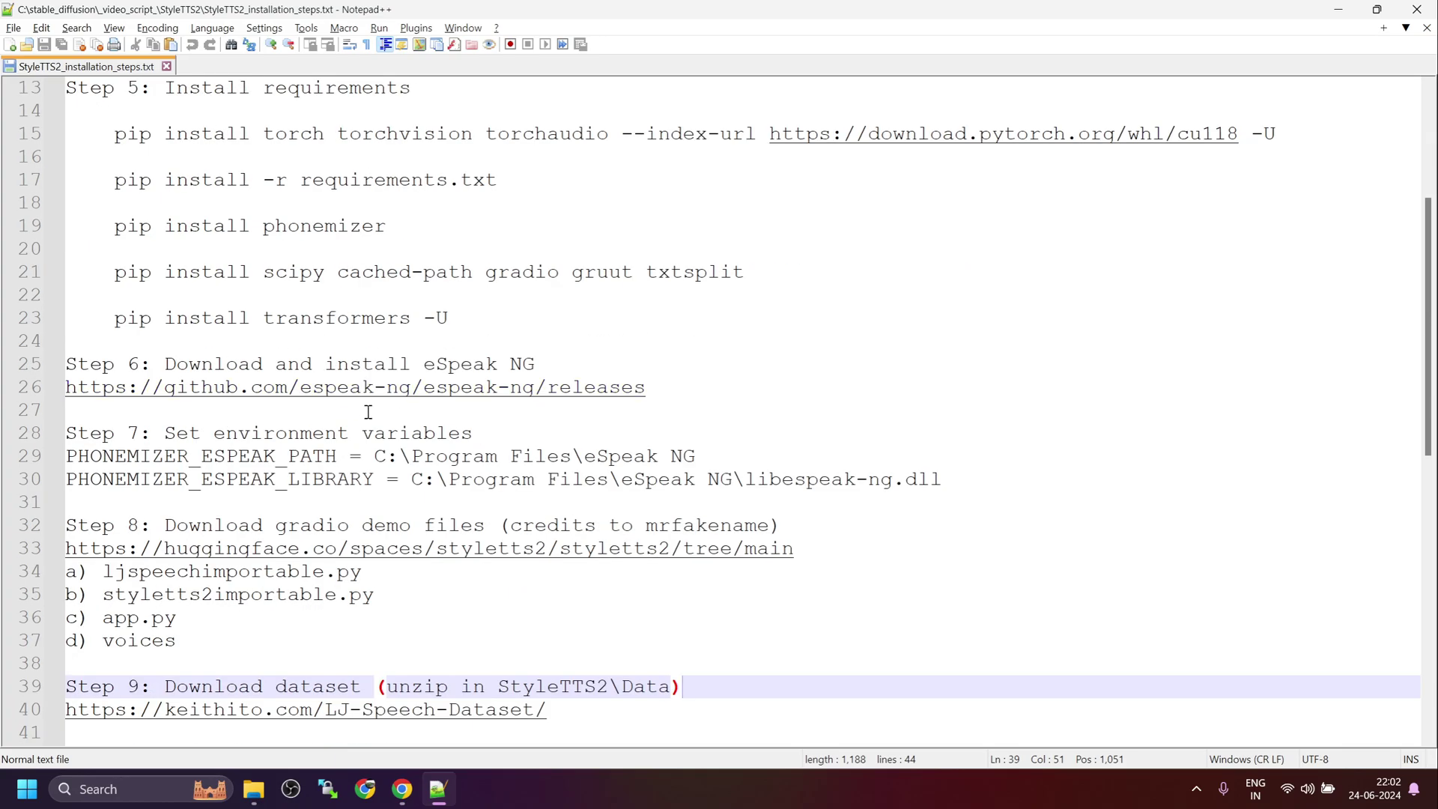
mouse_move(547, 445)
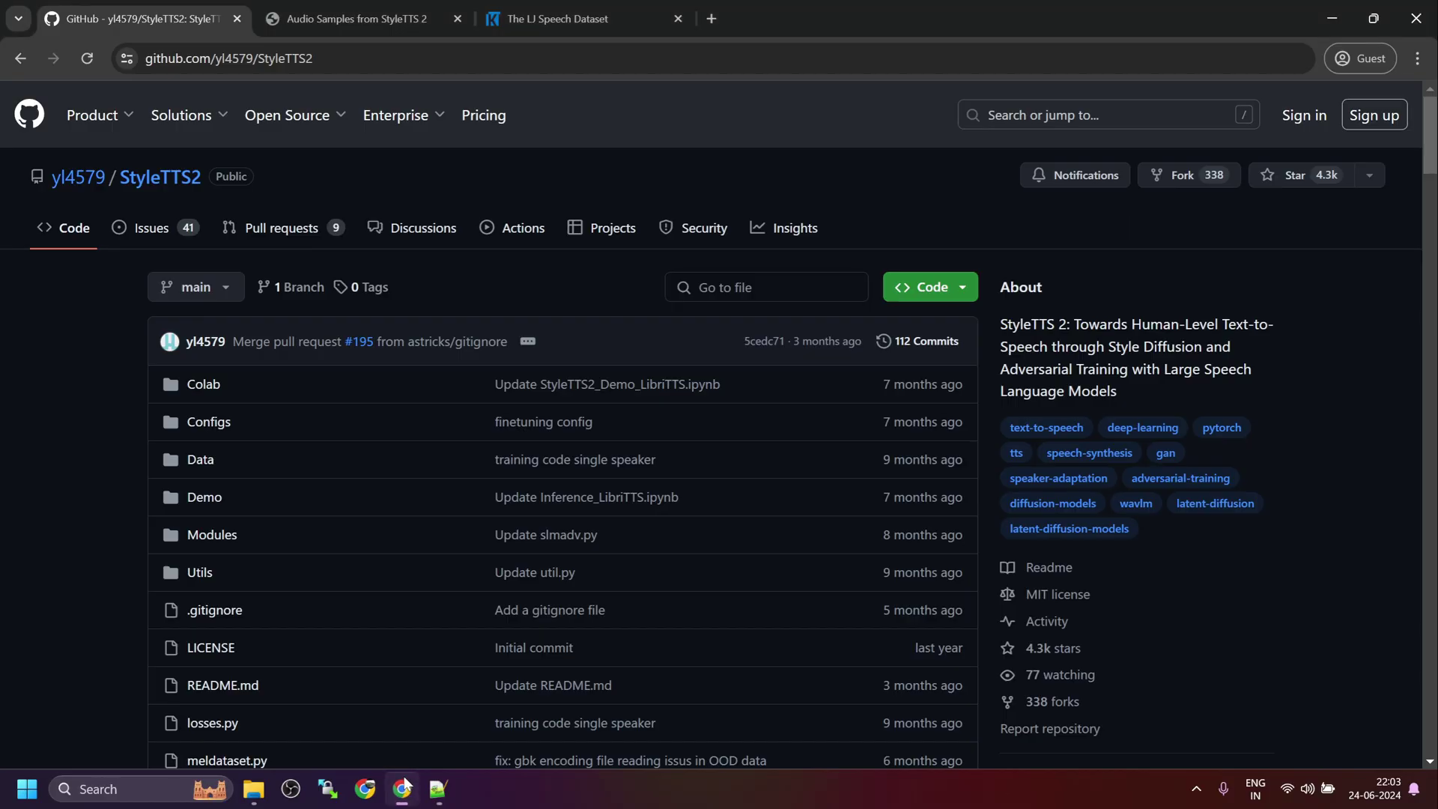
Switch to the StyleTTS 2 Hugging Face Space and scroll through its usage notes and Multi-Voice form
click(931, 18)
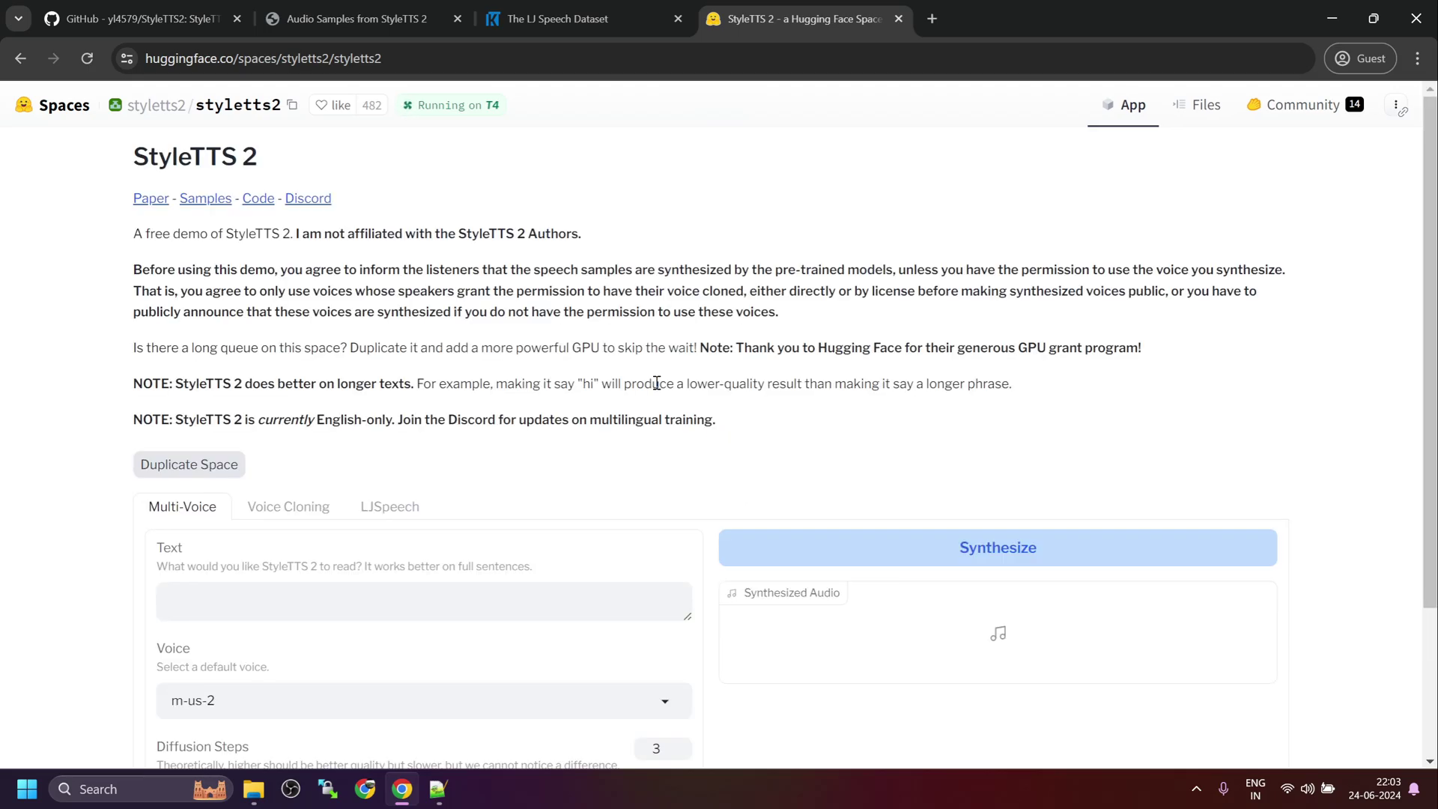
scroll(down, 3)
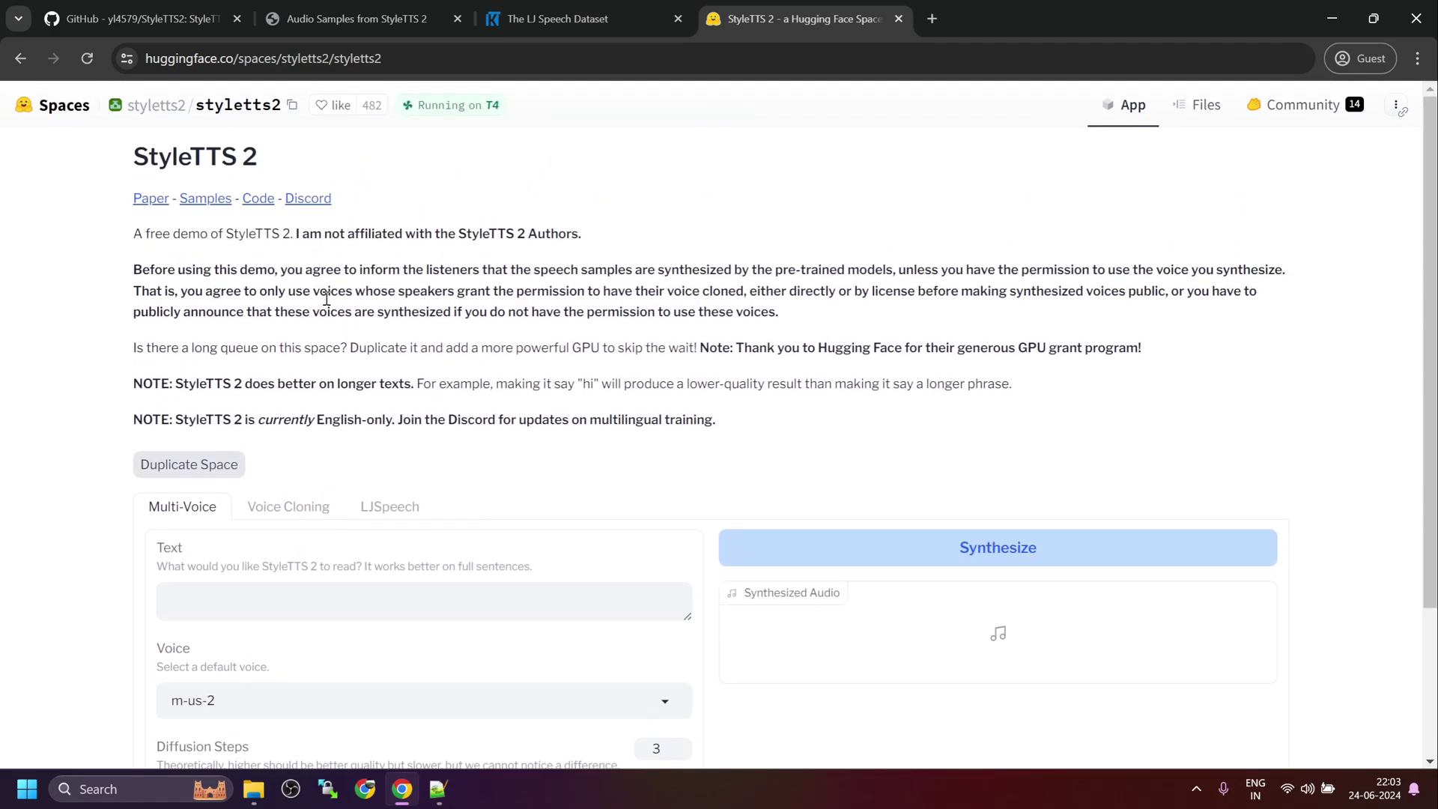
scroll(down, 3)
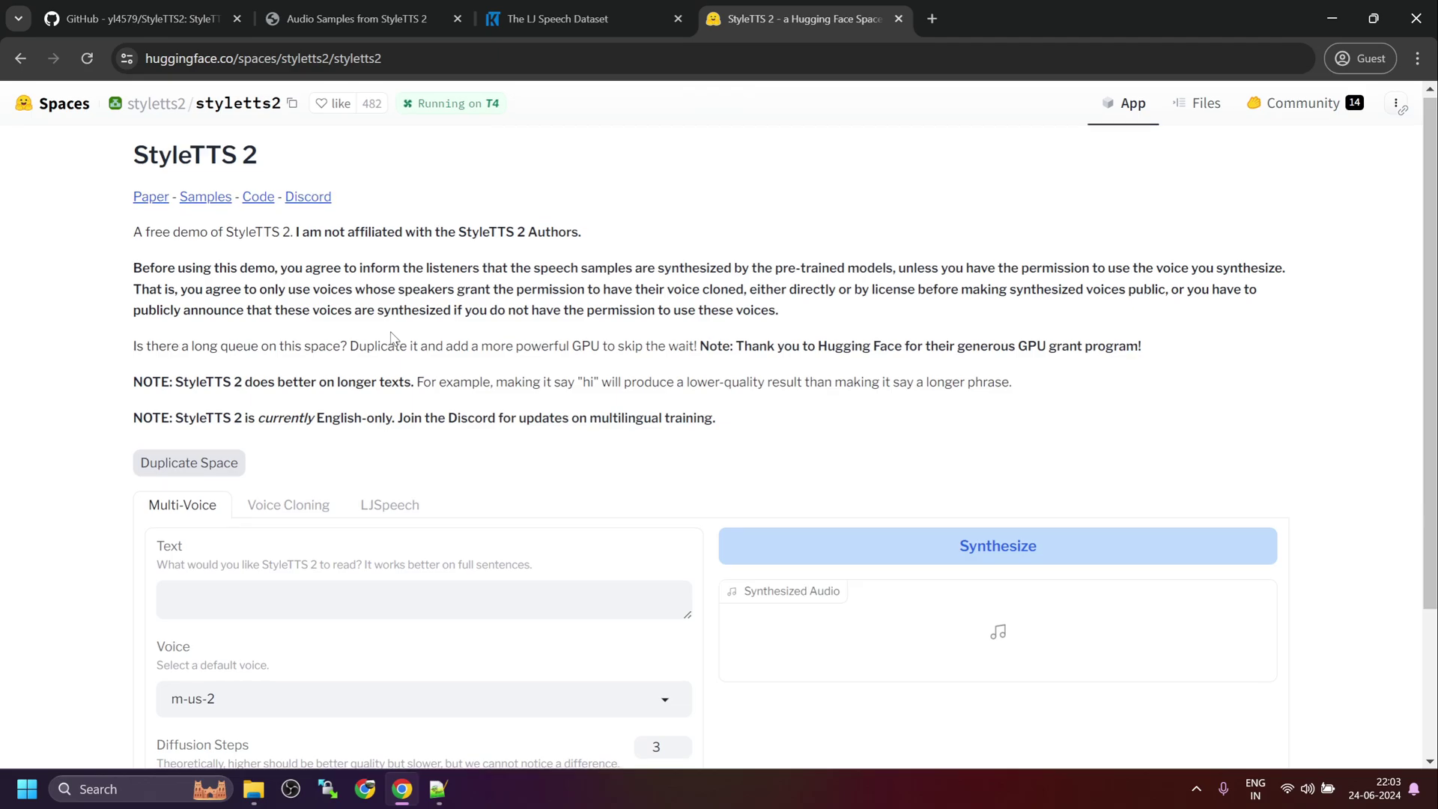
scroll(down, 3)
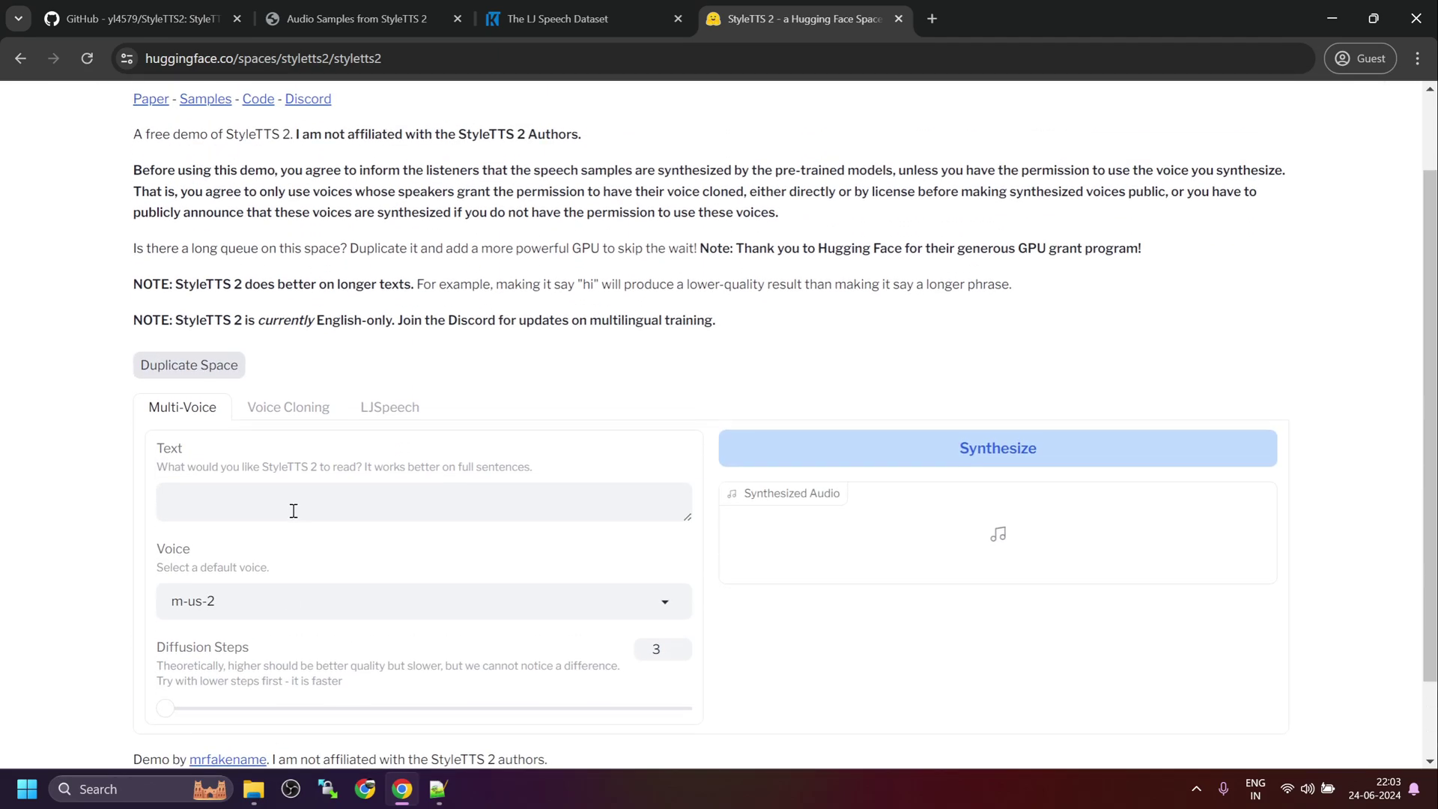
scroll(down, 3)
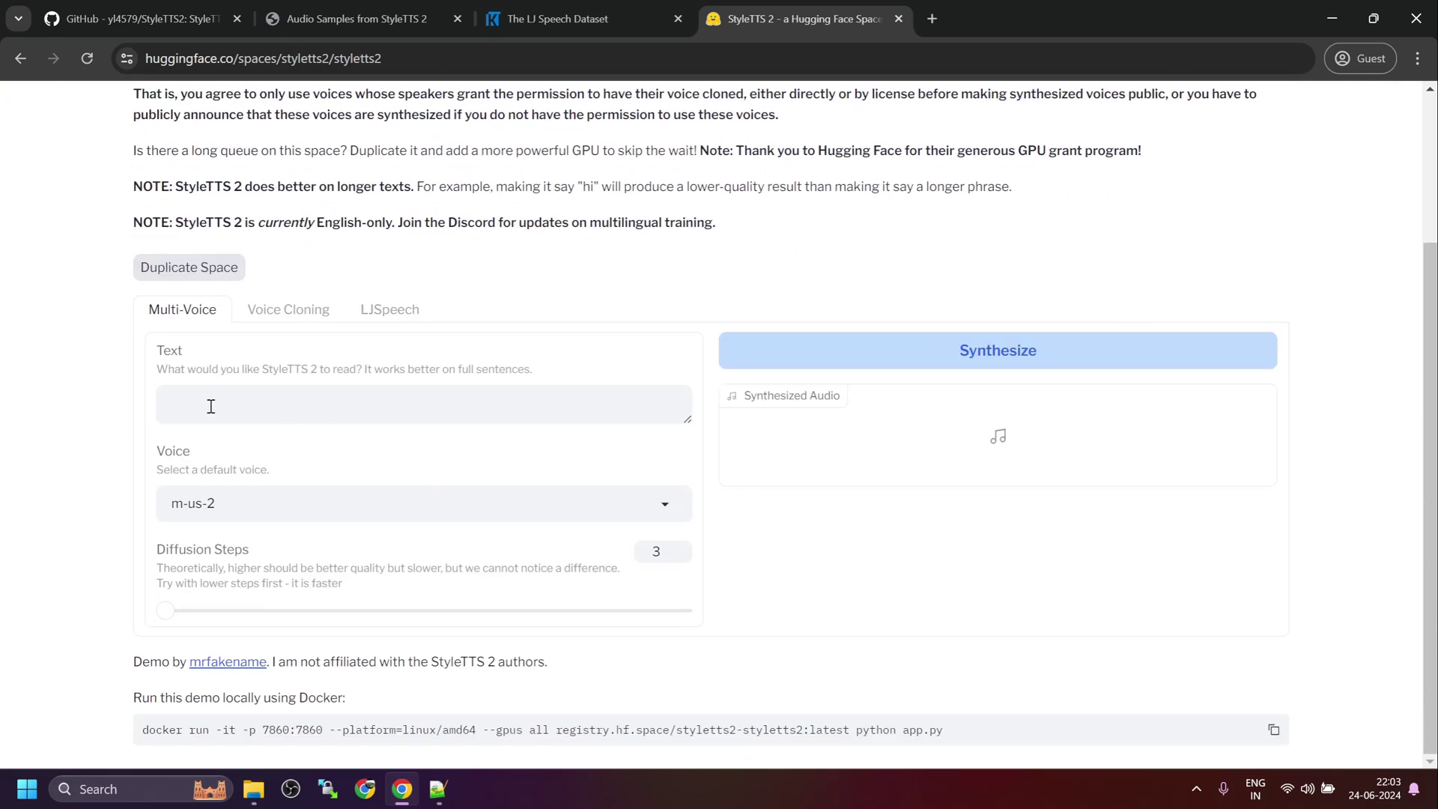
scroll(up, 3)
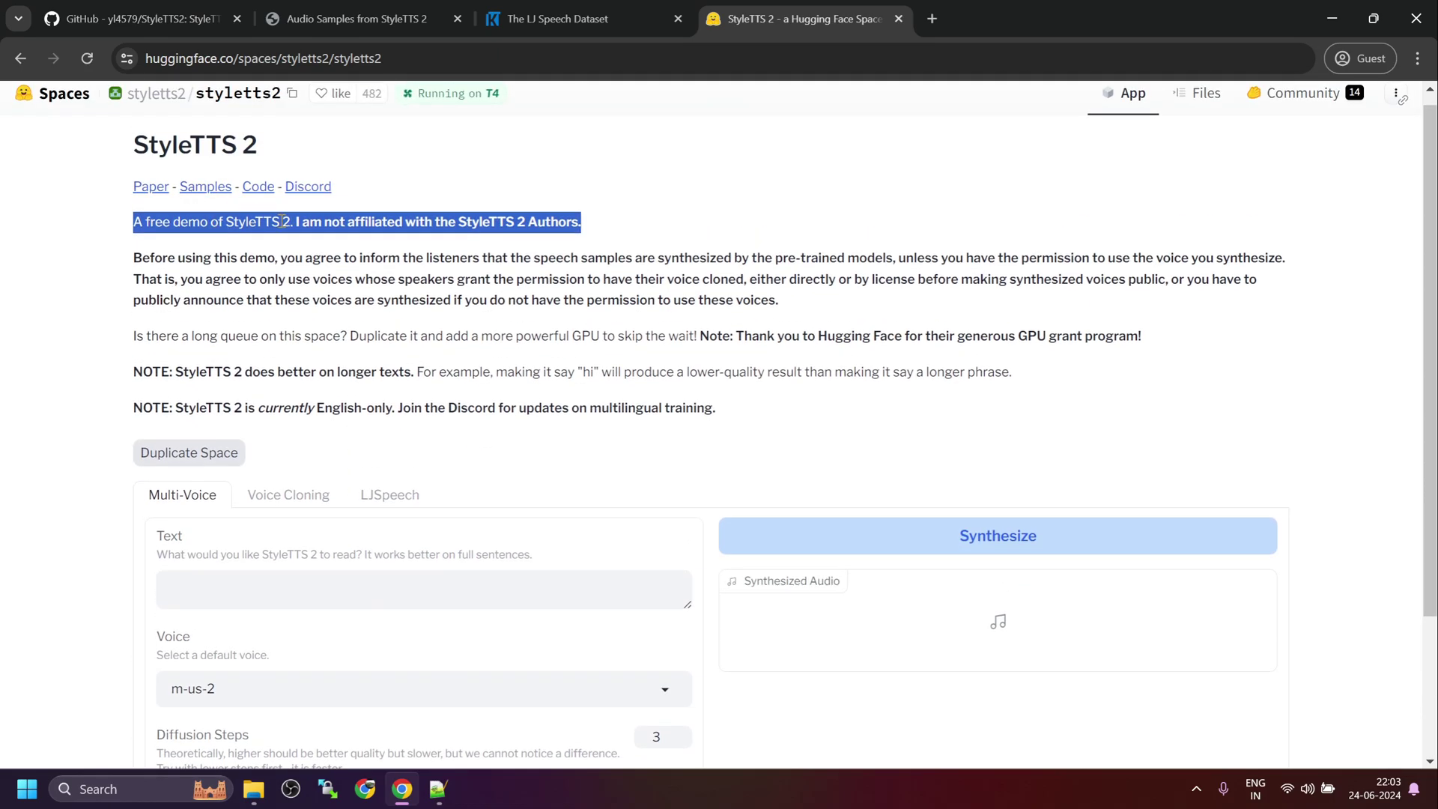
Synthesize the demo sentence with voice m-us-1 and play the 7-second clip
scroll(down, 3)
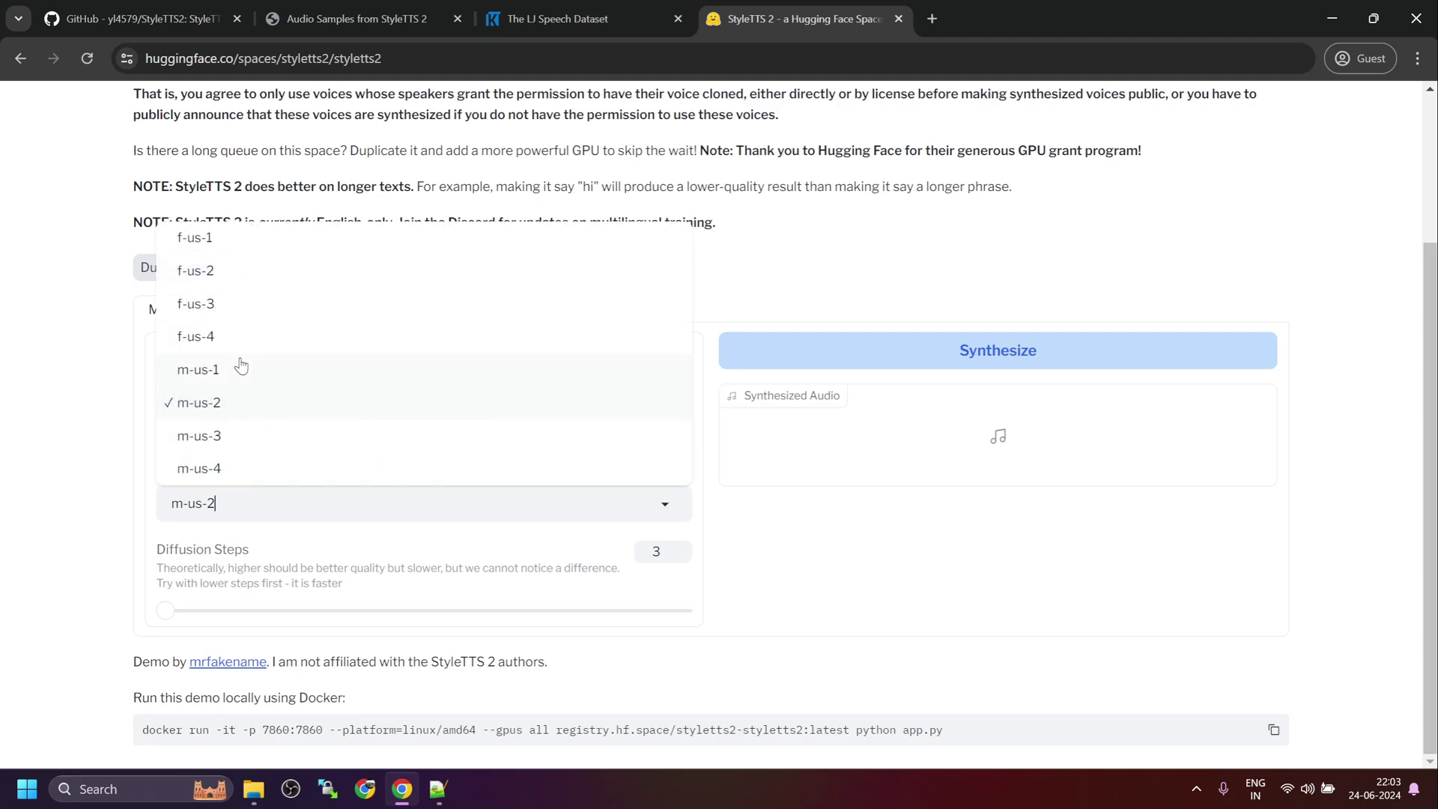
mouse_move(218, 379)
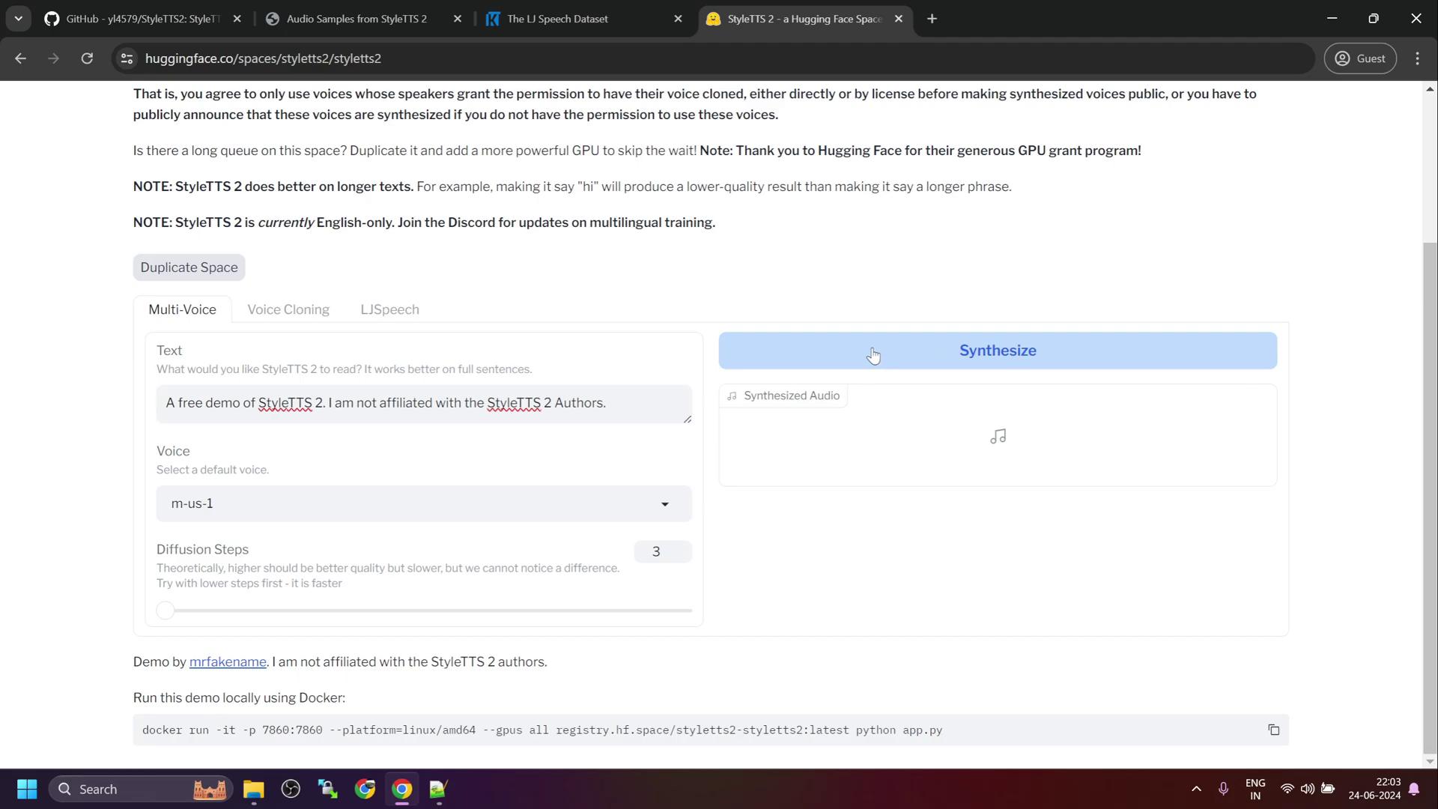
click(997, 350)
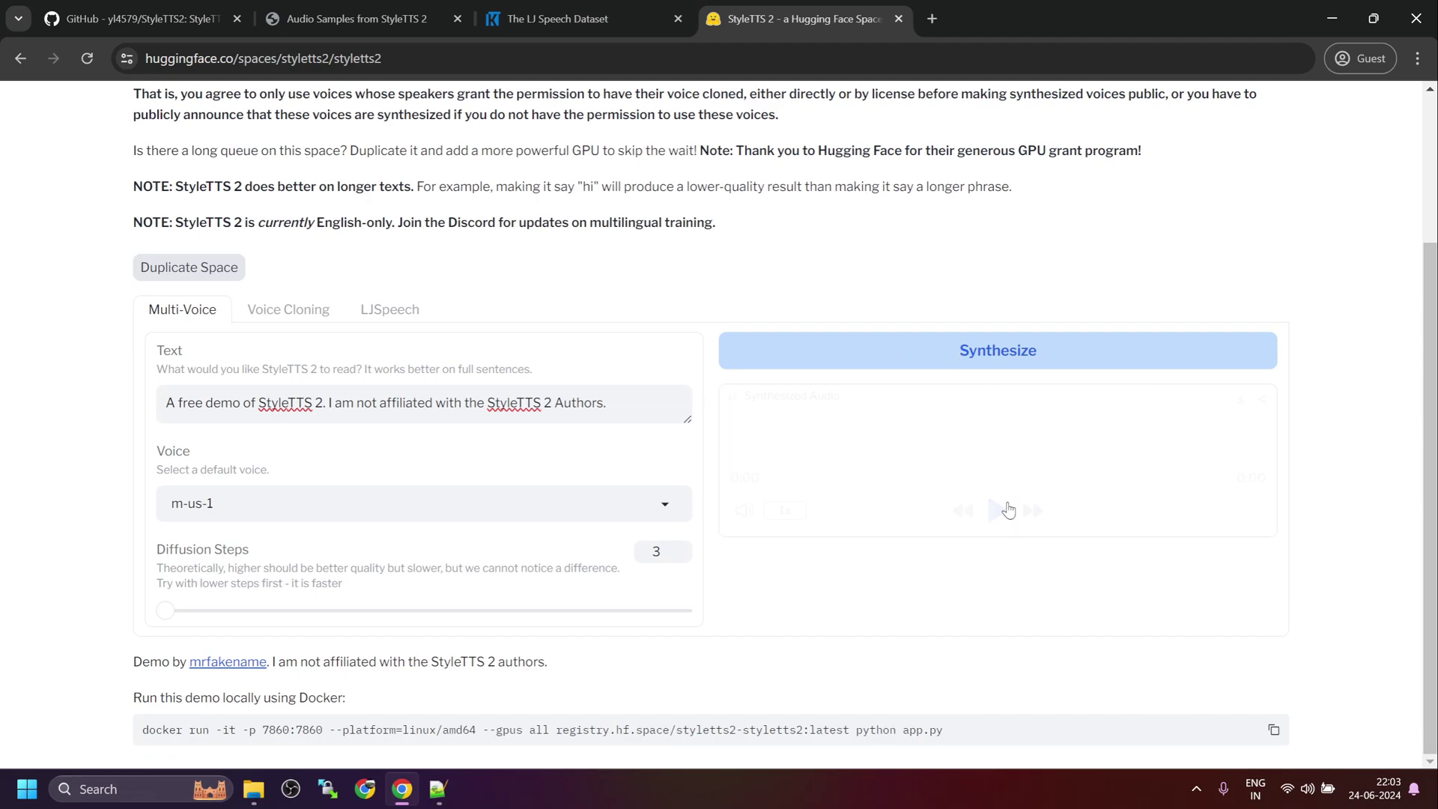
click(997, 350)
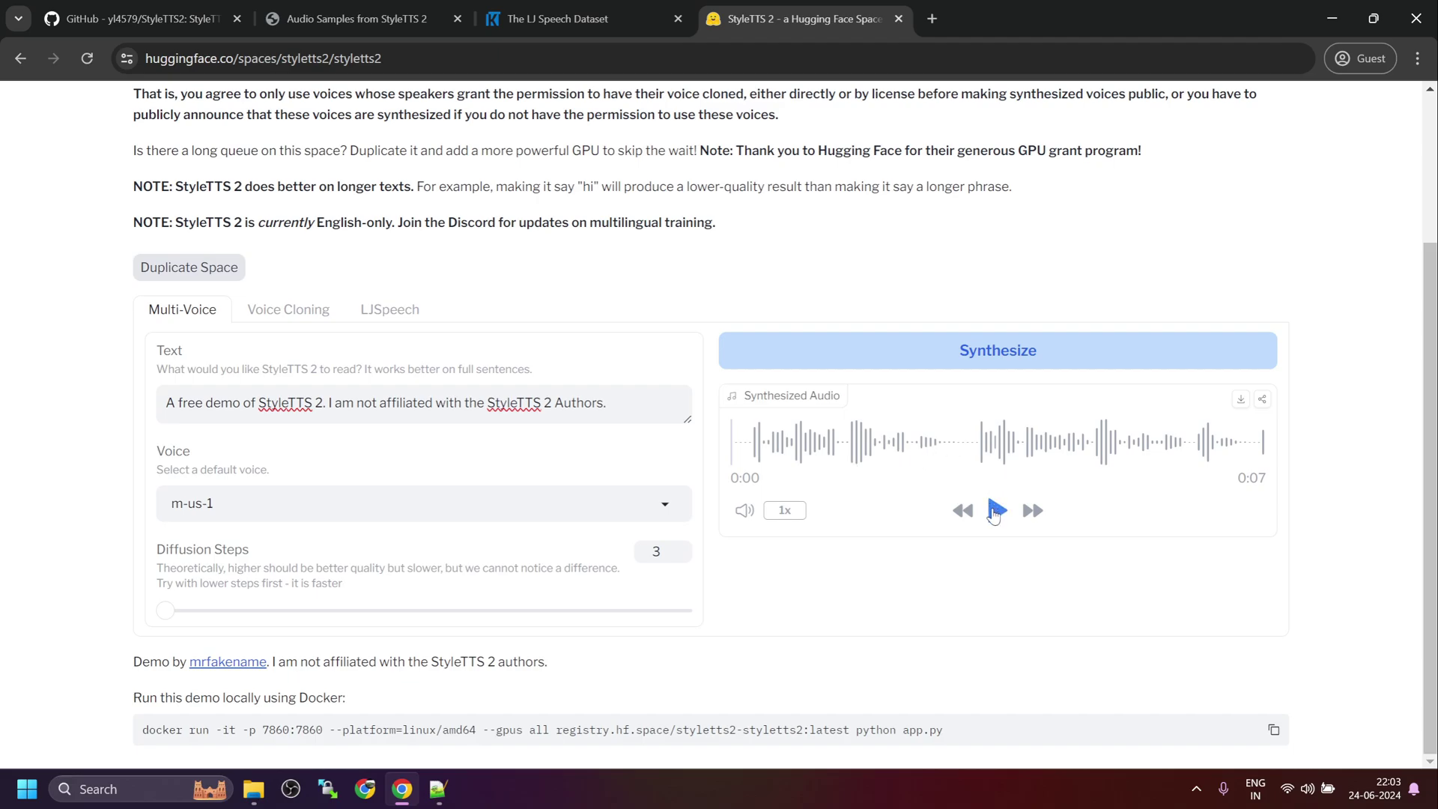
click(997, 510)
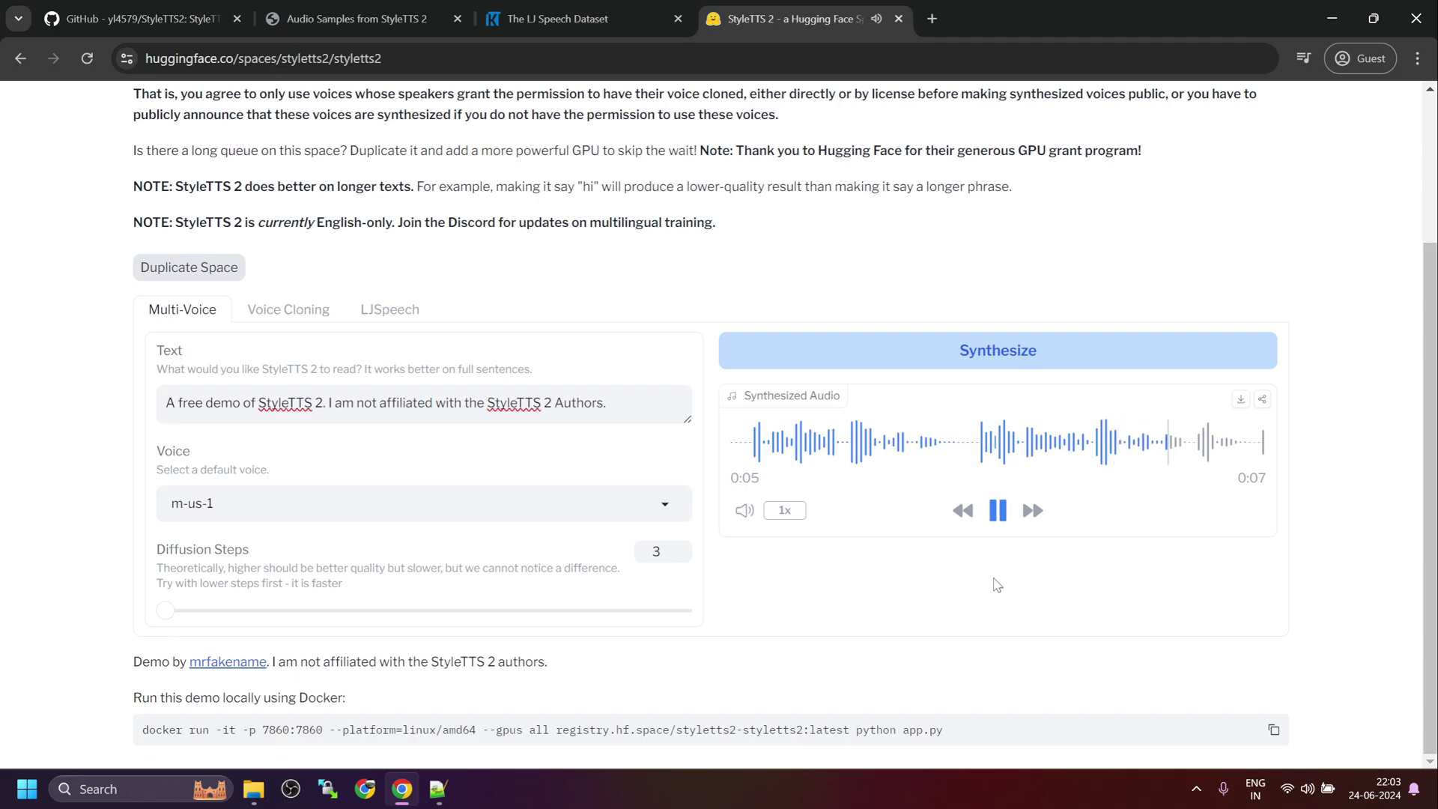
click(997, 510)
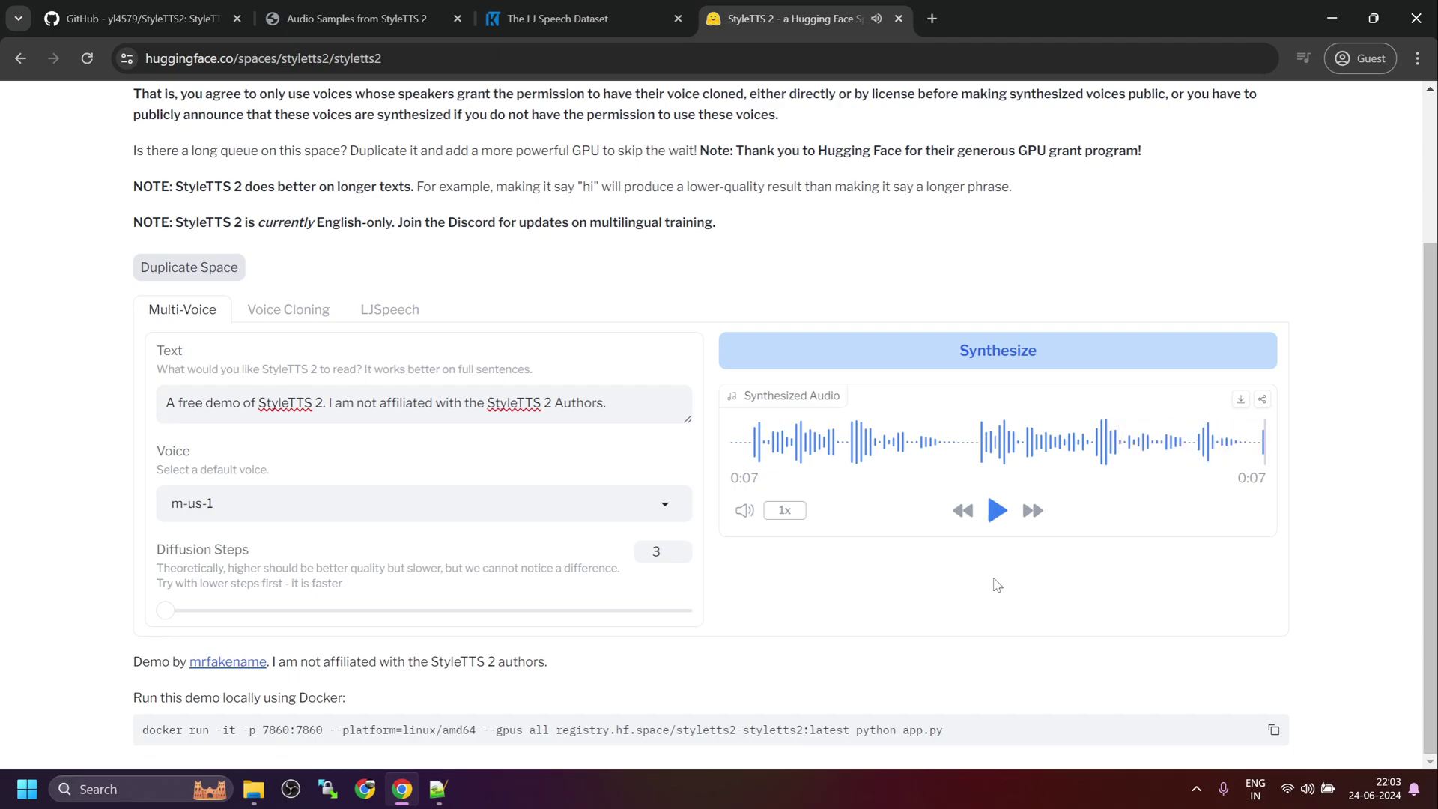
Select voice f-us-4 and play the newly synthesized demo sentence
click(421, 503)
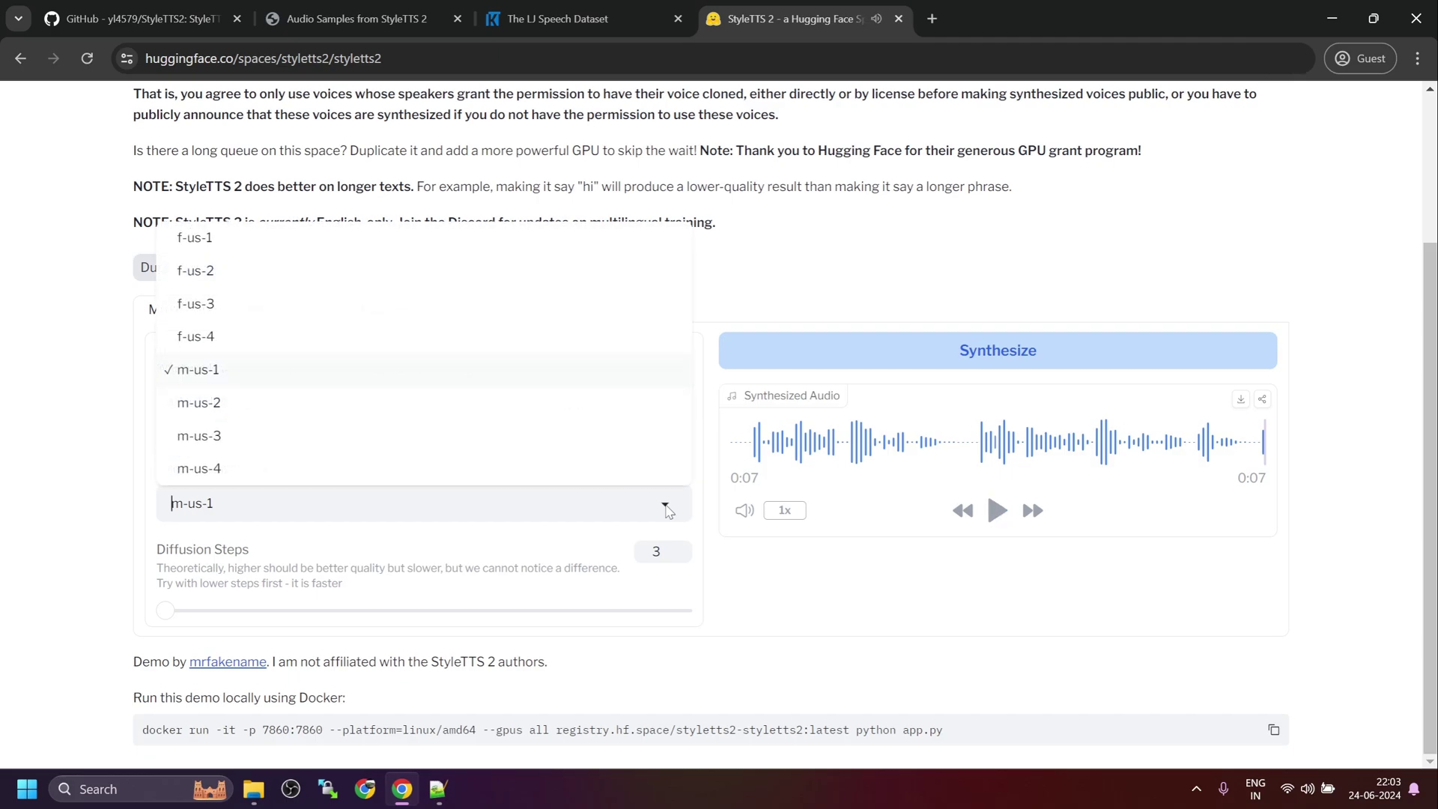
mouse_move(241, 397)
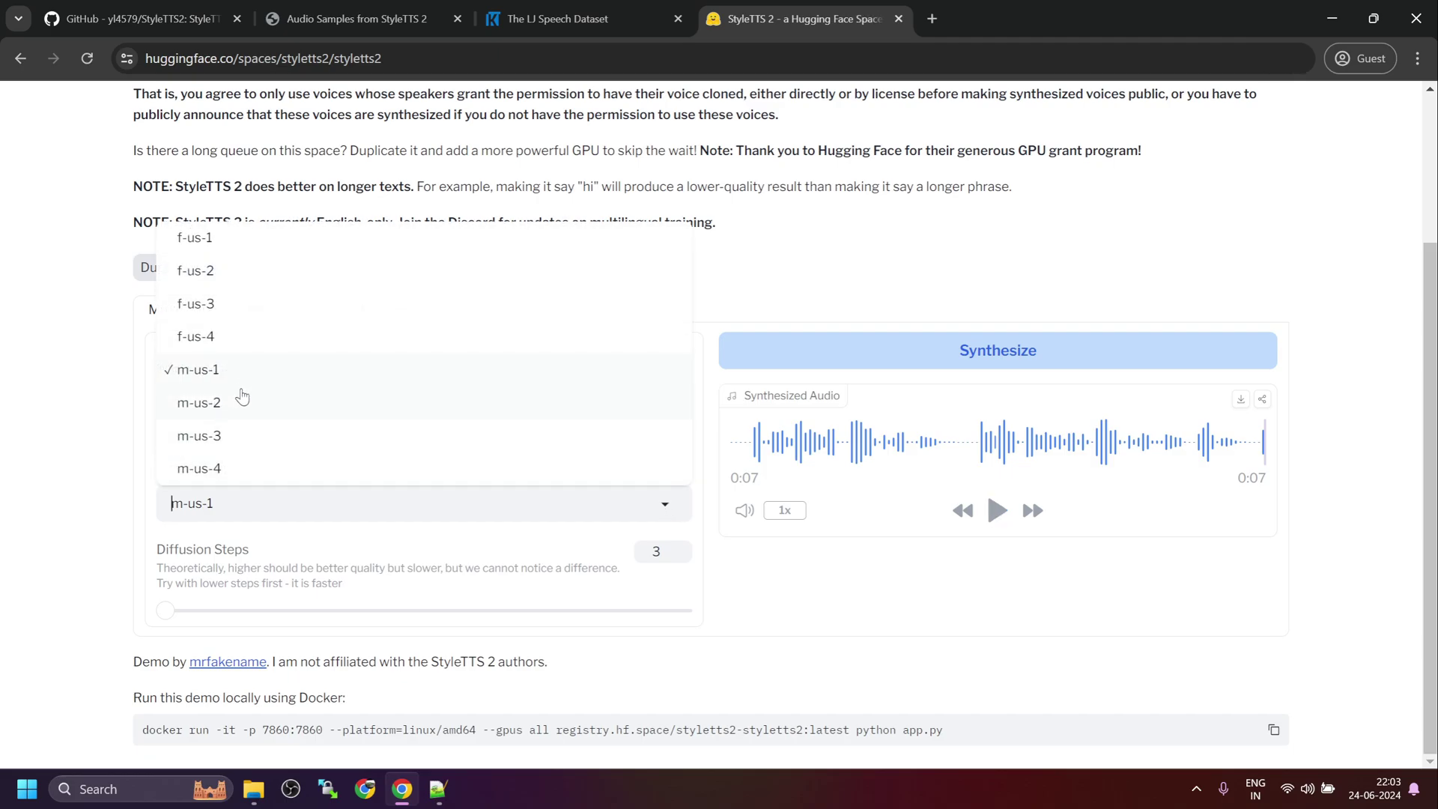
mouse_move(209, 340)
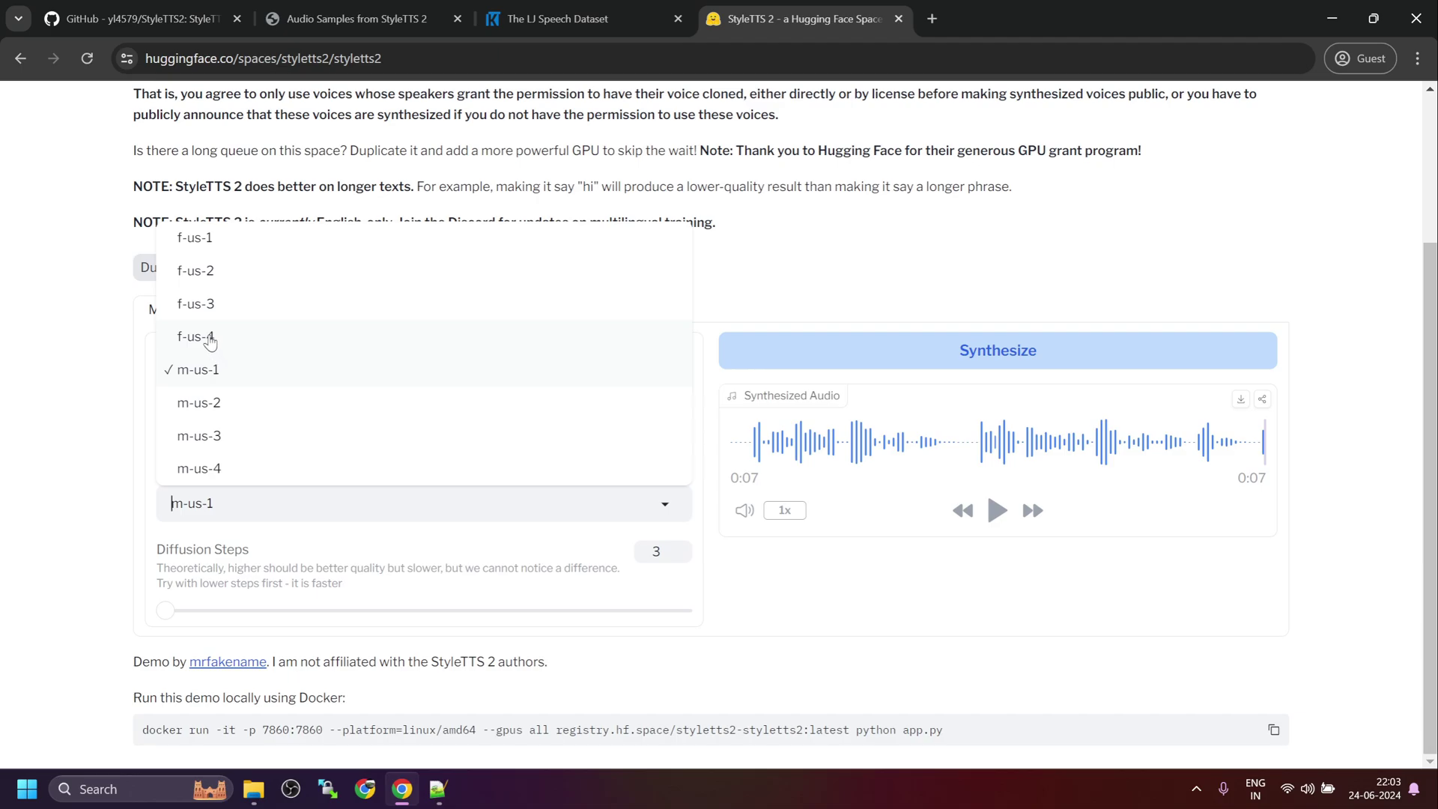
click(196, 337)
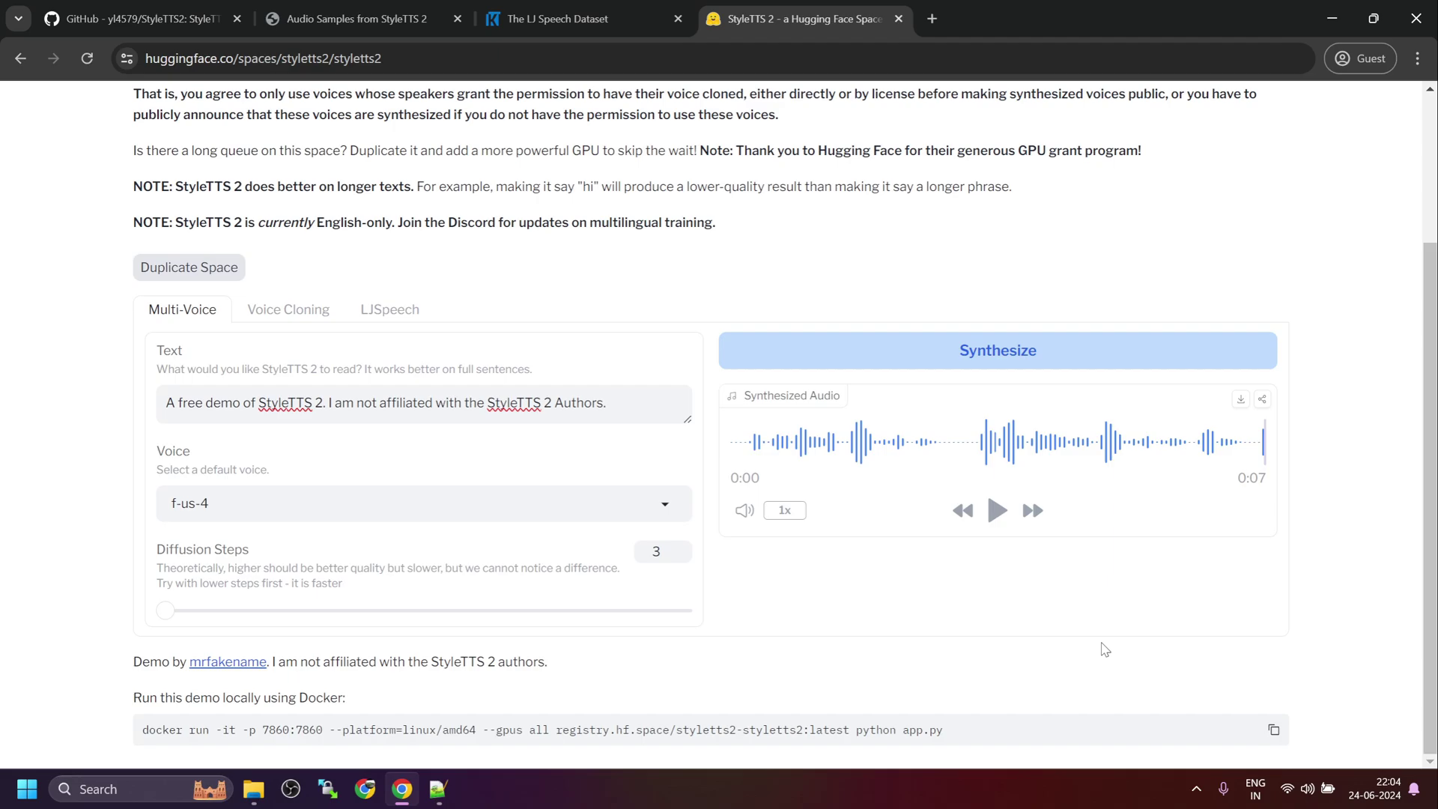
click(998, 511)
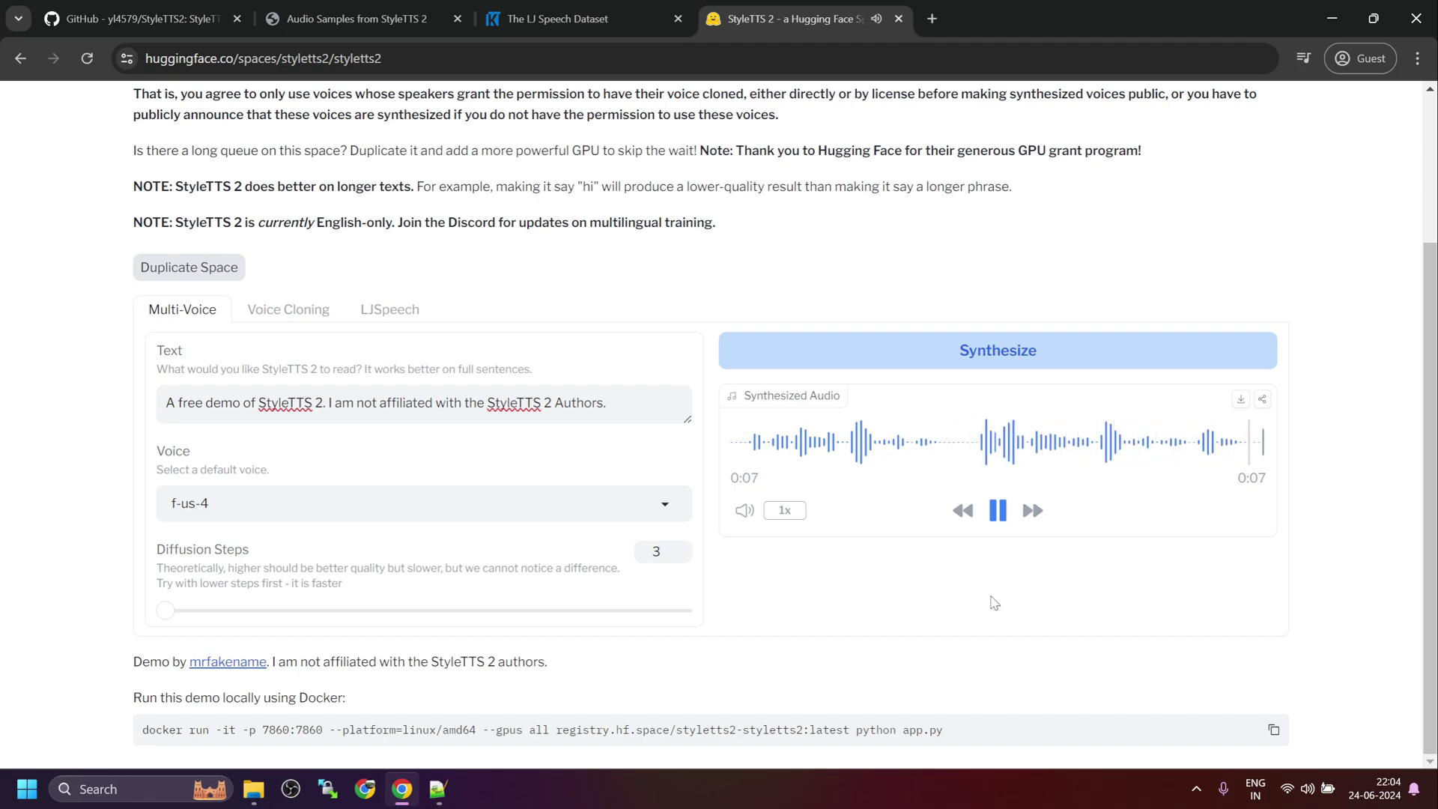
Open Voice Cloning and enter 'A free demo of StyleTTS 2. I am not affiliated with the StyleTTS 2 Authors.'
click(997, 510)
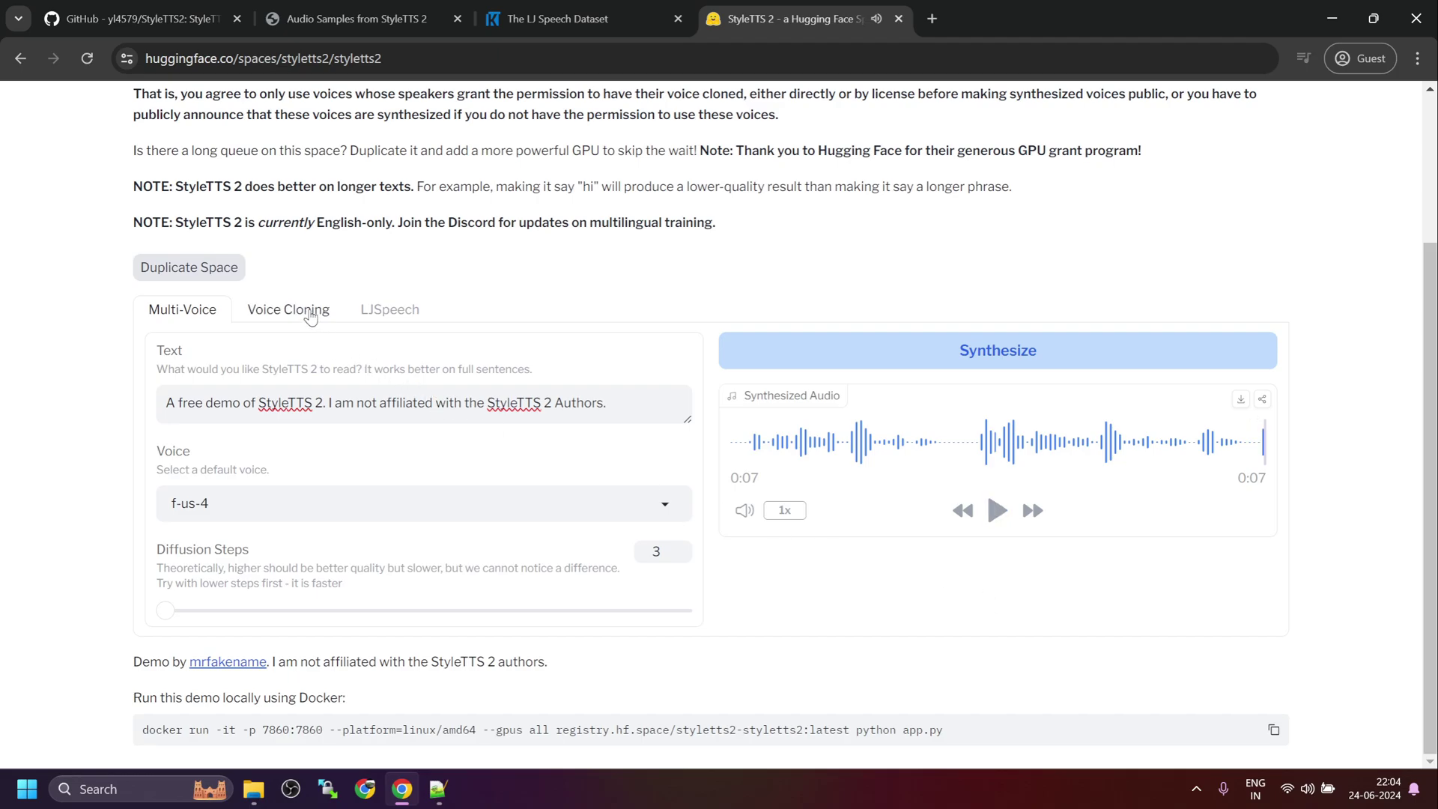
click(288, 310)
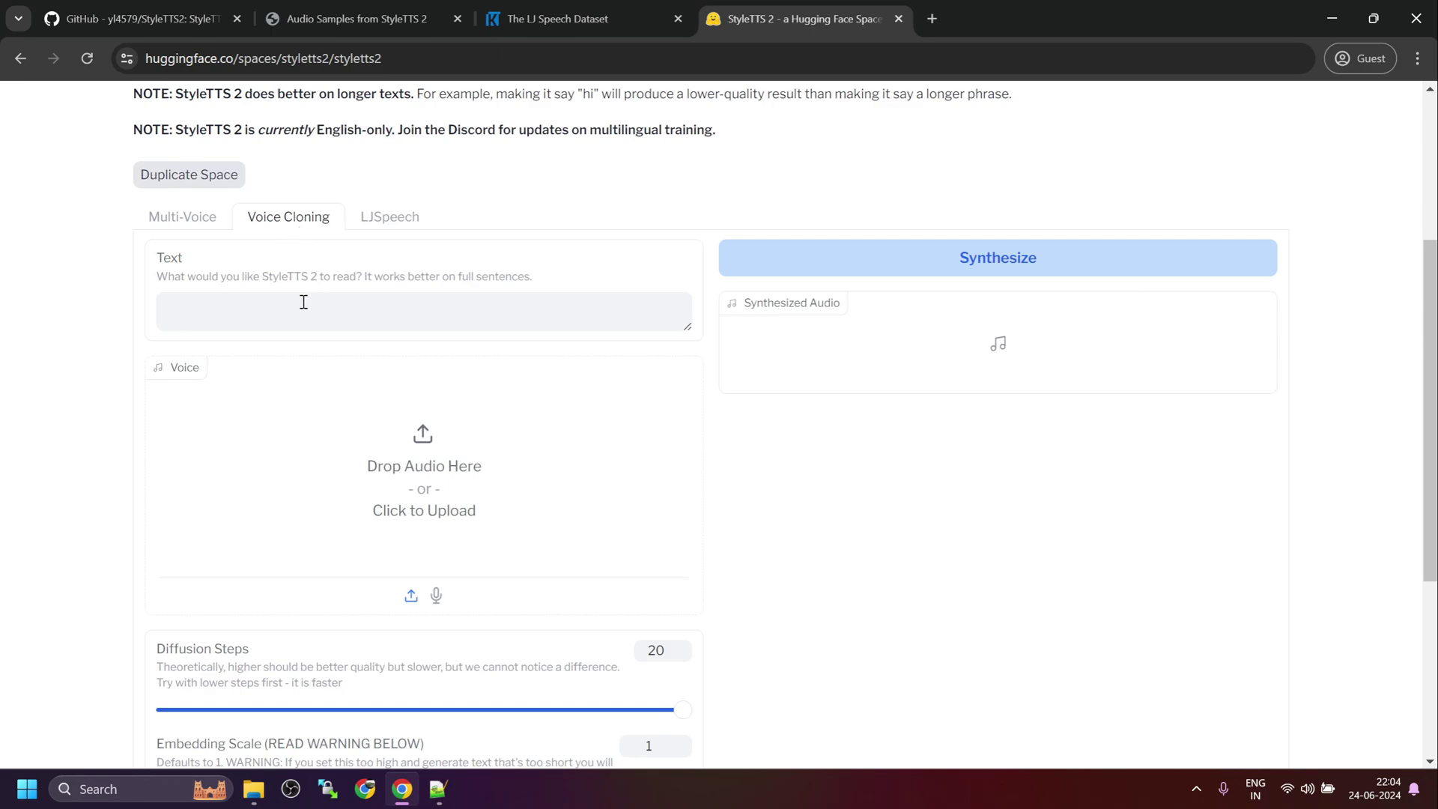
text(A free demo of StyleTTS 2. I am not affiliated with the StyleTTS 2 Authors.)
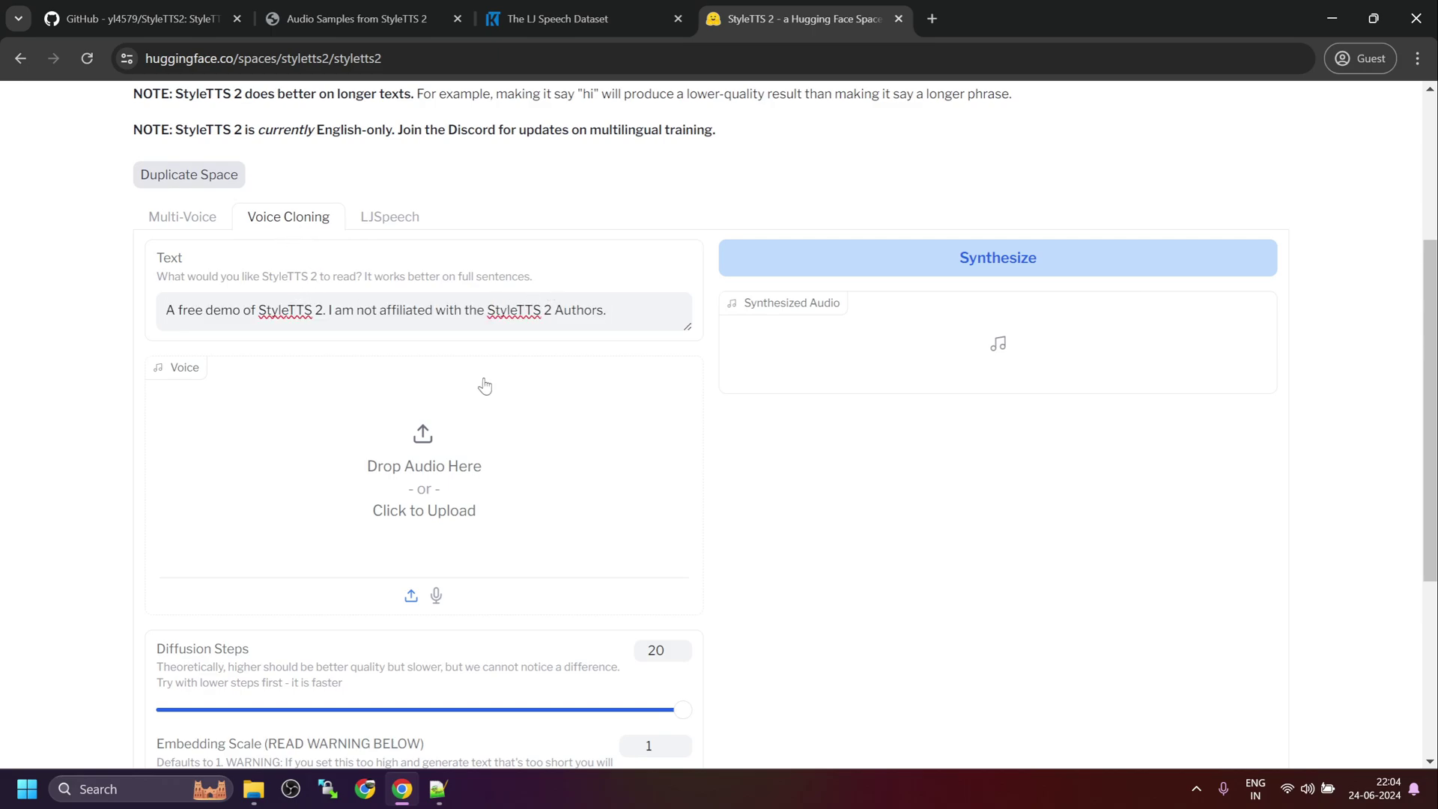
mouse_move(270, 778)
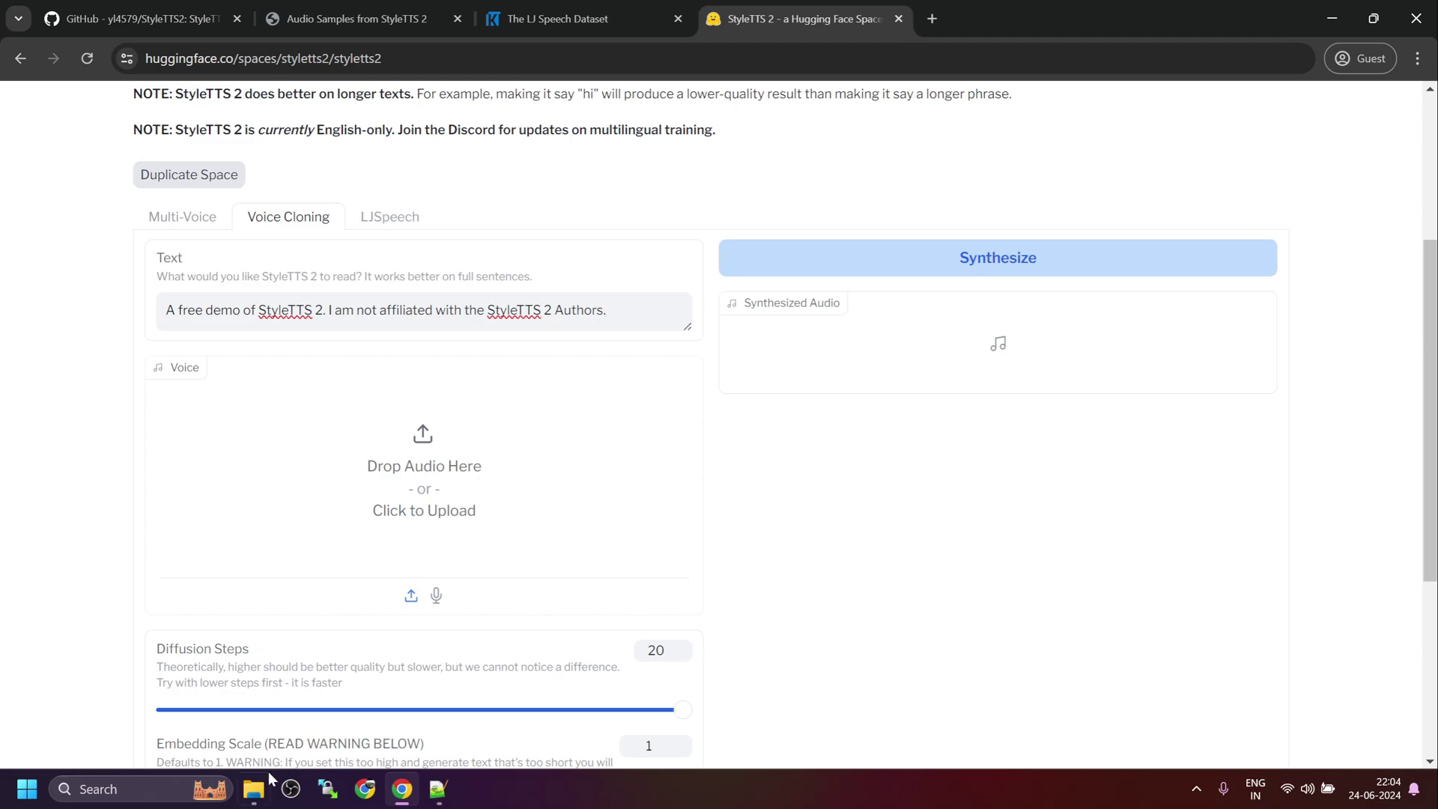
Open the StyleTTS2 Data folder and play the 10-second LJ049-0163.wav sample
click(253, 789)
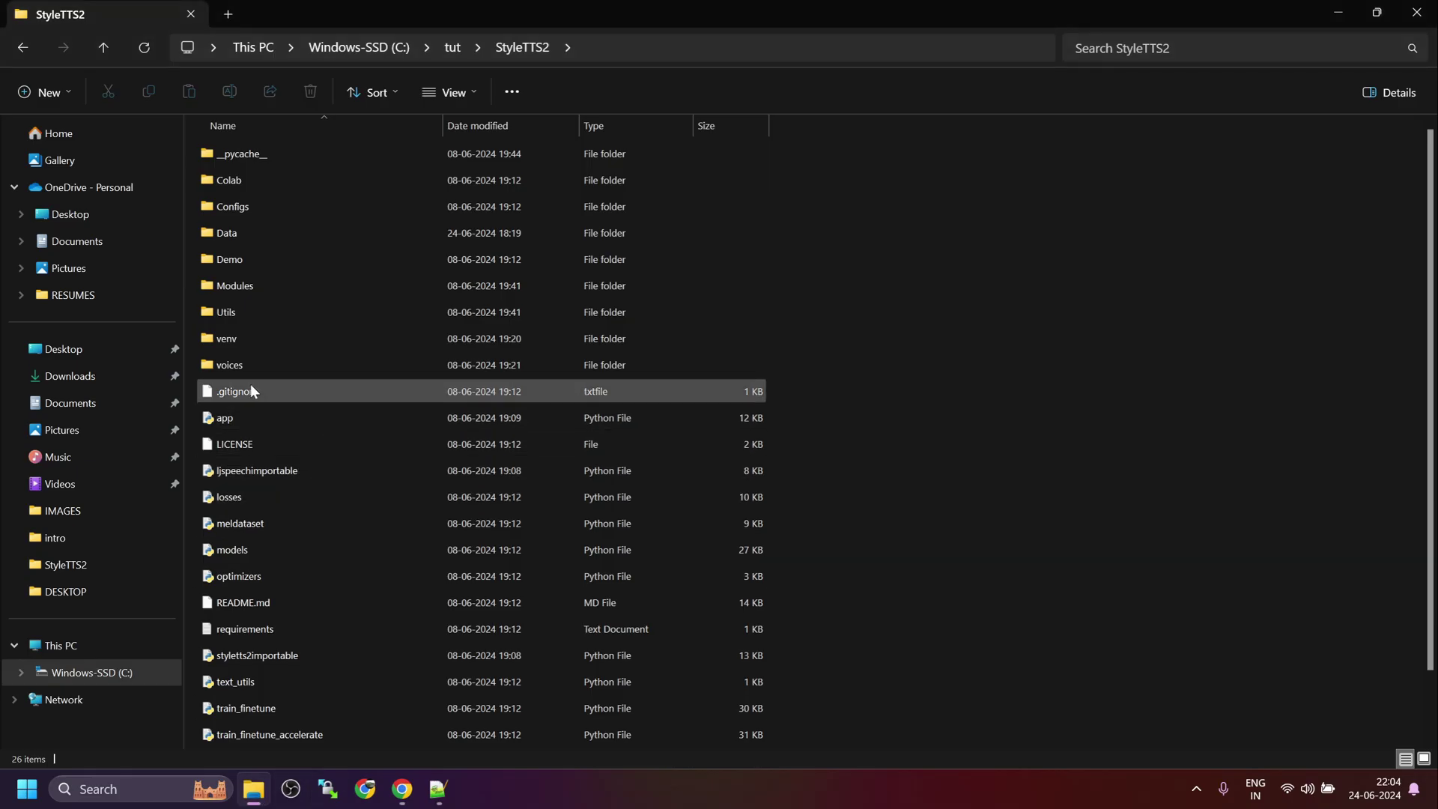
double_click(225, 232)
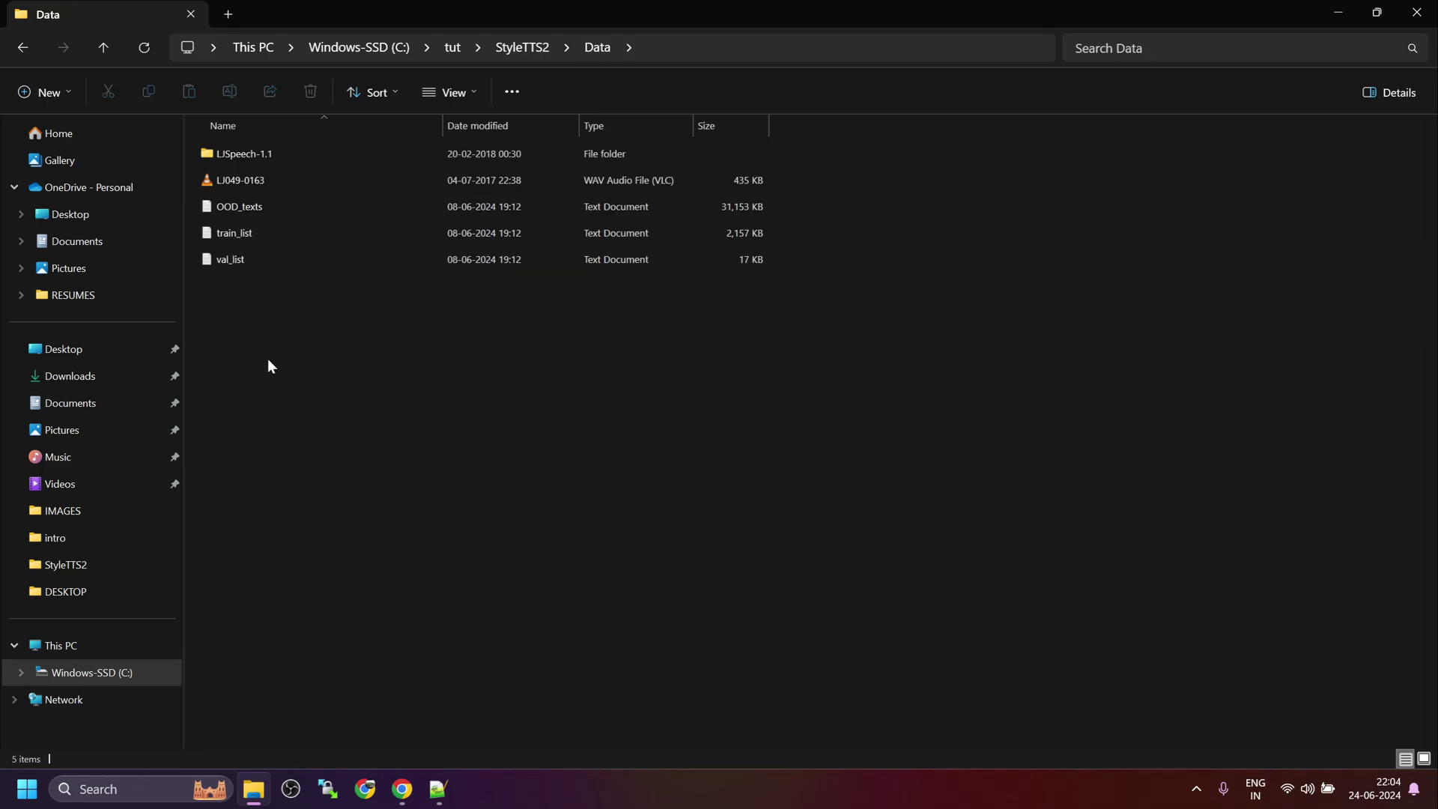
double_click(240, 180)
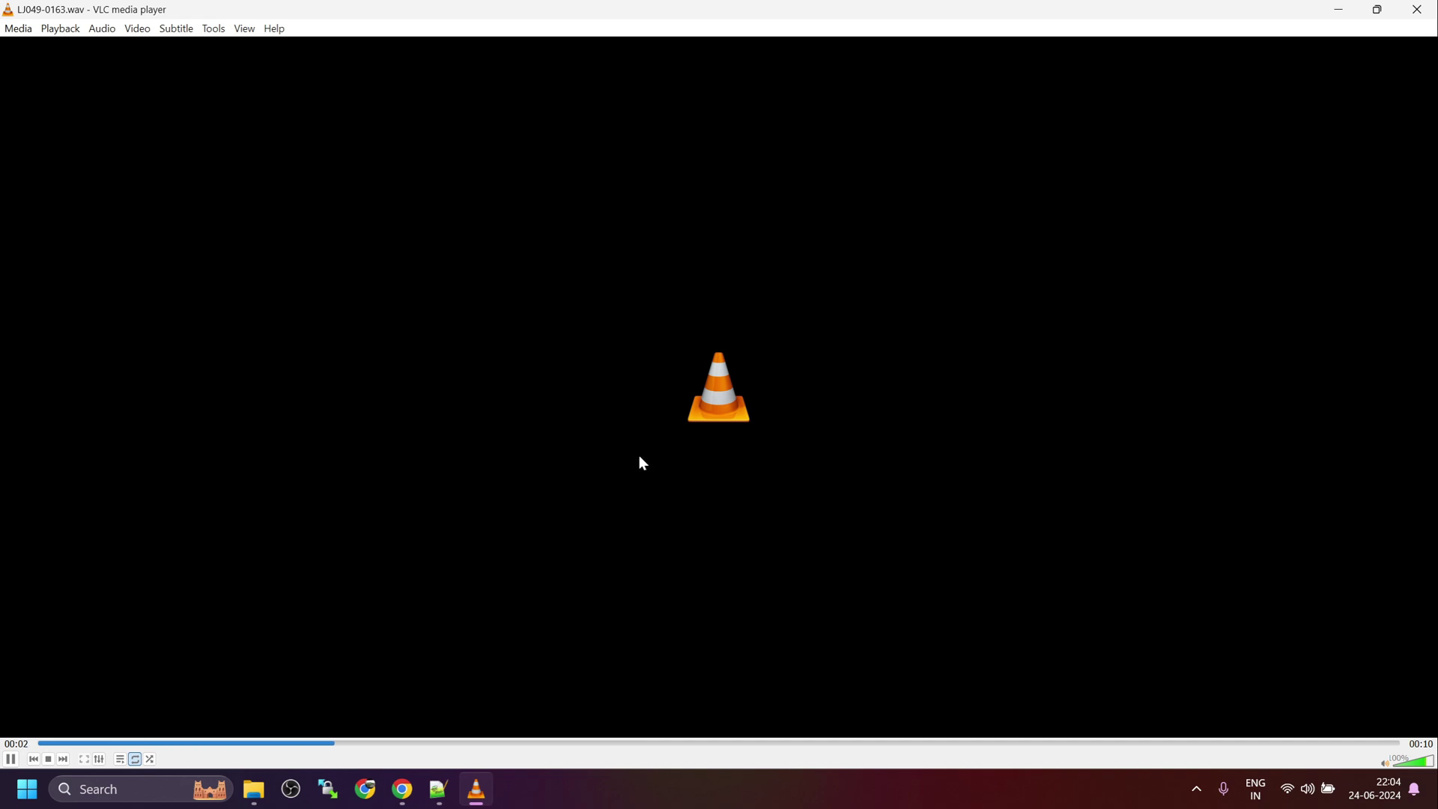
click(253, 789)
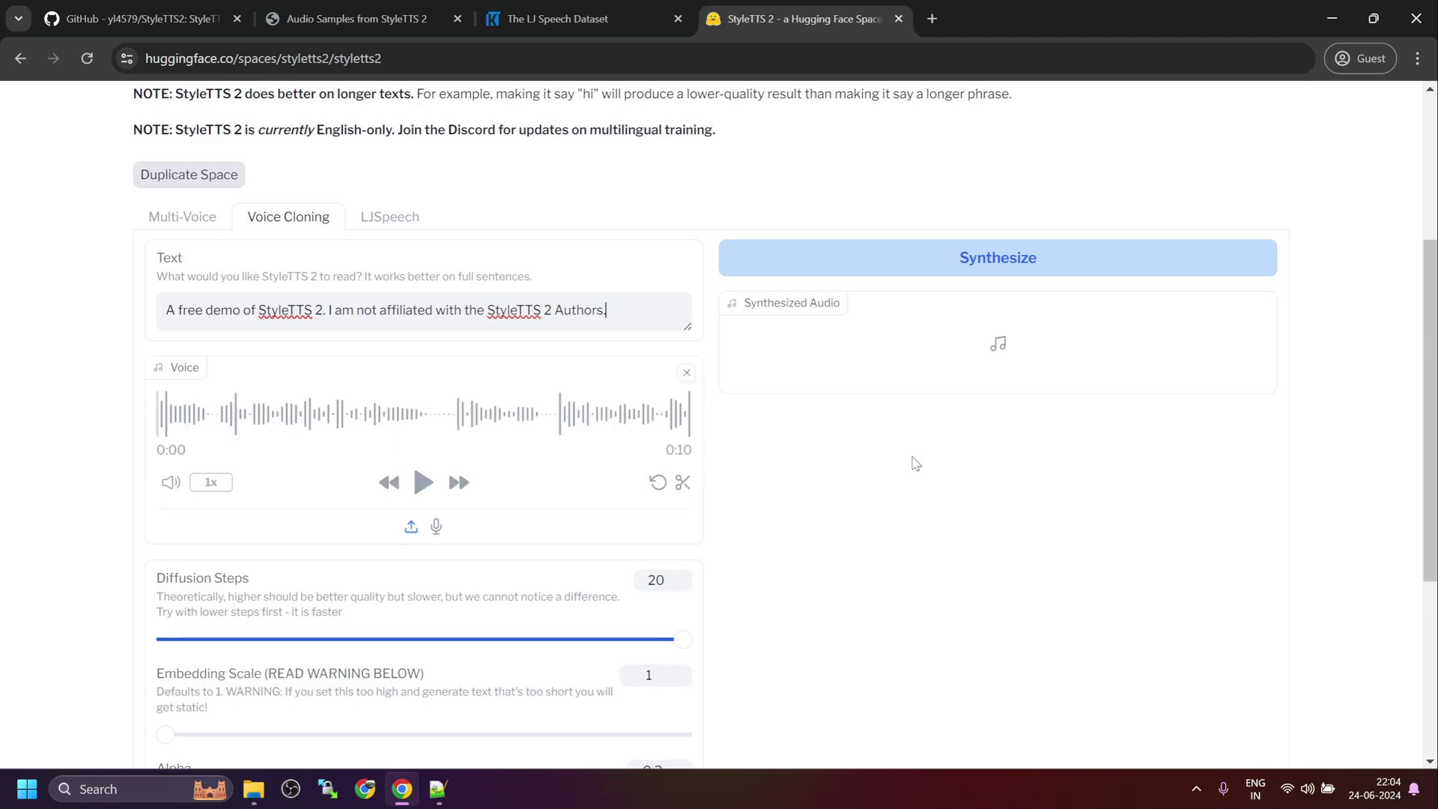
mouse_move(939, 257)
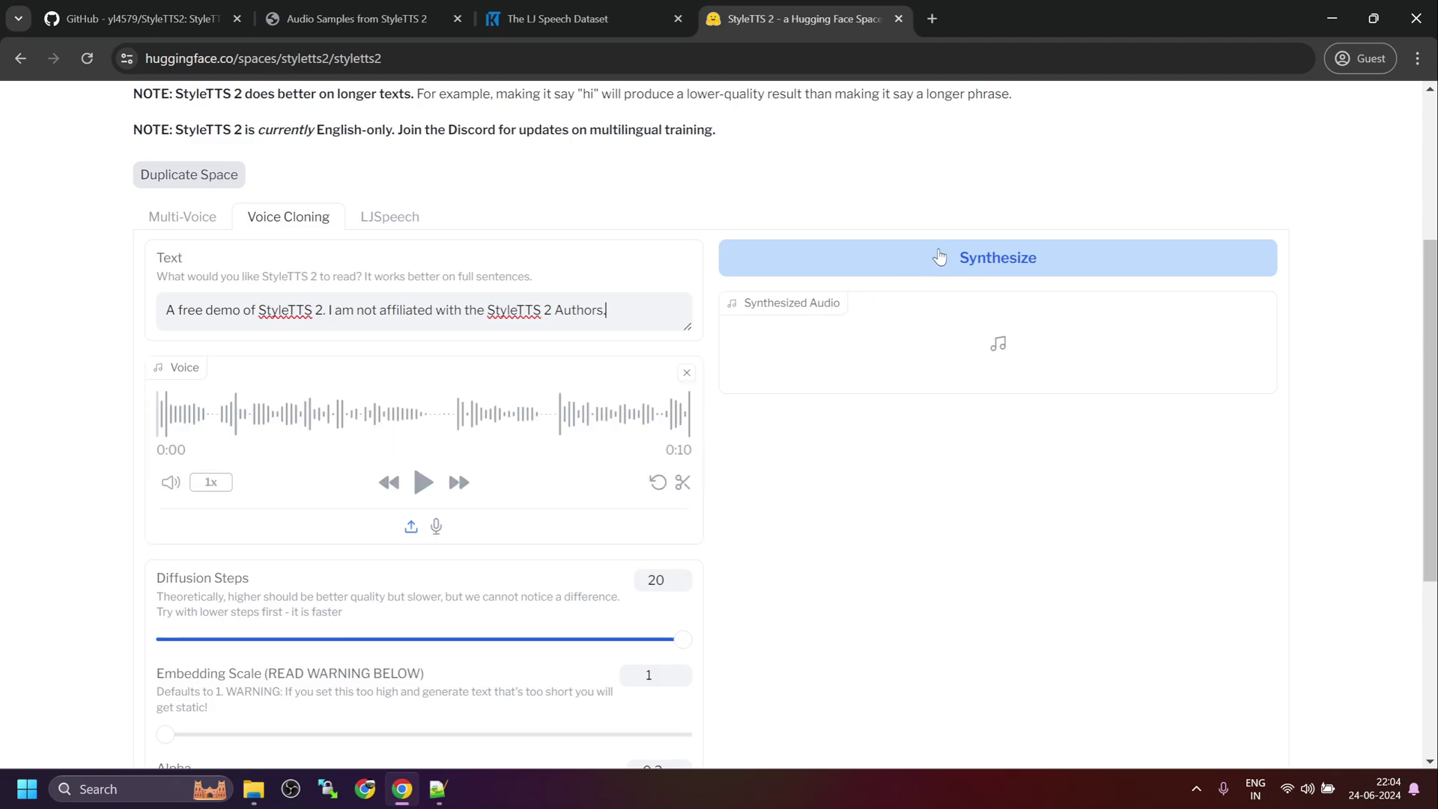
Synthesize the cloned-voice demo sentence and play the 7-second result
click(997, 257)
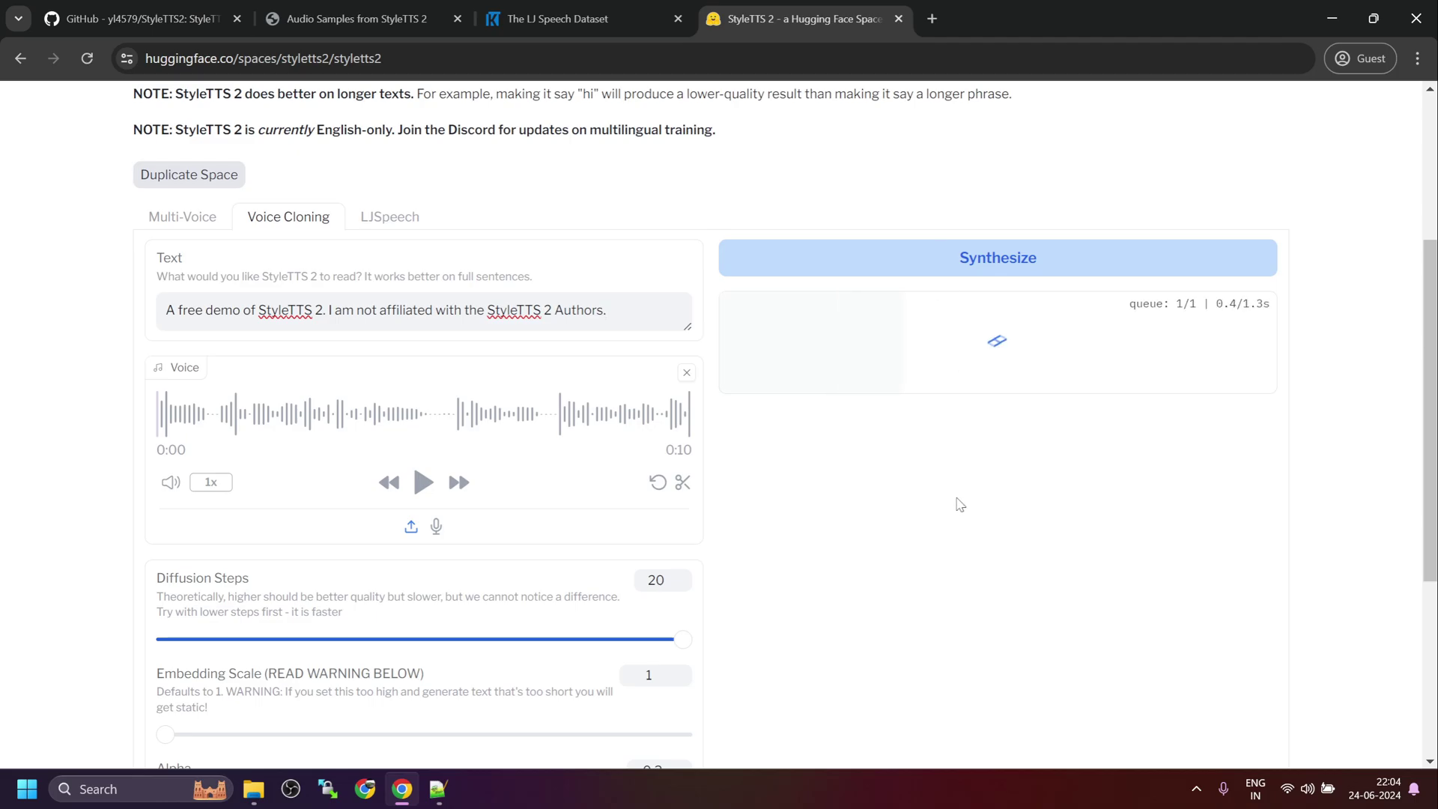
click(997, 257)
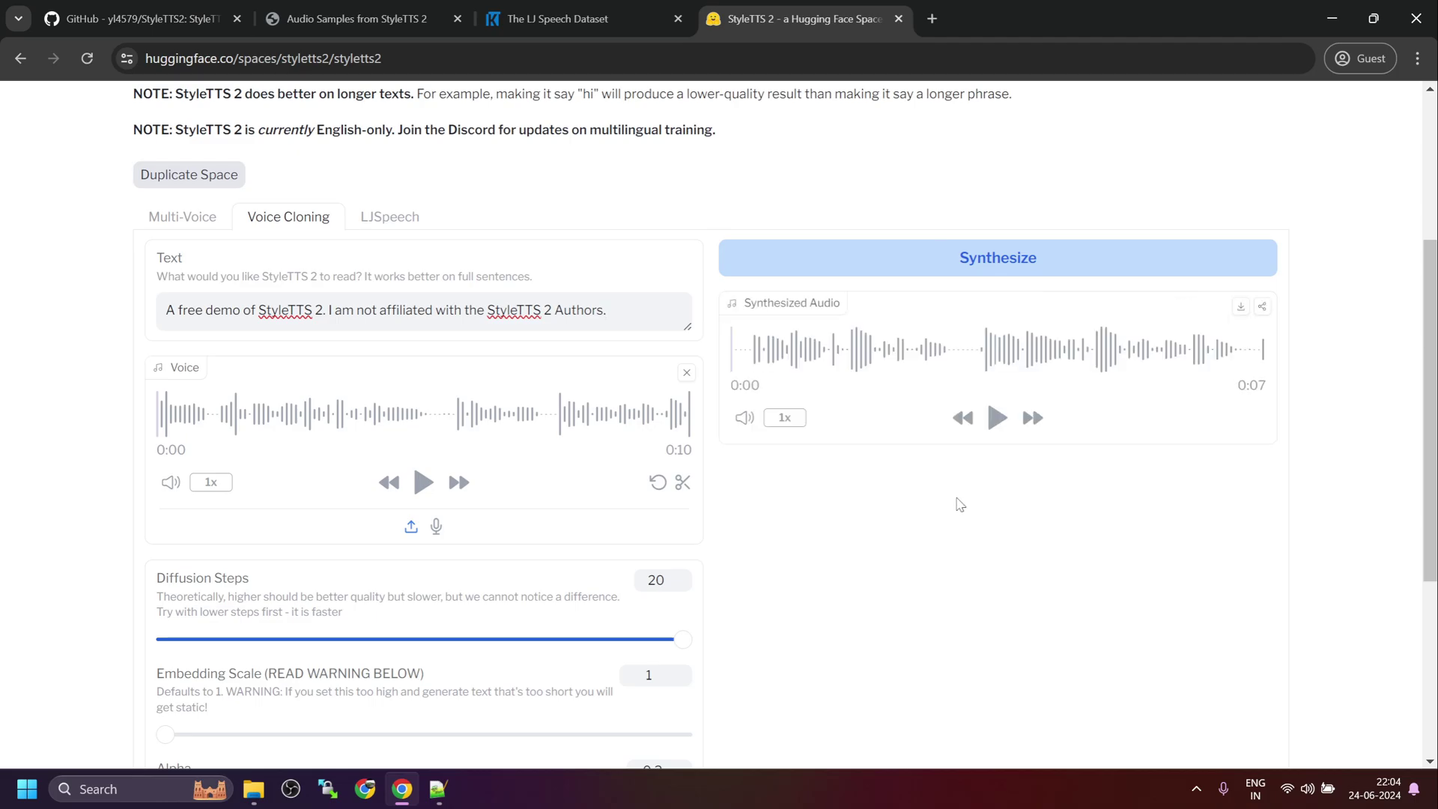
click(997, 417)
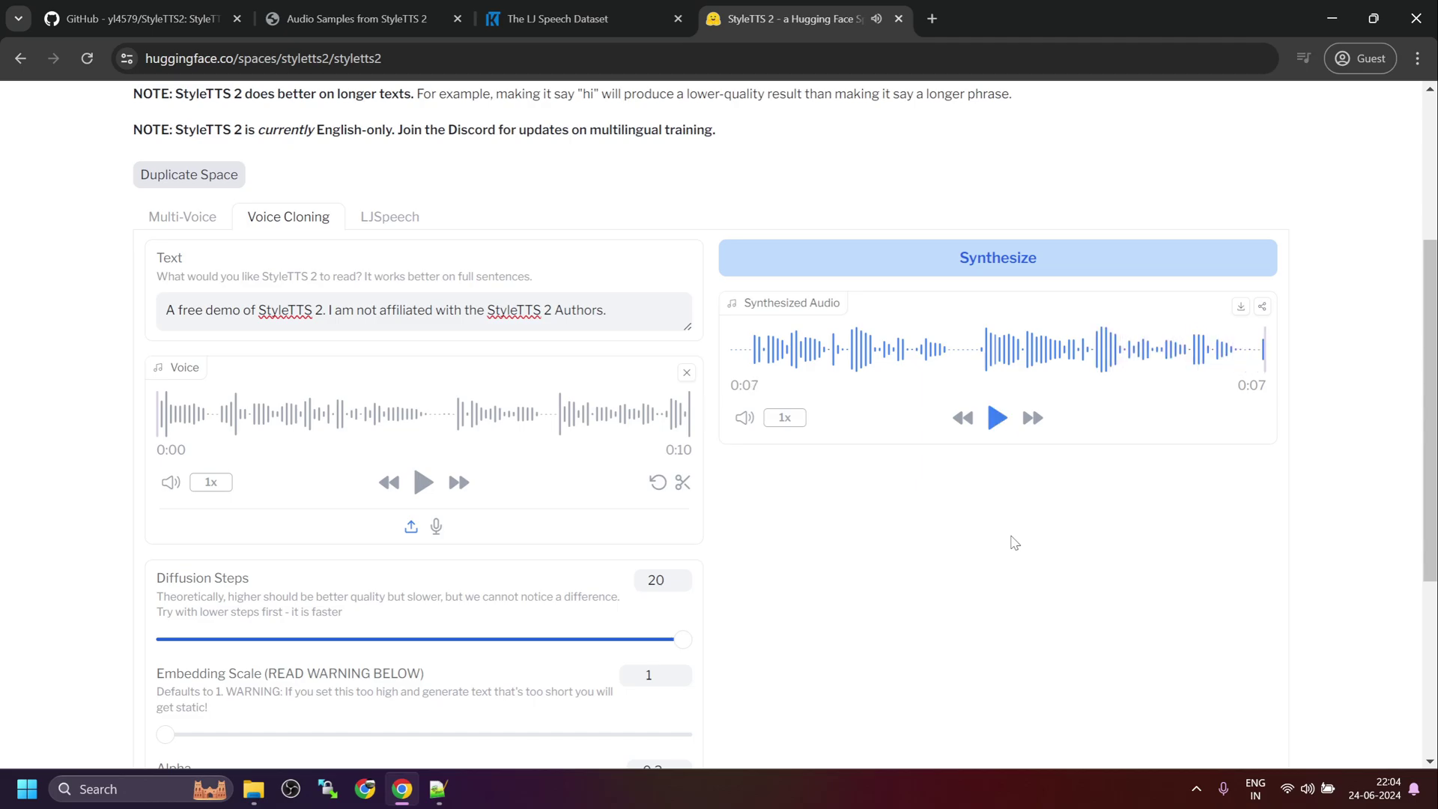
mouse_move(398, 229)
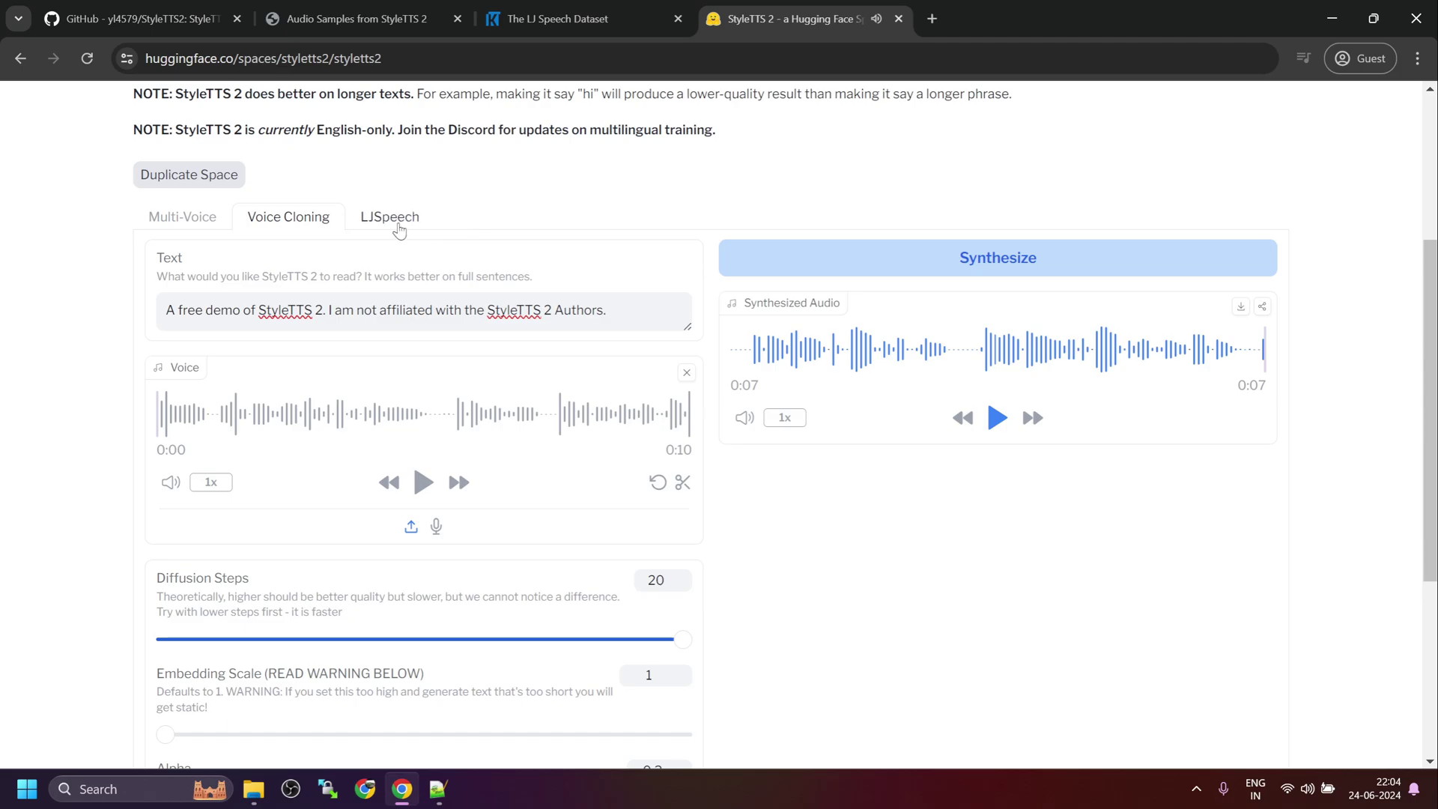
mouse_move(383, 223)
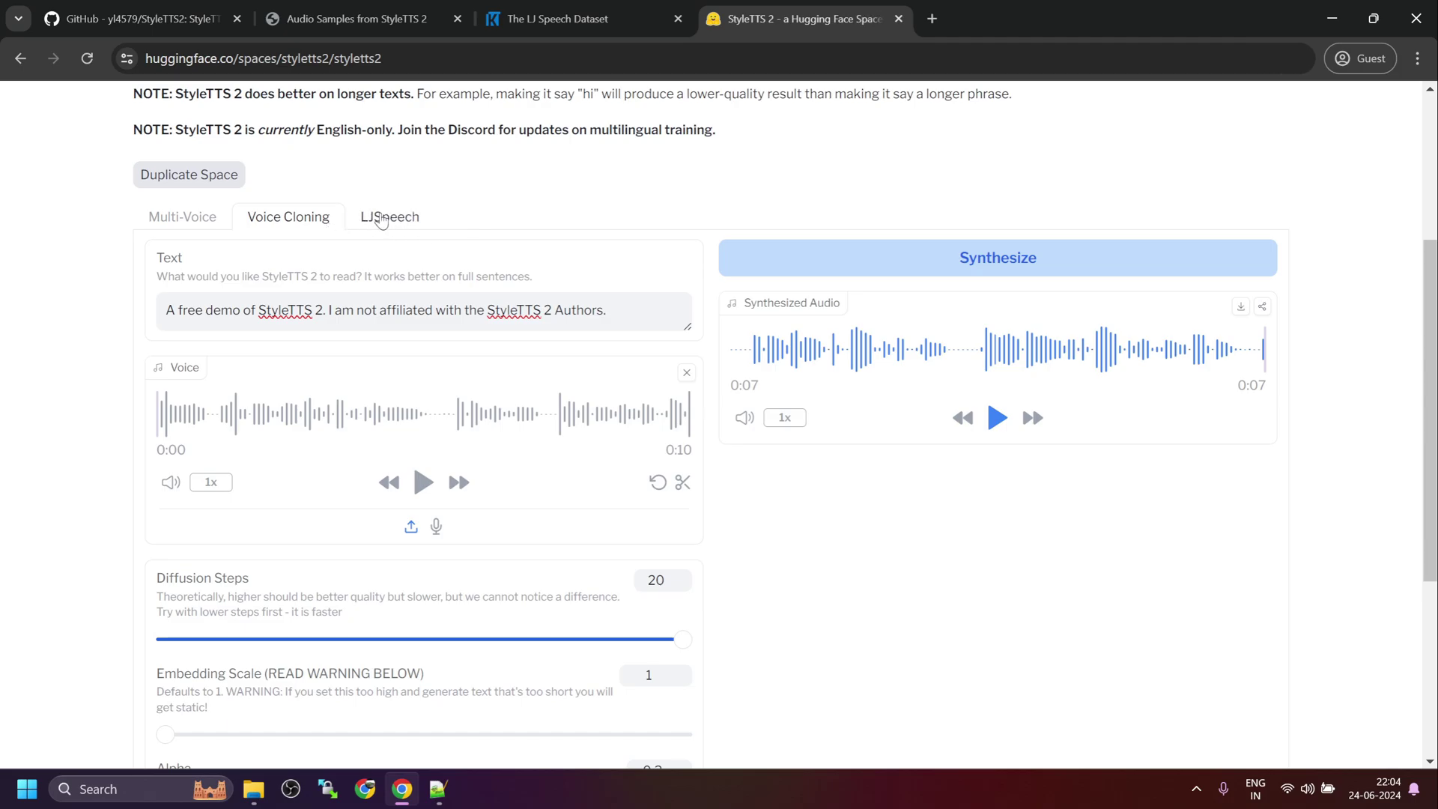
Switch to the LJ Speech Dataset tab describing its 13,100 public-domain clips
click(583, 18)
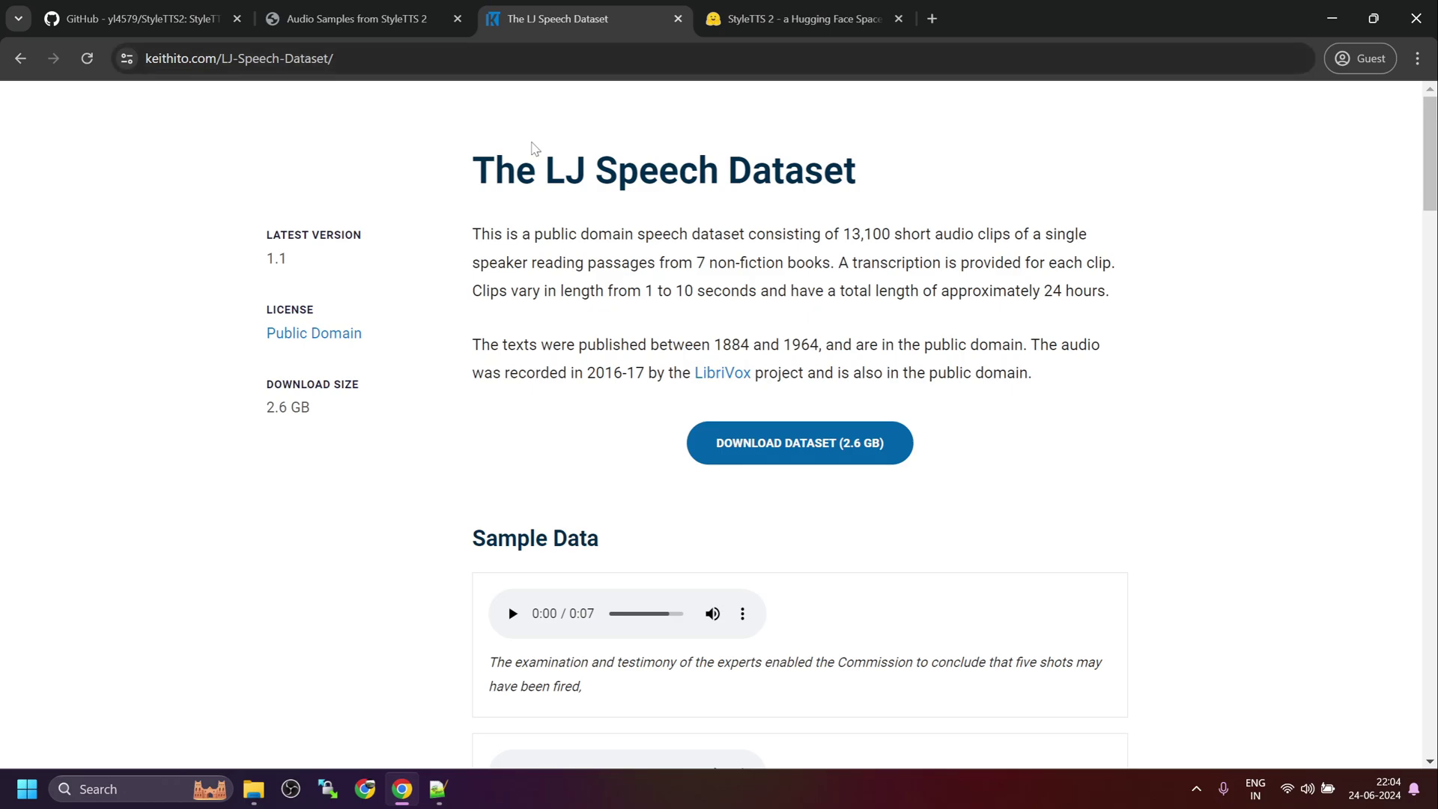
mouse_move(661, 254)
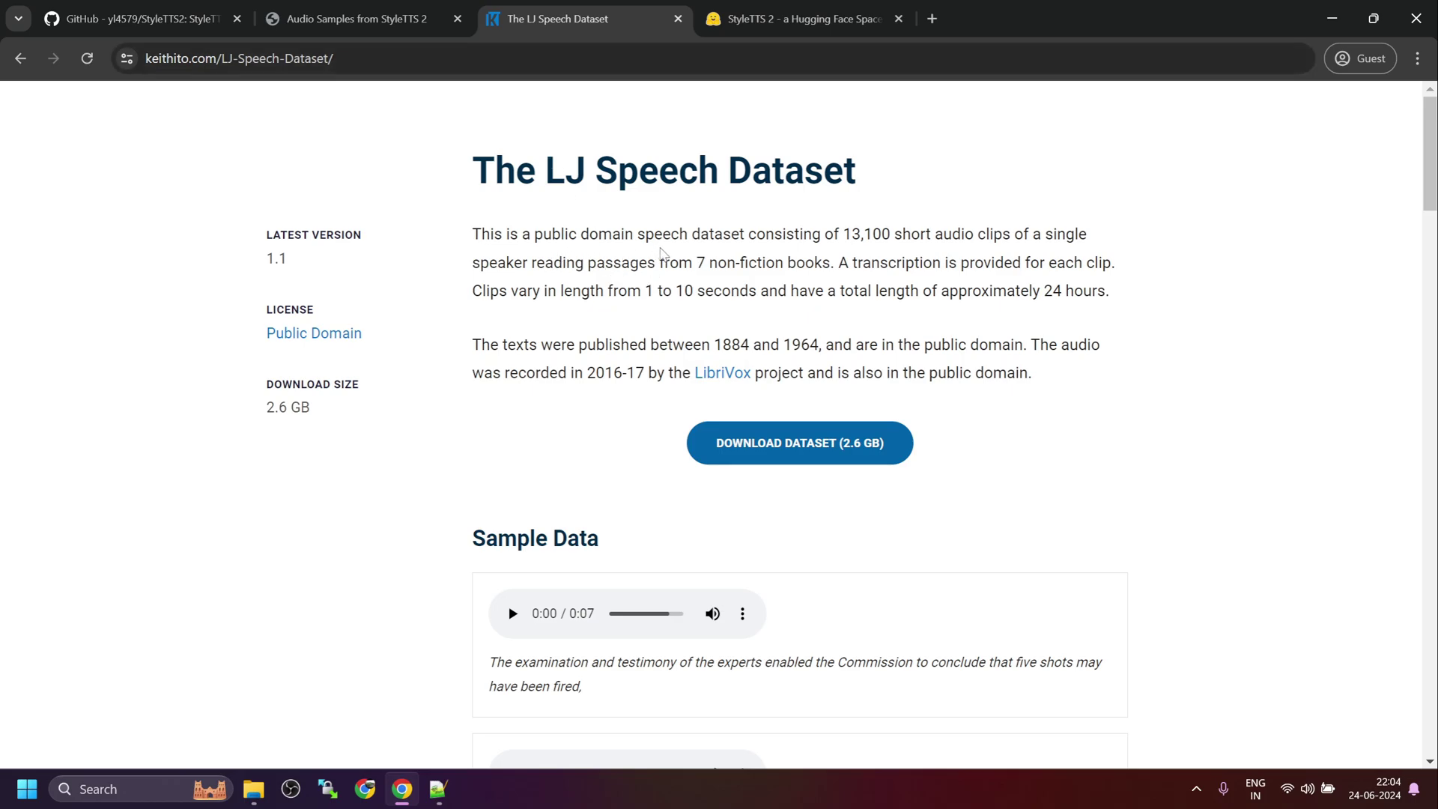
mouse_move(752, 261)
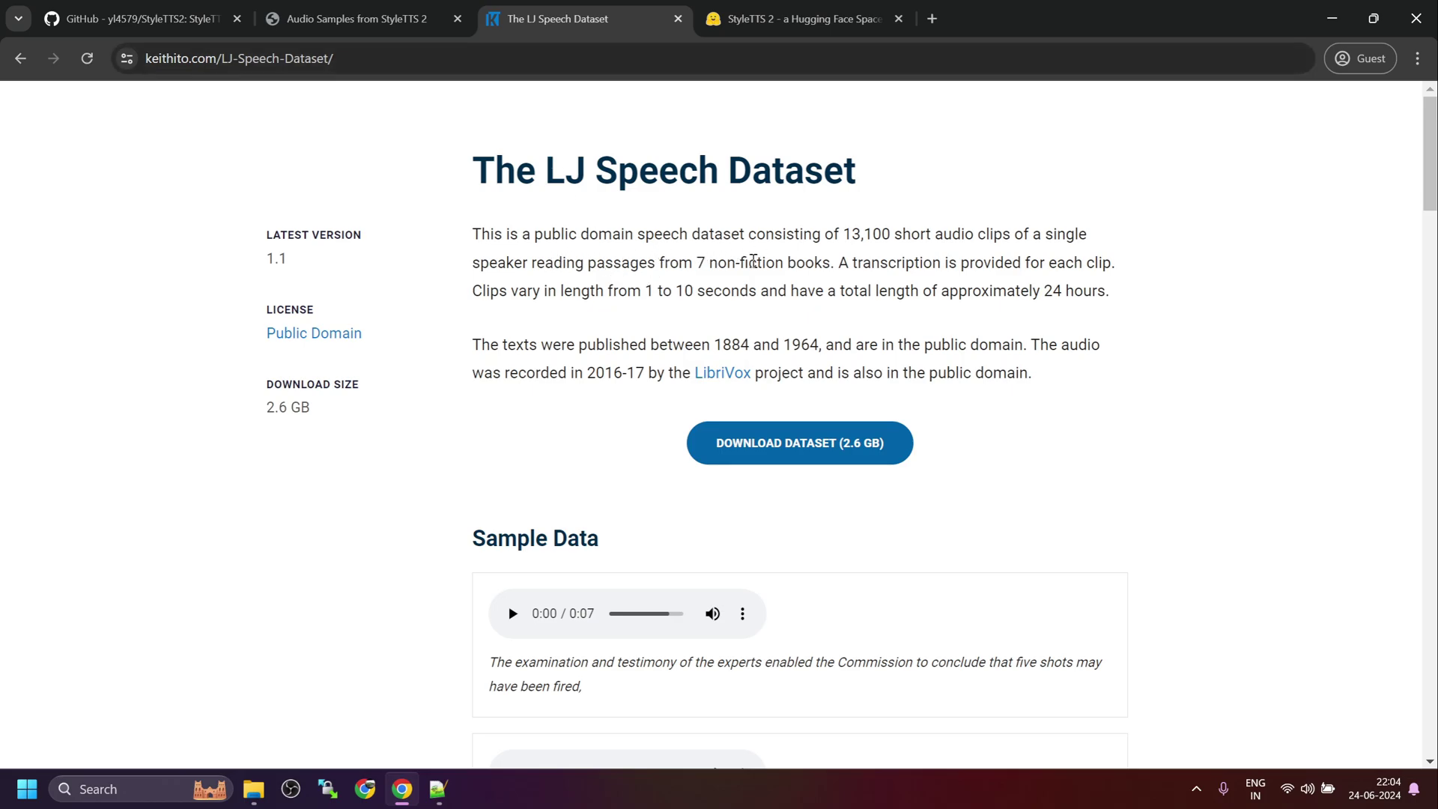
mouse_move(920, 250)
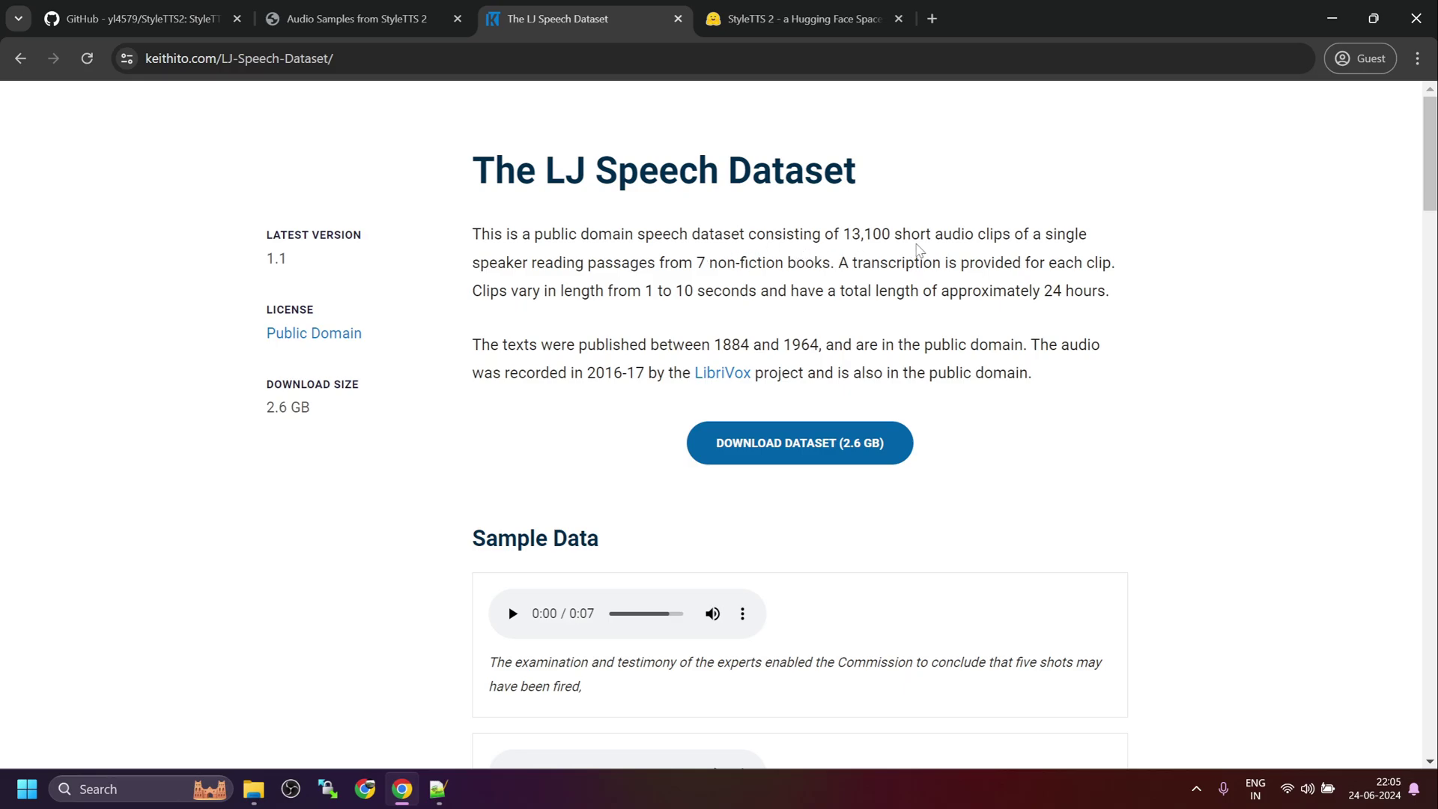
mouse_move(608, 258)
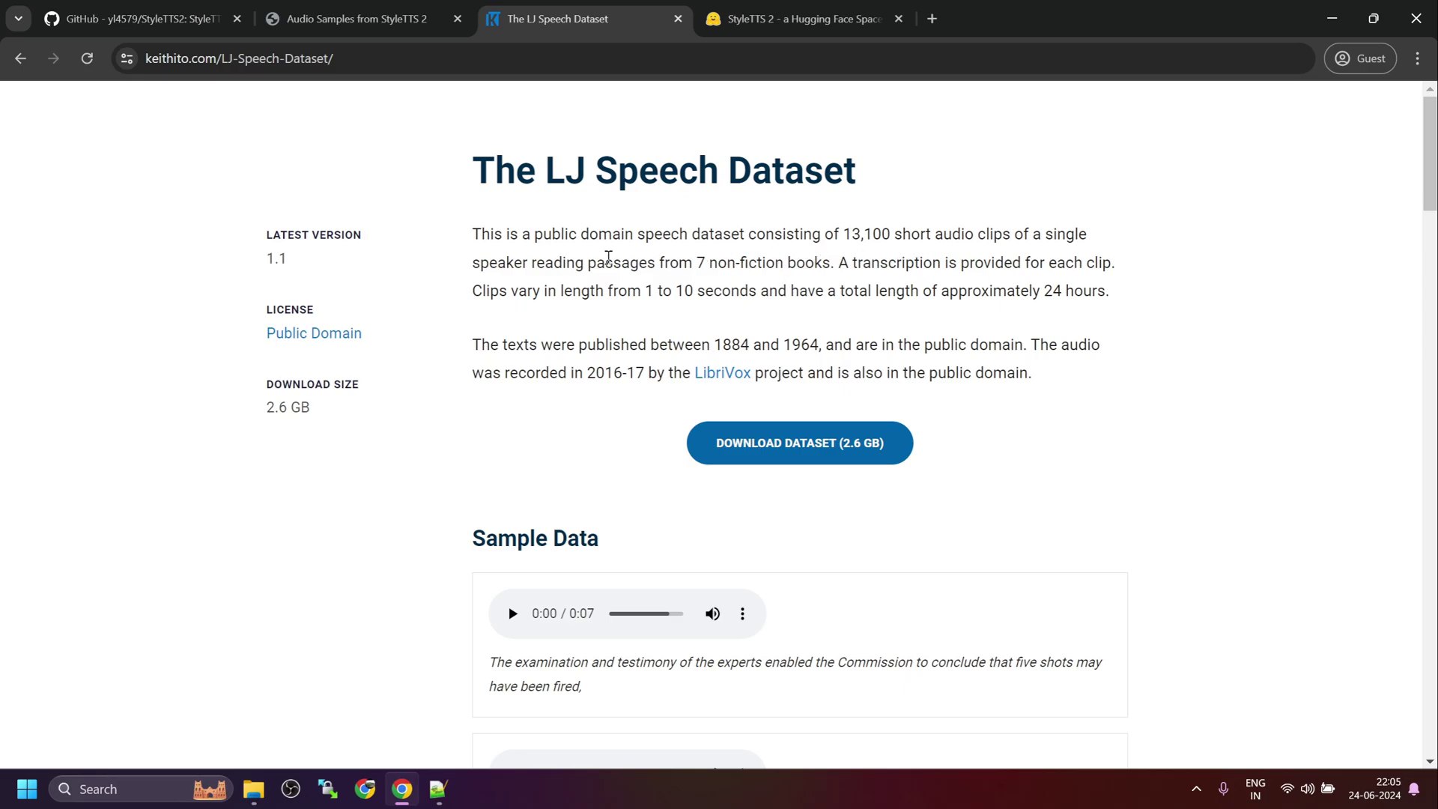
Enter the demo sentence on the LJSpeech tab, synthesize it, and play the 8-second clip
click(800, 18)
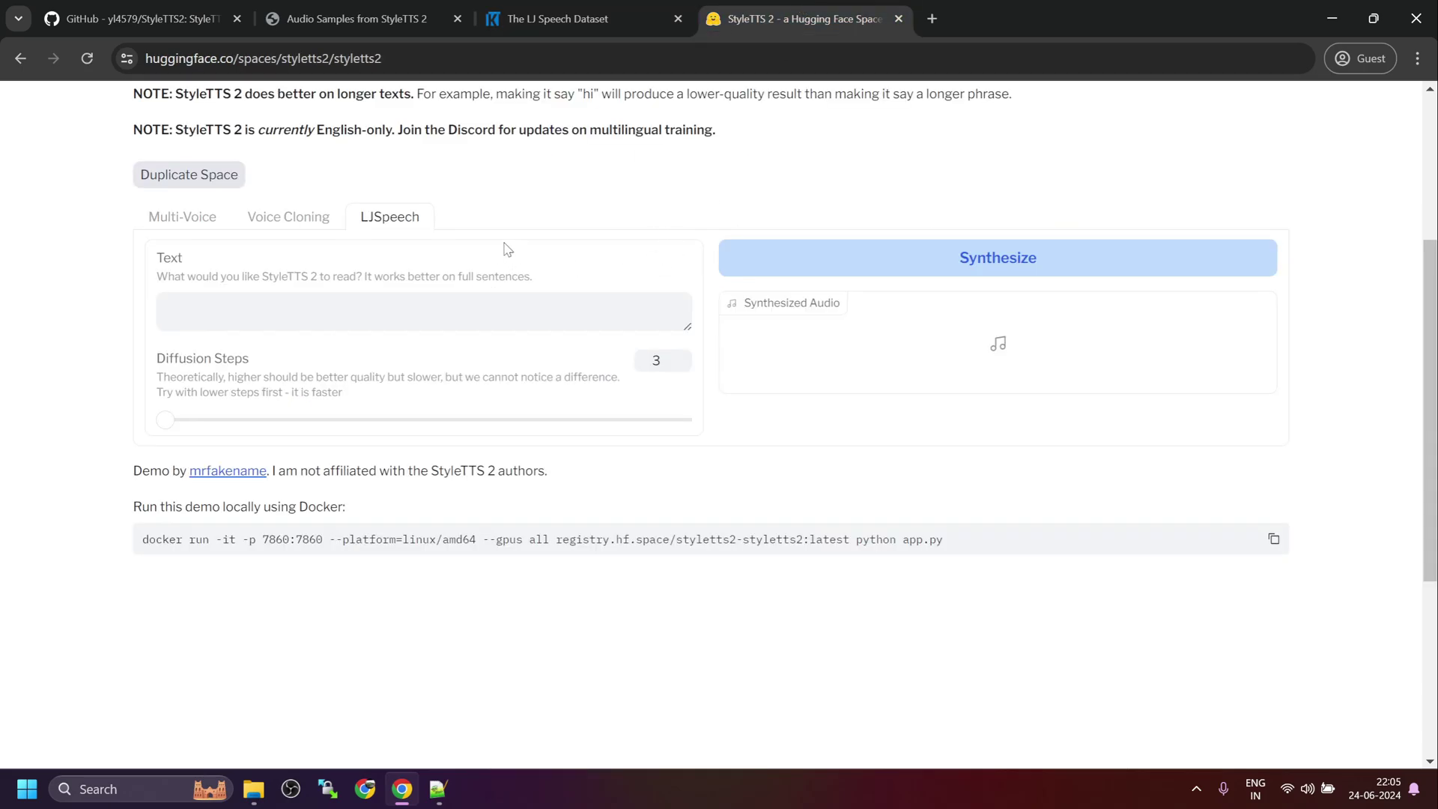
text(A free demo of StyleTTS 2. I am not affiliated with the StyleTTS 2 Authors.)
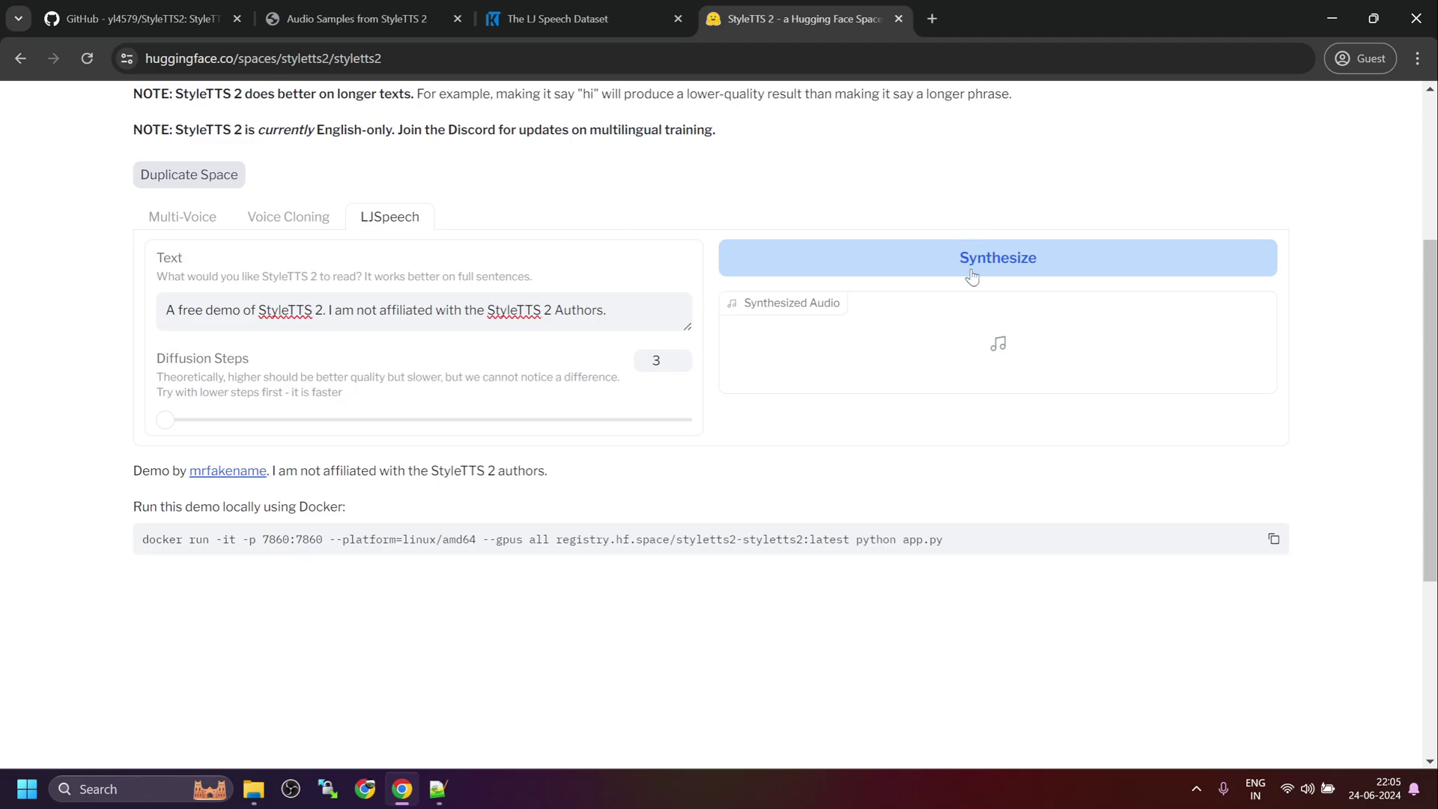
click(997, 257)
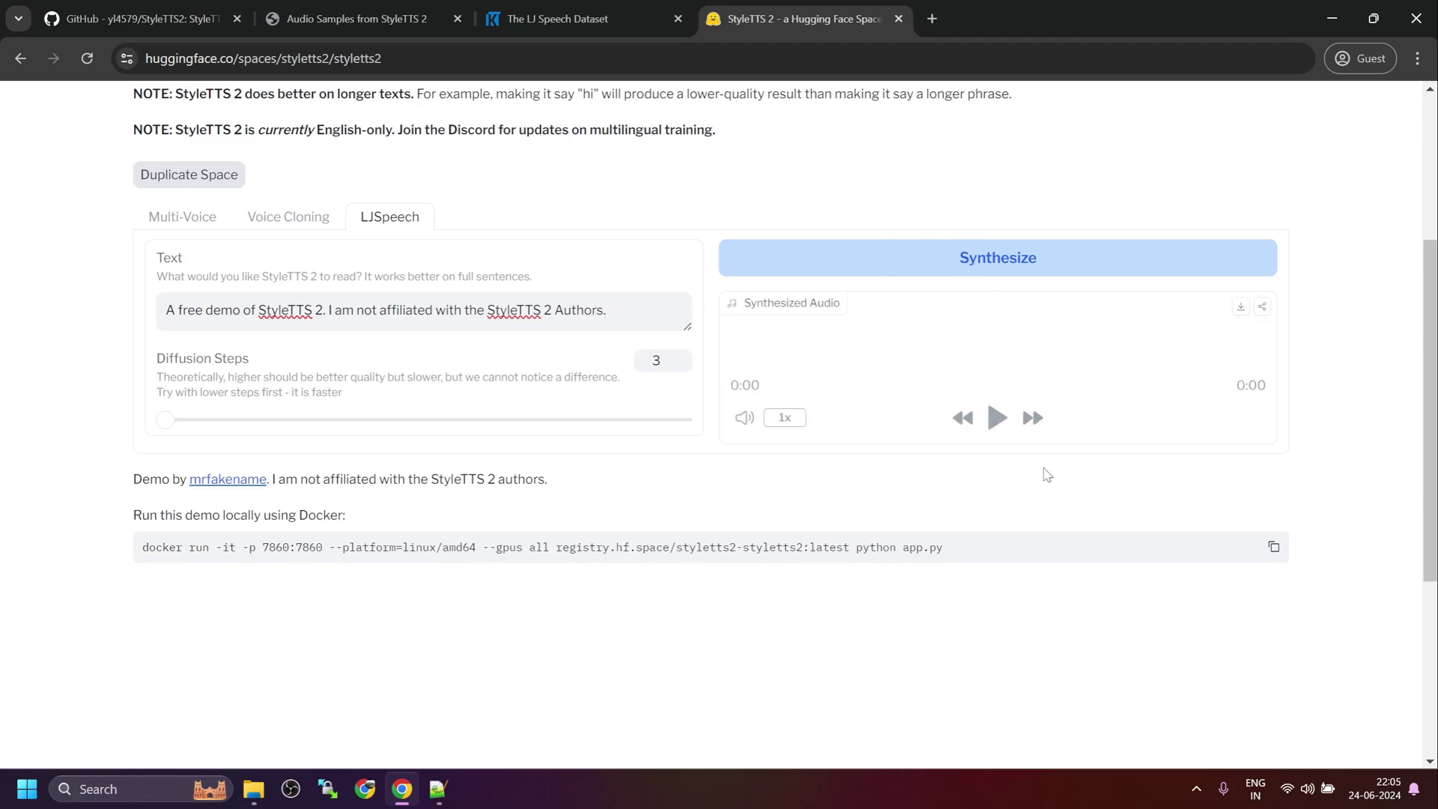
click(997, 417)
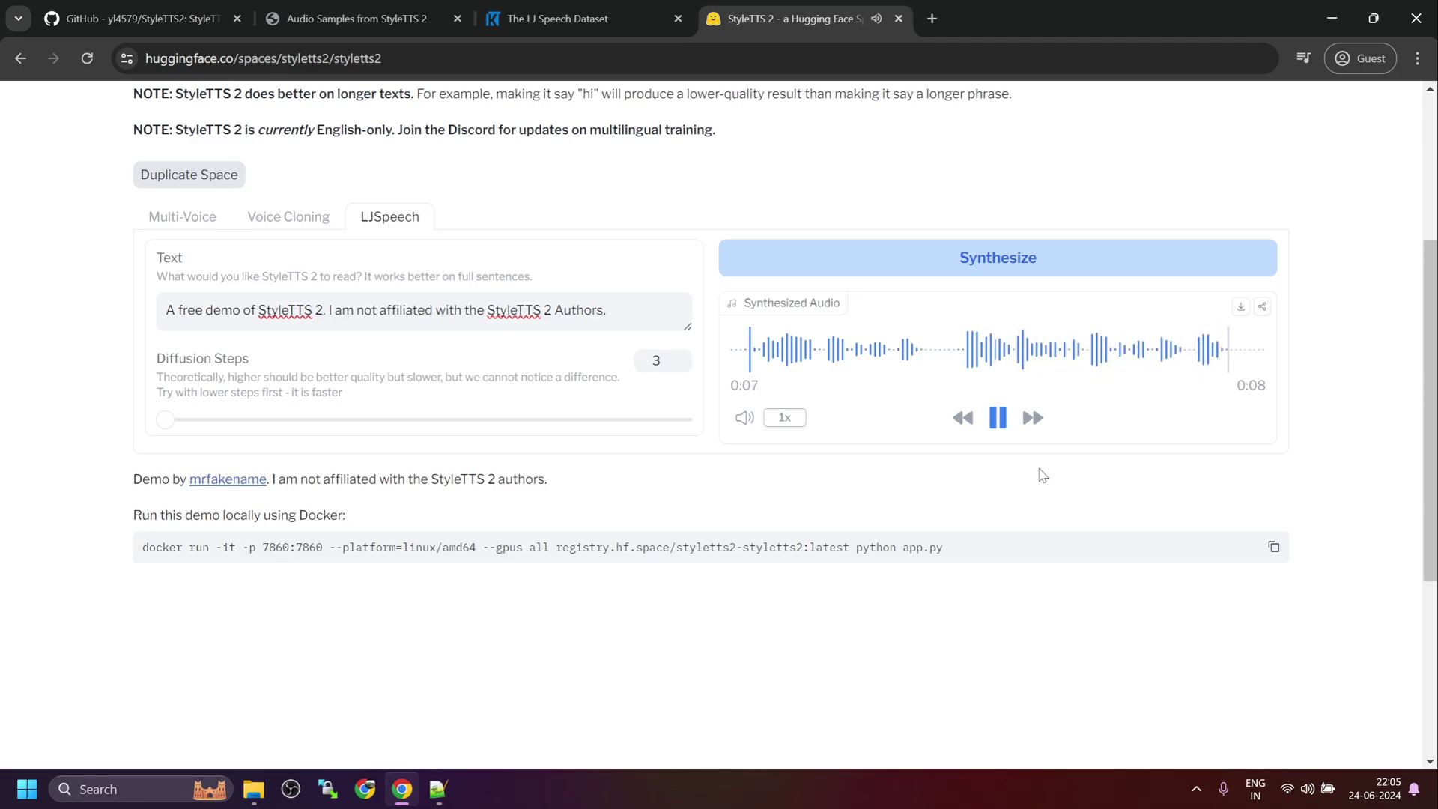
Revisit the Voice Cloning audio, then switch to the StyleTTS2 GitHub repository tab
click(288, 217)
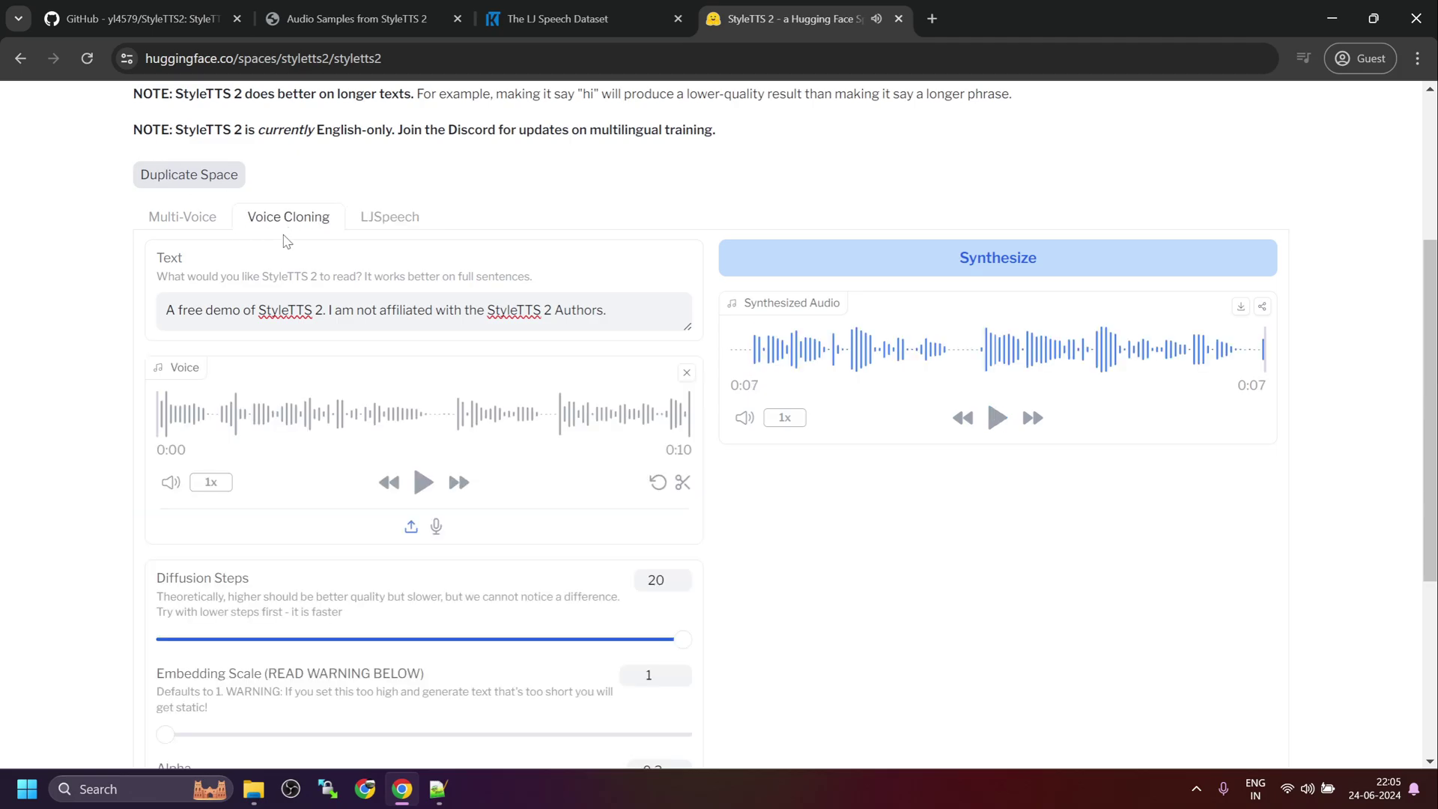
click(997, 418)
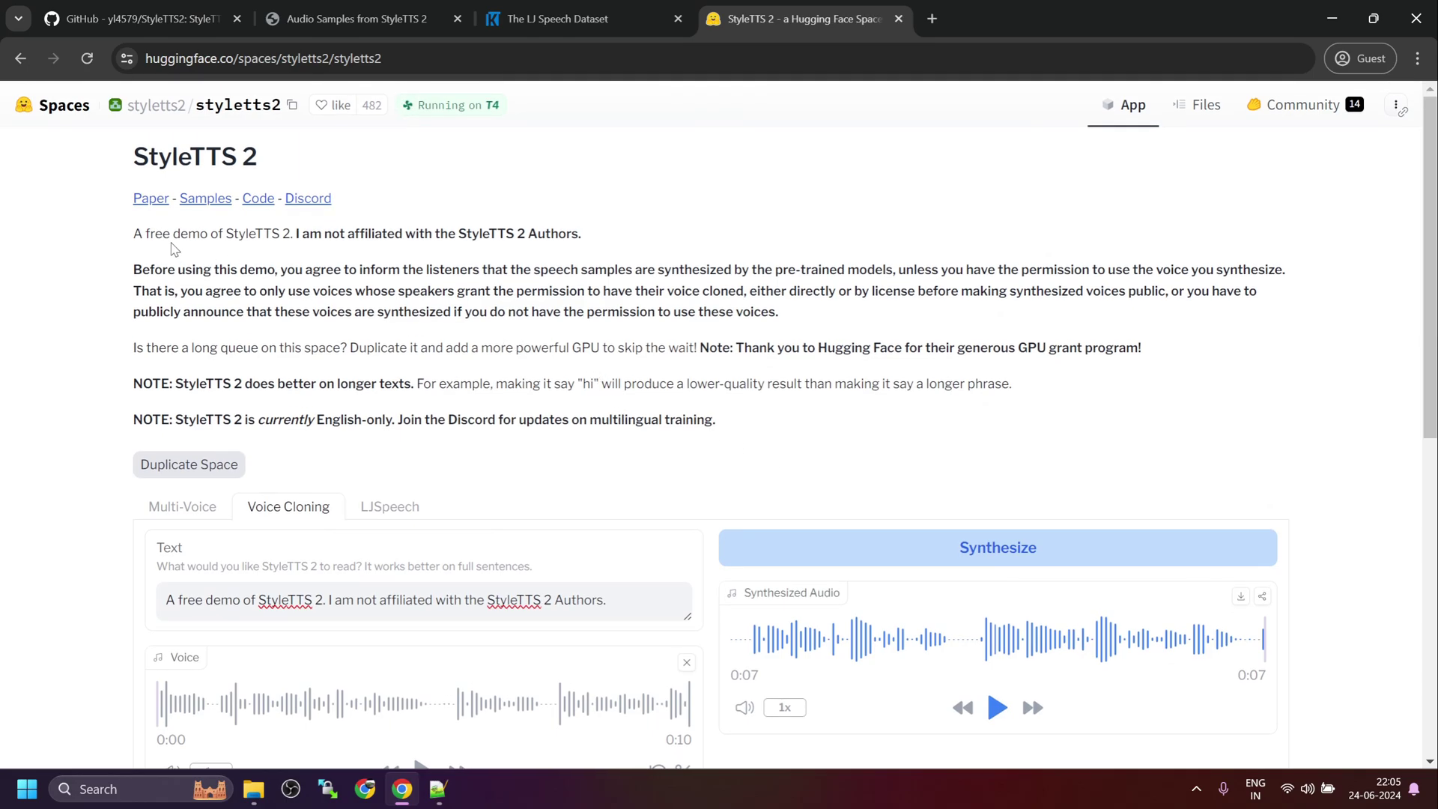
mouse_move(605, 418)
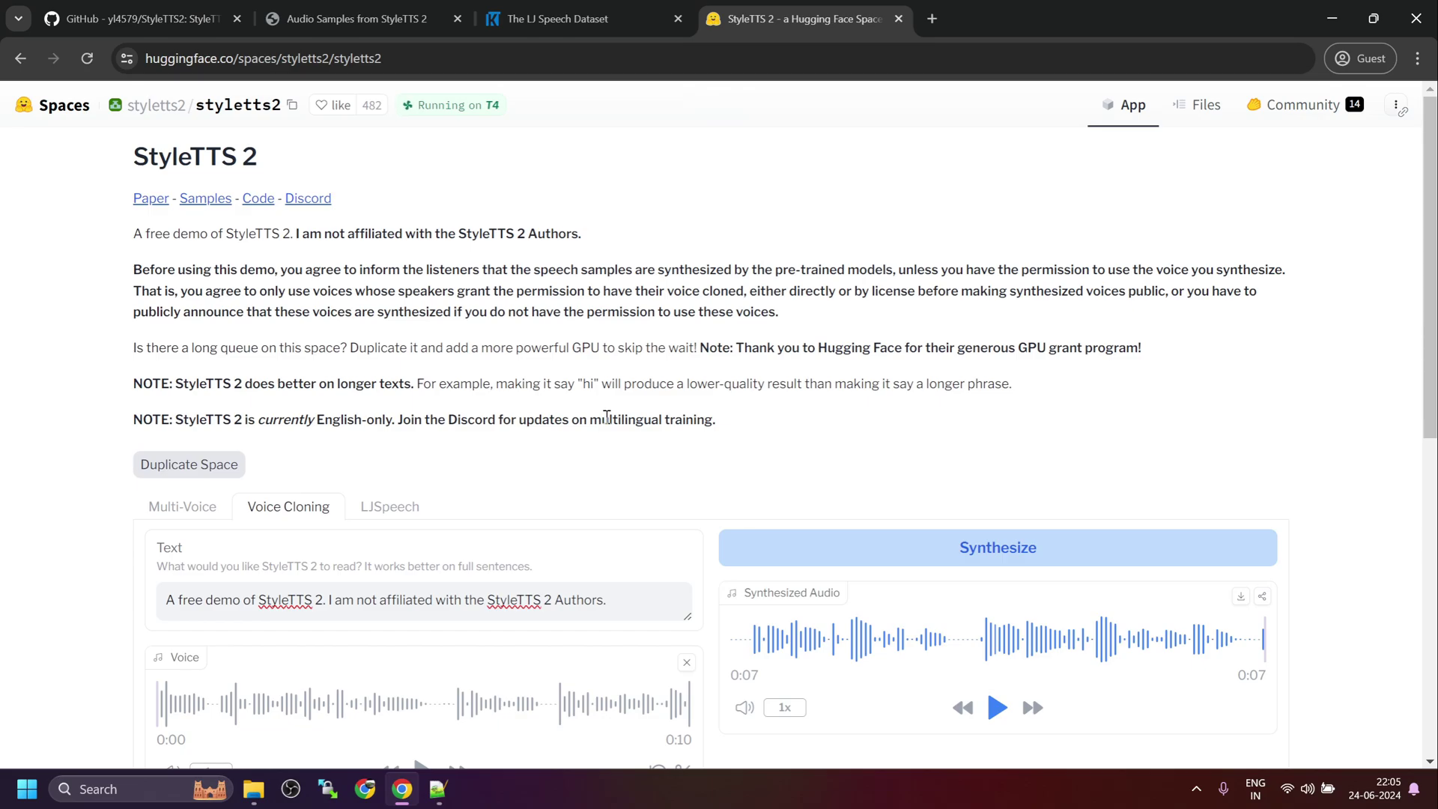
click(137, 18)
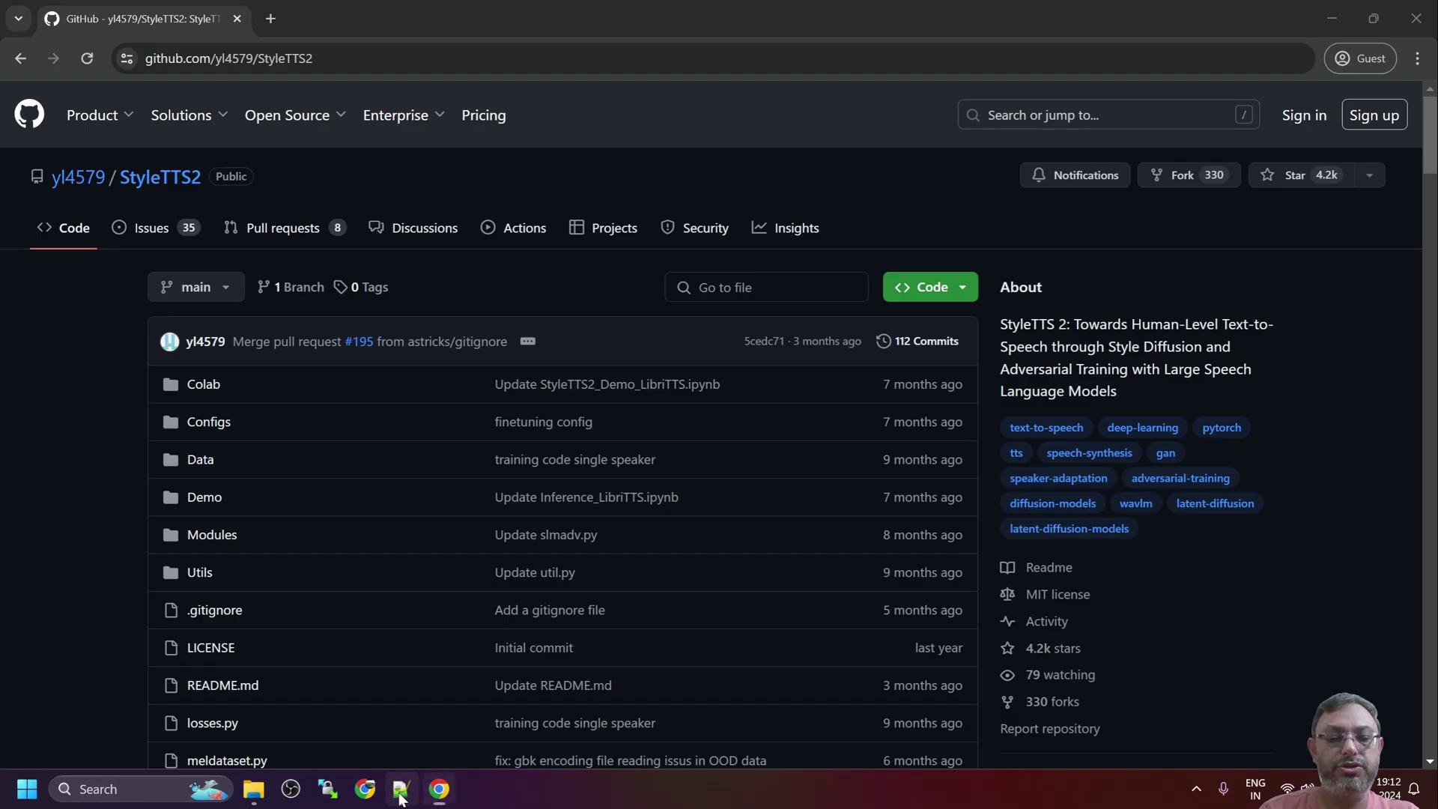
Return to the StyleTTS2 installation notes, then open a command prompt in C:\tut
click(397, 788)
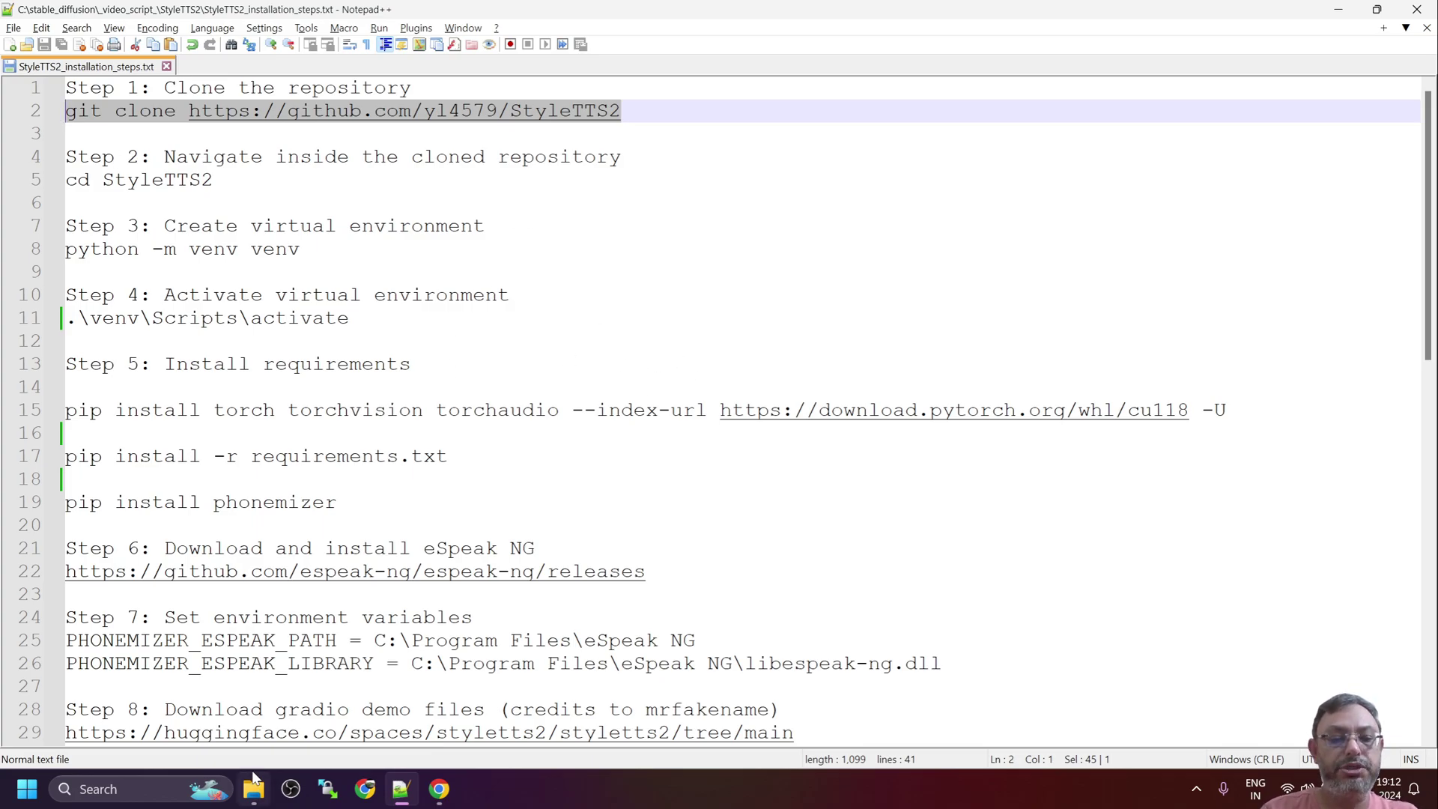
click(254, 789)
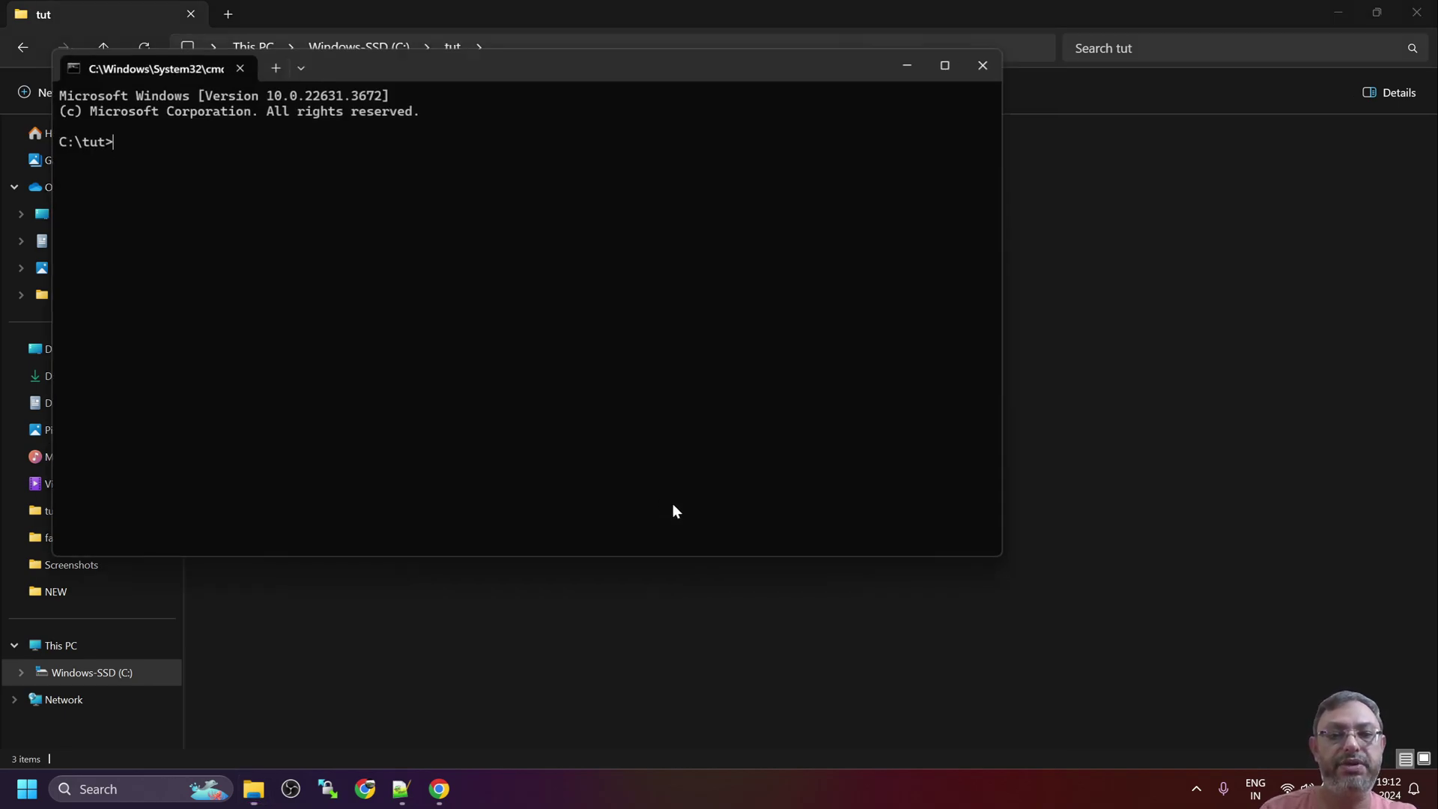
text(git clone https://github.com/yl4579/StyleTTS2)
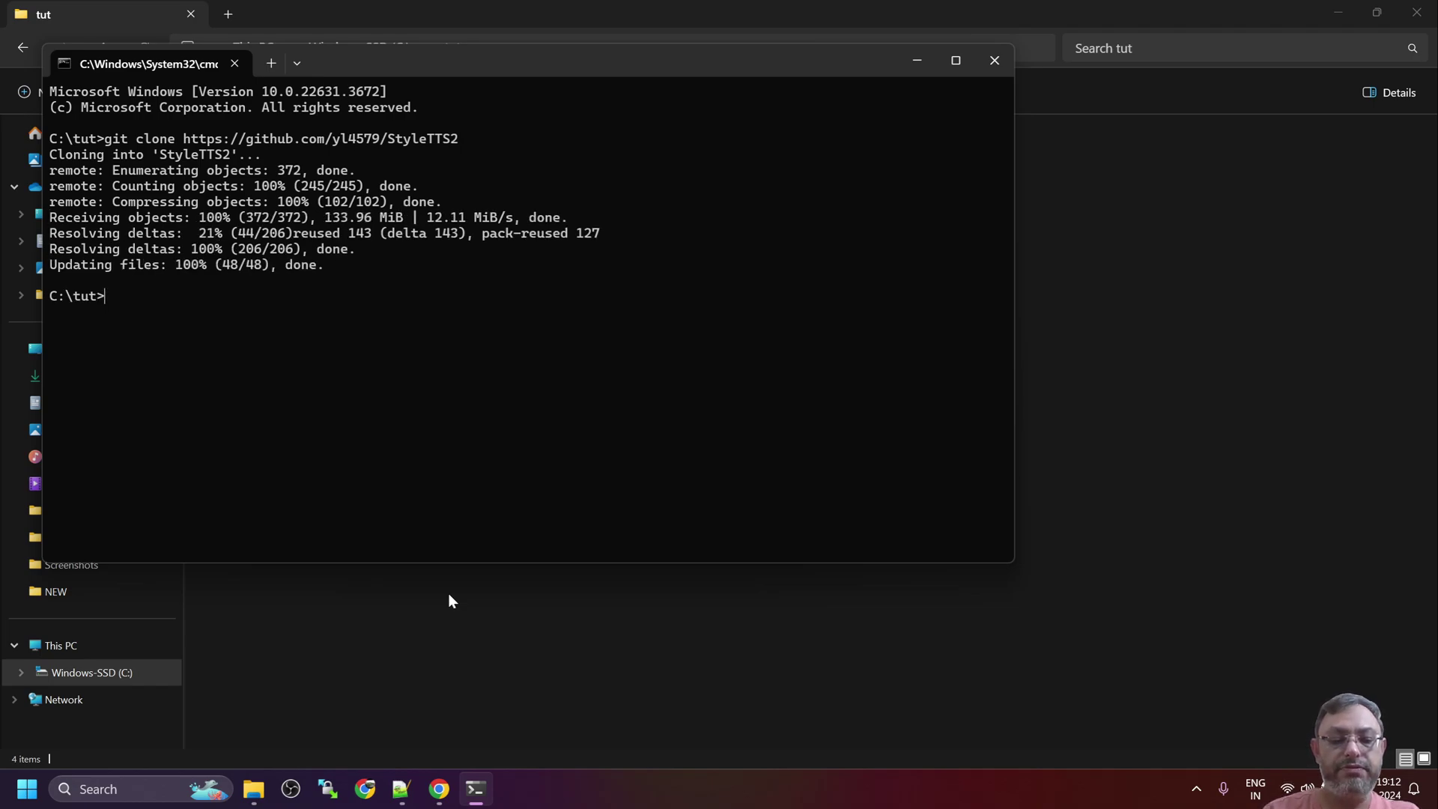
text(cd)
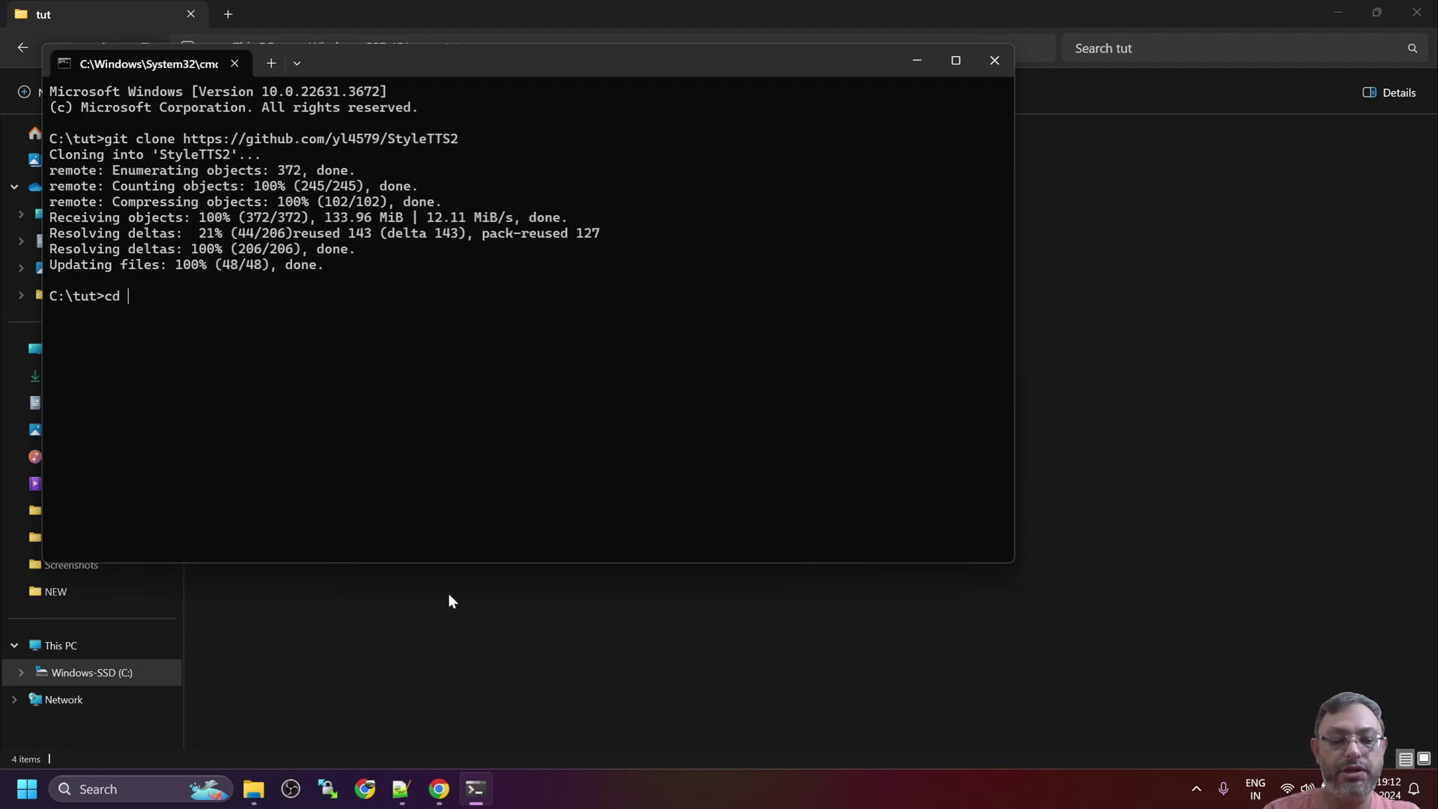
text(StyleTTS2)
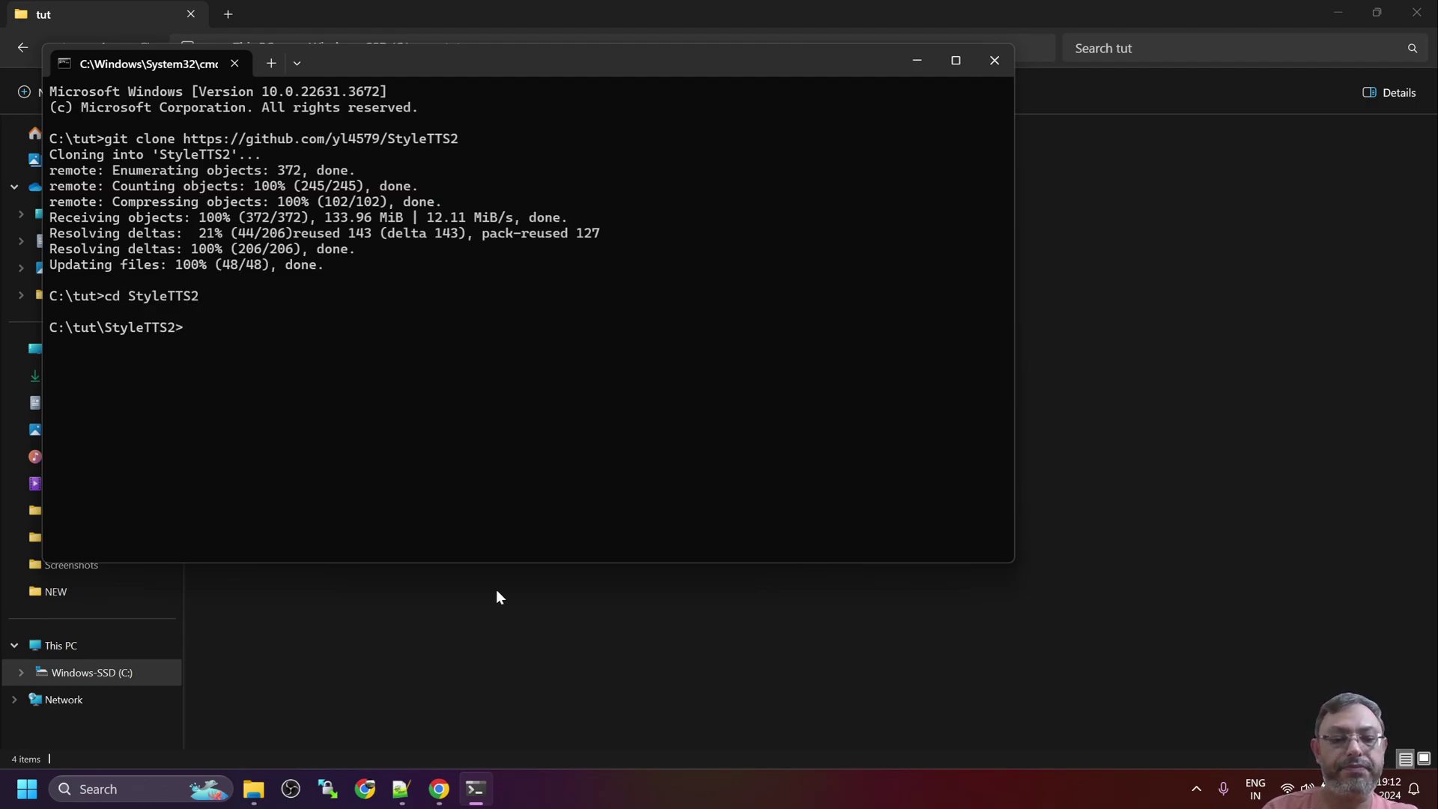
Create the venv virtual environment and activate it, using commands from the notes
click(401, 789)
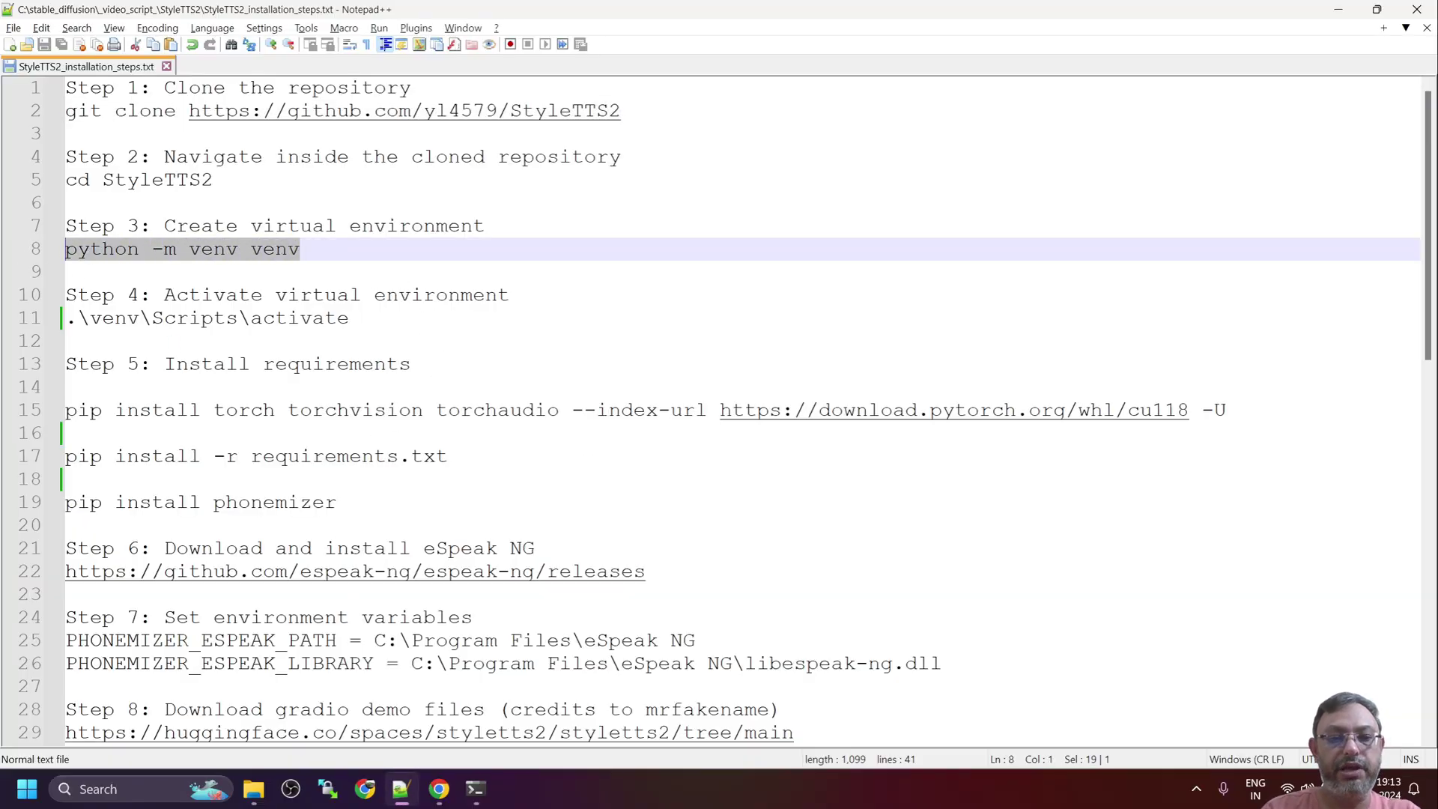
click(475, 789)
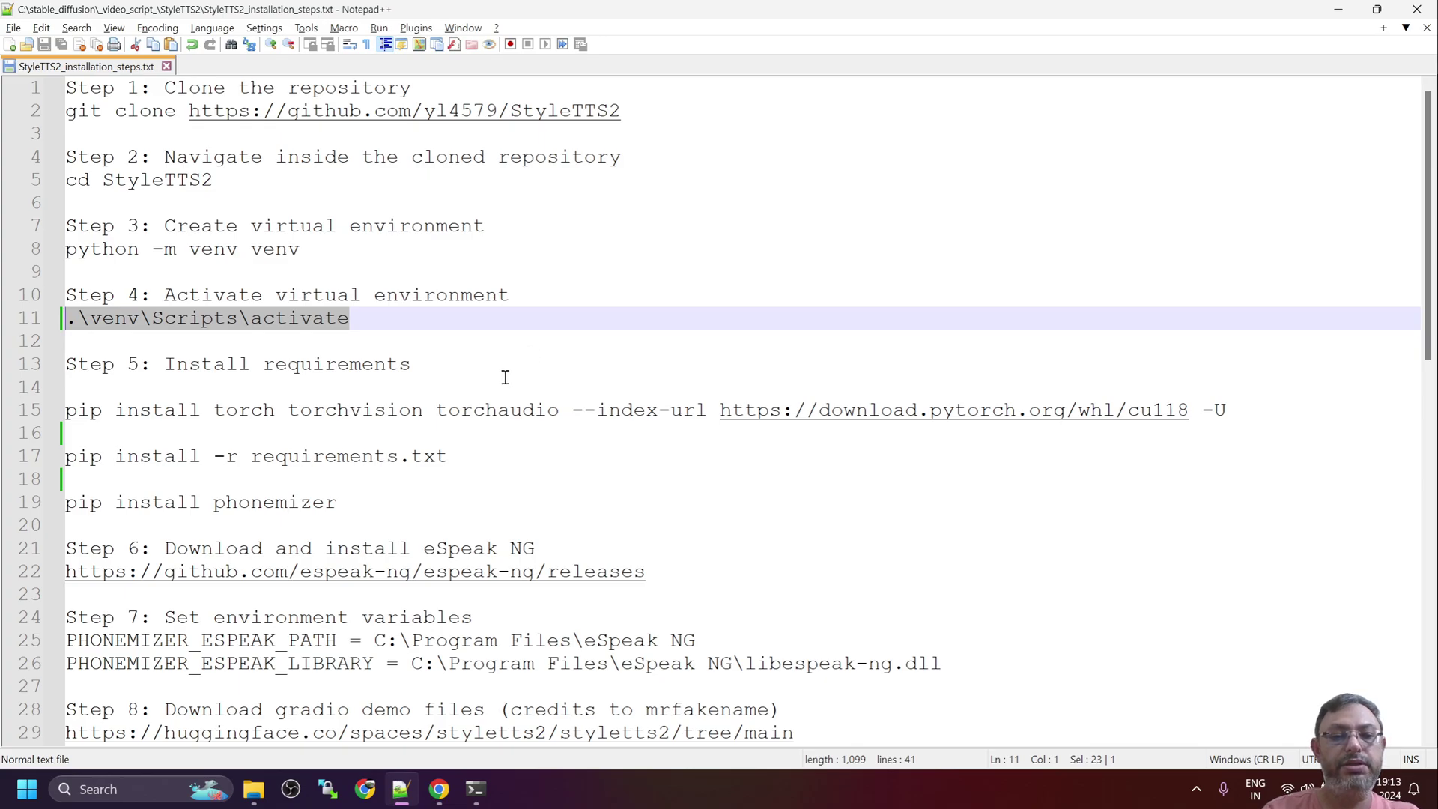
click(475, 789)
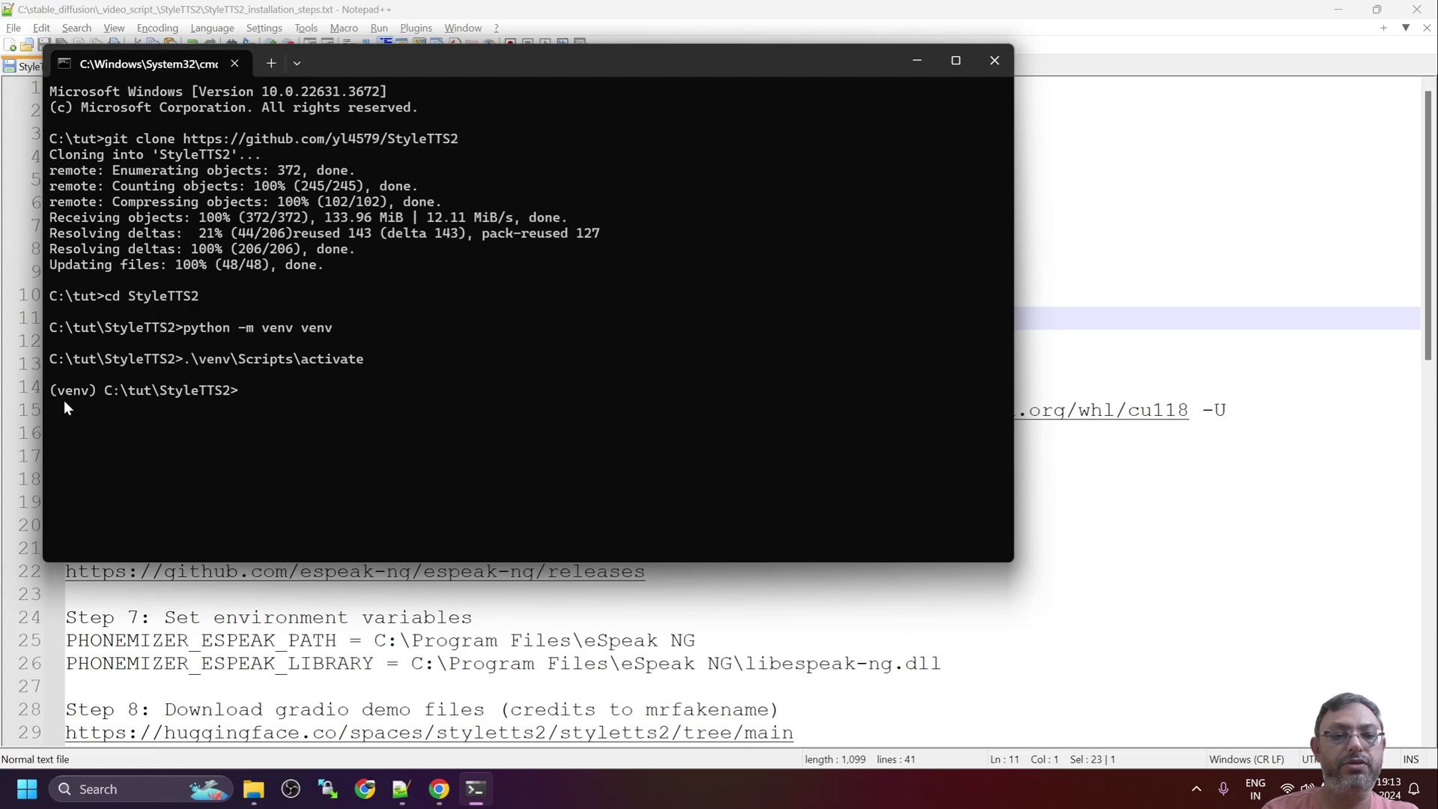
mouse_move(690, 454)
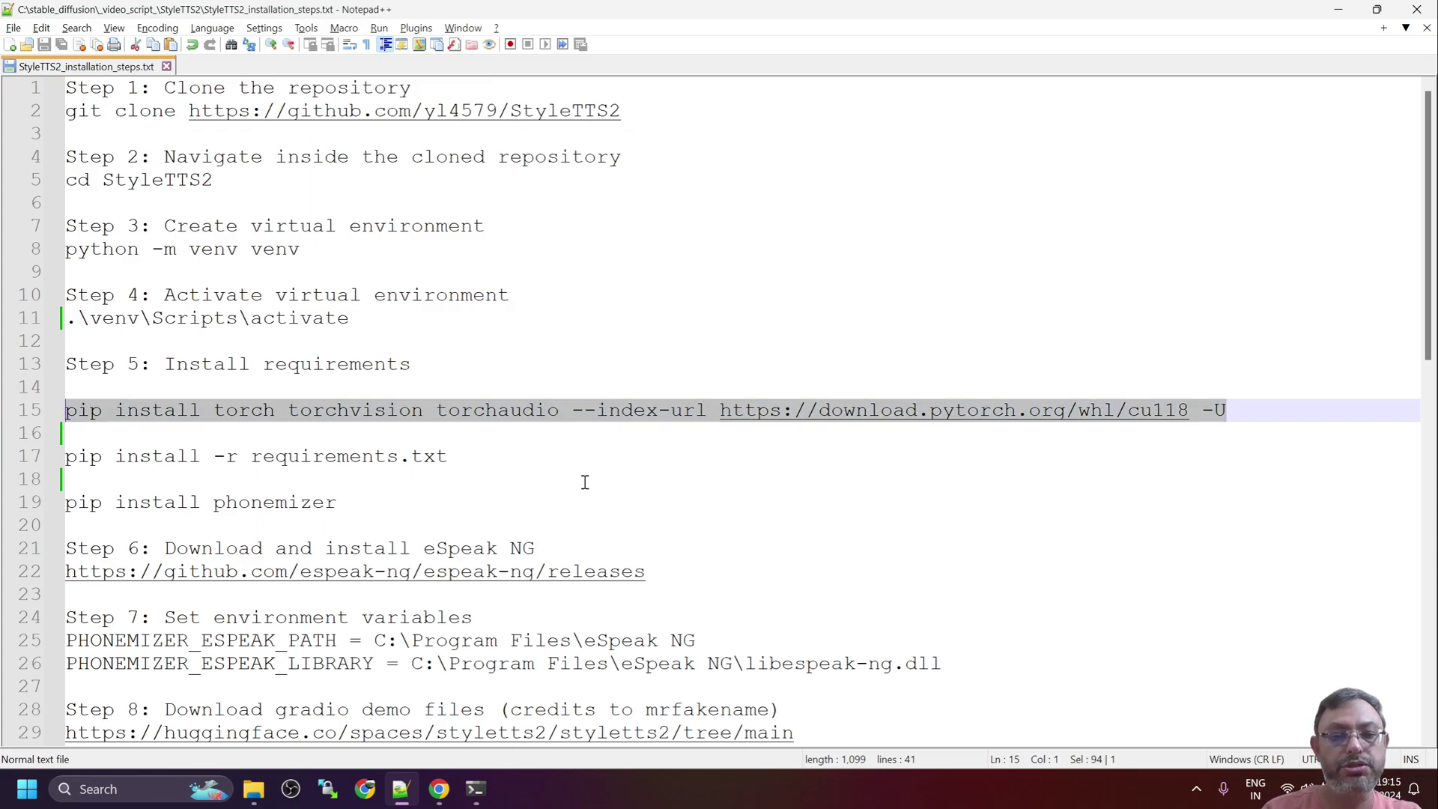
Select the Step 6 eSpeak NG releases link on line 22 of the notes
click(474, 789)
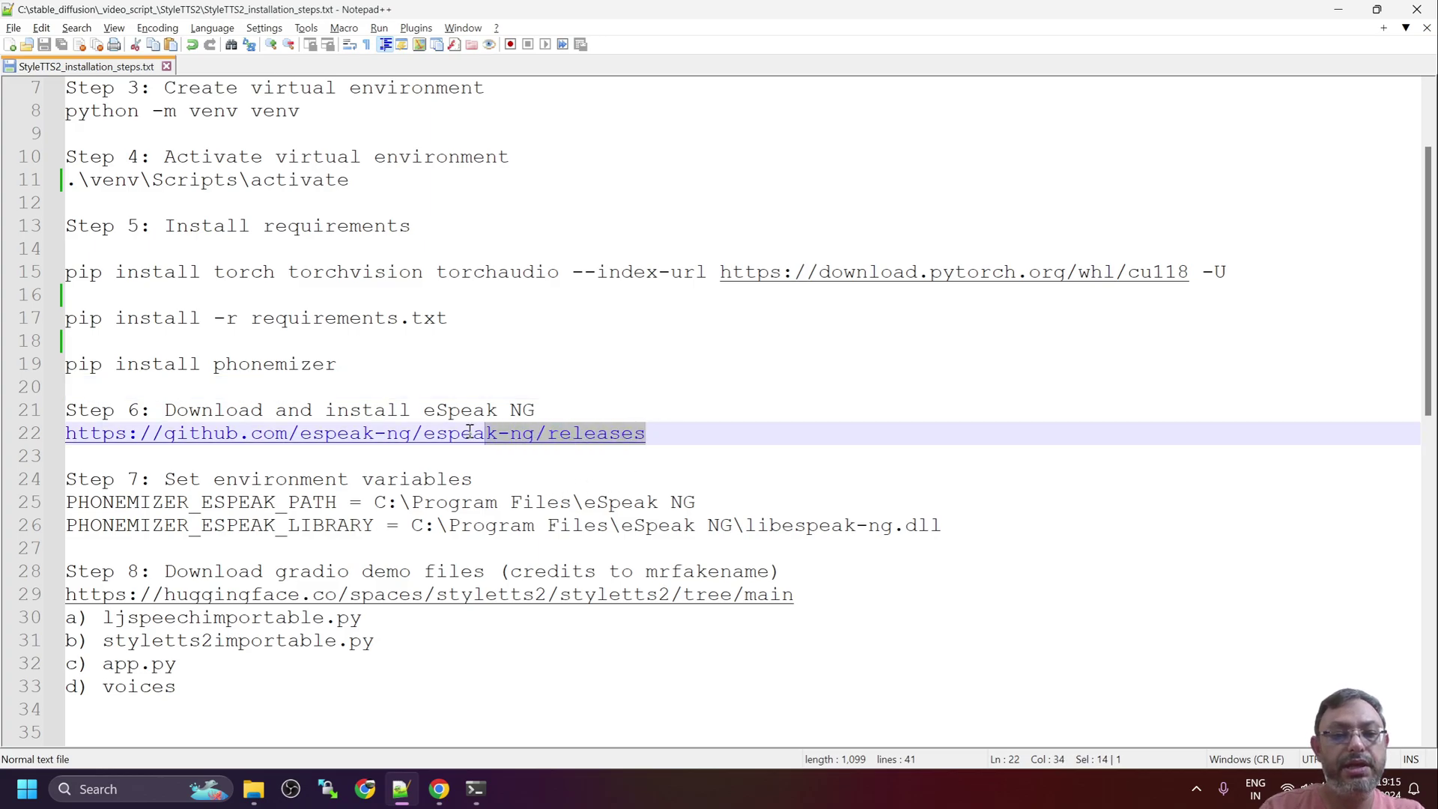
triple_click(355, 433)
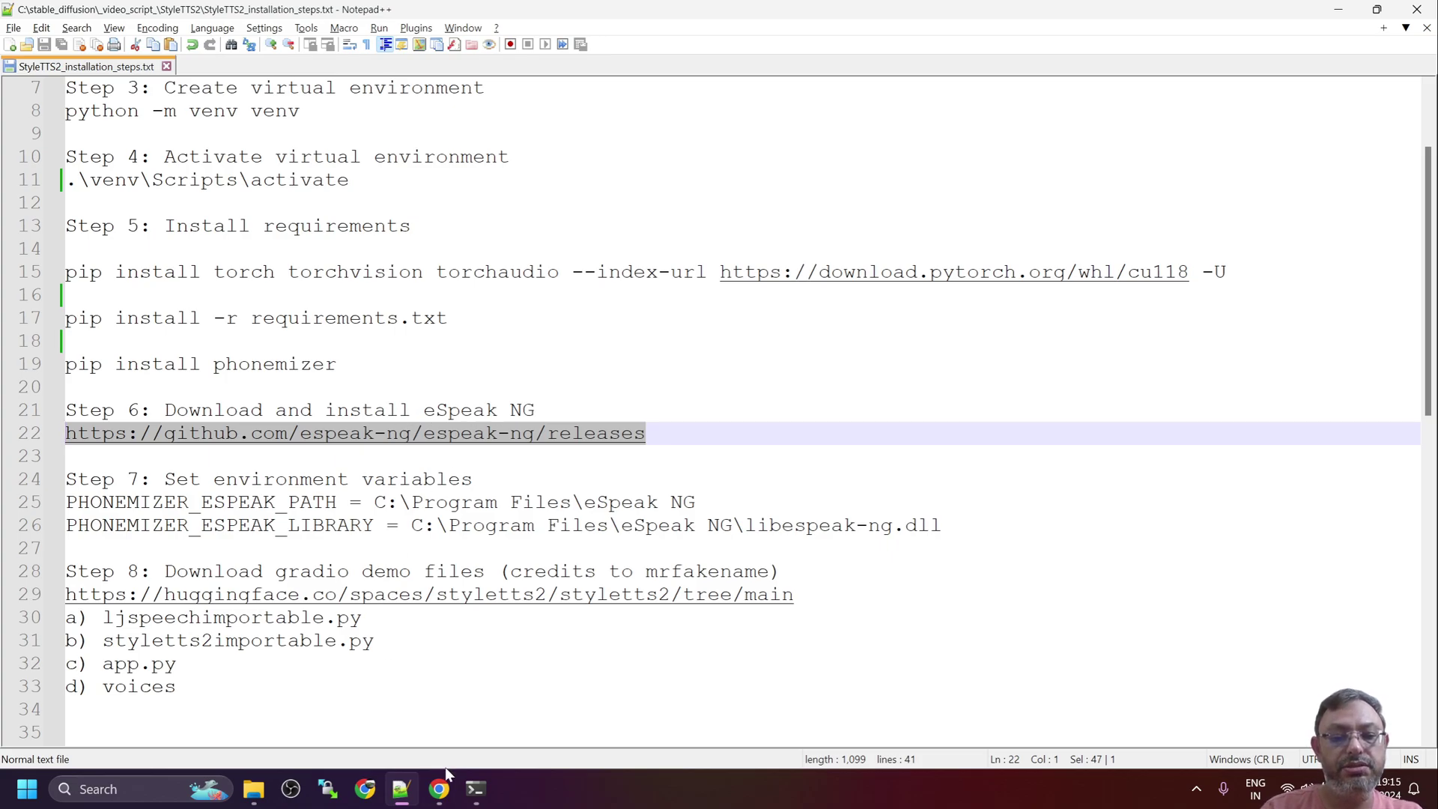
Go to github.com/espeak-ng/espeak-ng/releases and scroll to the 1.51 release assets
click(438, 789)
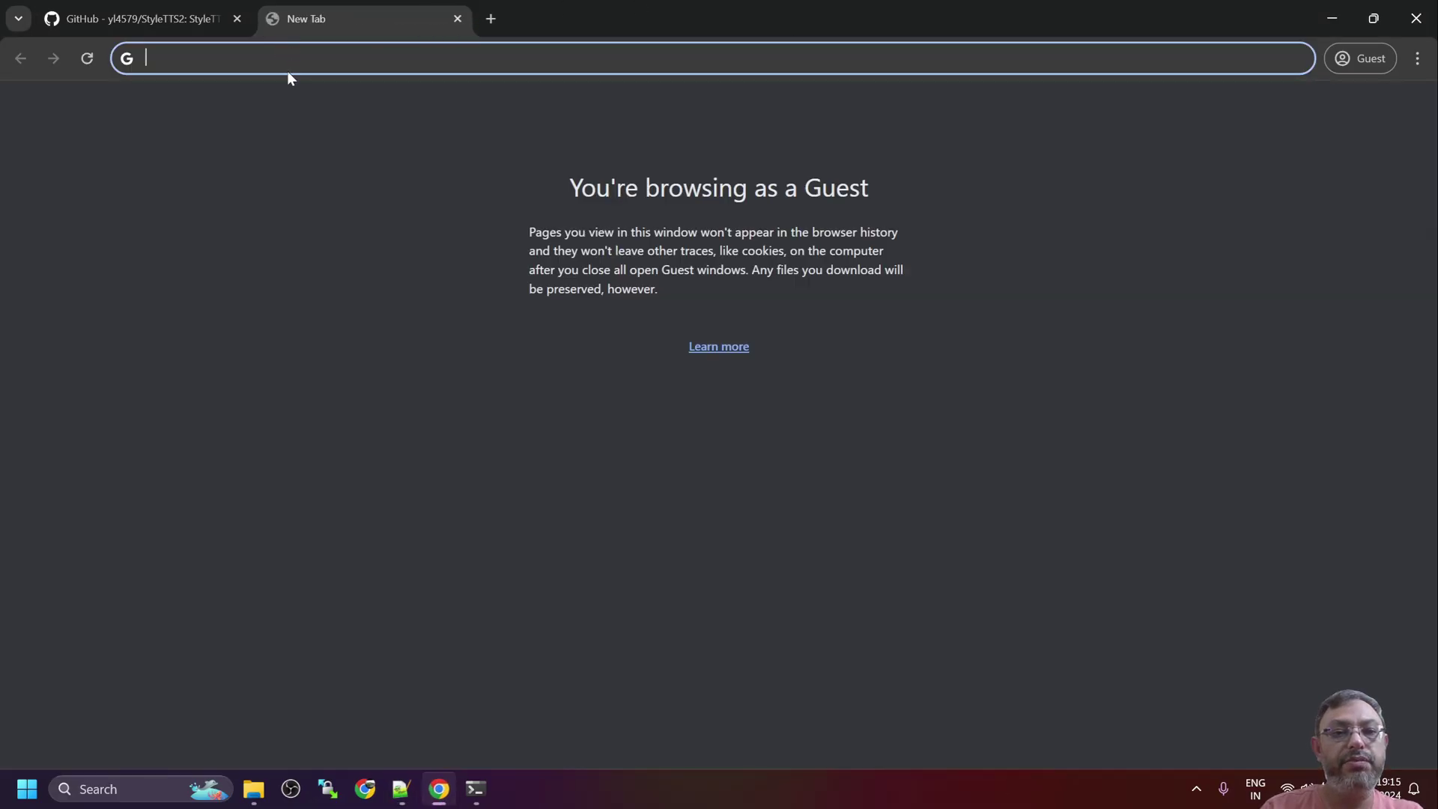
text(github.com/espeak-ng/espeak-ng/releases)
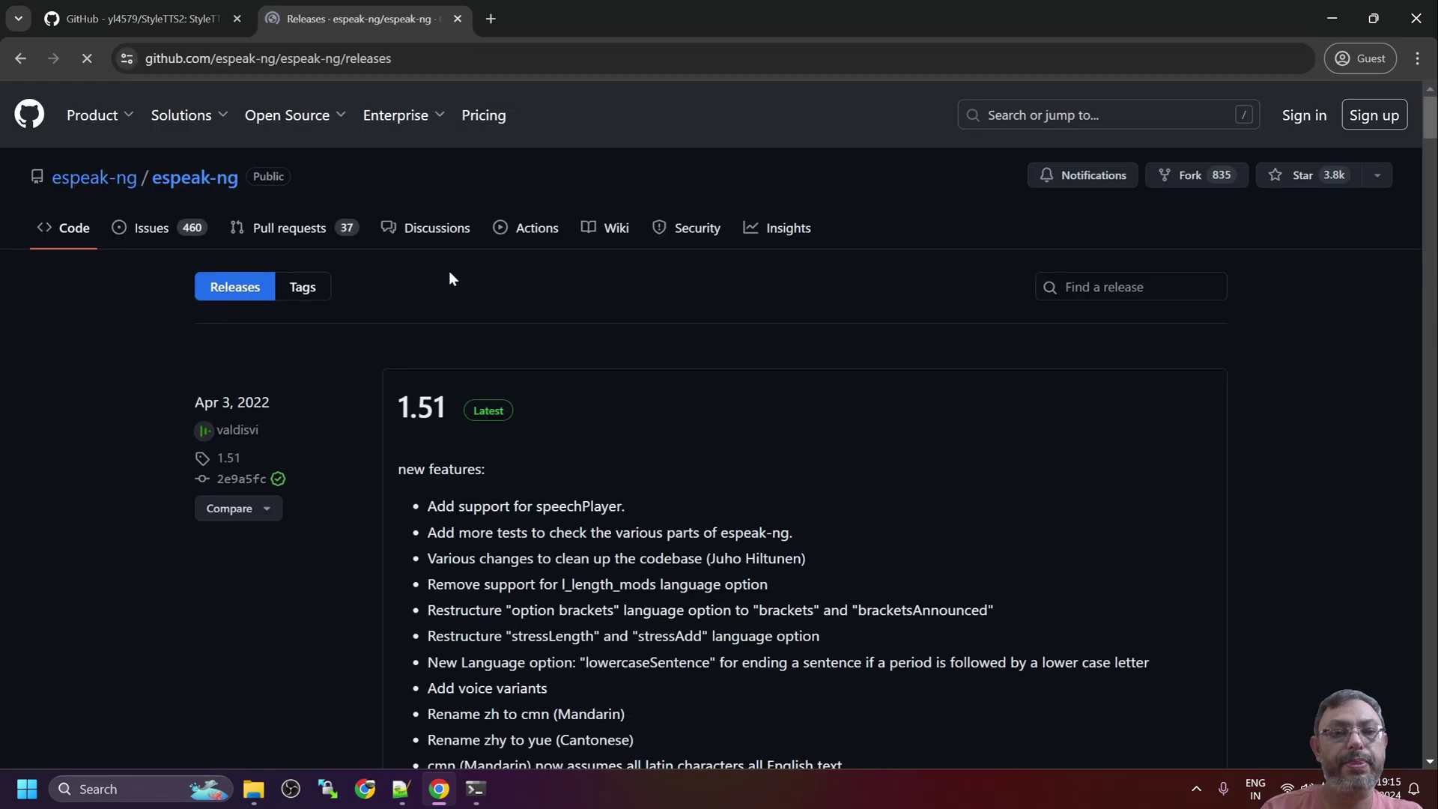
scroll(down, 3)
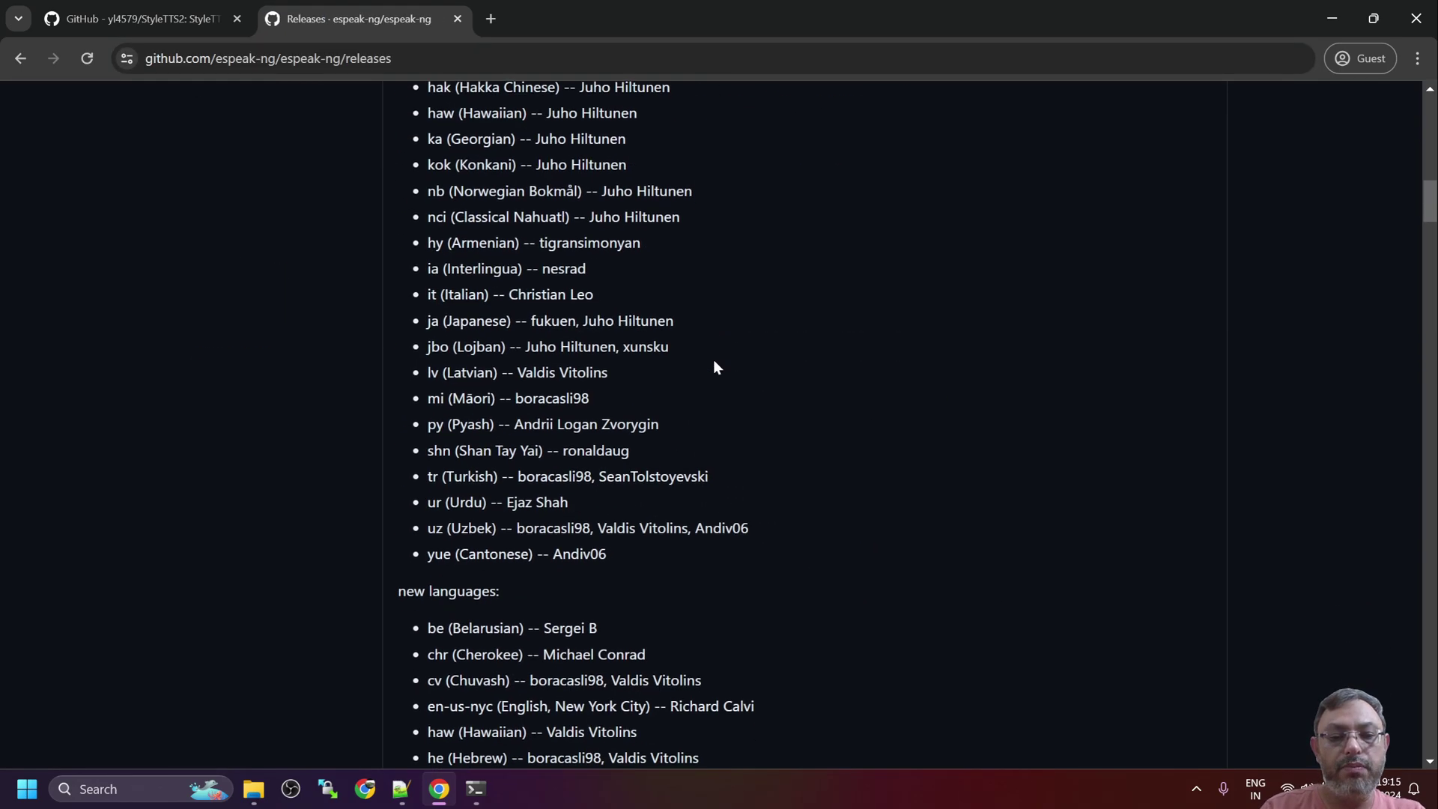
scroll(down, 3)
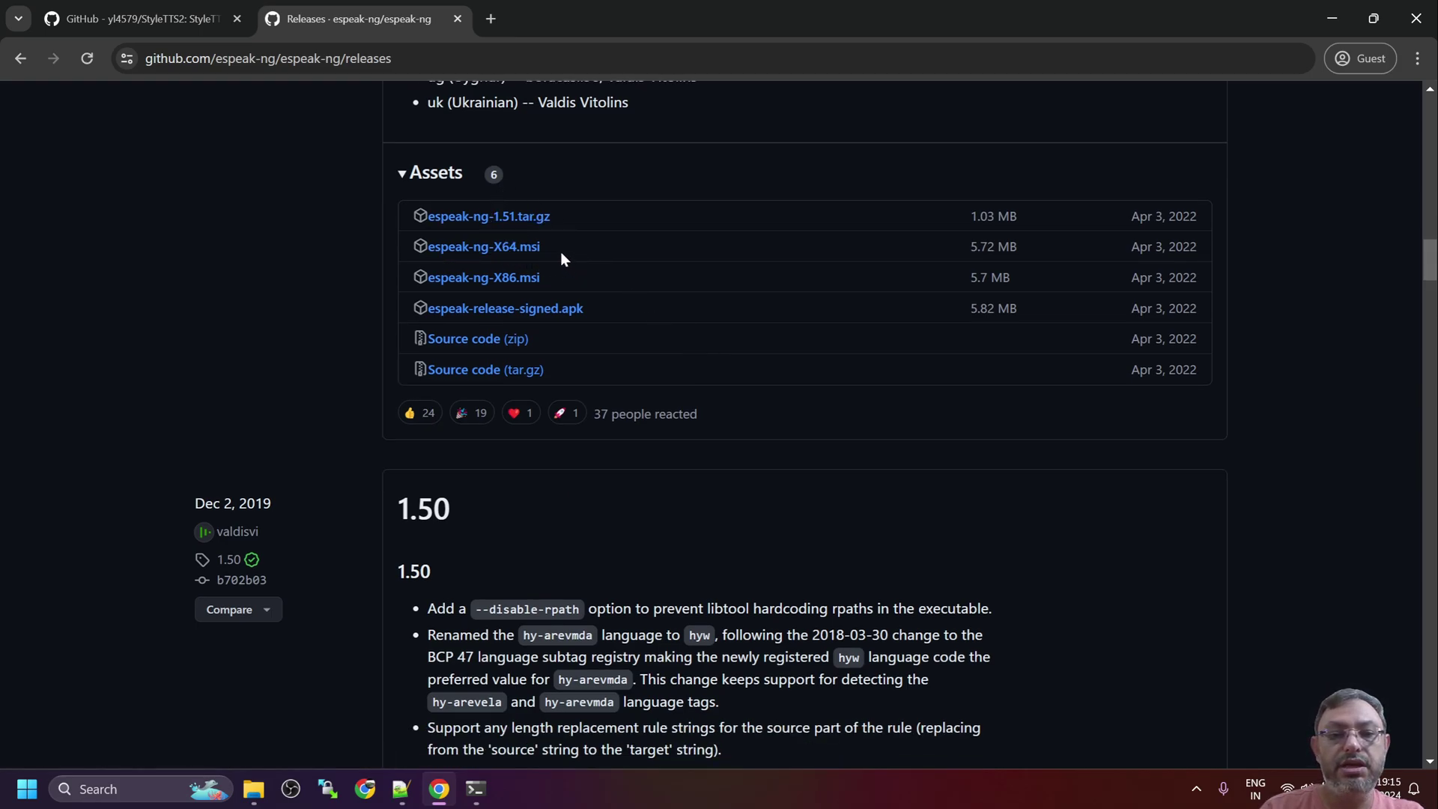
mouse_move(483, 246)
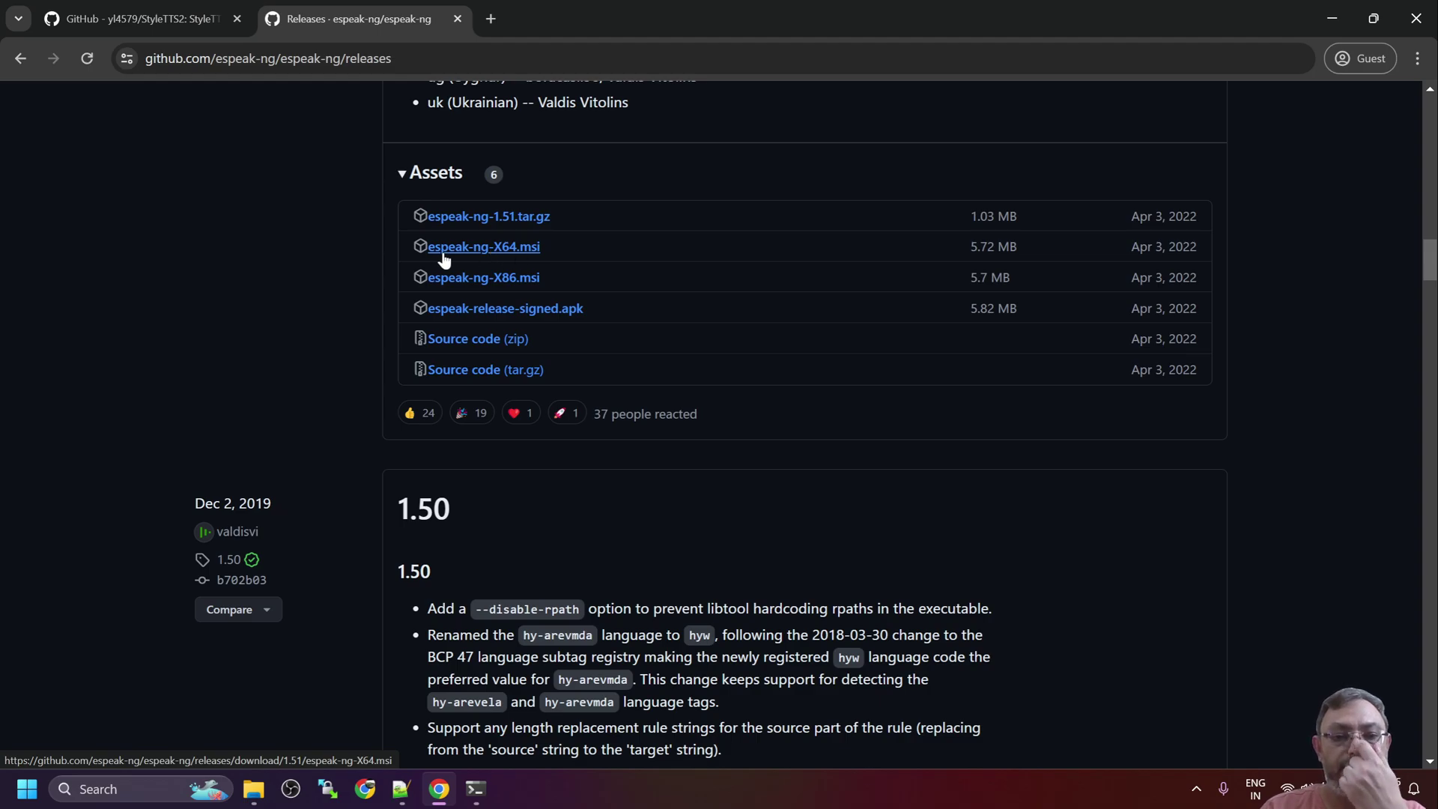
mouse_move(514, 262)
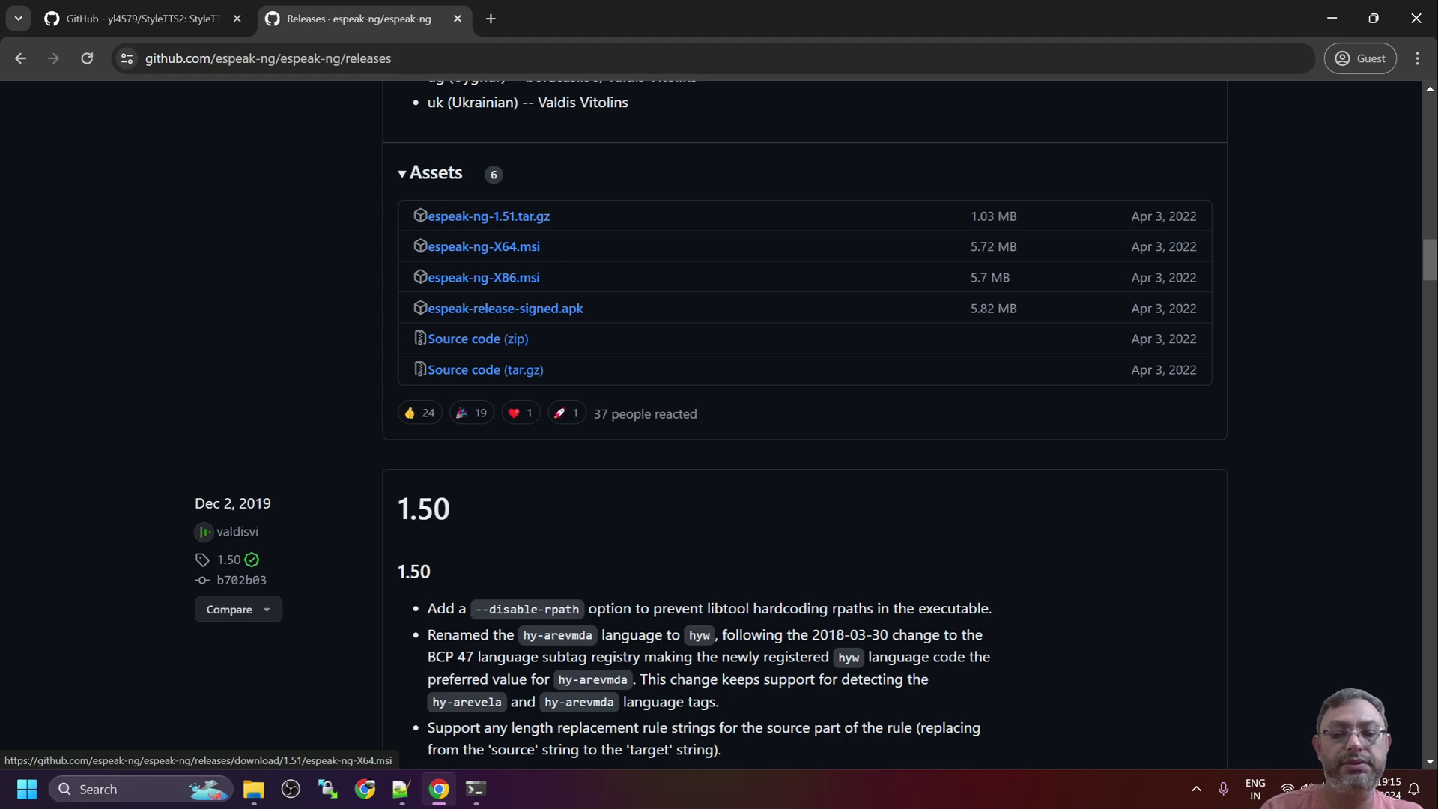
Run the espeak-ng-X64 installer, accept the license, install with default features, and finish
click(253, 789)
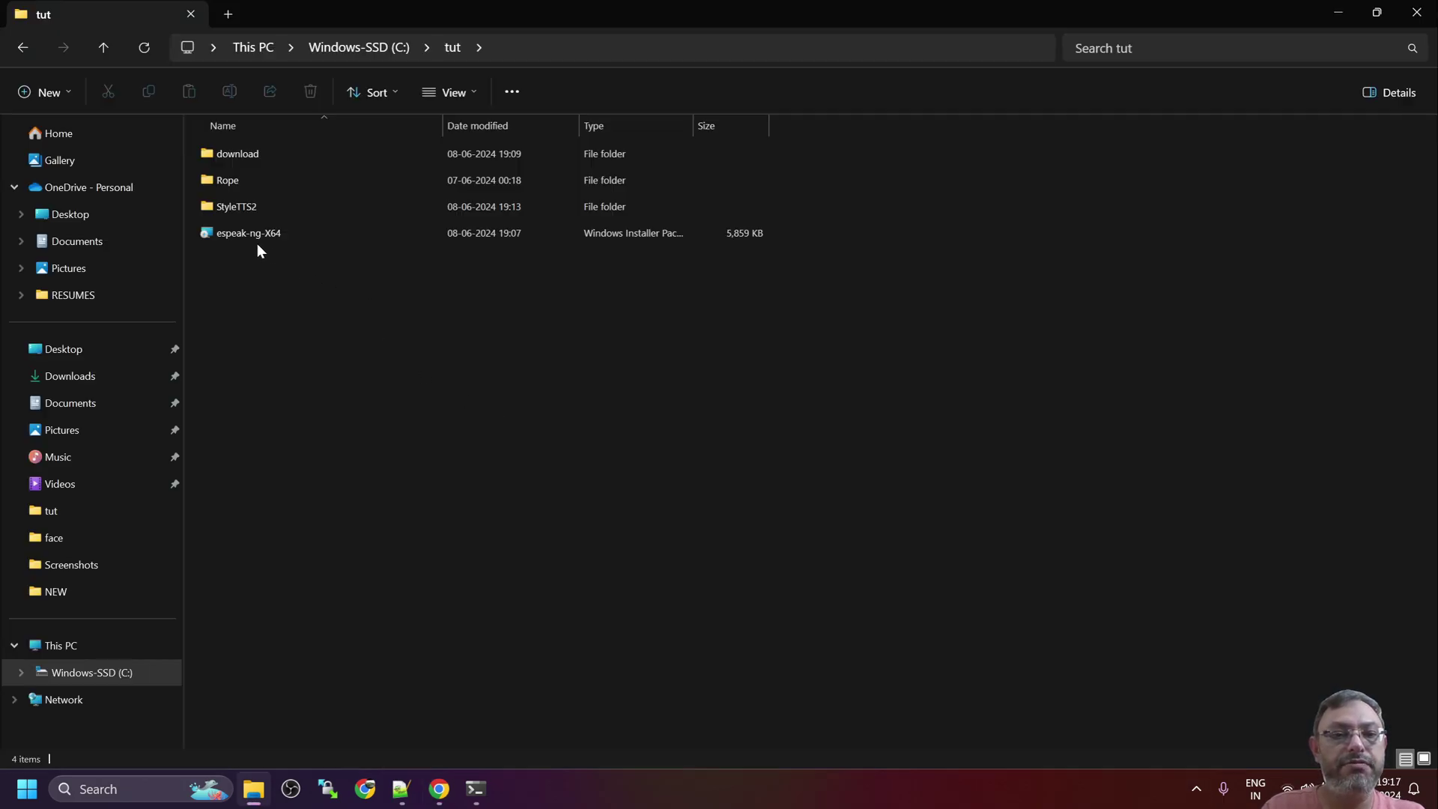
click(248, 232)
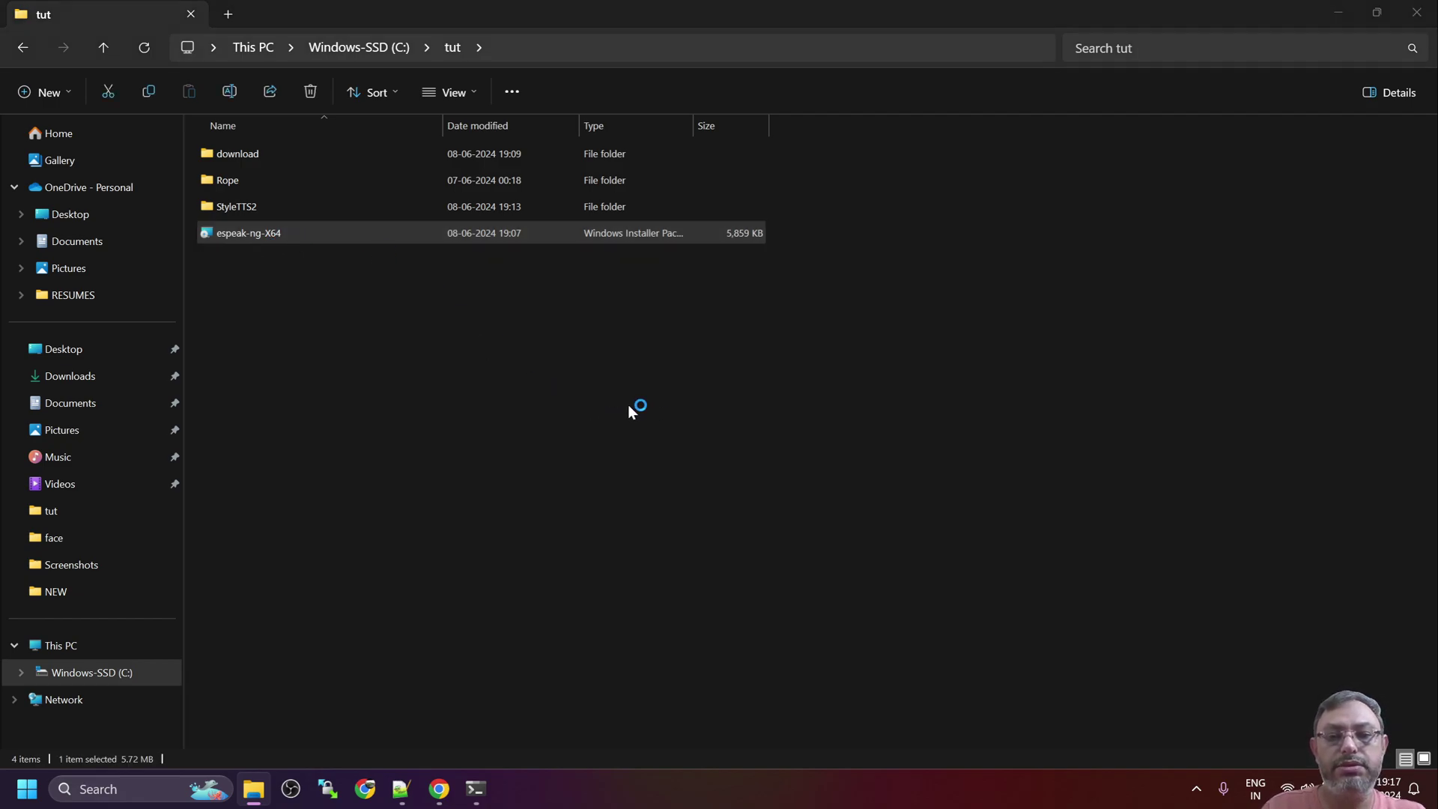
double_click(249, 232)
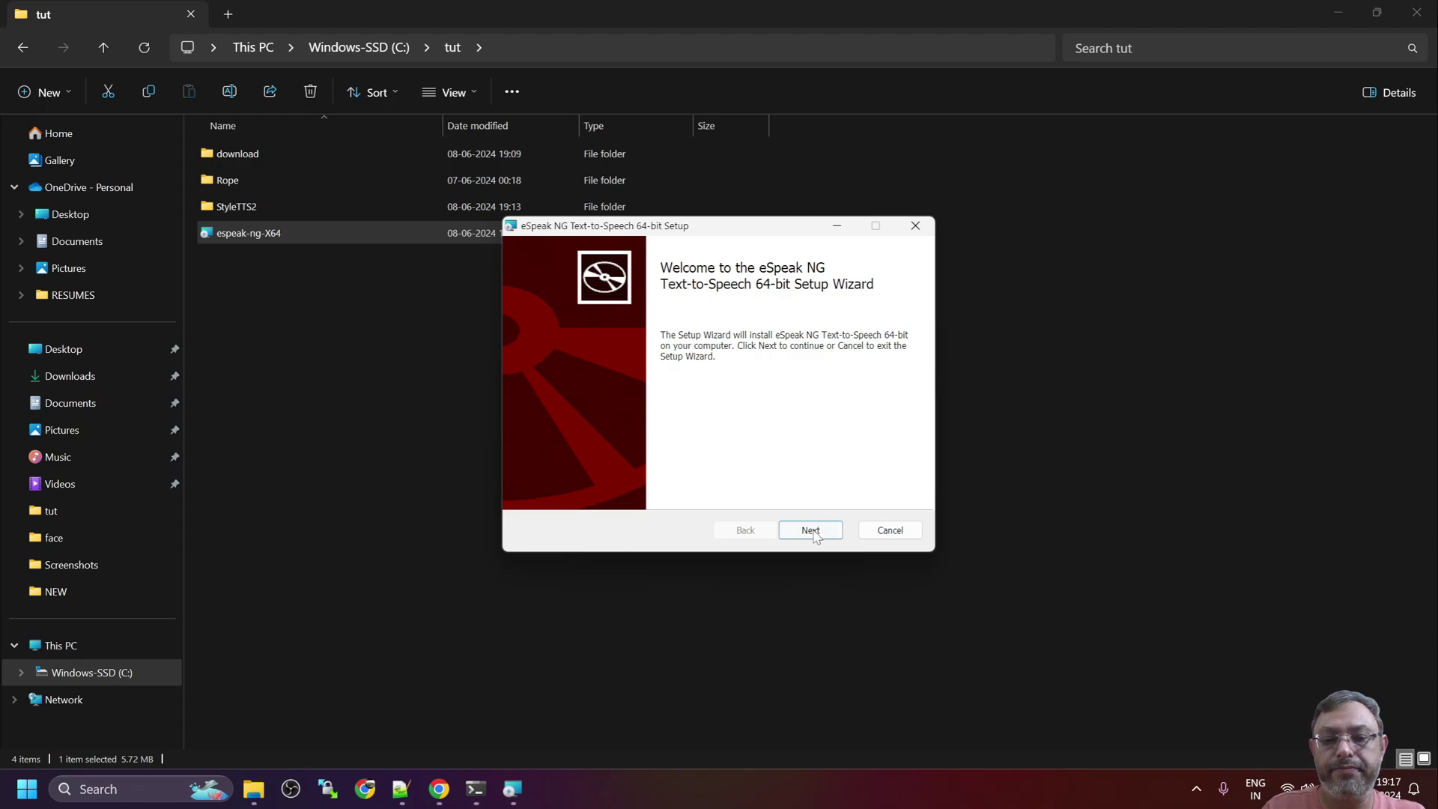
click(809, 529)
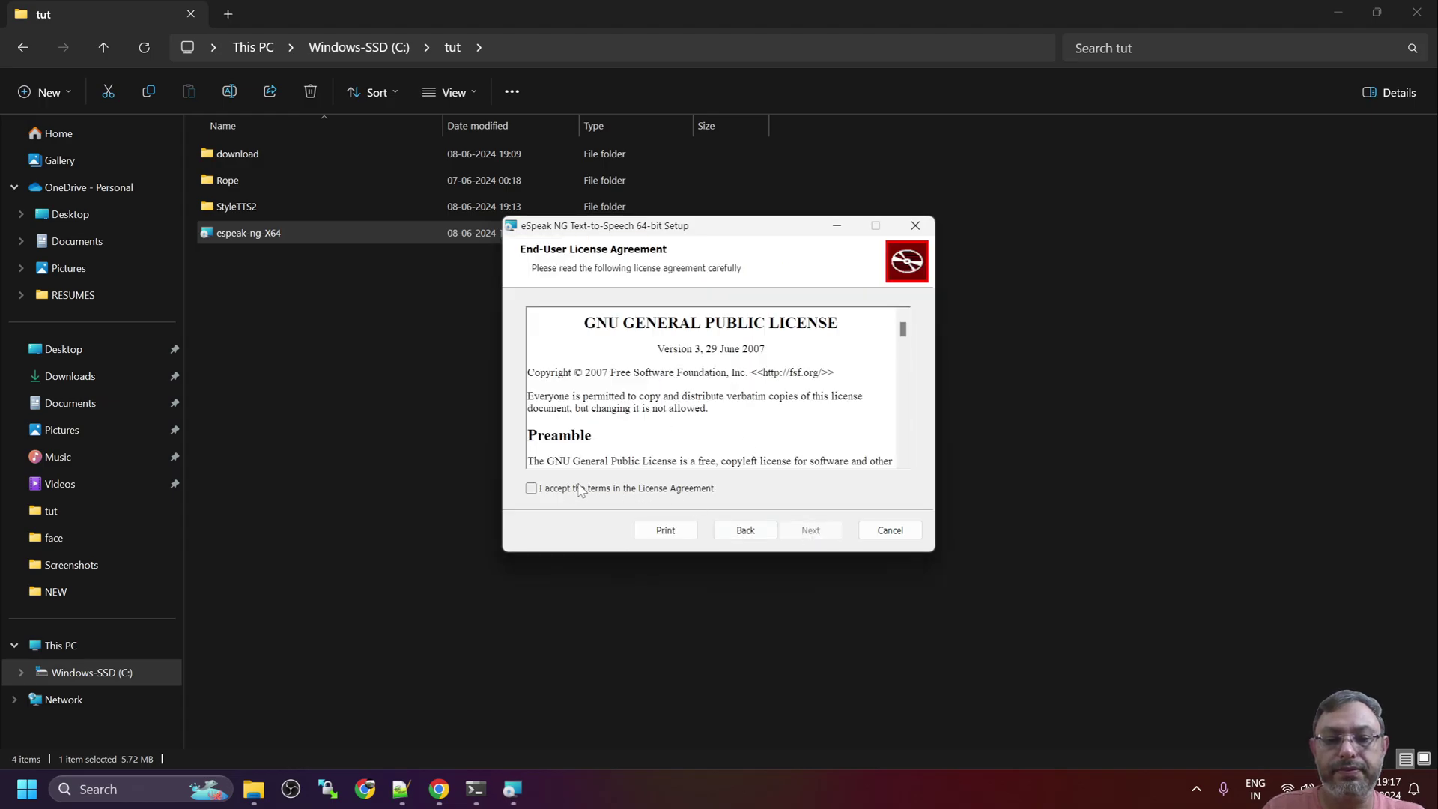
click(531, 487)
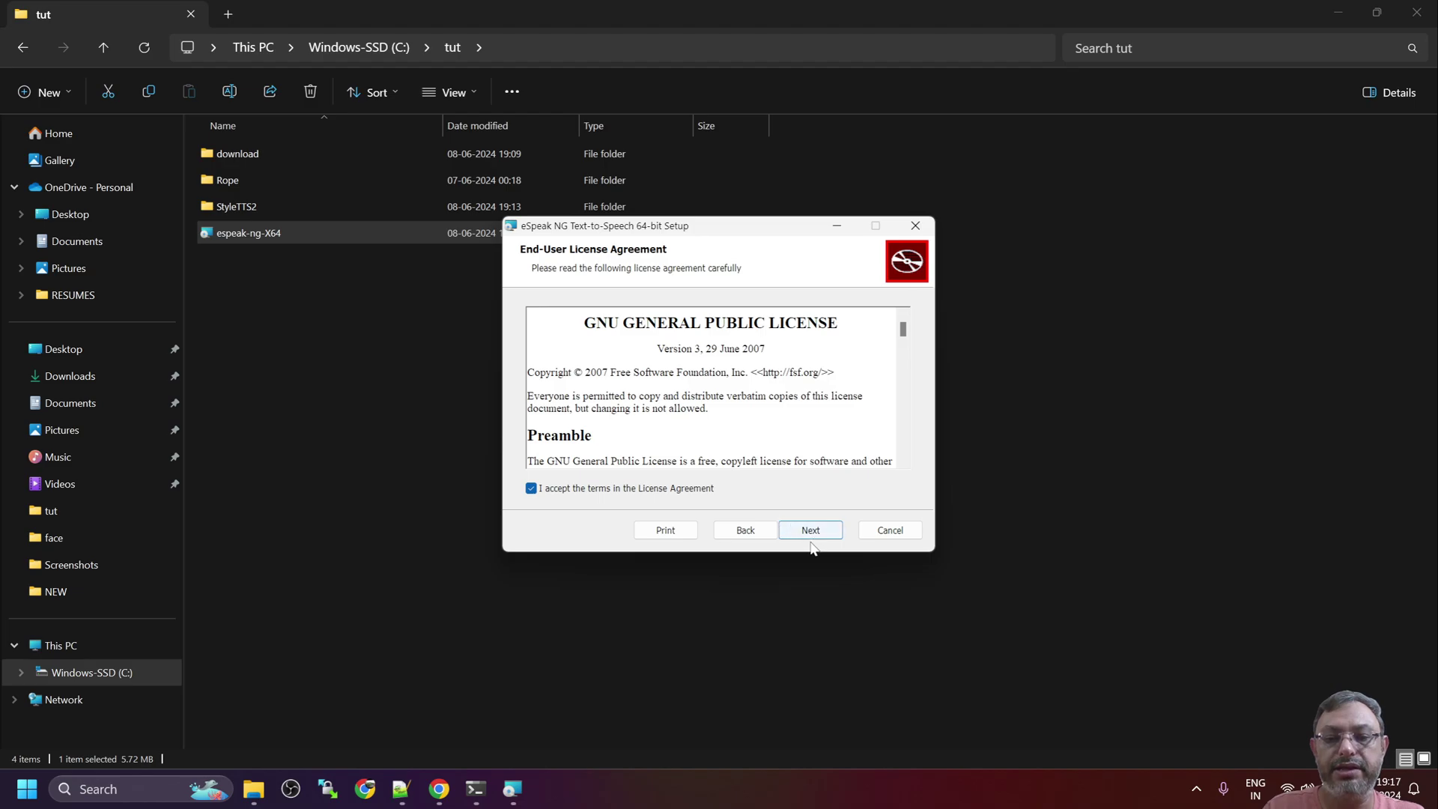
click(810, 530)
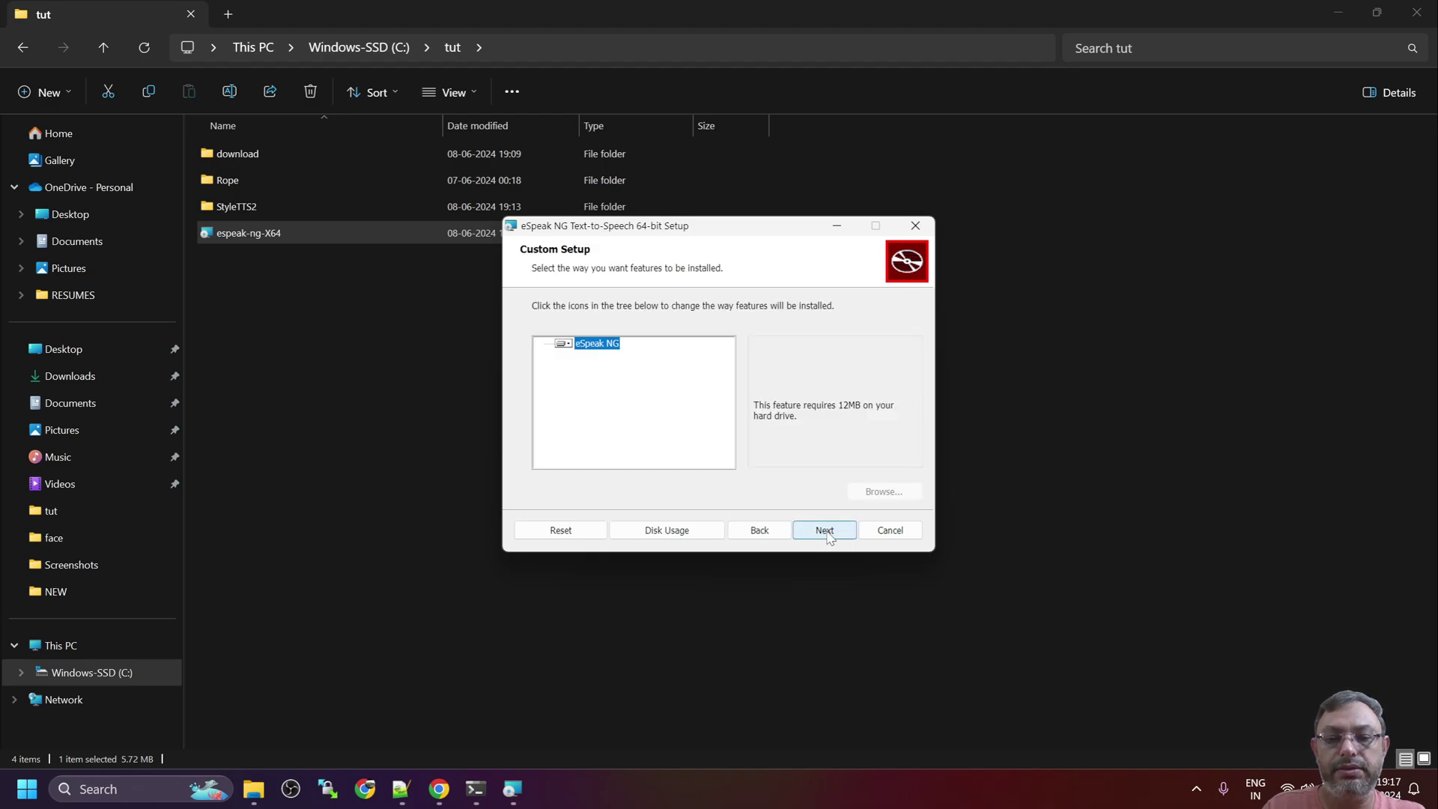
click(822, 531)
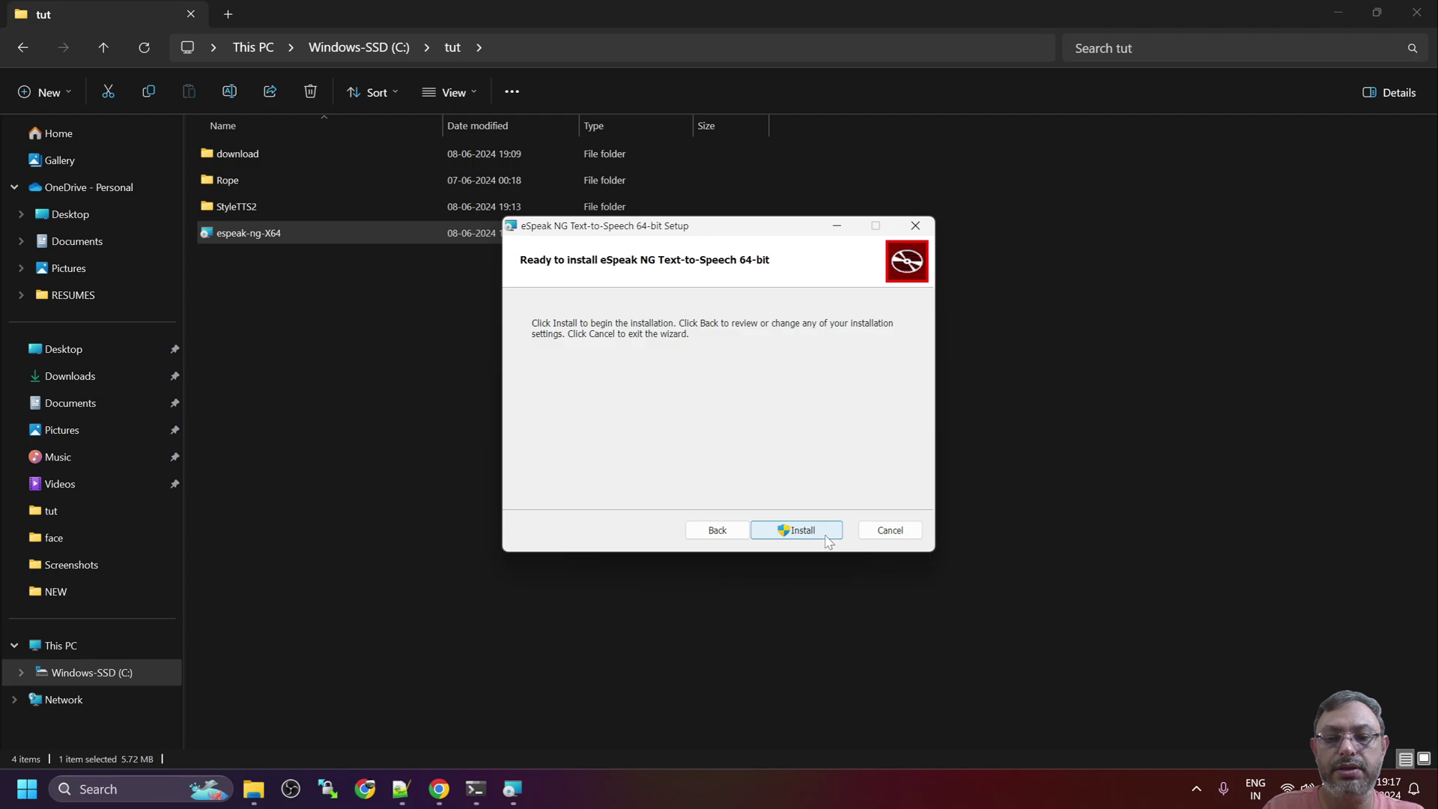
click(796, 531)
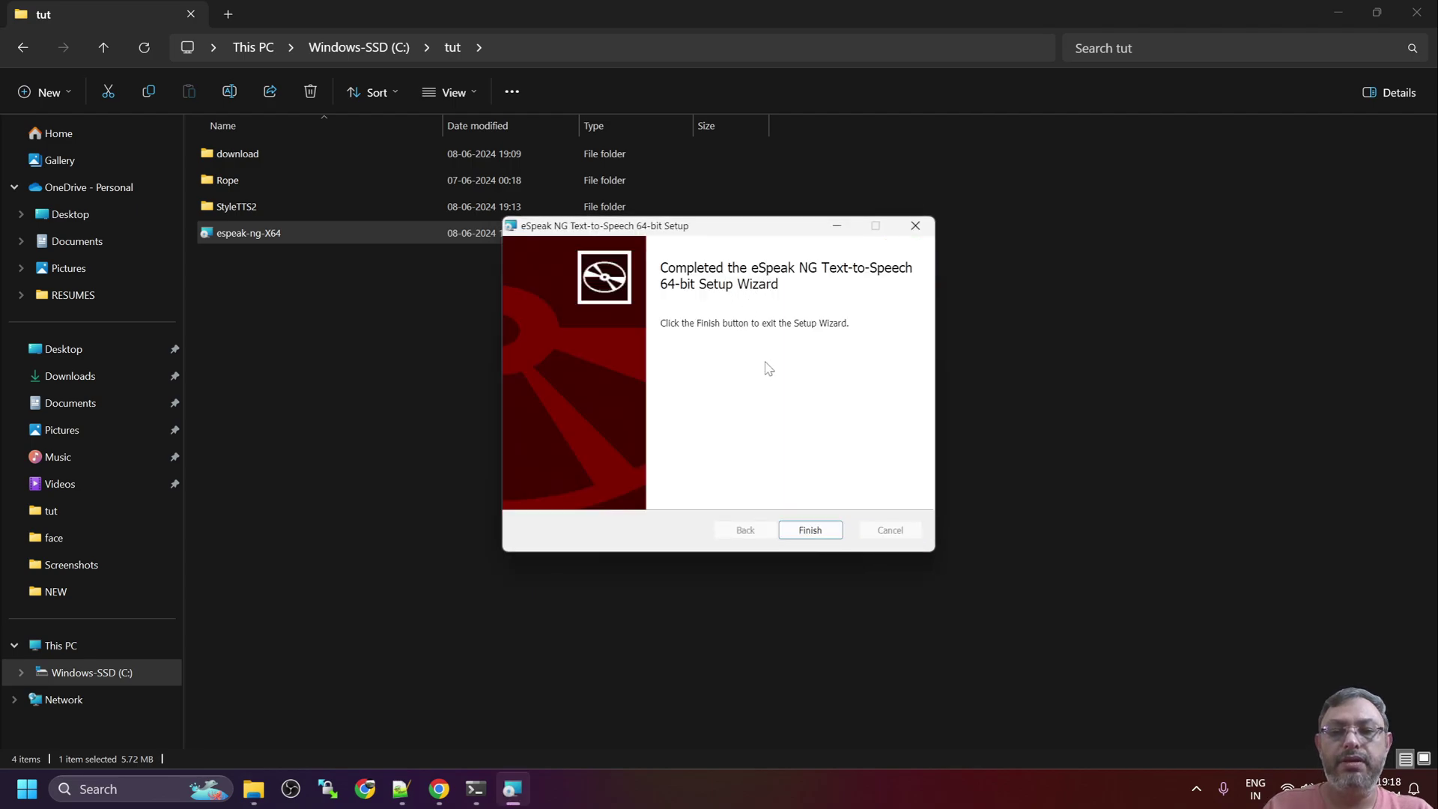
mouse_move(810, 530)
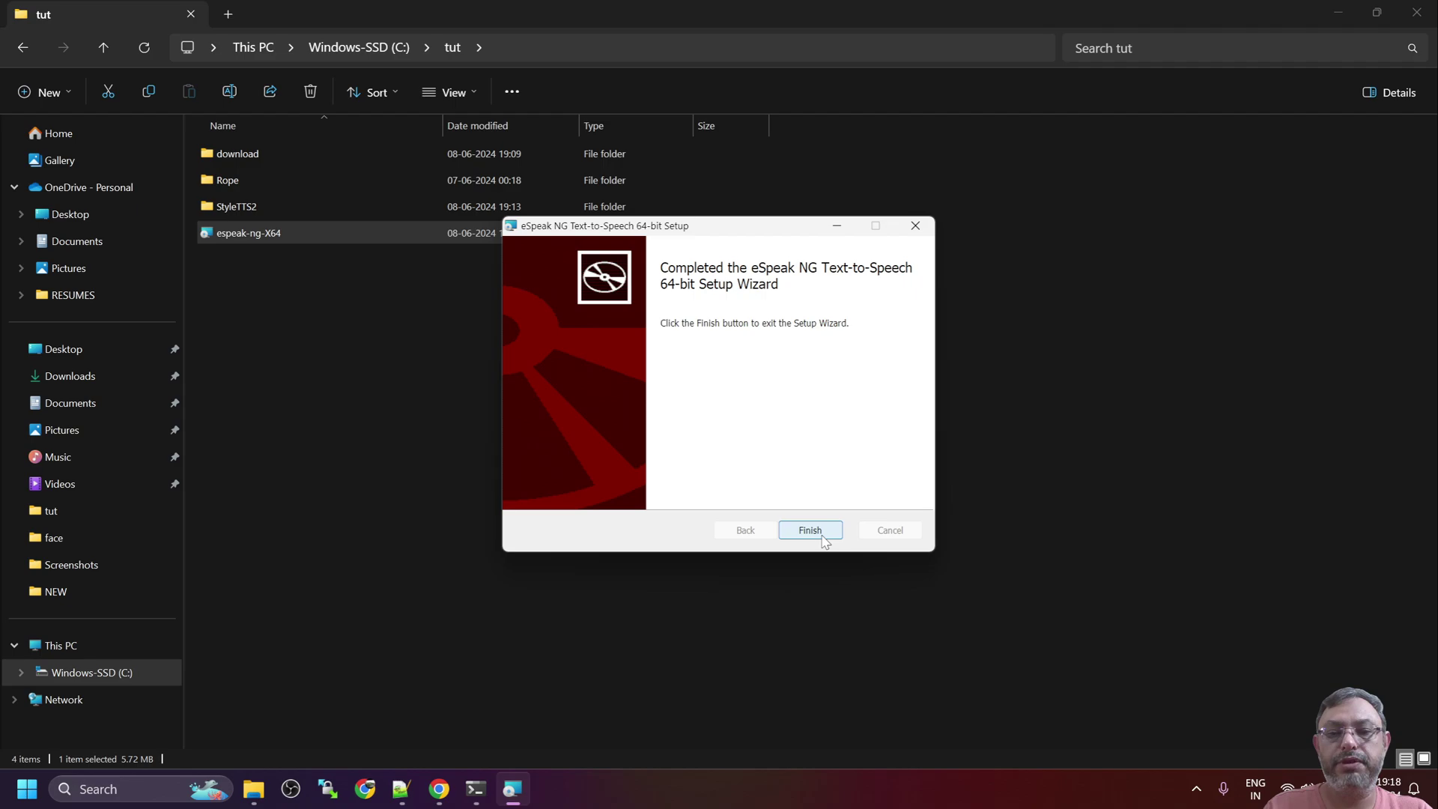
click(809, 530)
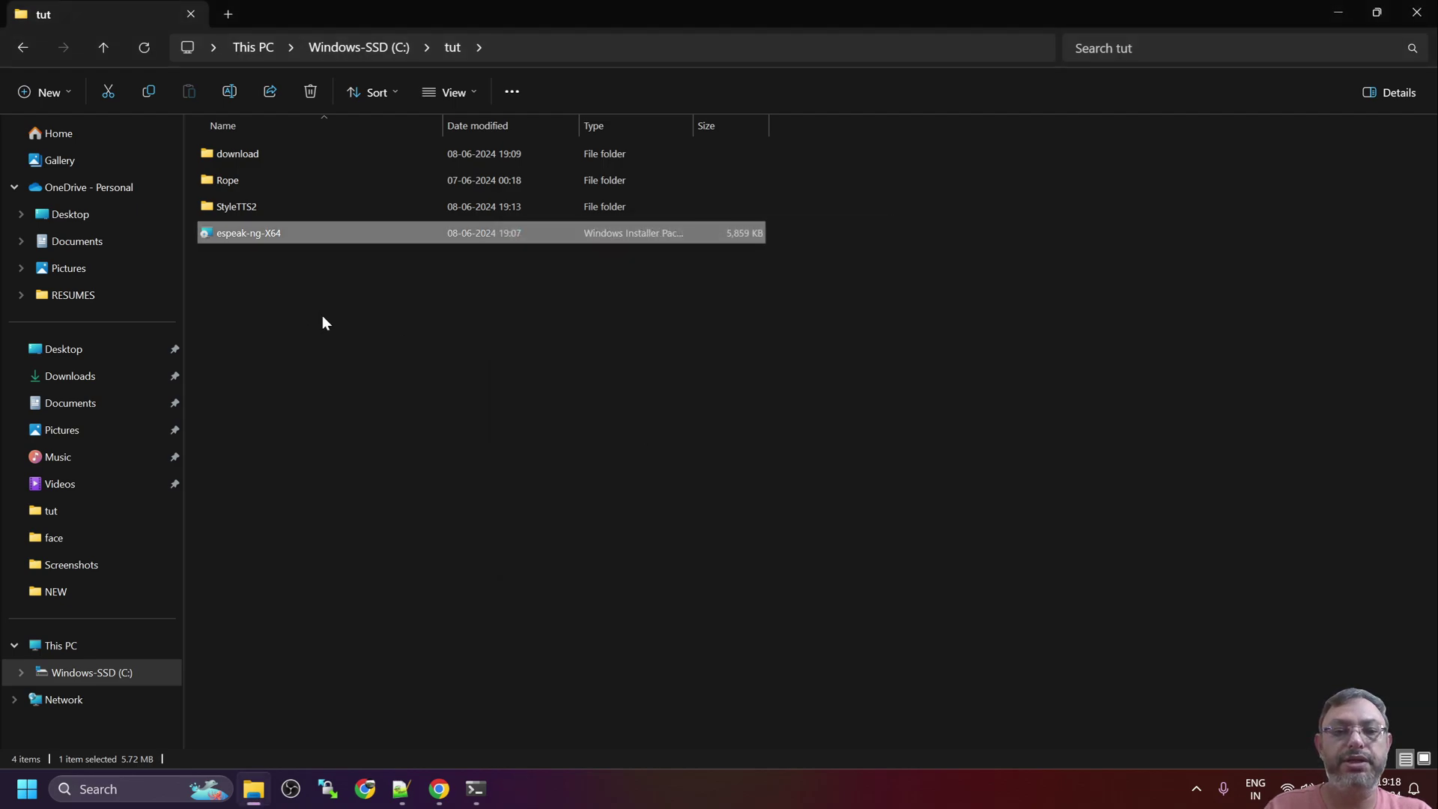
mouse_move(424, 764)
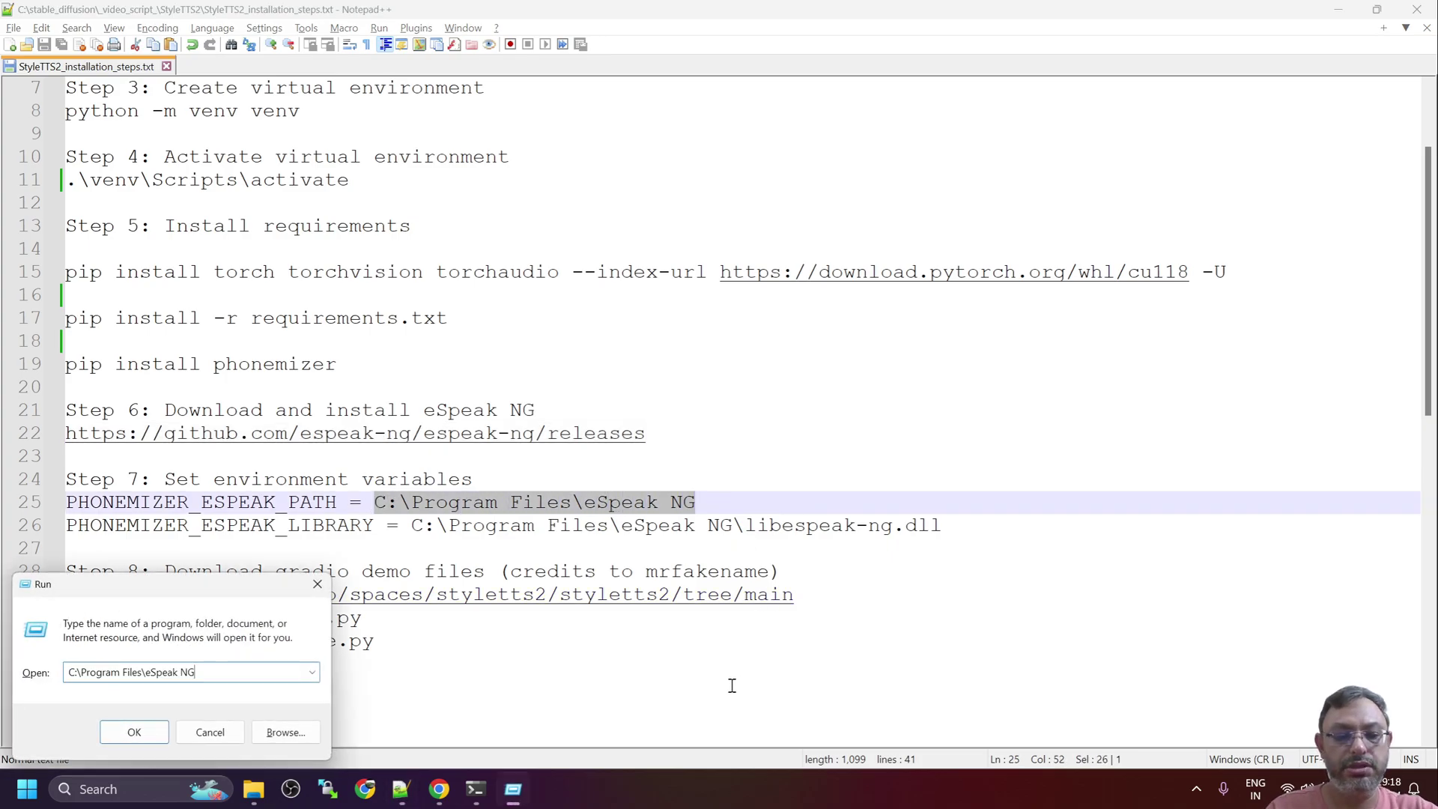
Verify the eSpeak NG install folder, select its line 25 path, and search 'en'
click(134, 732)
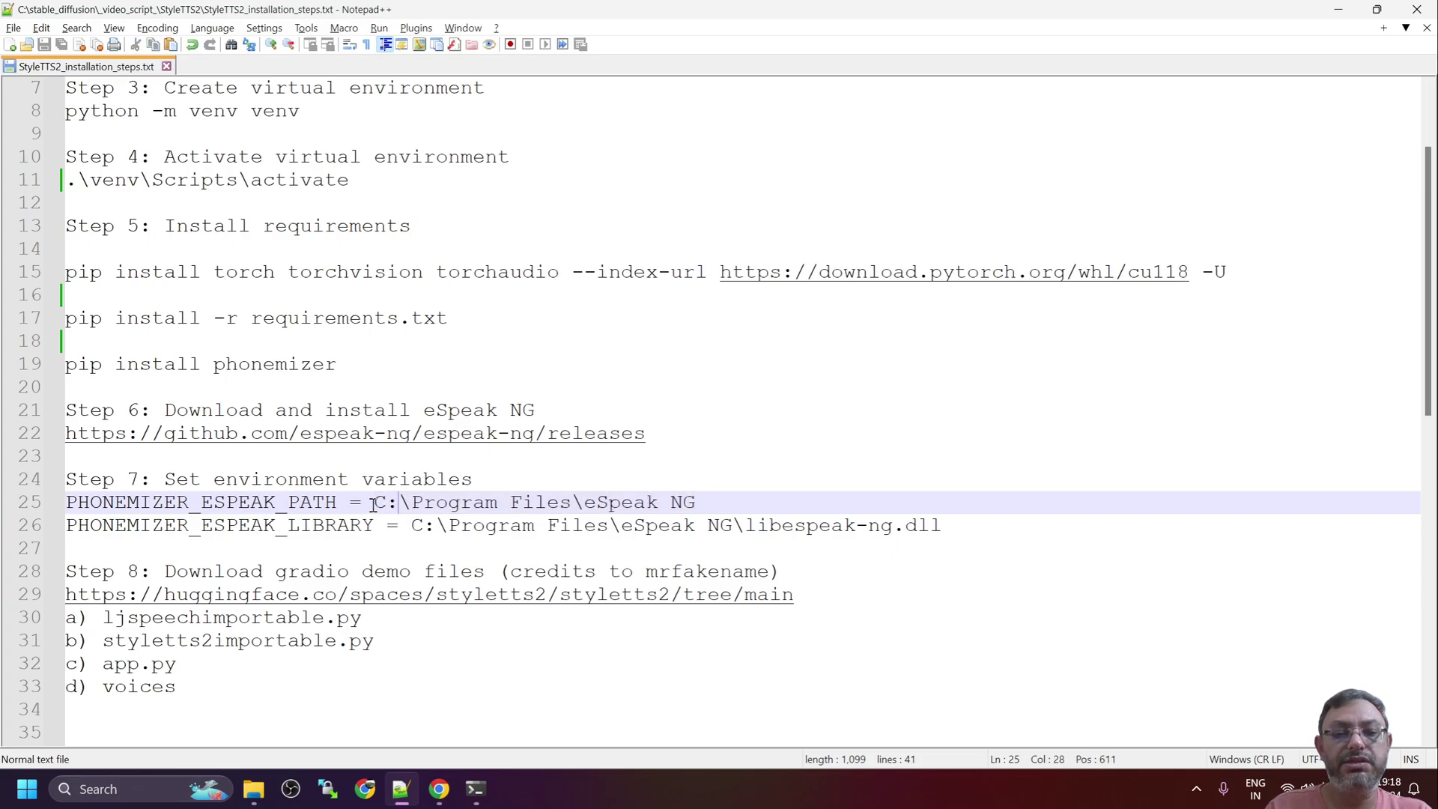
drag(410, 525, 699, 524)
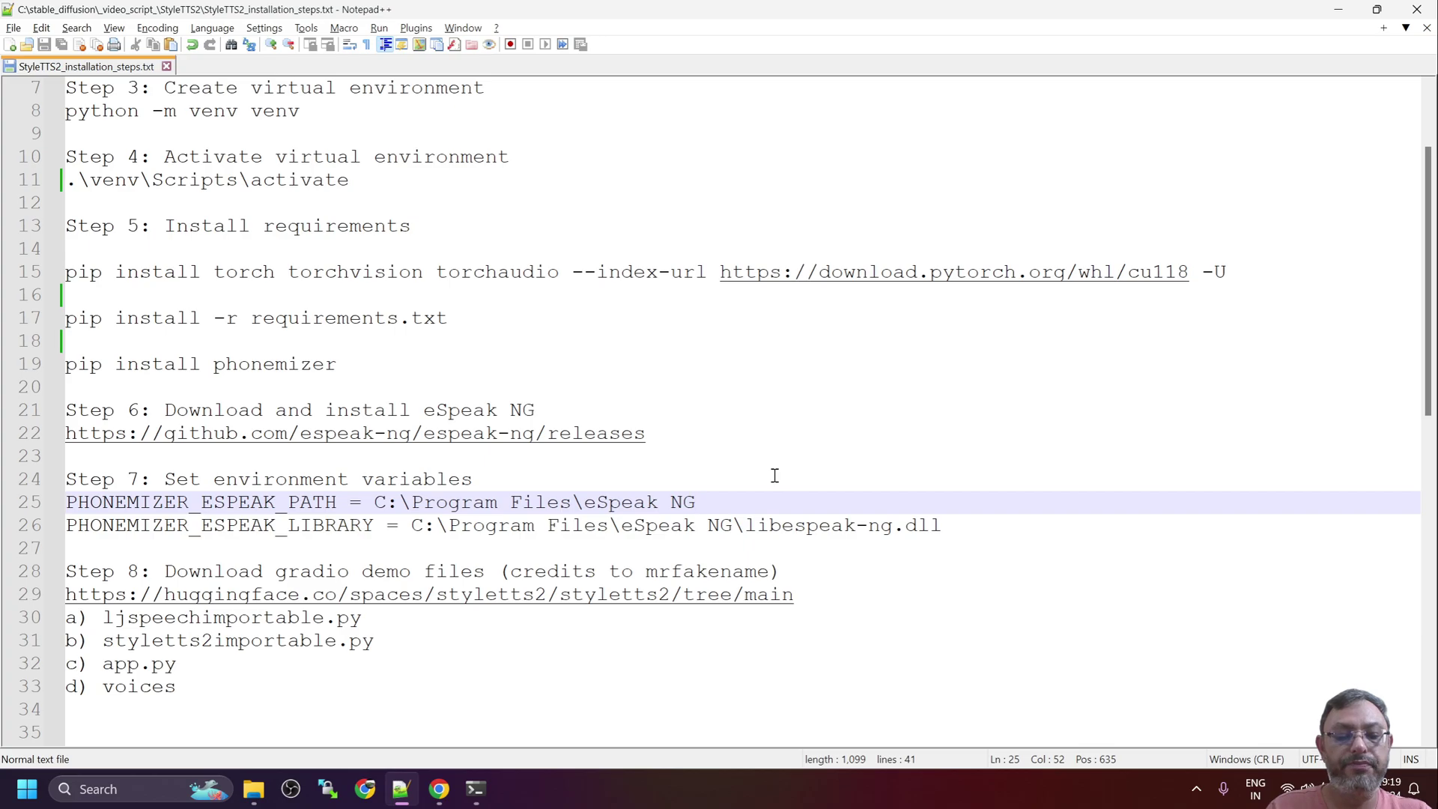
text(envi)
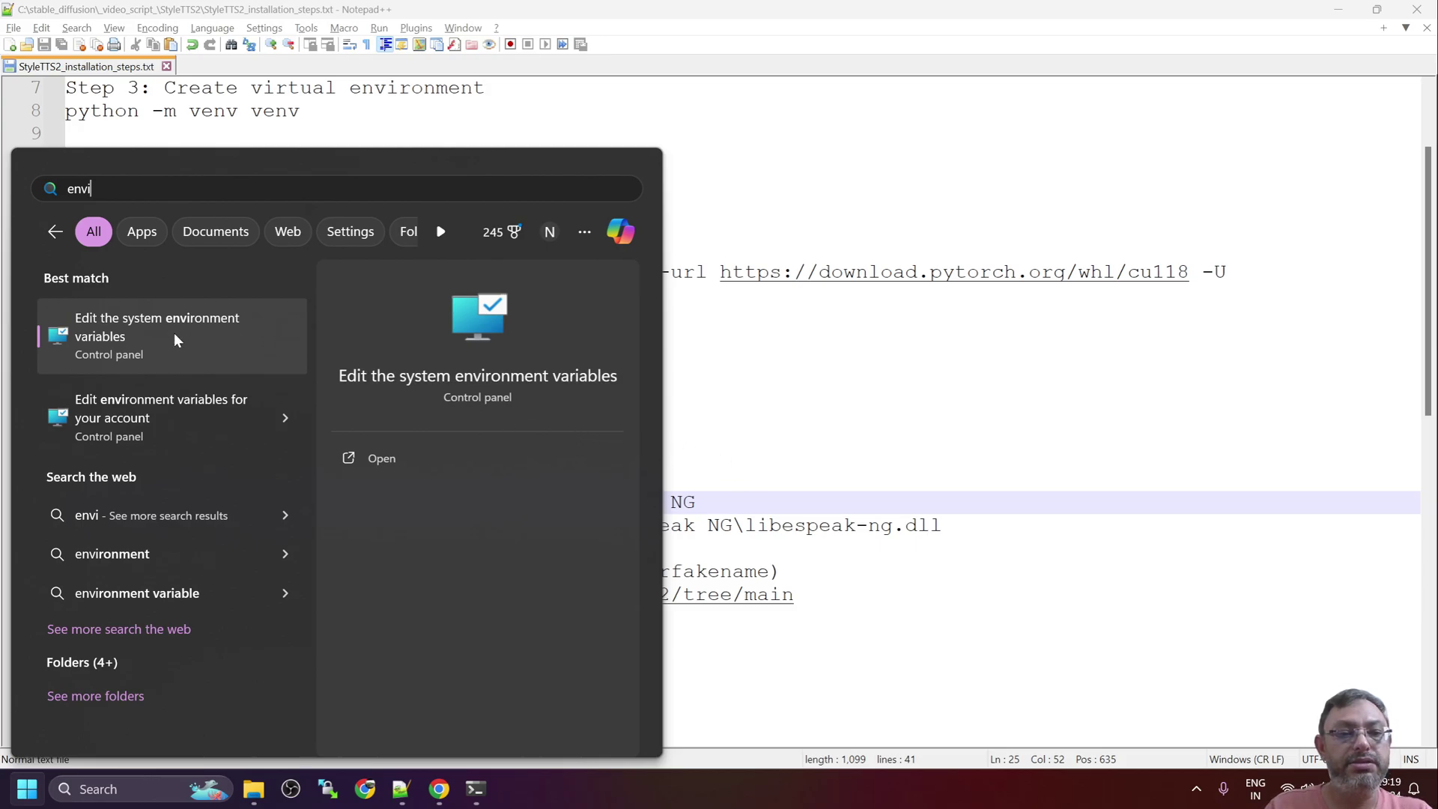
Open Environment Variables, delete PHONEMIZER_ESPEAK_LIBRARY, and select PHONEMIZER_ESPEAK_PATH
click(157, 327)
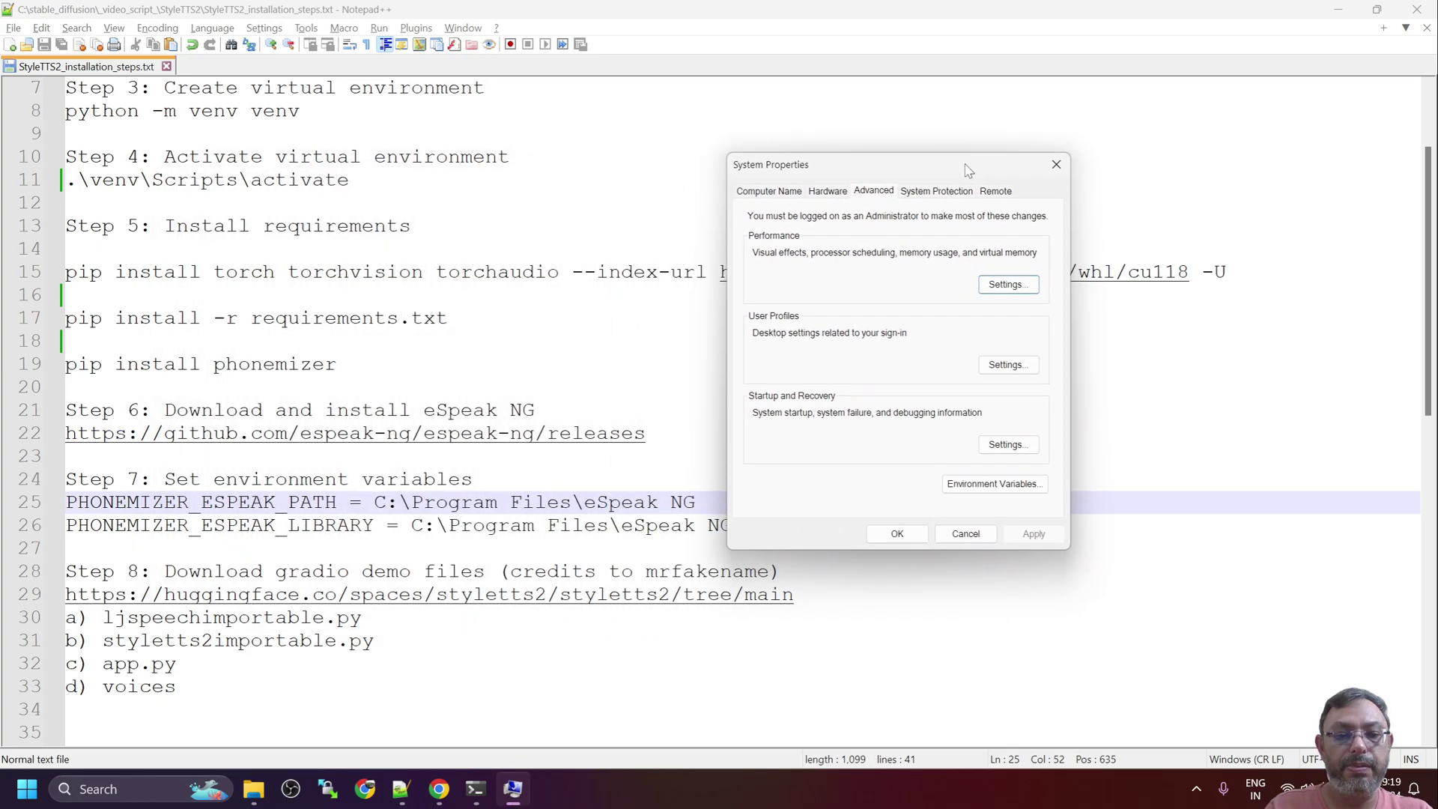
click(993, 484)
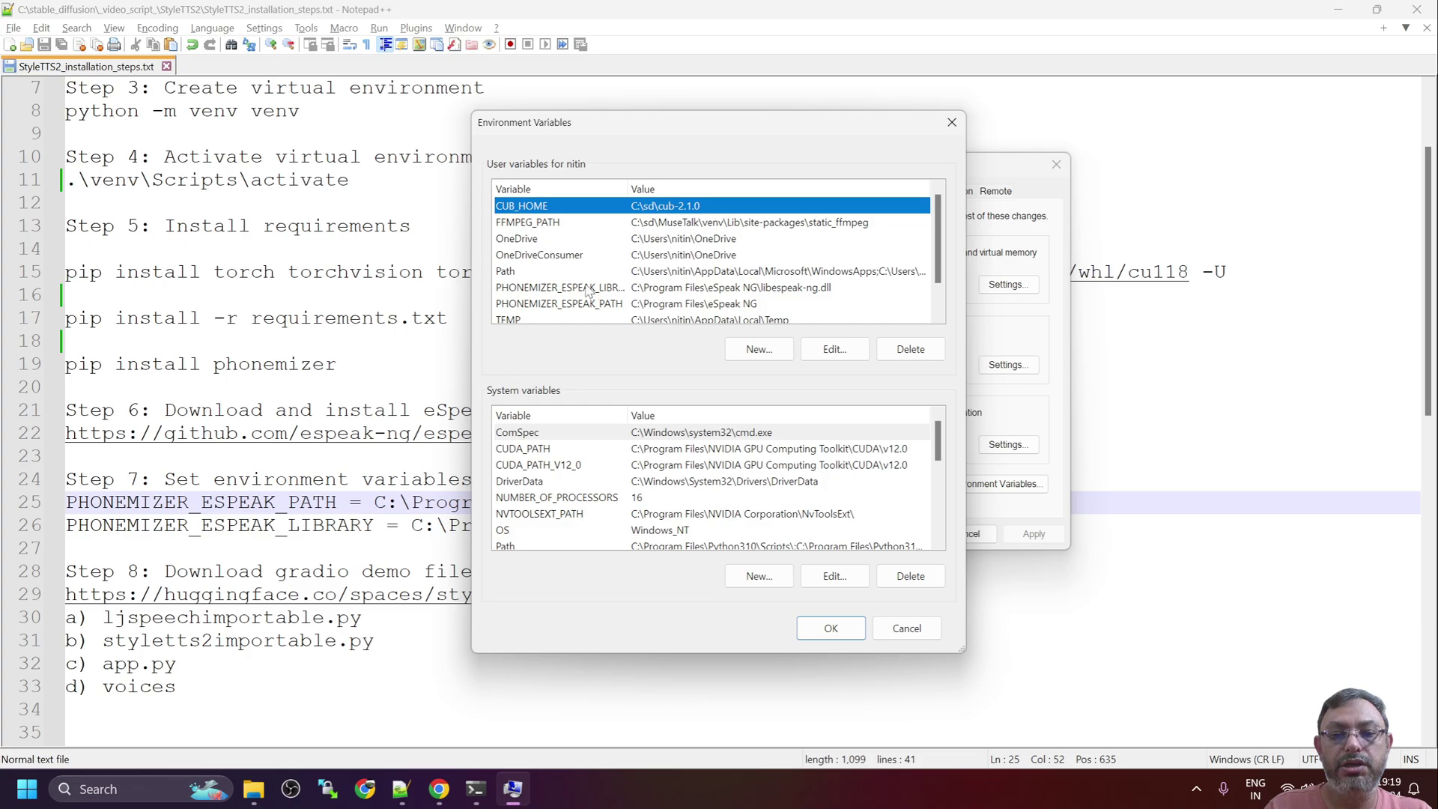
click(560, 287)
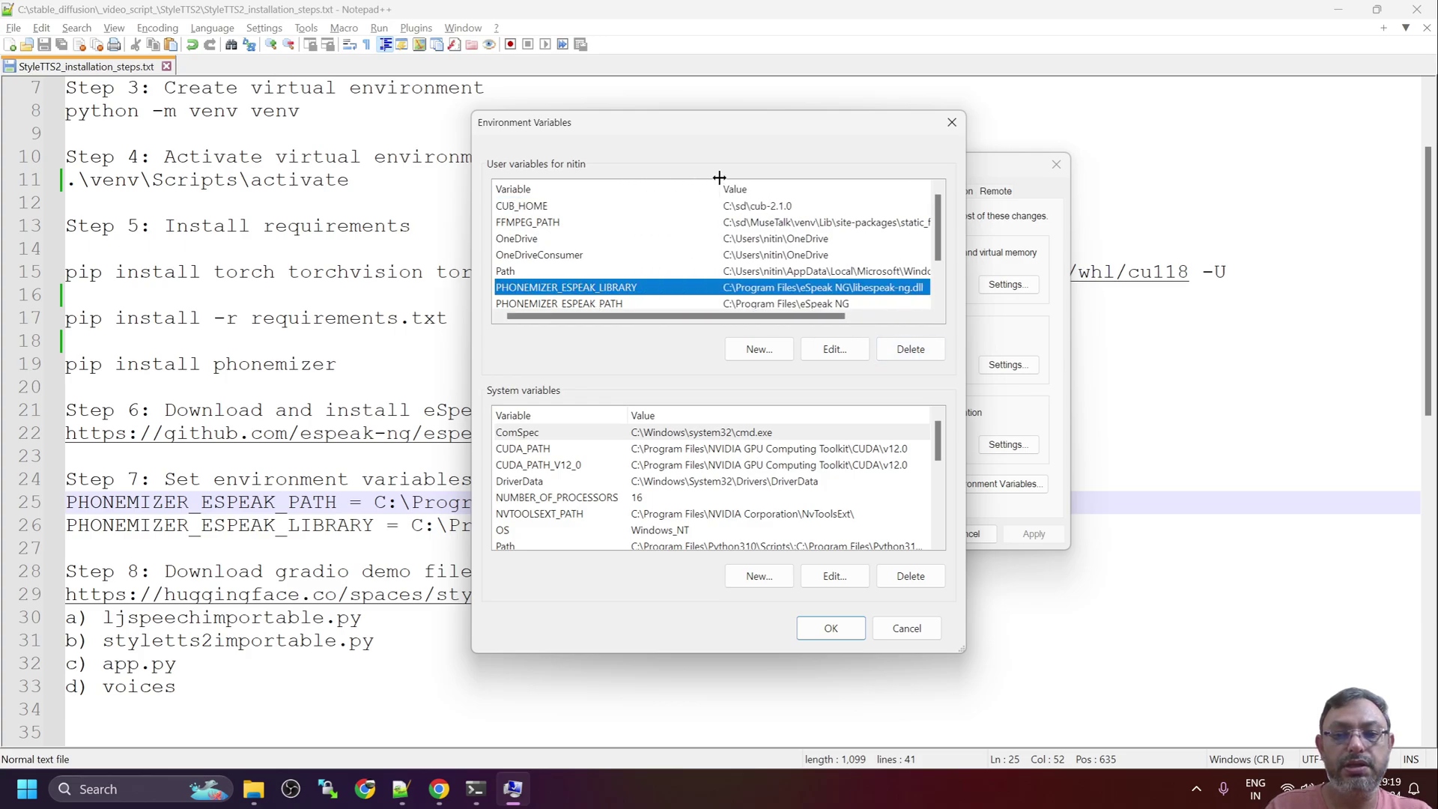
click(910, 348)
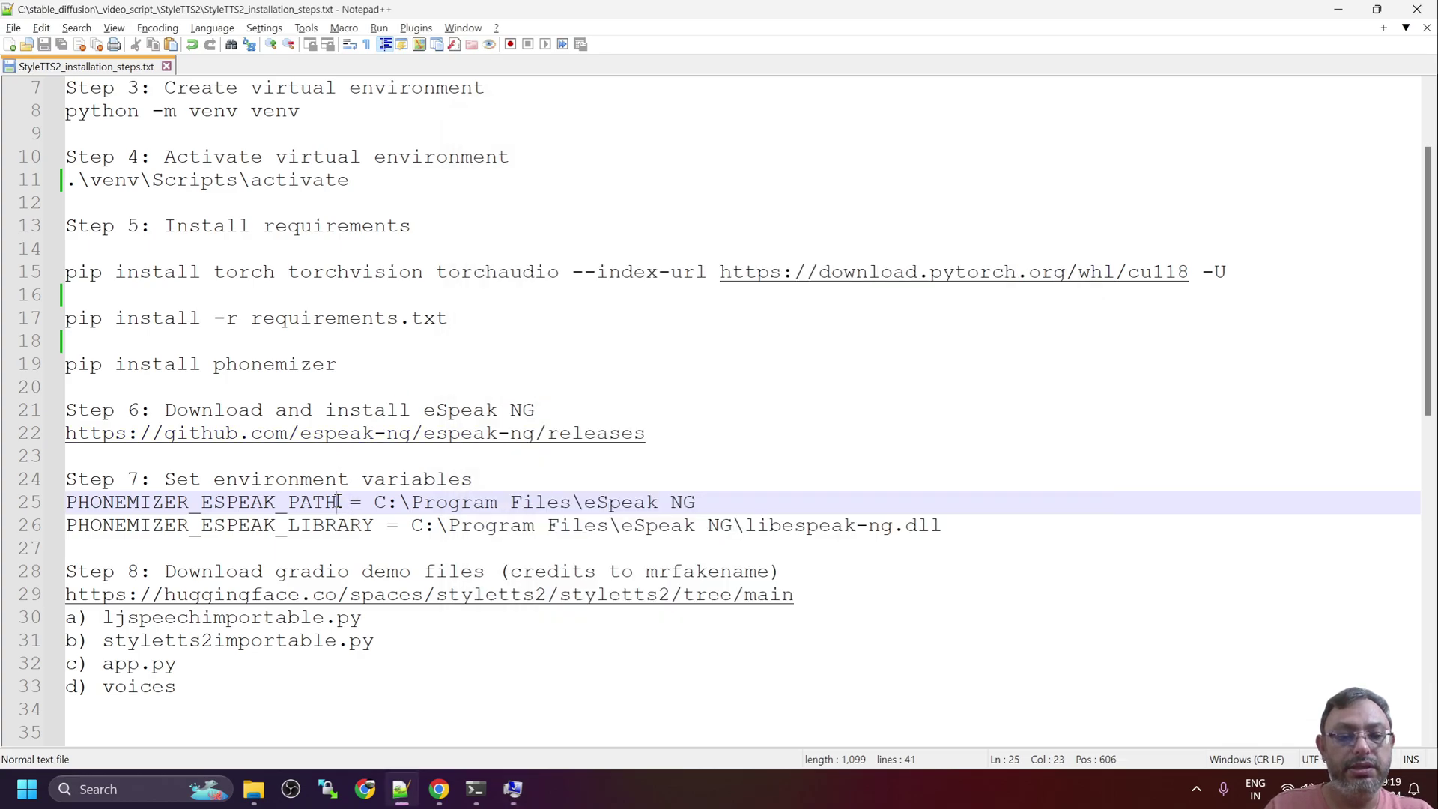
double_click(200, 502)
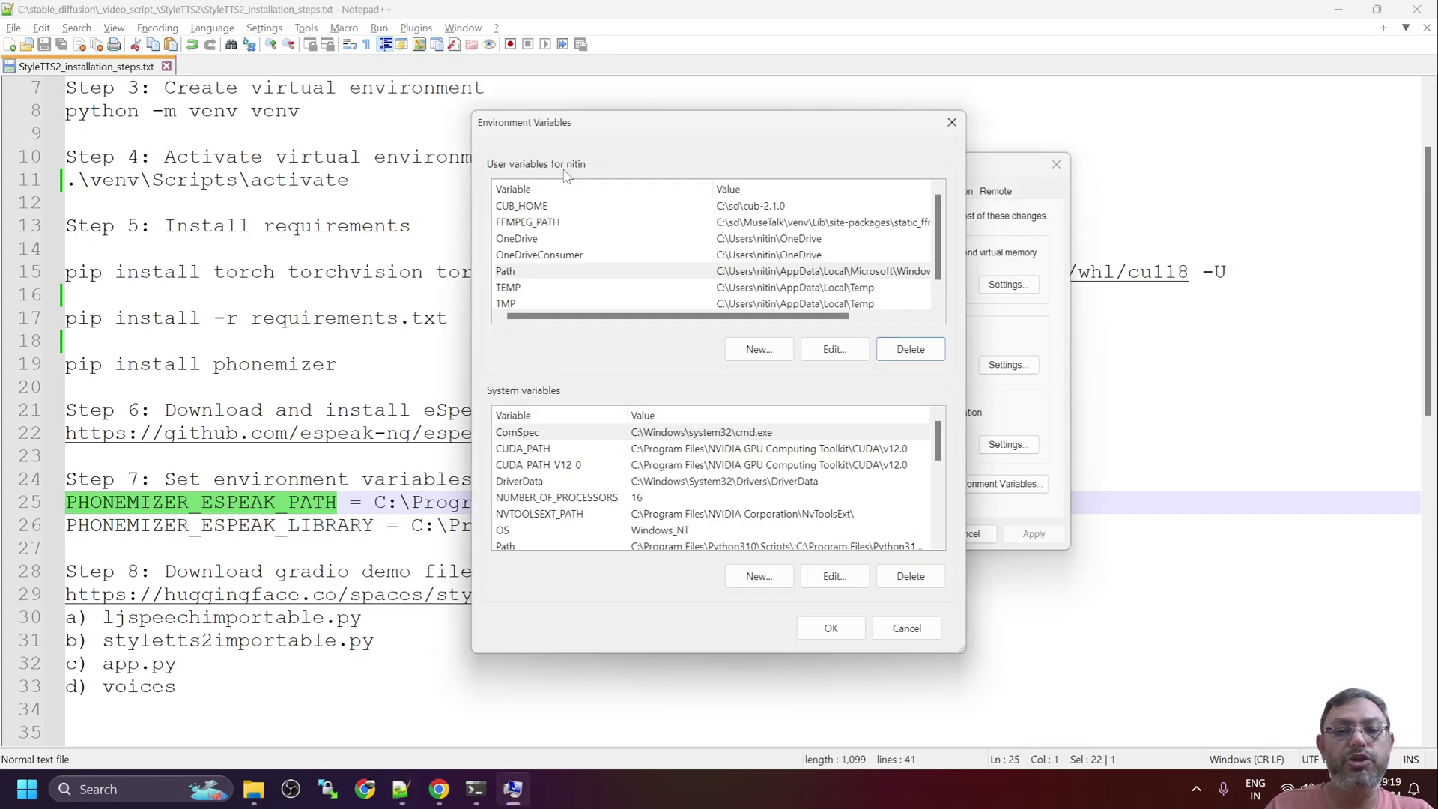
Create user variable PHONEMIZER_ESPEAK_PATH with value C:\Program Files\eSpeak NG
click(757, 349)
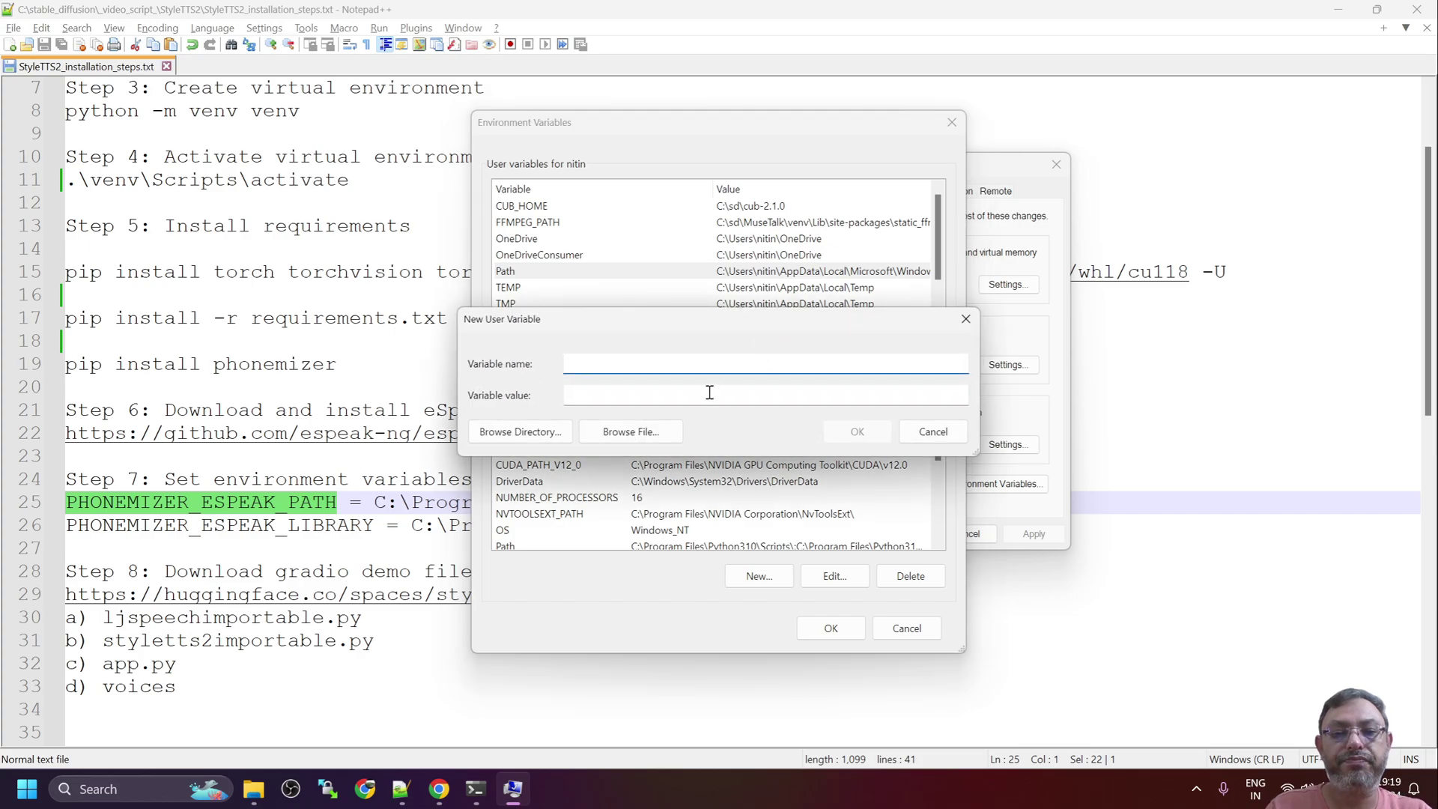
text(PHONEMIZER_ESPEAK_PATH)
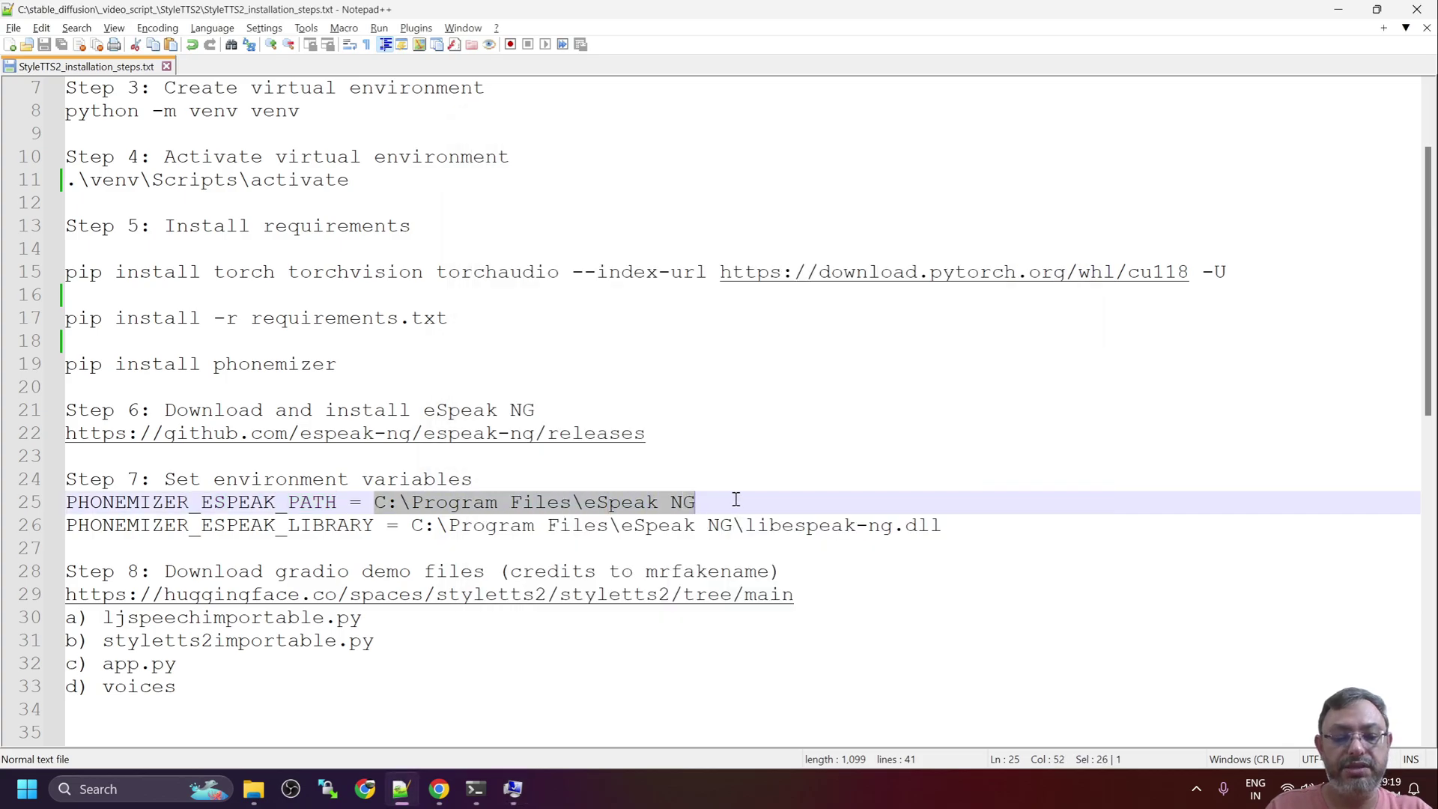
click(759, 576)
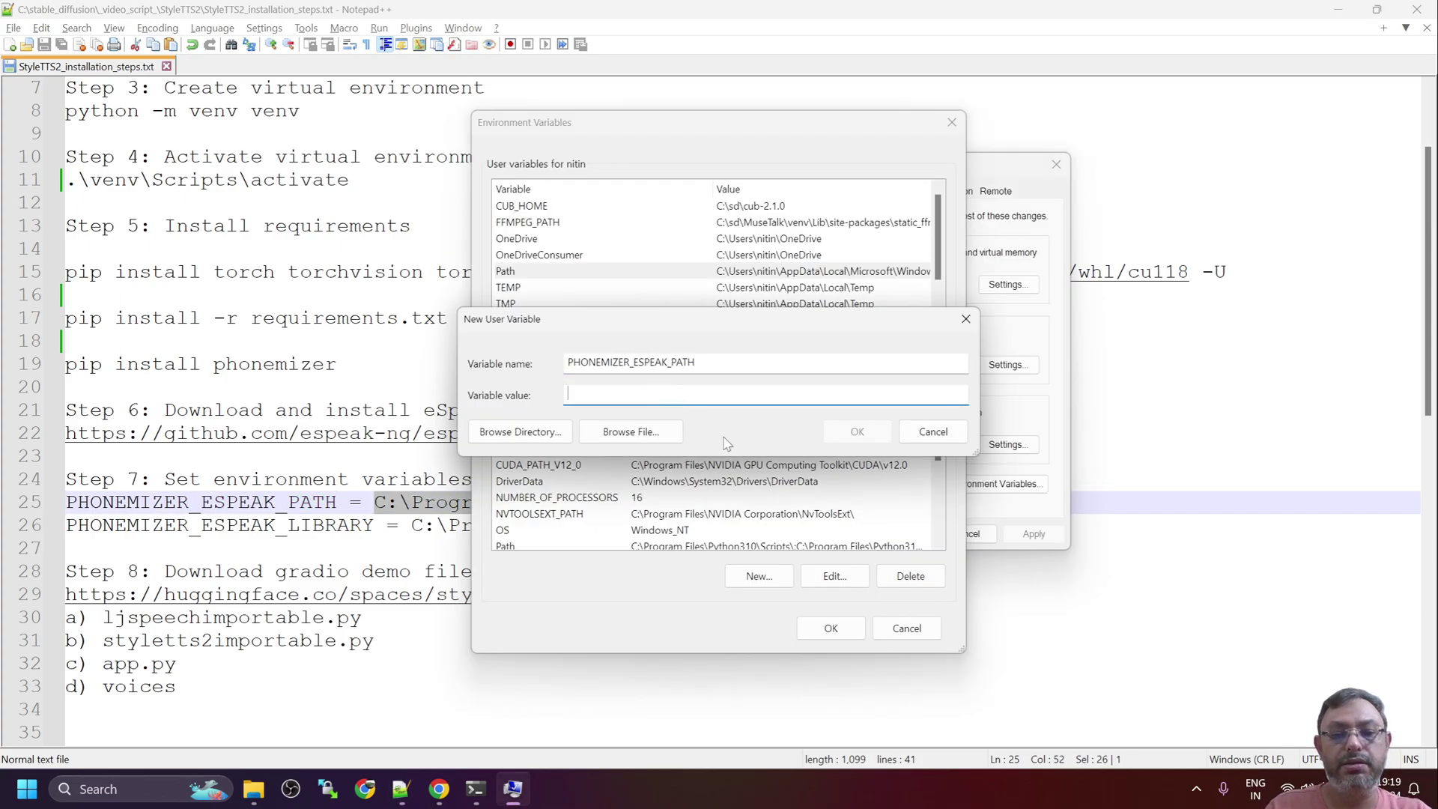
text(C:\Program Files\eSpeak NG)
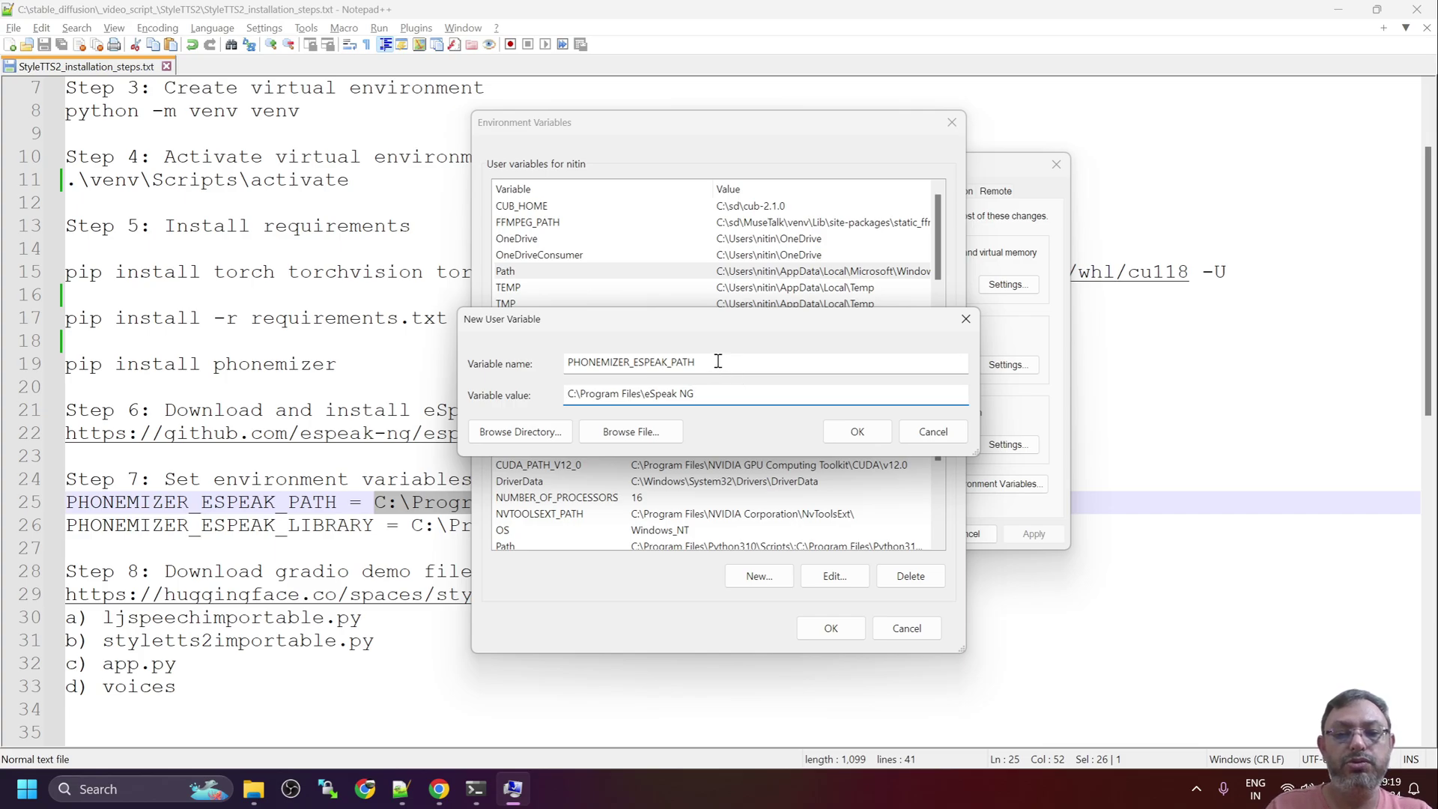
mouse_move(800, 371)
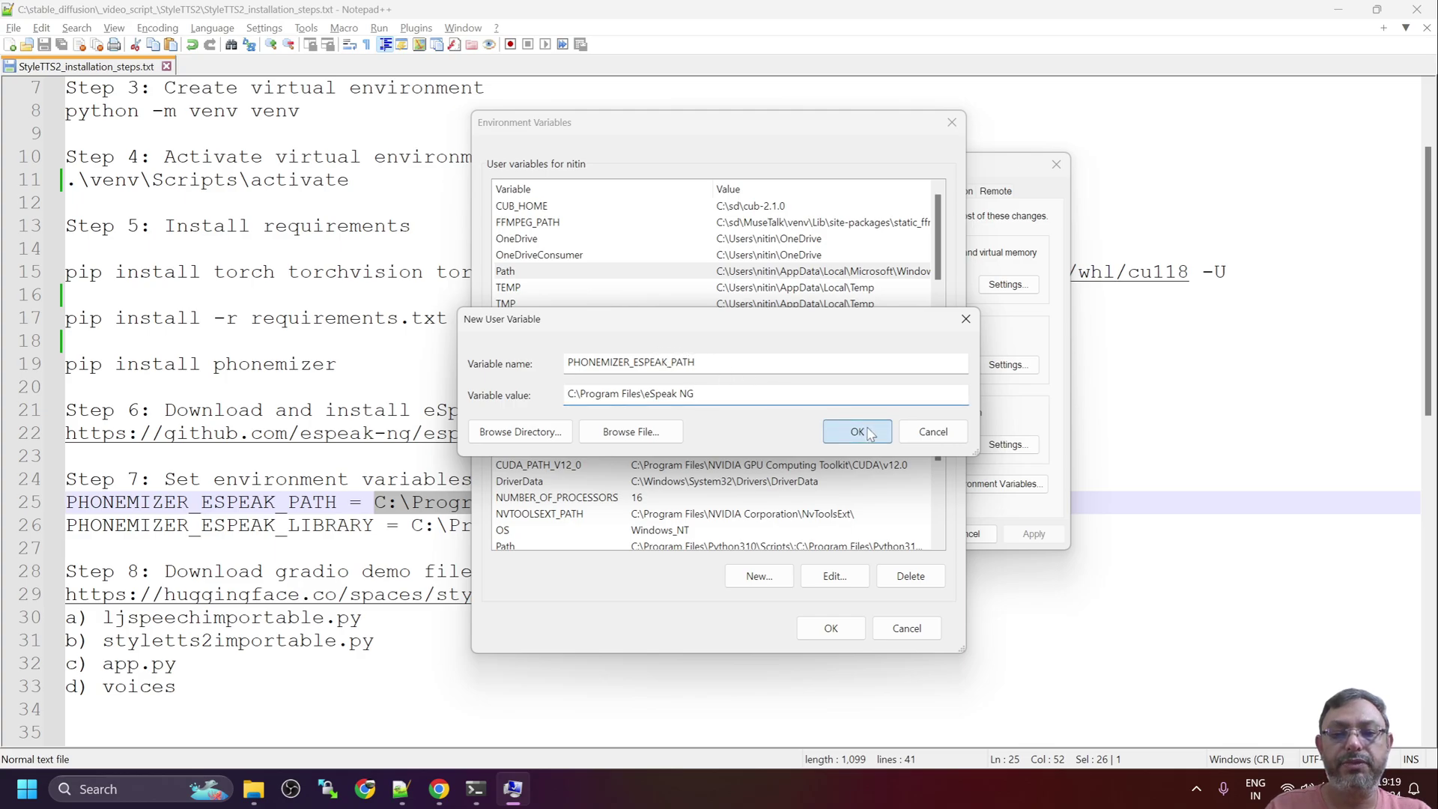
click(855, 431)
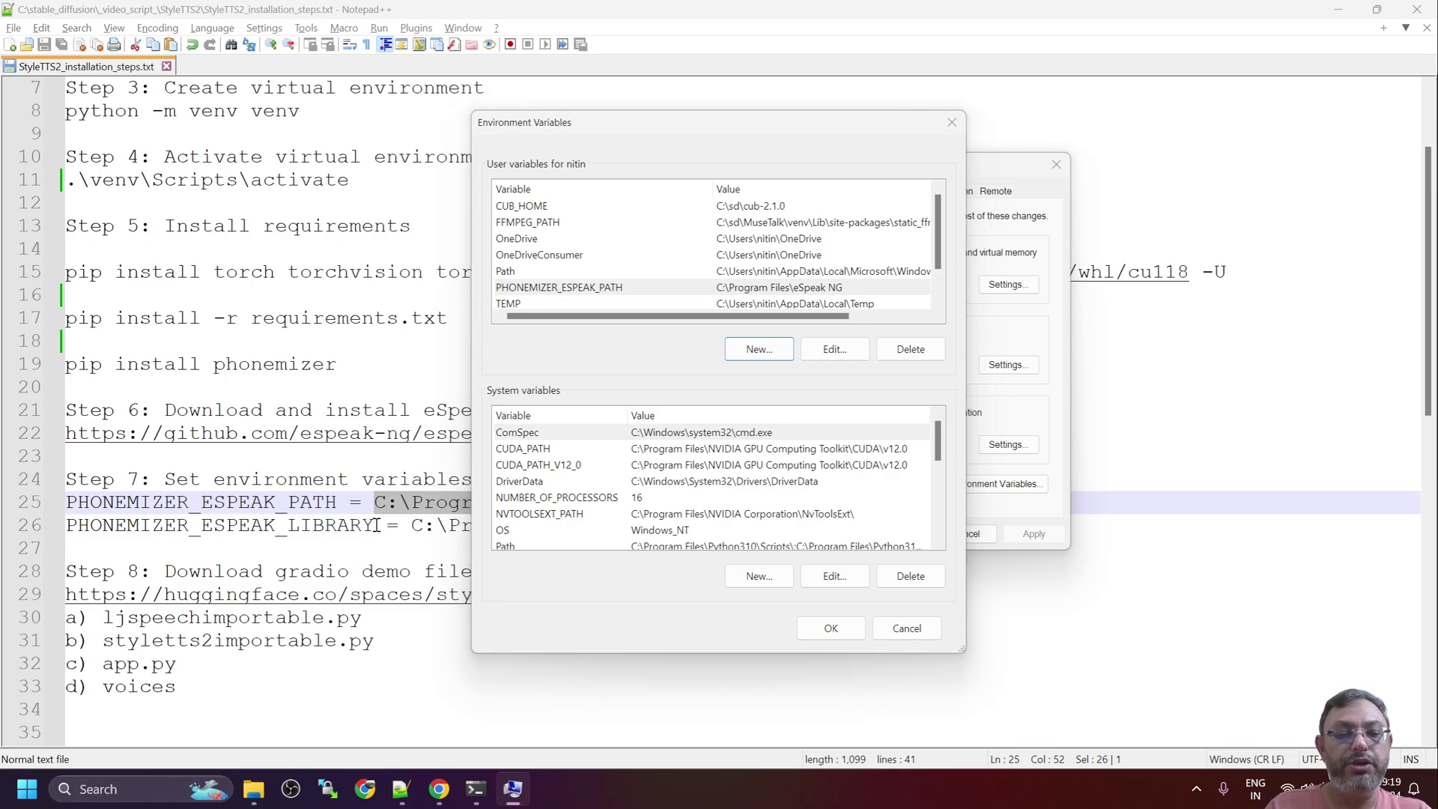
Add PHONEMIZER_ESPEAK_LIBRARY as C:\Program Files\eSpeak NG\libespeak-ng.dll and save the variables
click(906, 629)
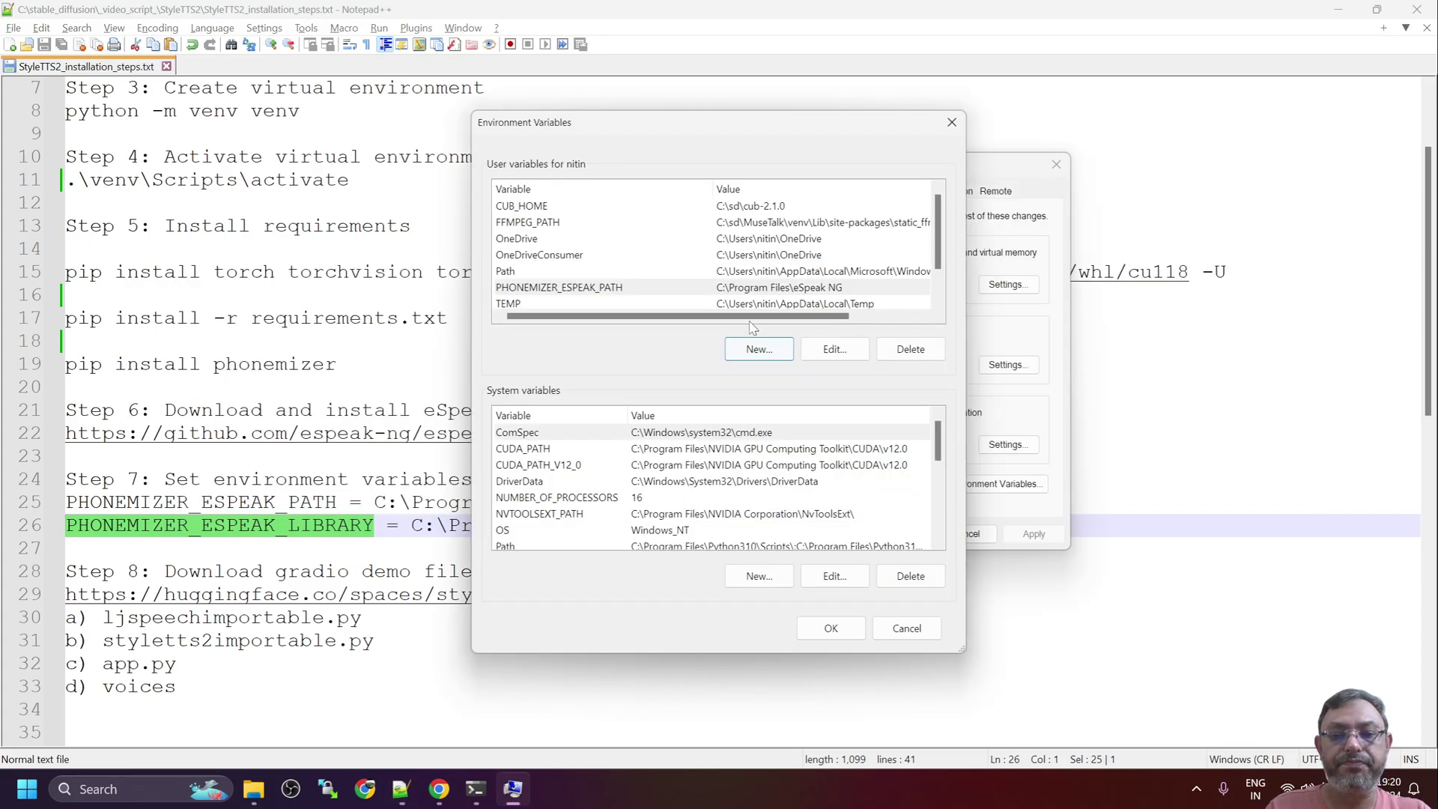
click(757, 349)
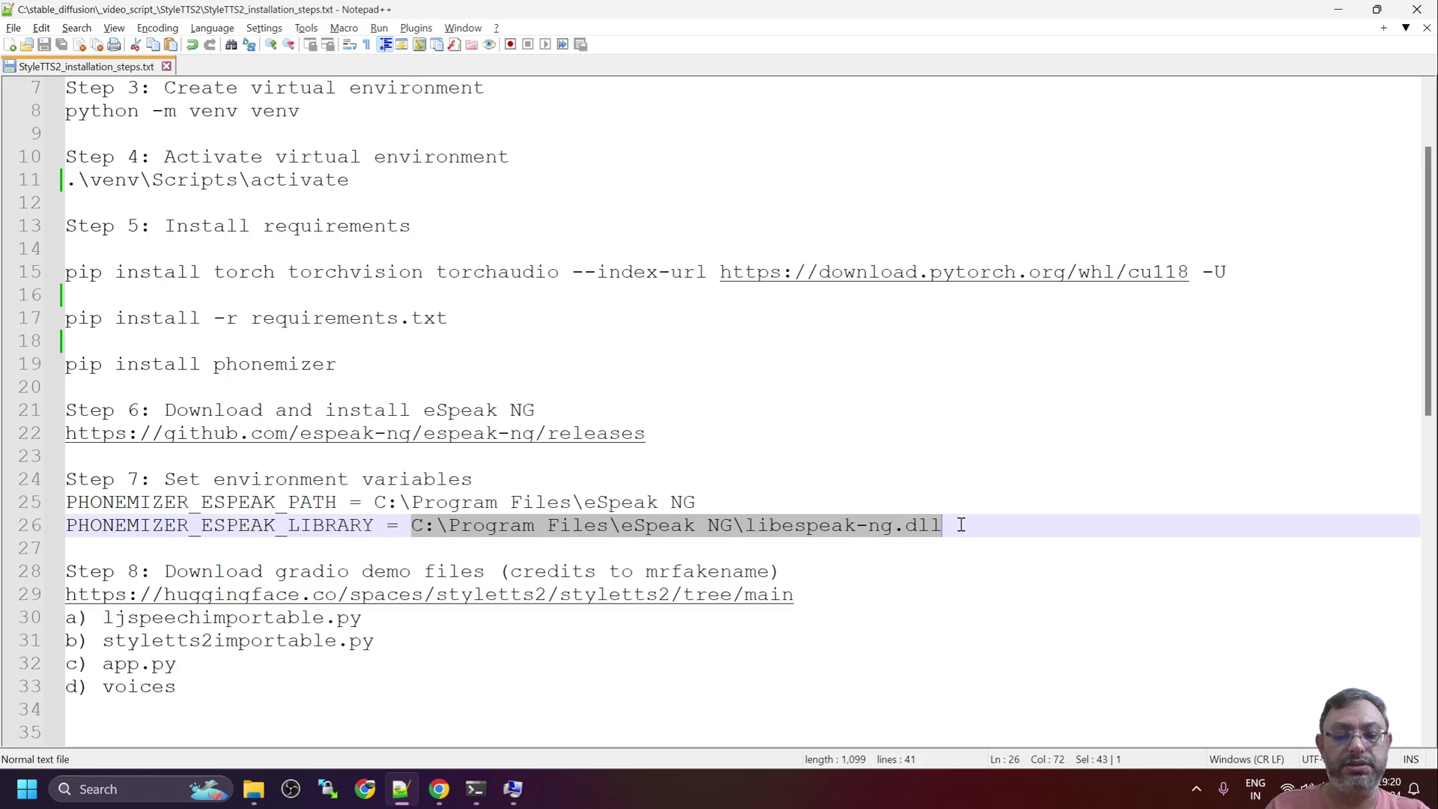
click(759, 576)
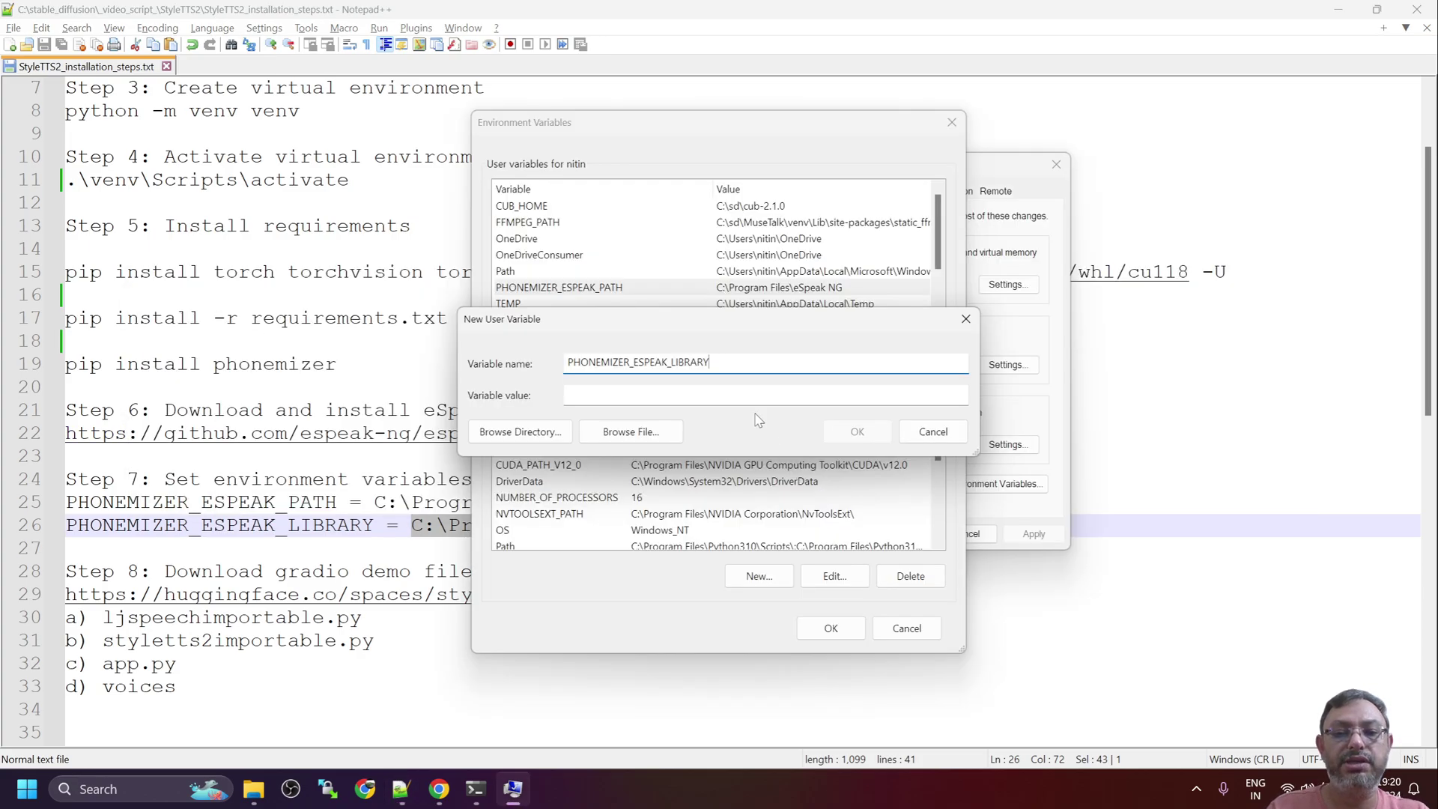
text(C:\Program Files\eSpeak NG\libespeak-ng.dll)
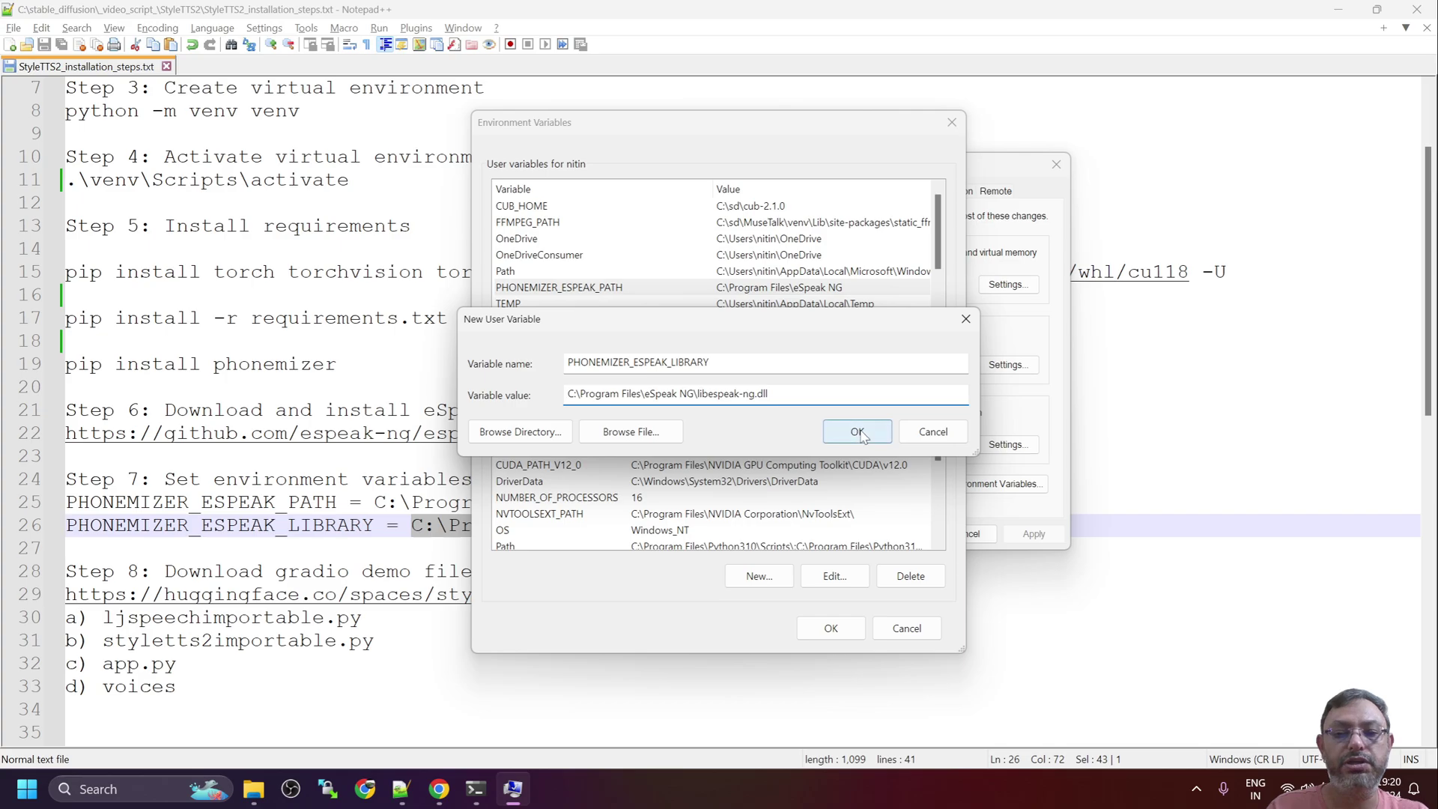
click(855, 432)
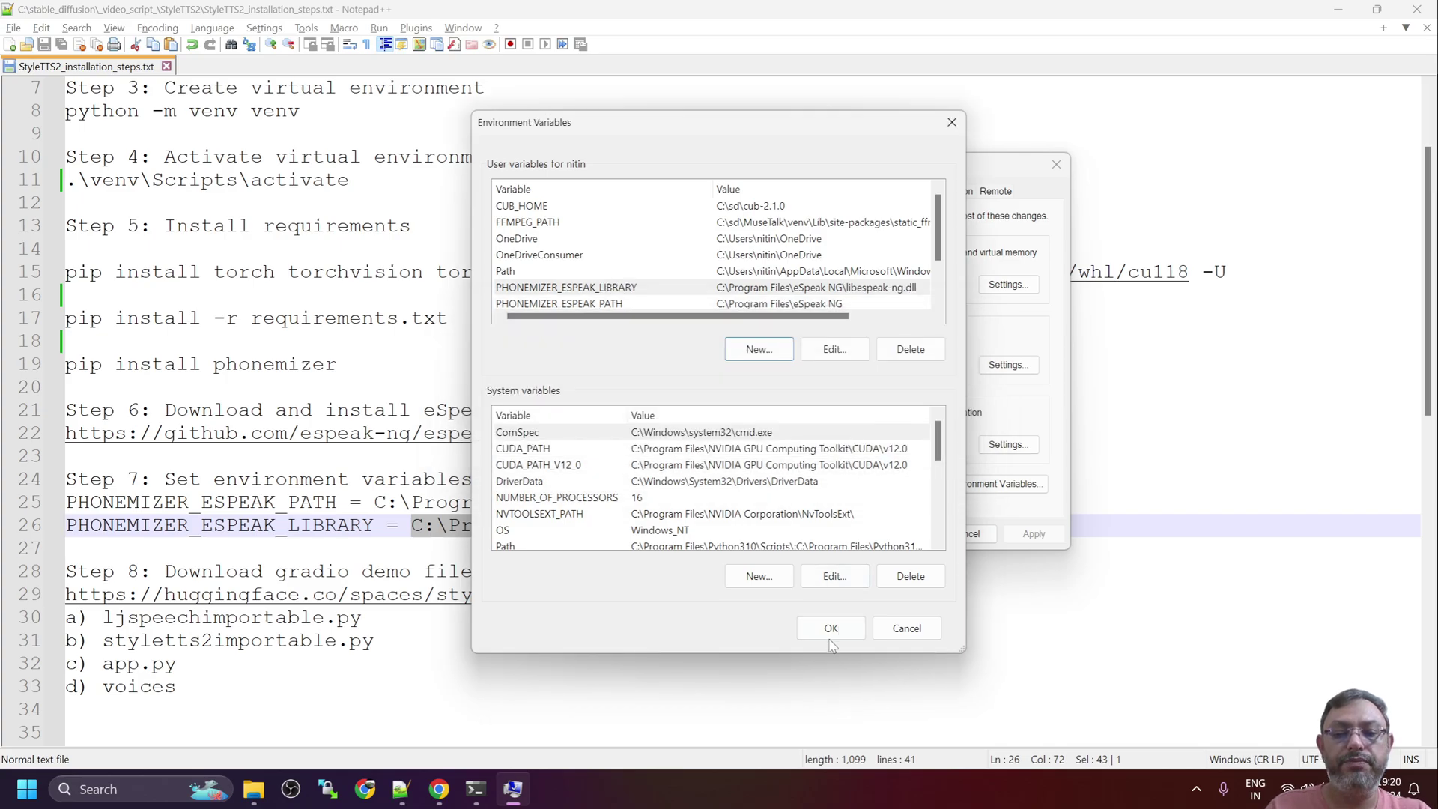
click(830, 628)
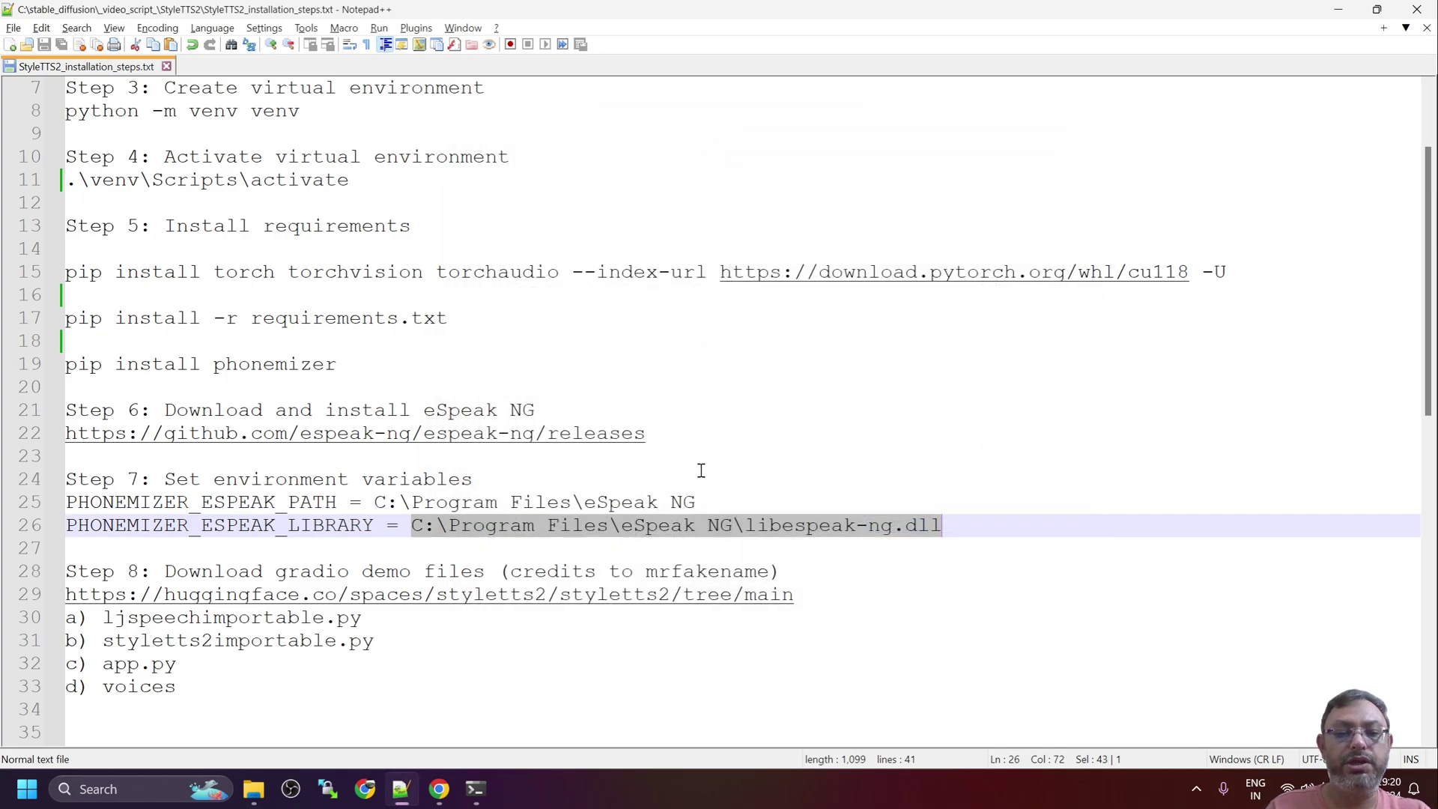
mouse_move(353, 512)
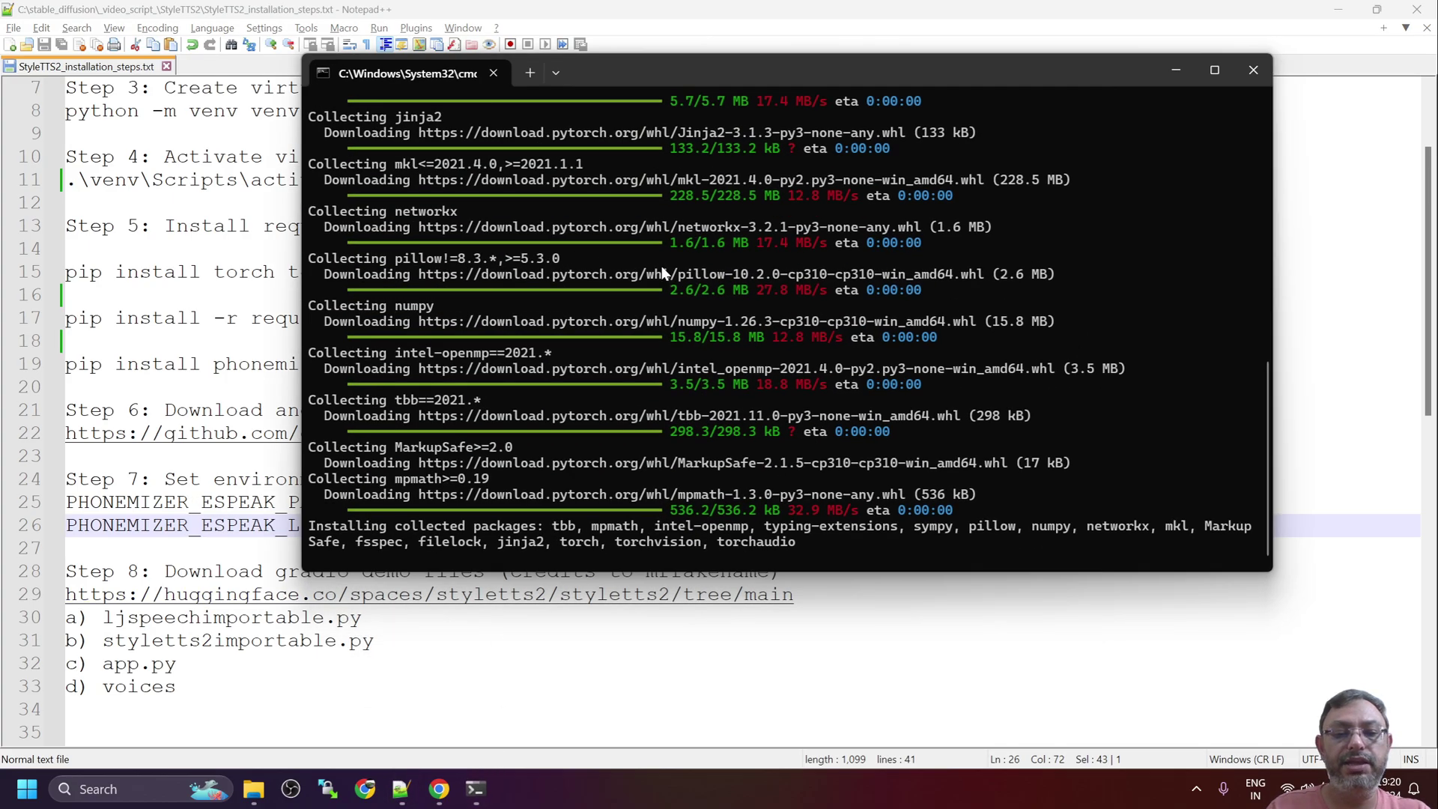
mouse_move(656, 429)
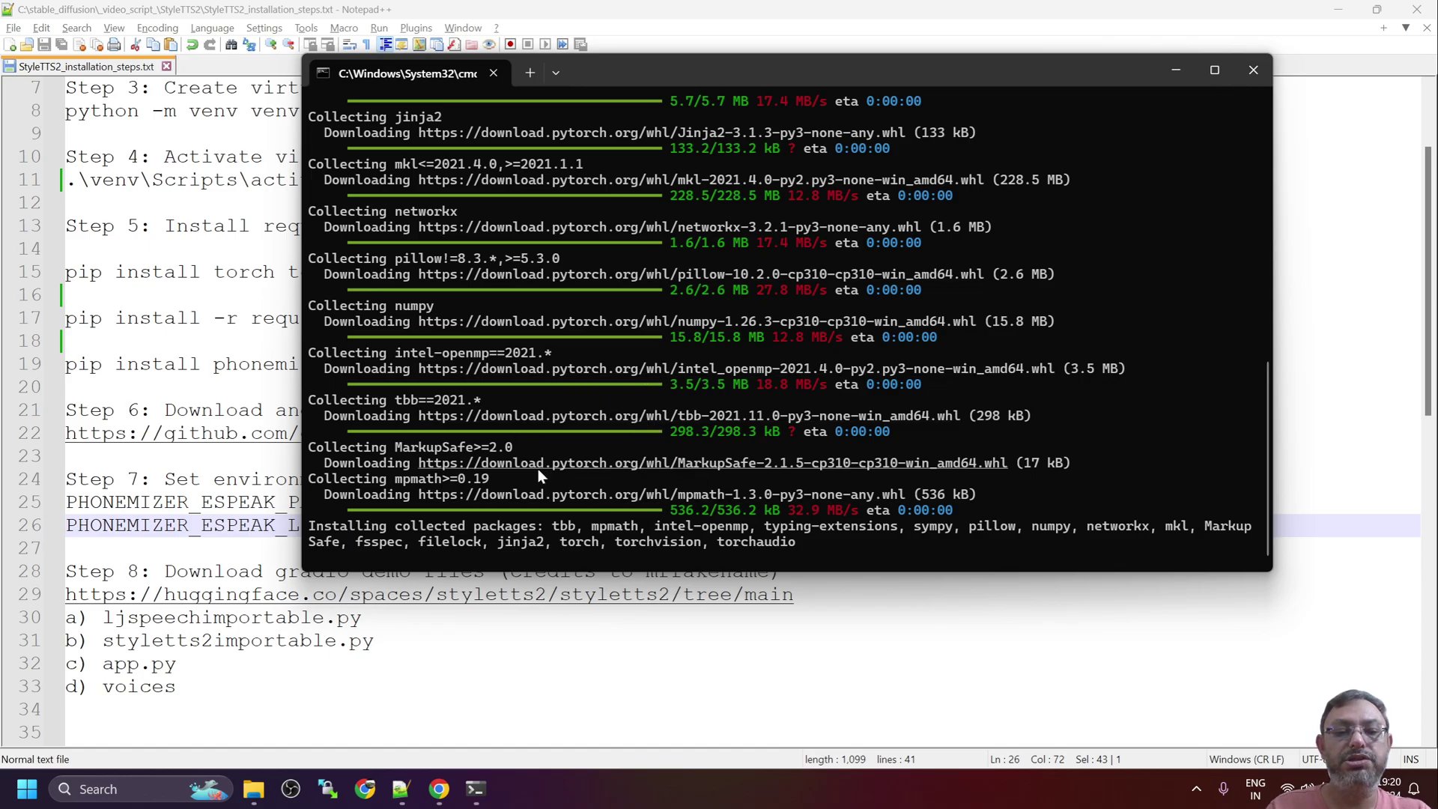
mouse_move(645, 458)
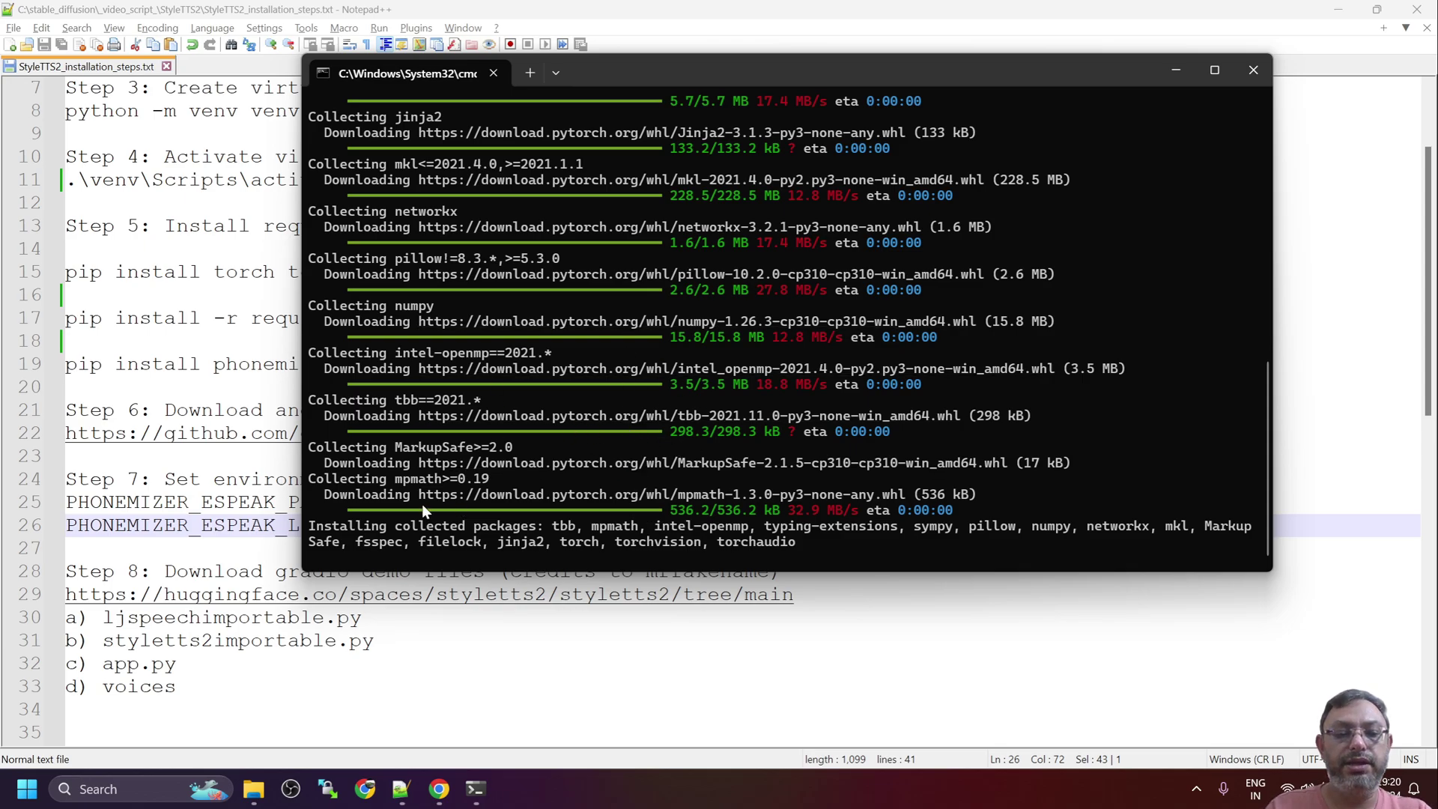
mouse_move(258, 553)
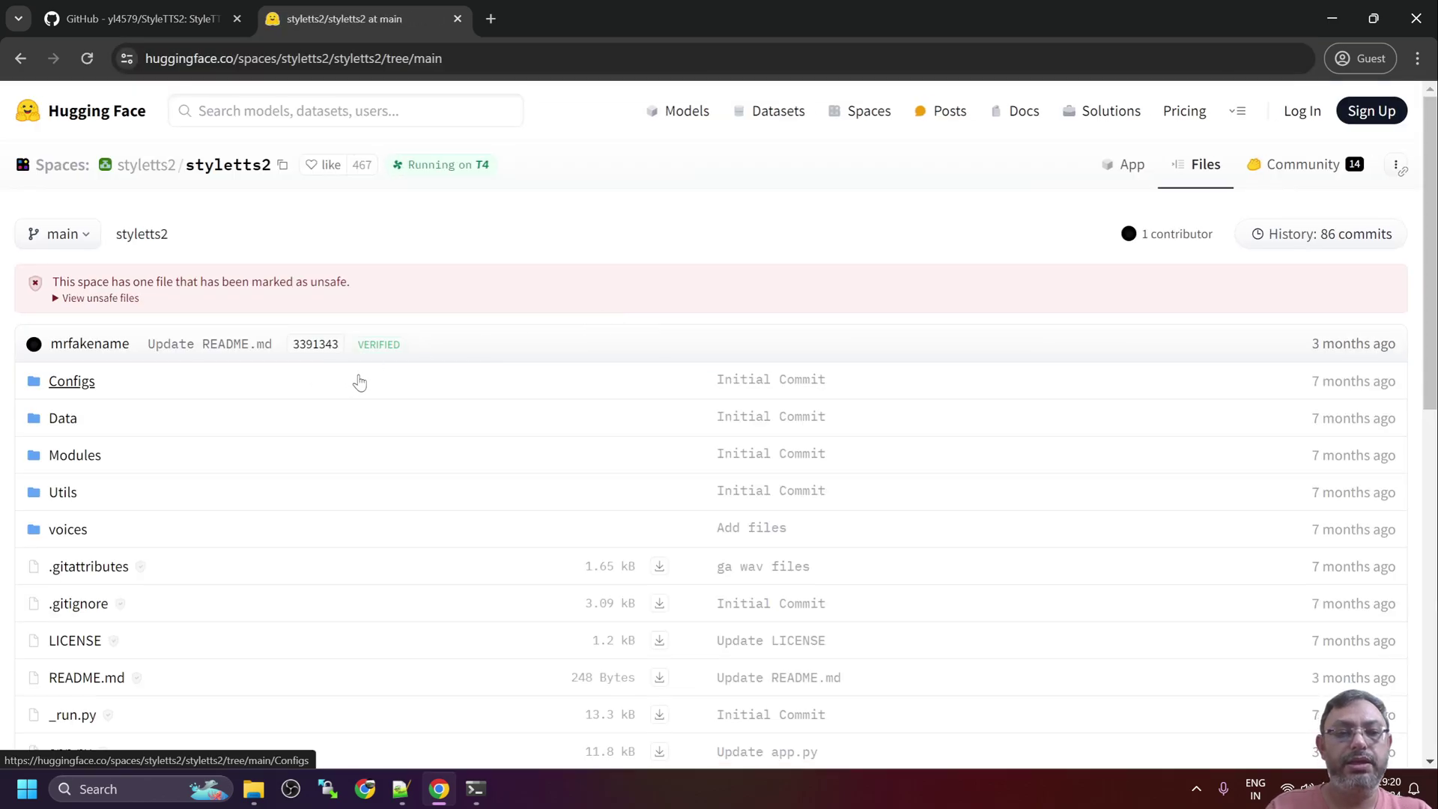
Scroll the styletts2 Space file list and select the ljspeechimportable file name
scroll(down, 3)
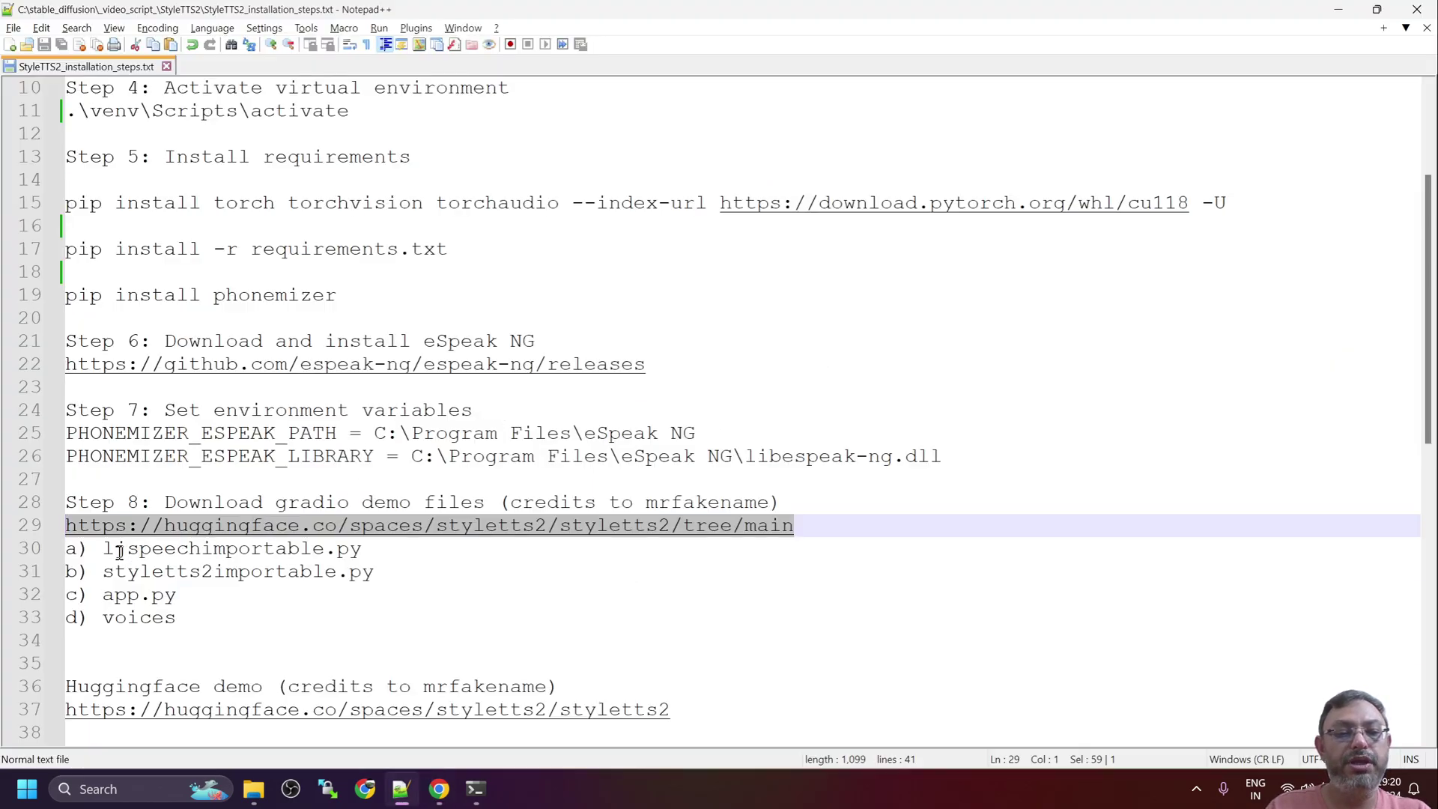
click(175, 617)
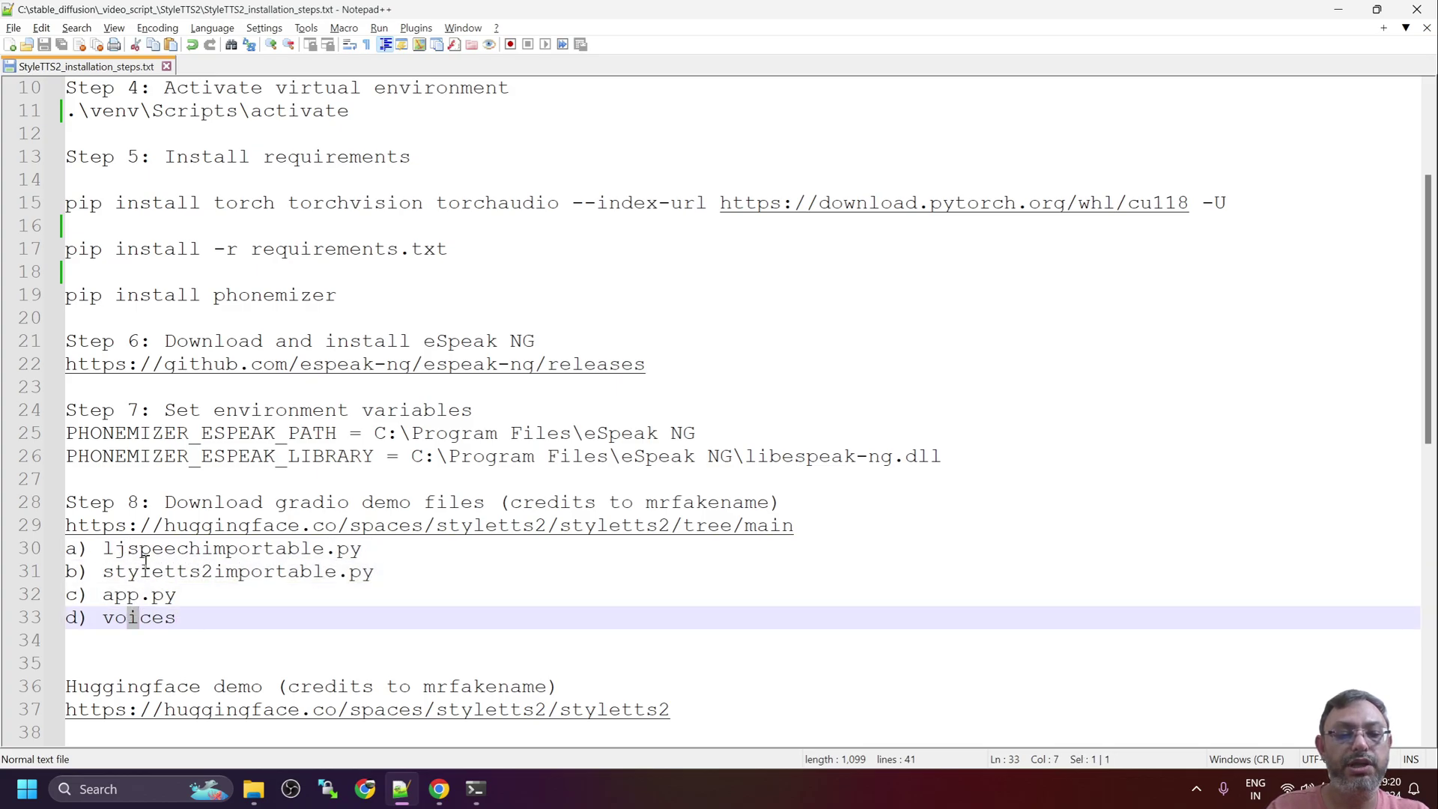
double_click(212, 549)
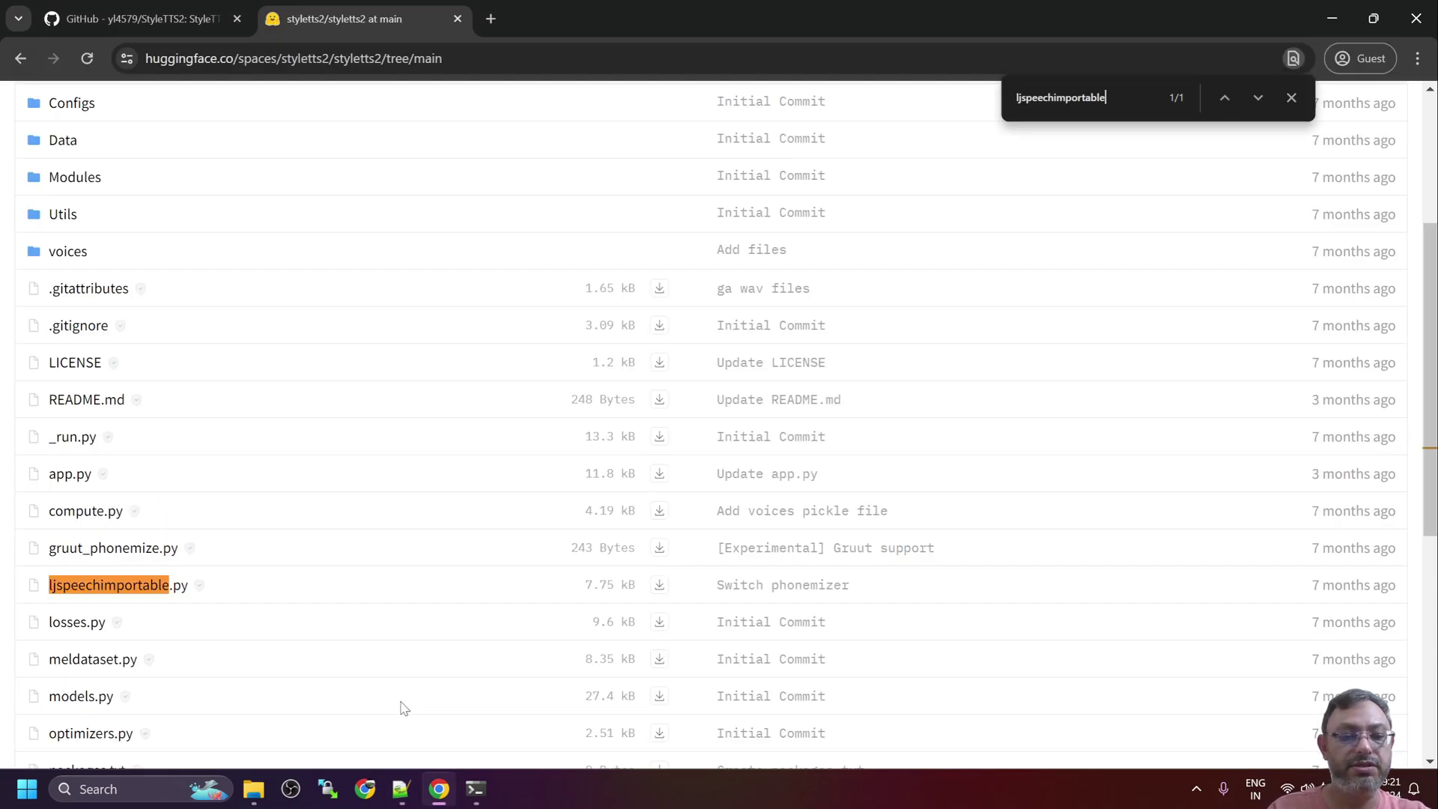
mouse_move(658, 585)
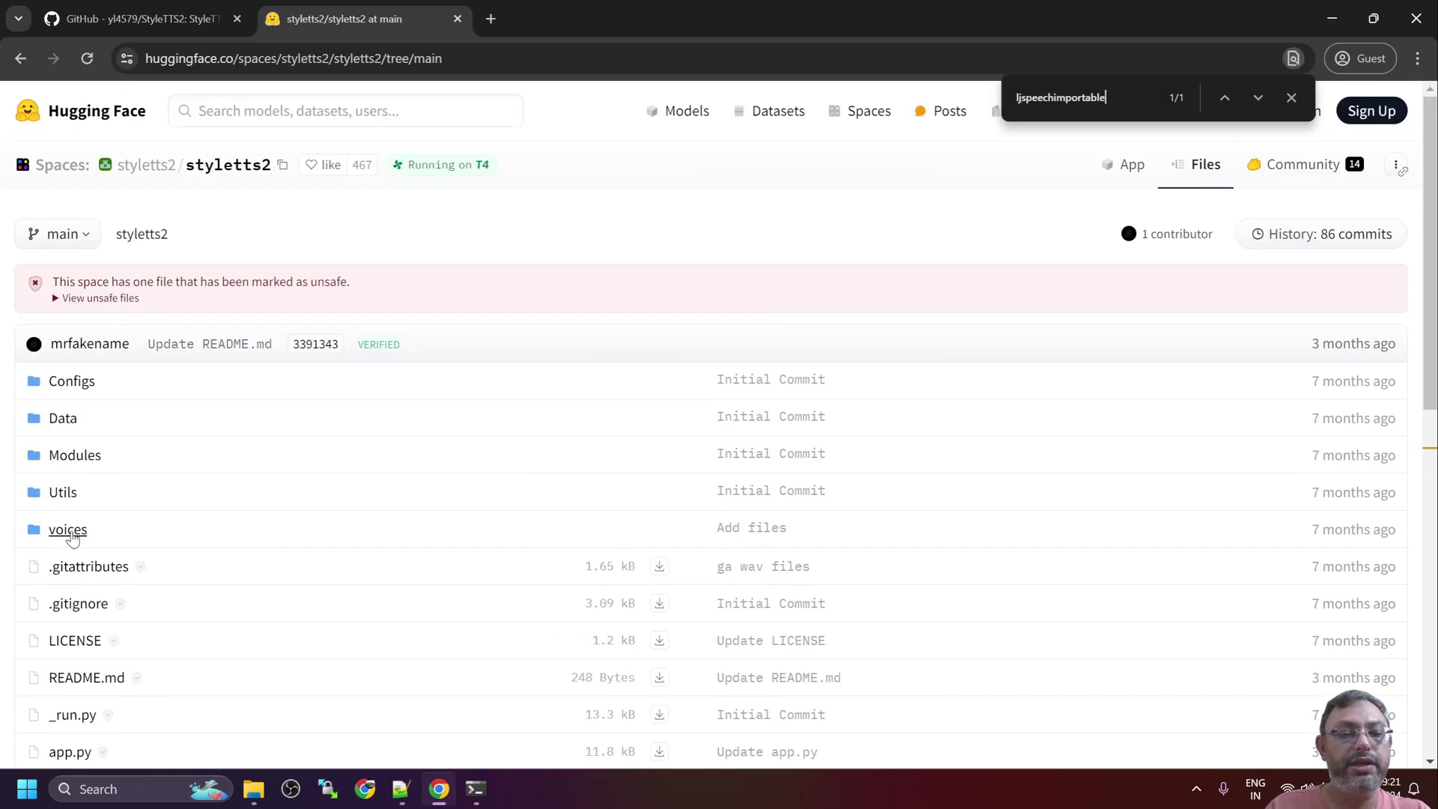
Dismiss the page search and scroll through the styletts2 Space's file list
click(68, 529)
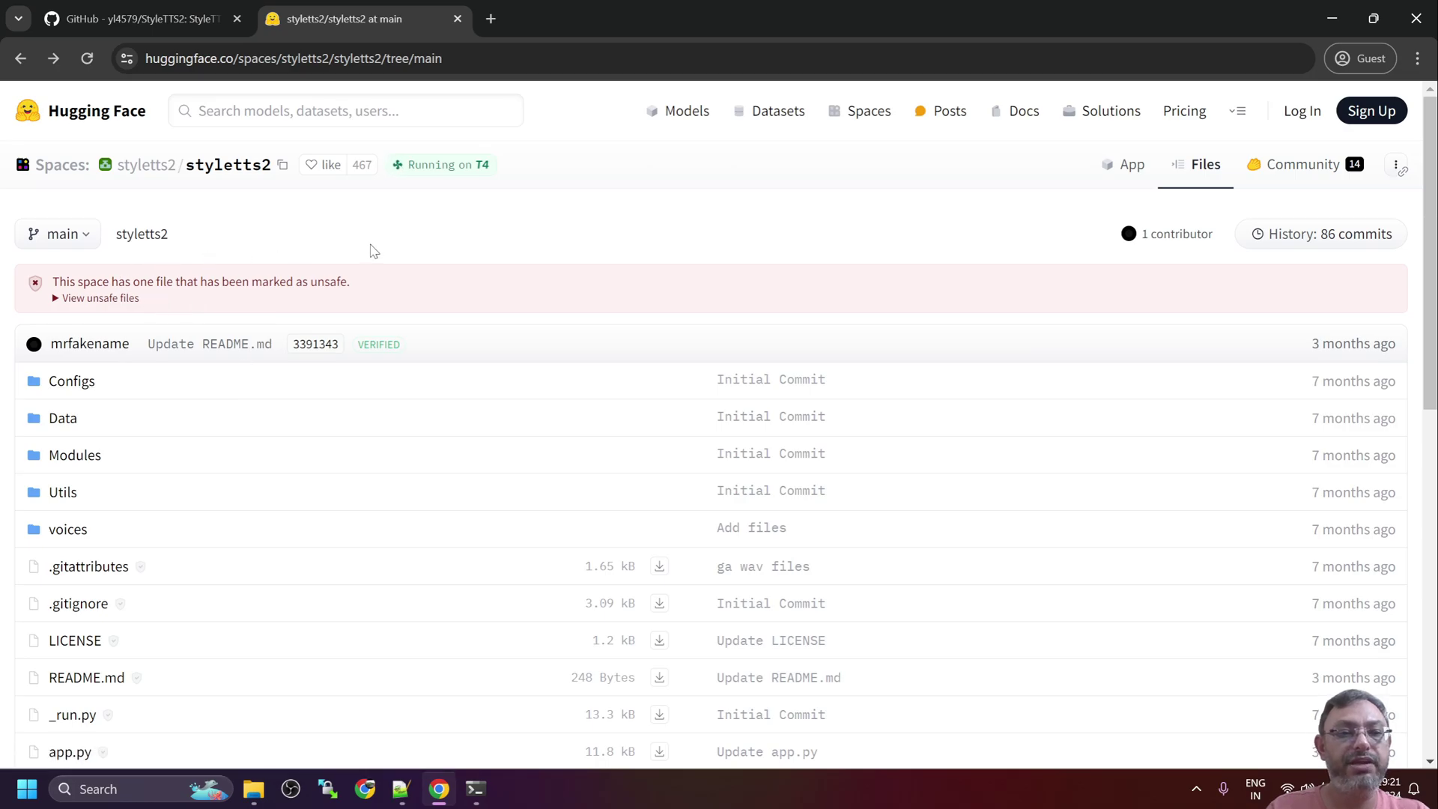
scroll(down, 3)
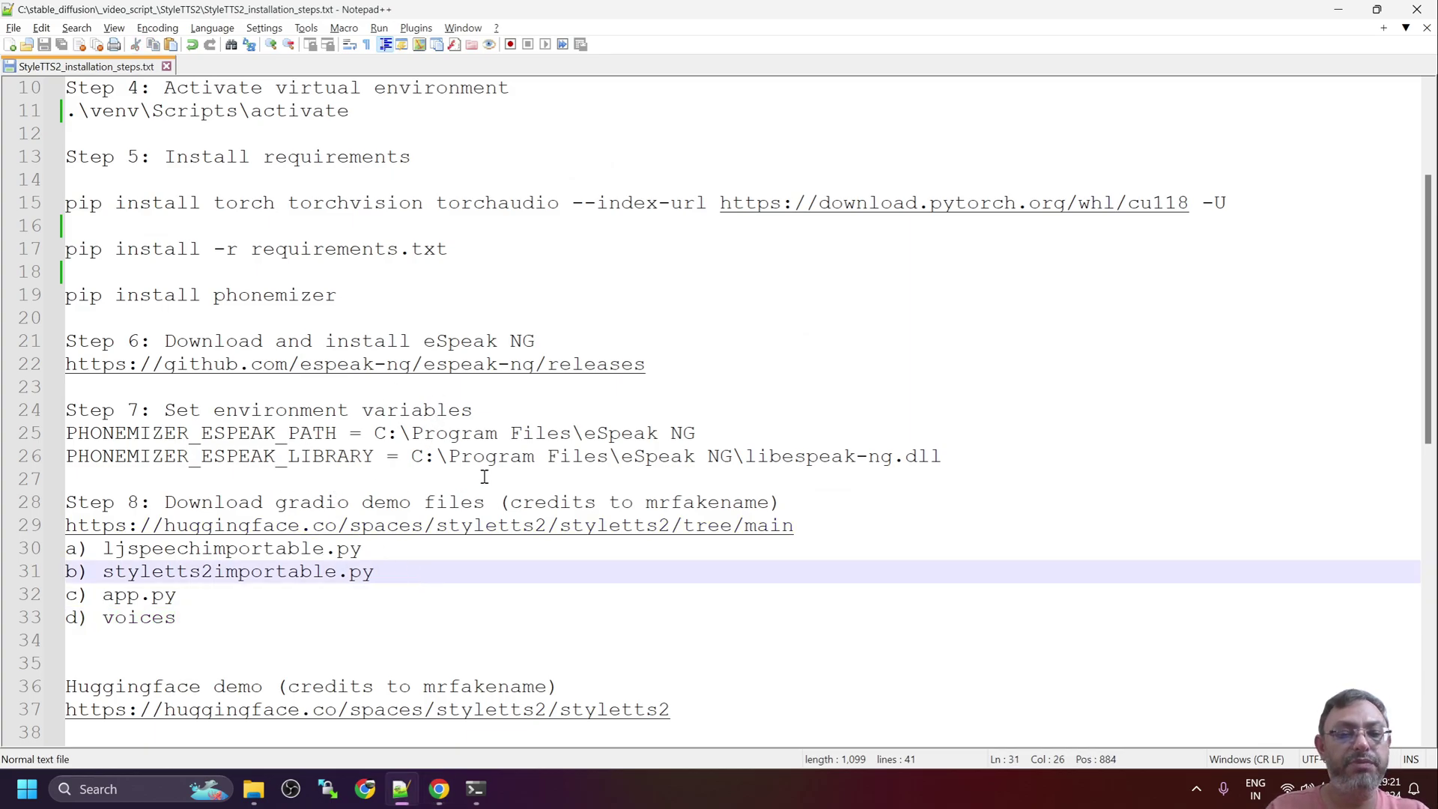
Copy voices, app.py, ljspeechimportable.py and styletts2importable.py into C:\tut\StyleTTS2
click(253, 789)
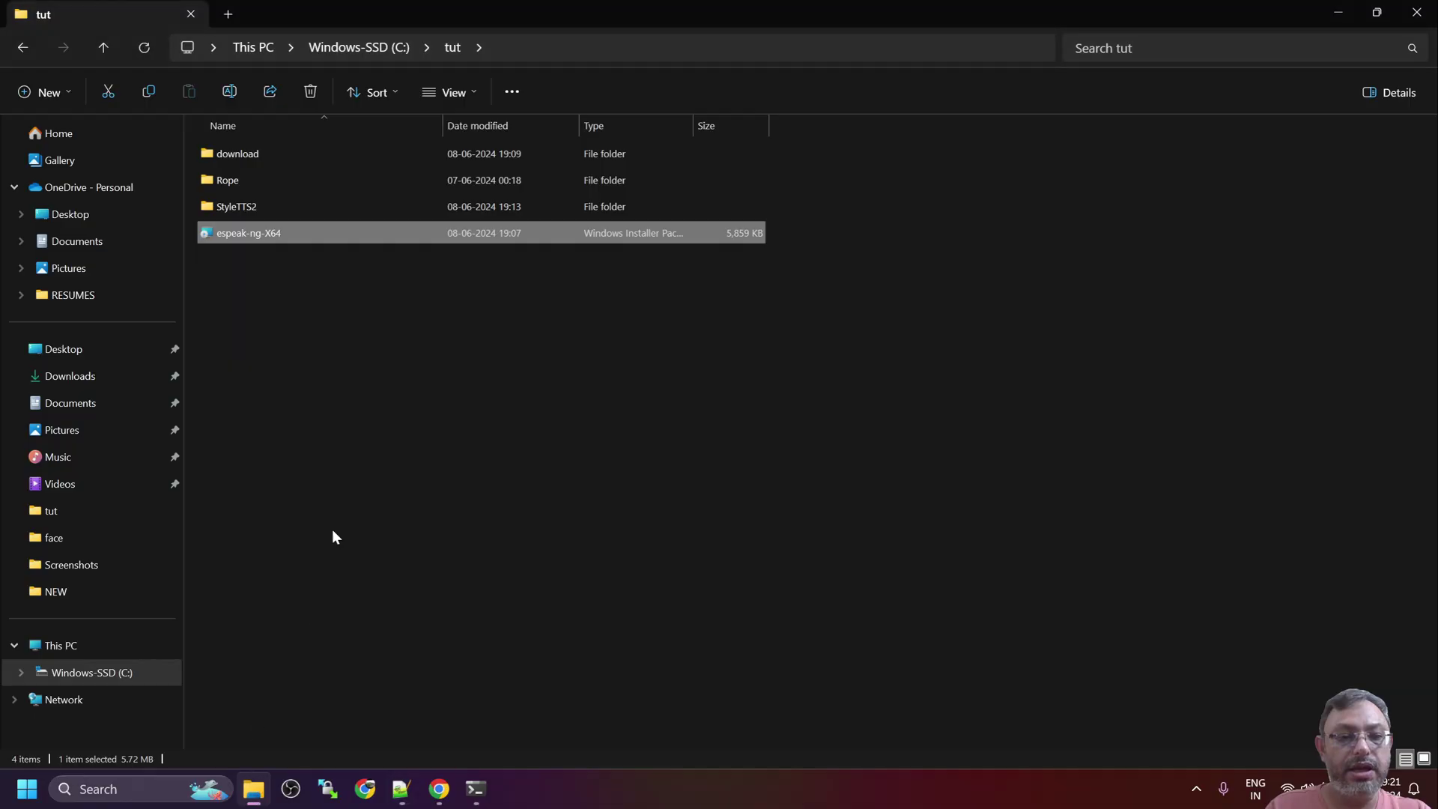
double_click(237, 153)
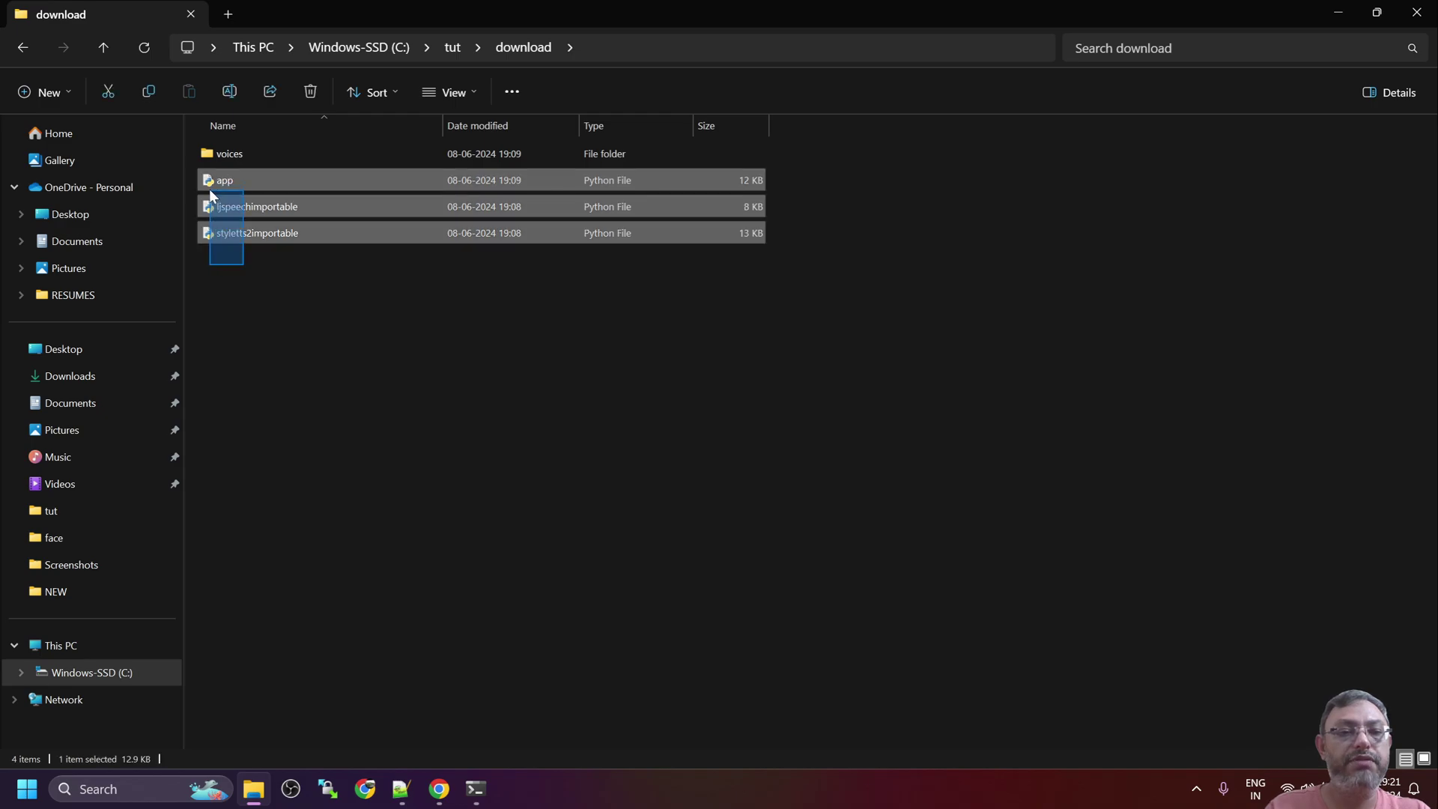
double_click(230, 152)
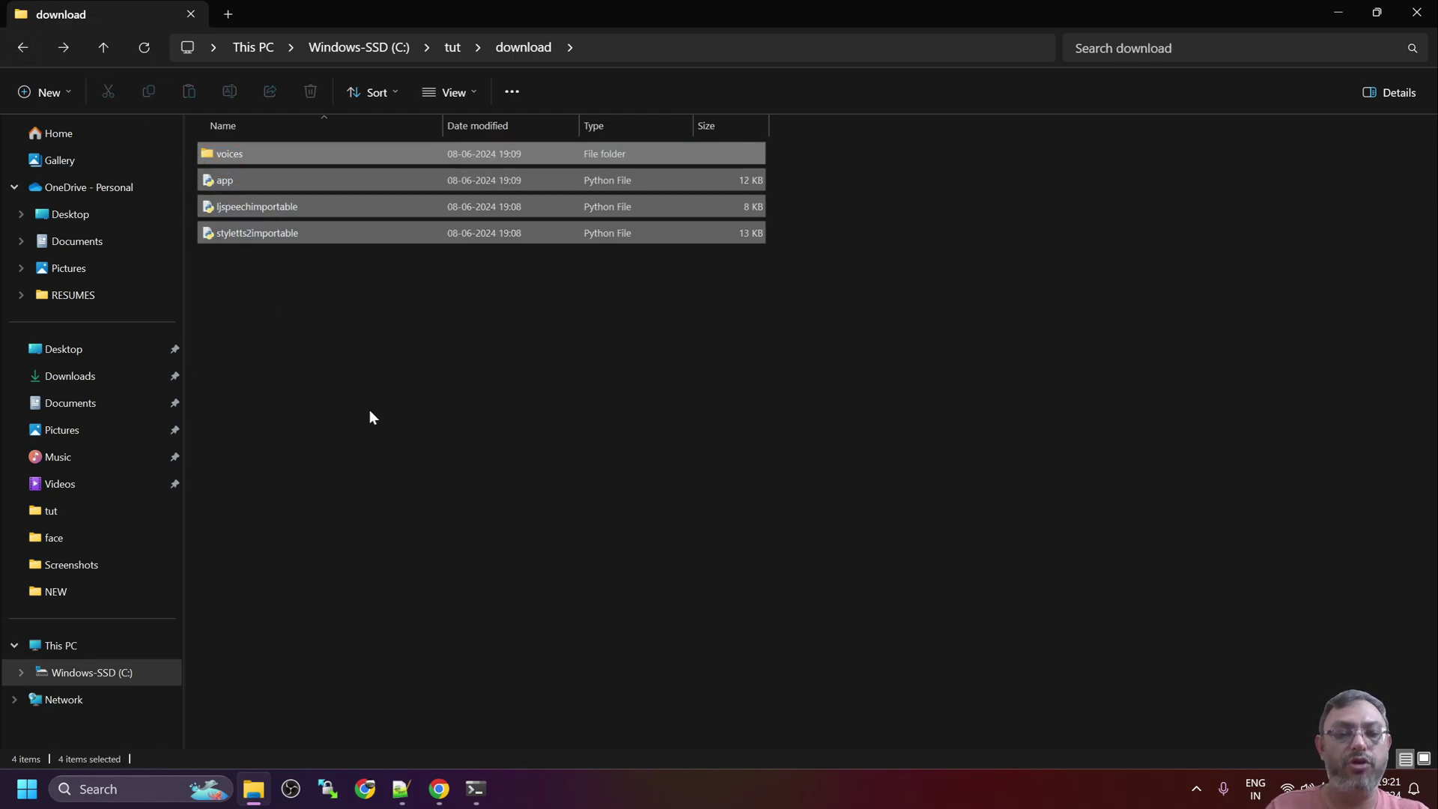
click(452, 47)
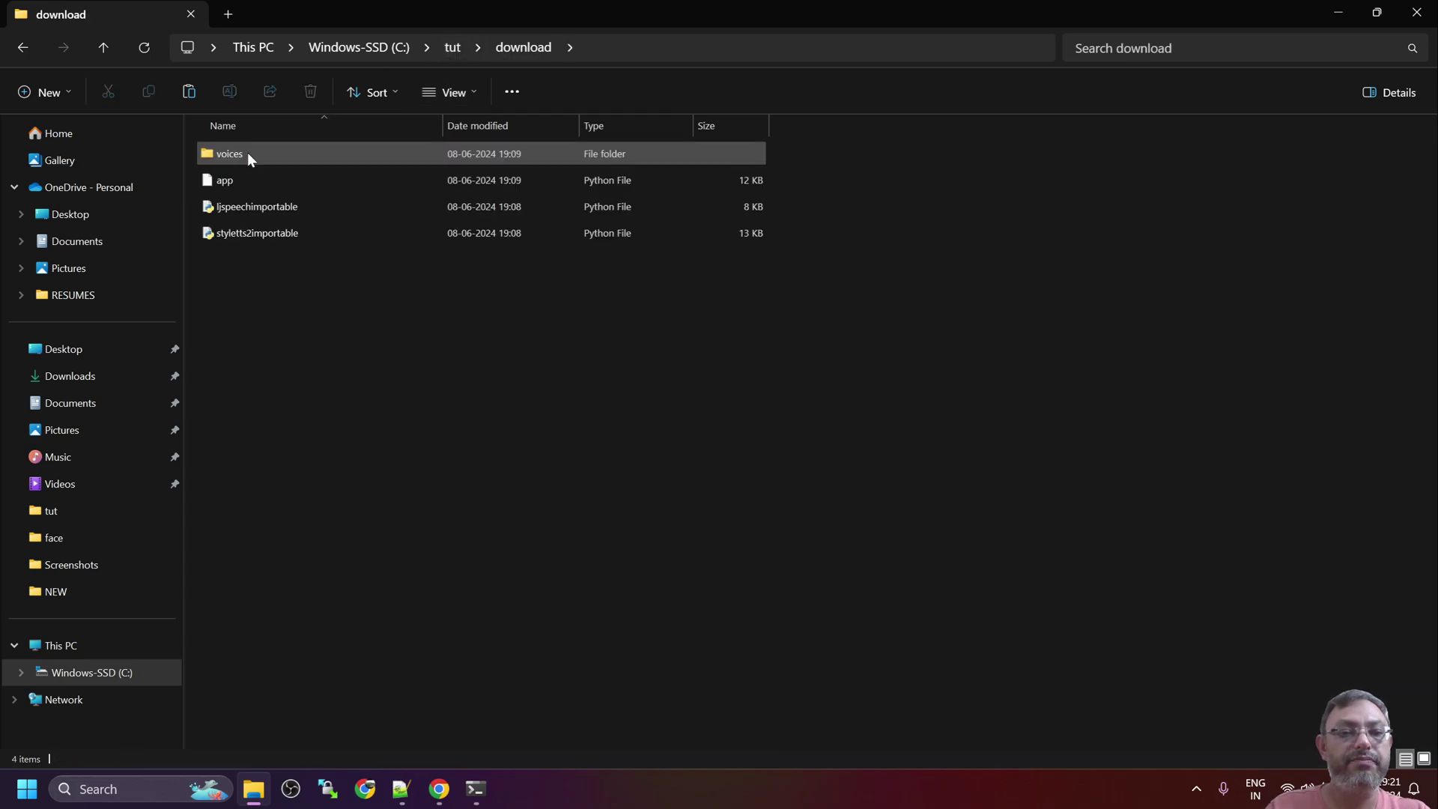
key(ctrl+a)
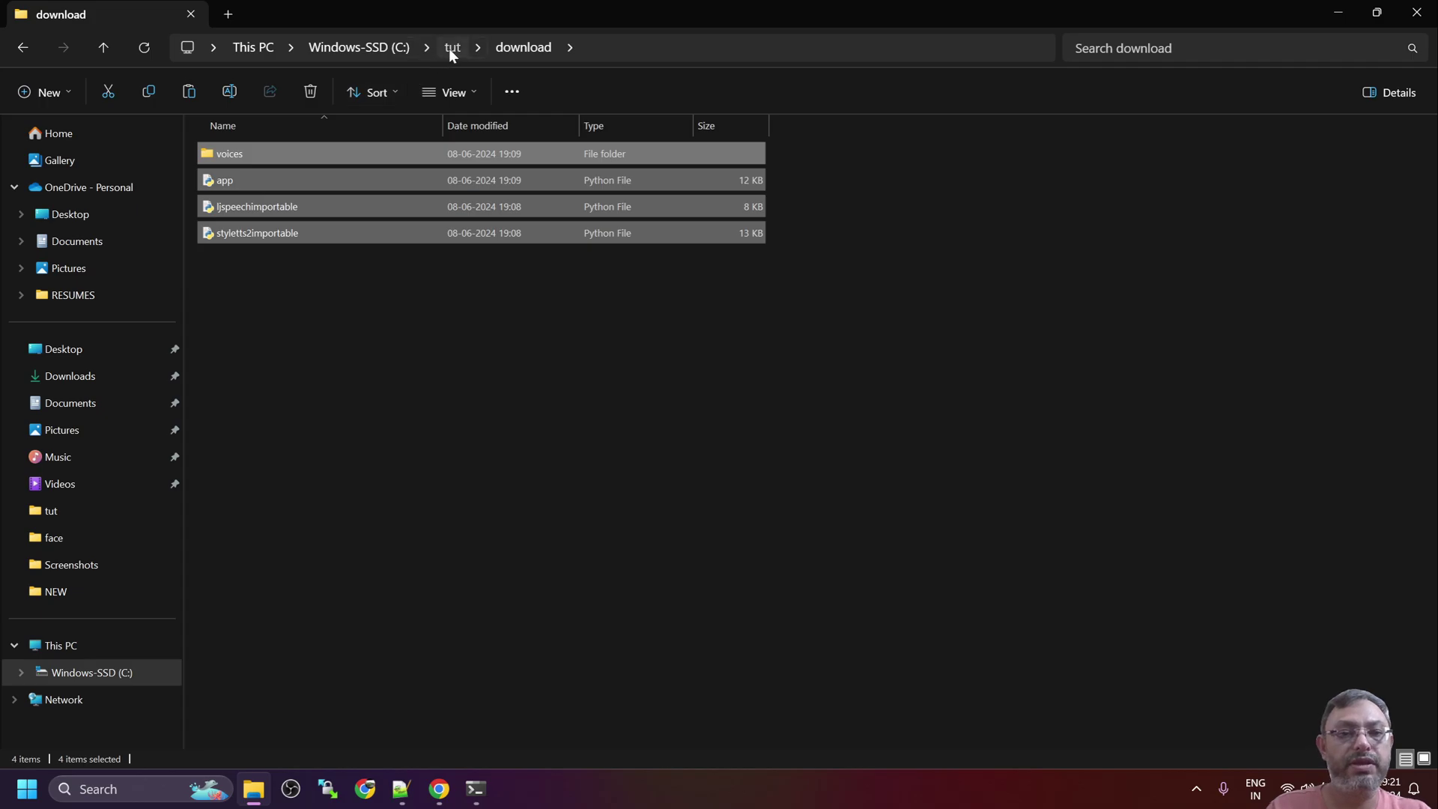
click(451, 46)
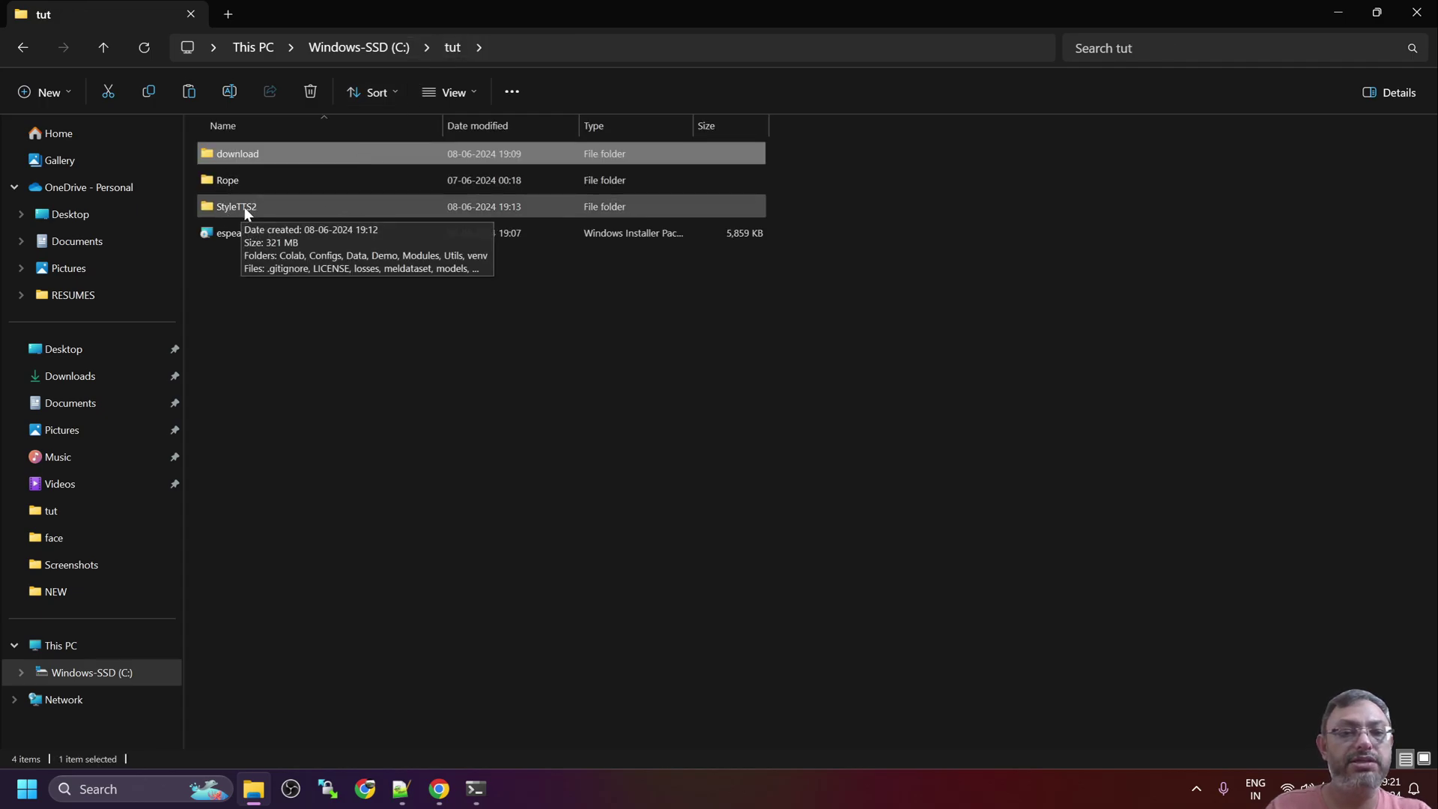
double_click(236, 206)
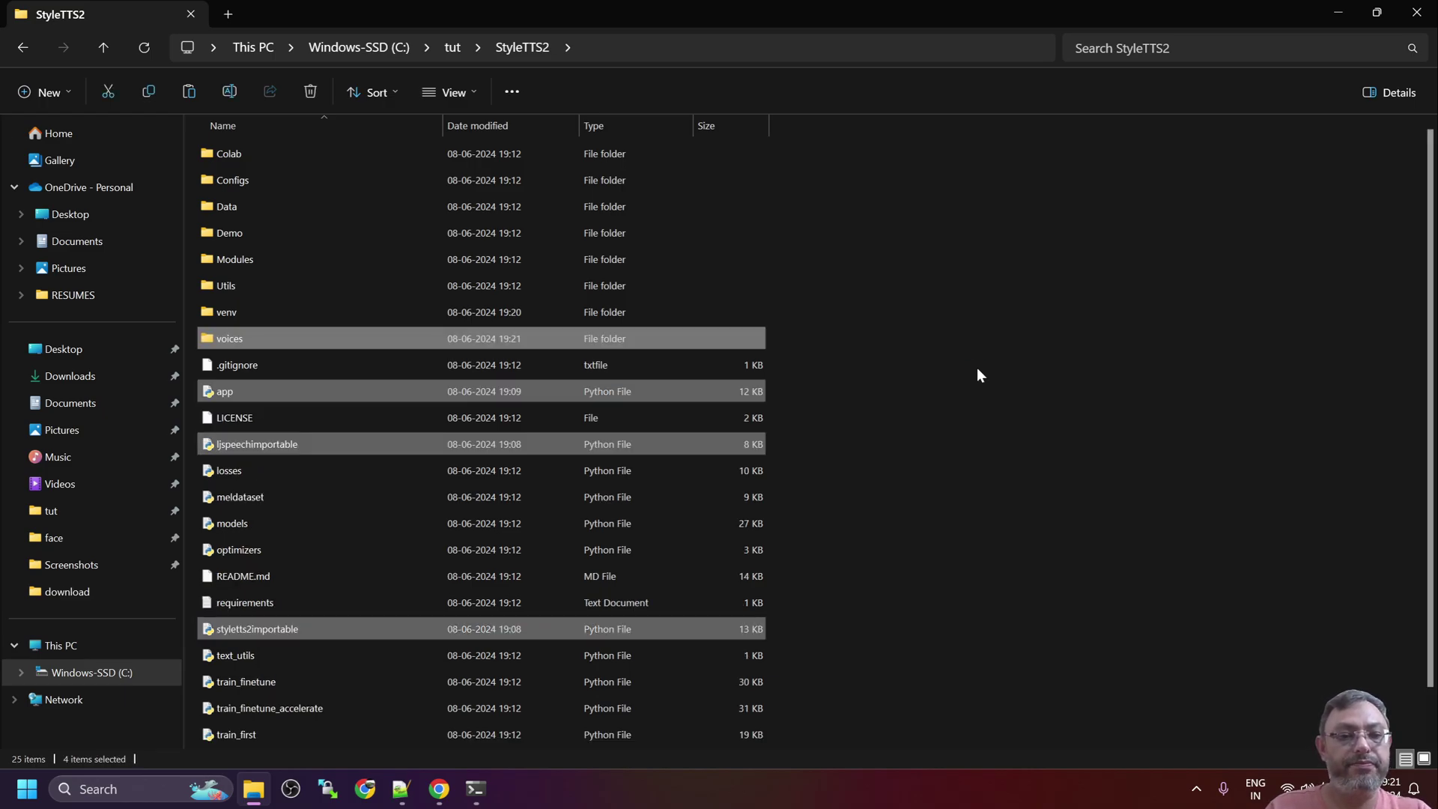
click(475, 789)
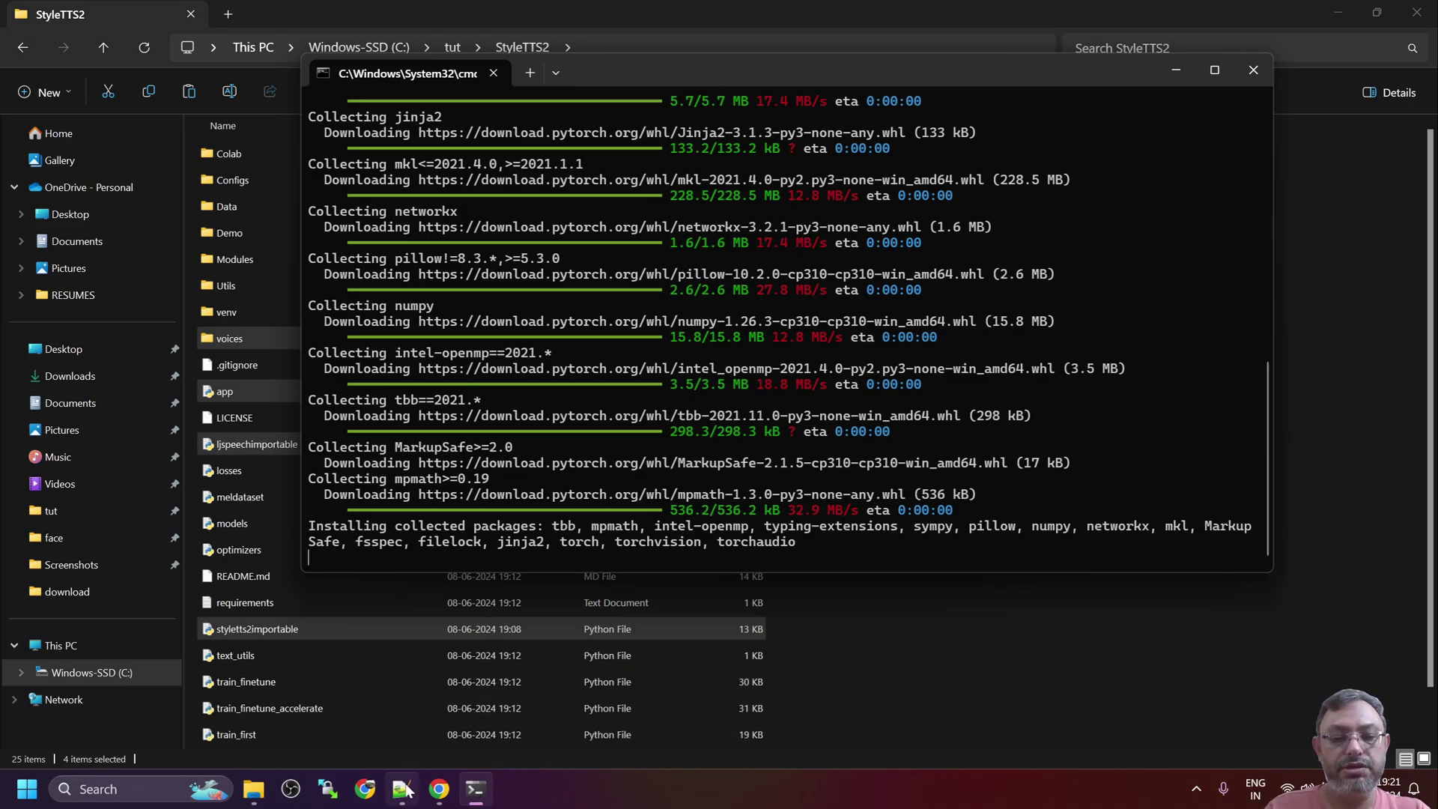
Run 'pip install -r requirements.txt', then 'pip install phonemizer' in the venv
click(402, 789)
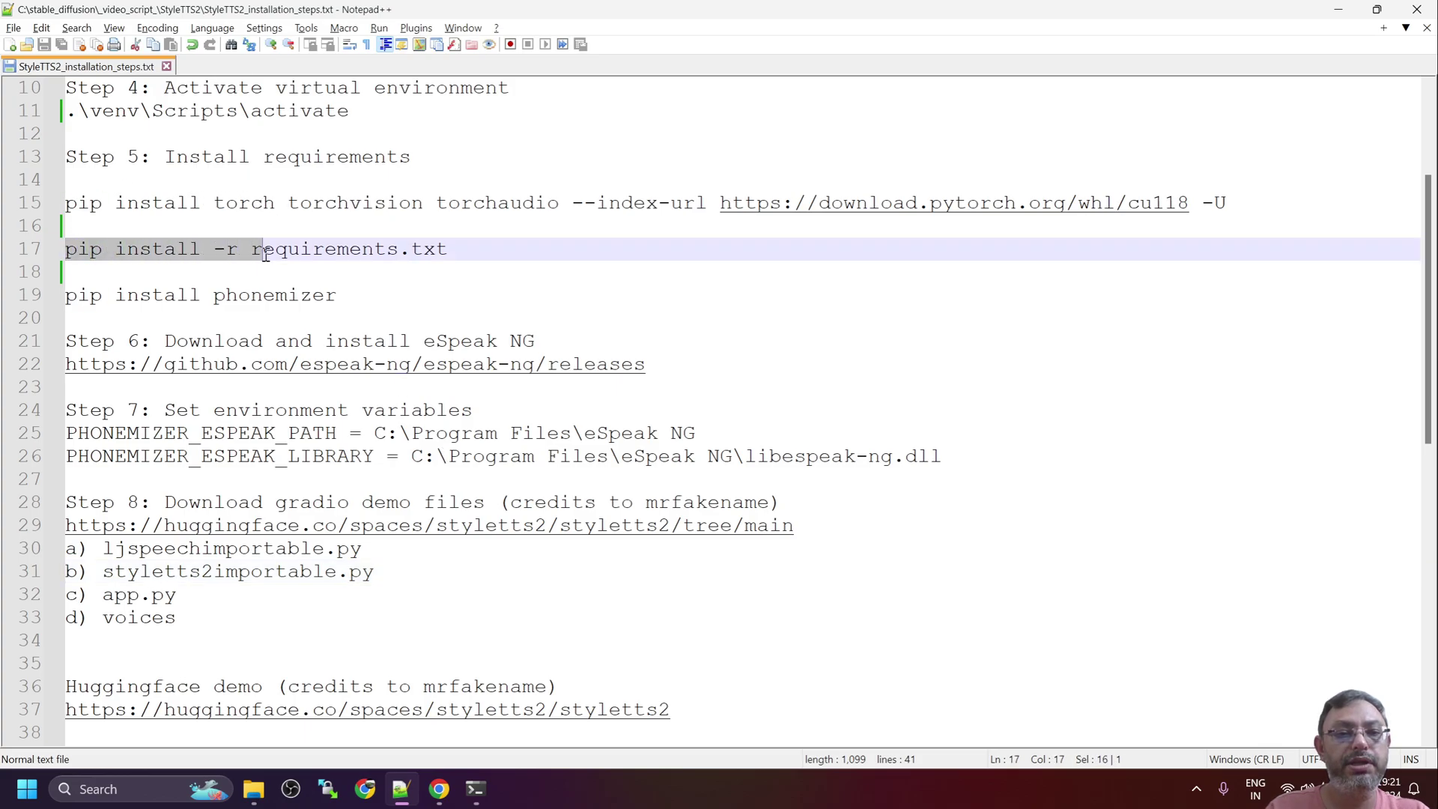
click(173, 295)
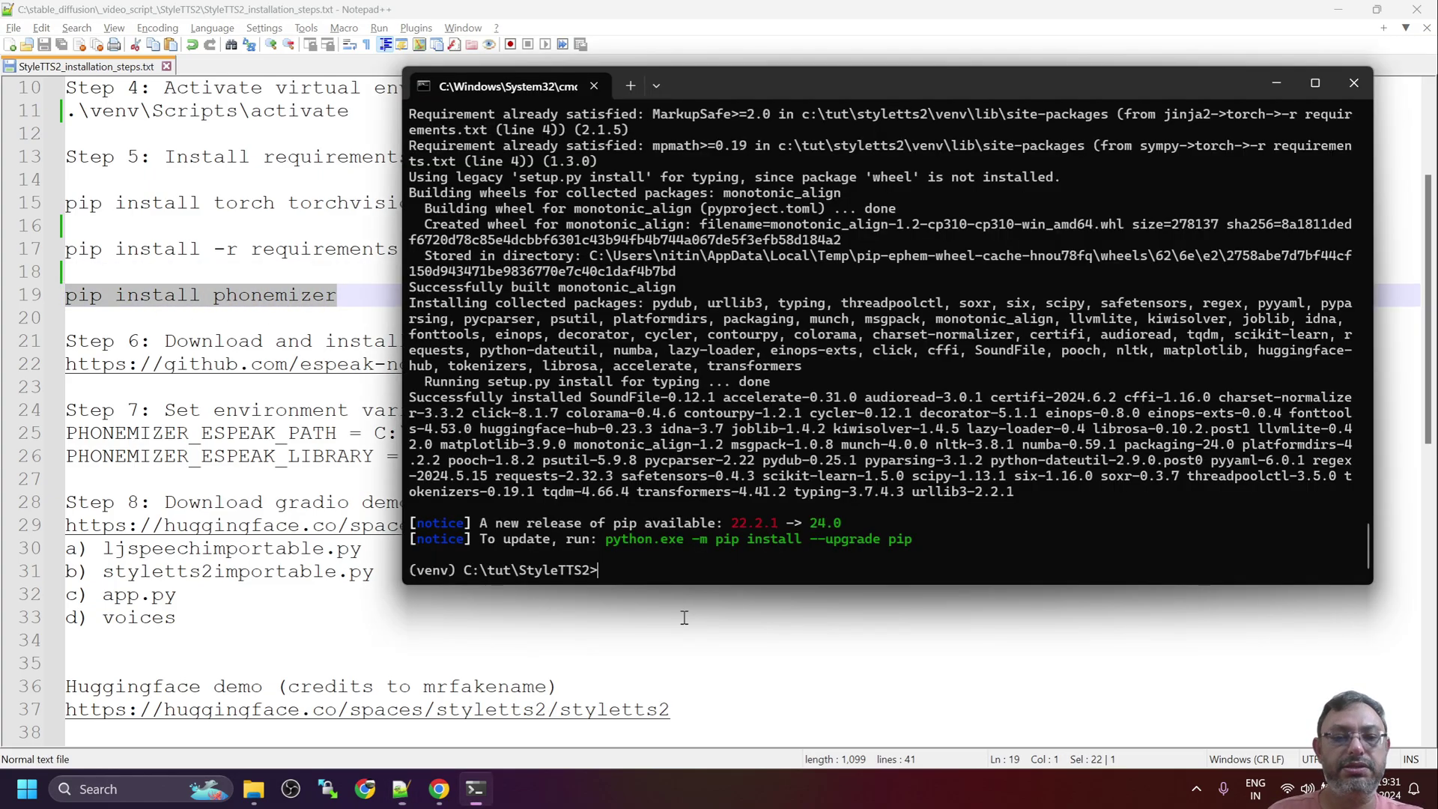
text(pip install phonemizer)
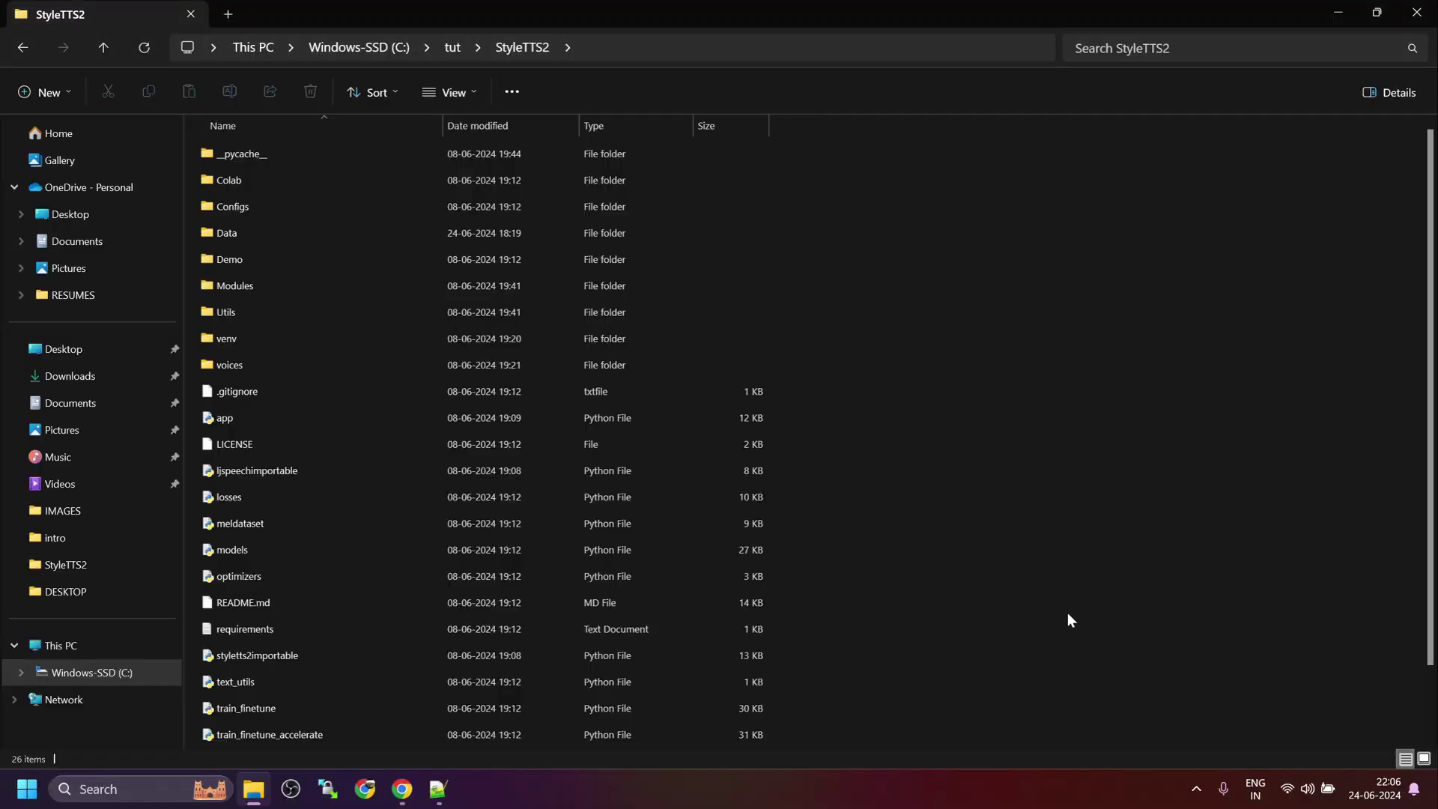
mouse_move(860, 117)
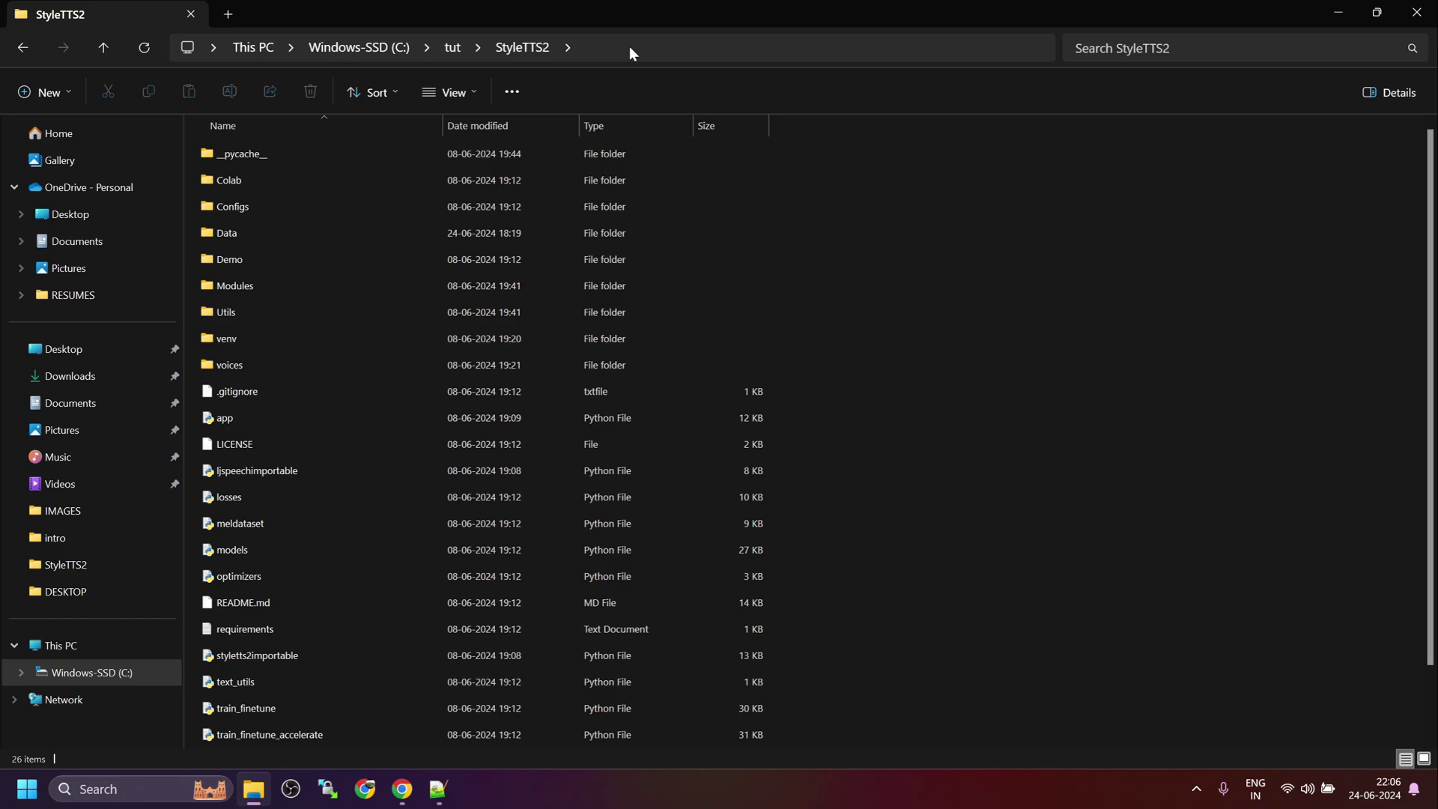
Launch cmd from the address bar of the C:\tut\StyleTTS2 folder
click(633, 48)
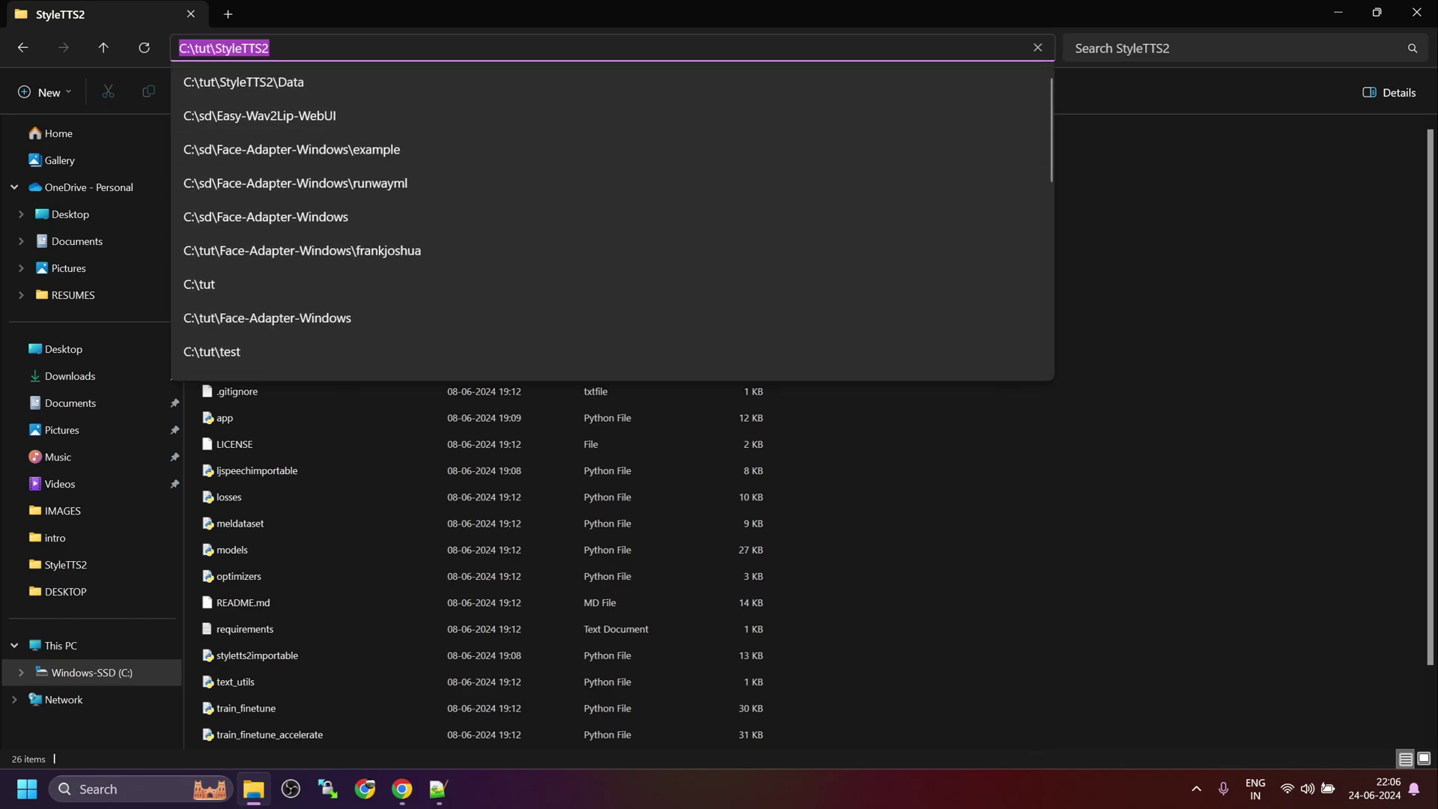
text(cmd)
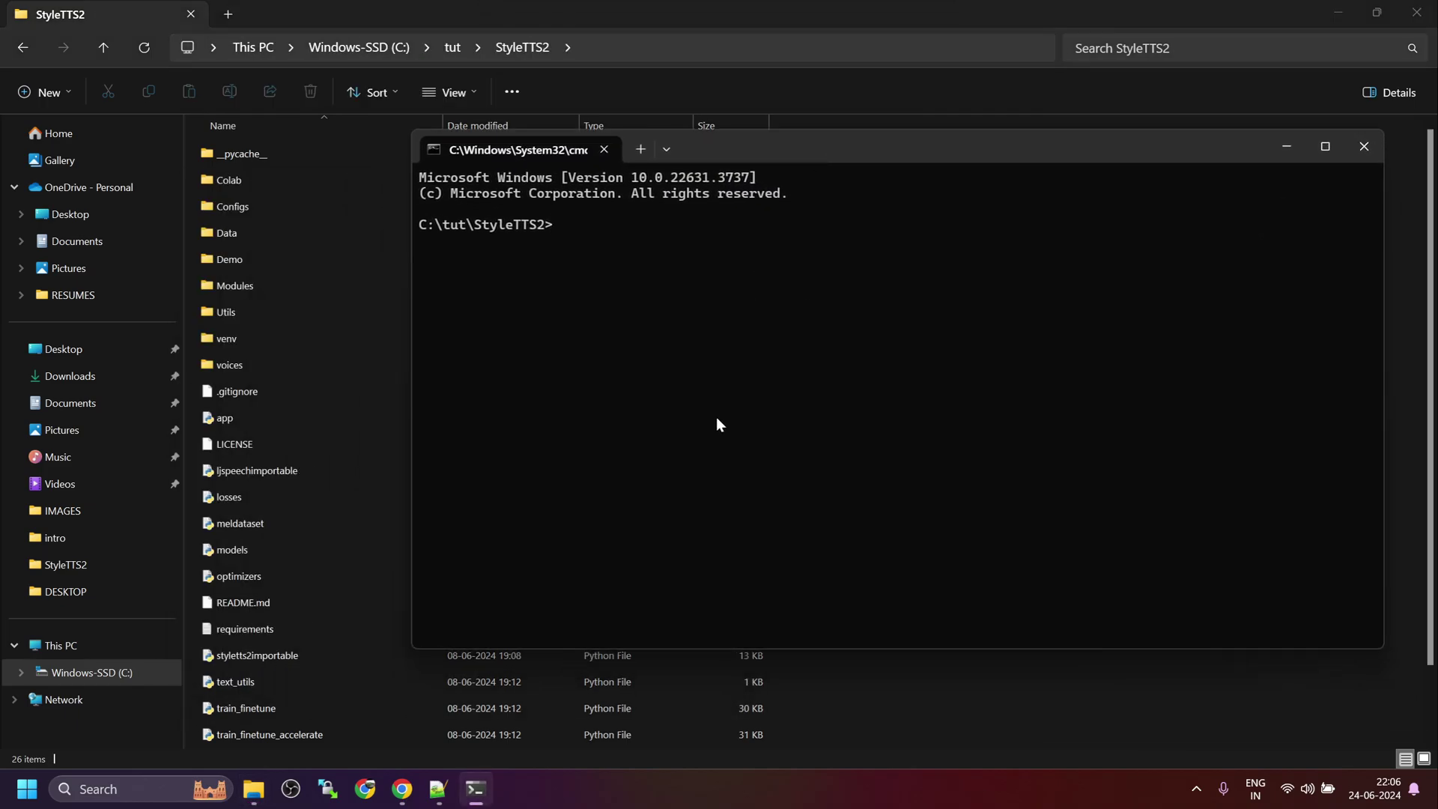
text(ven)
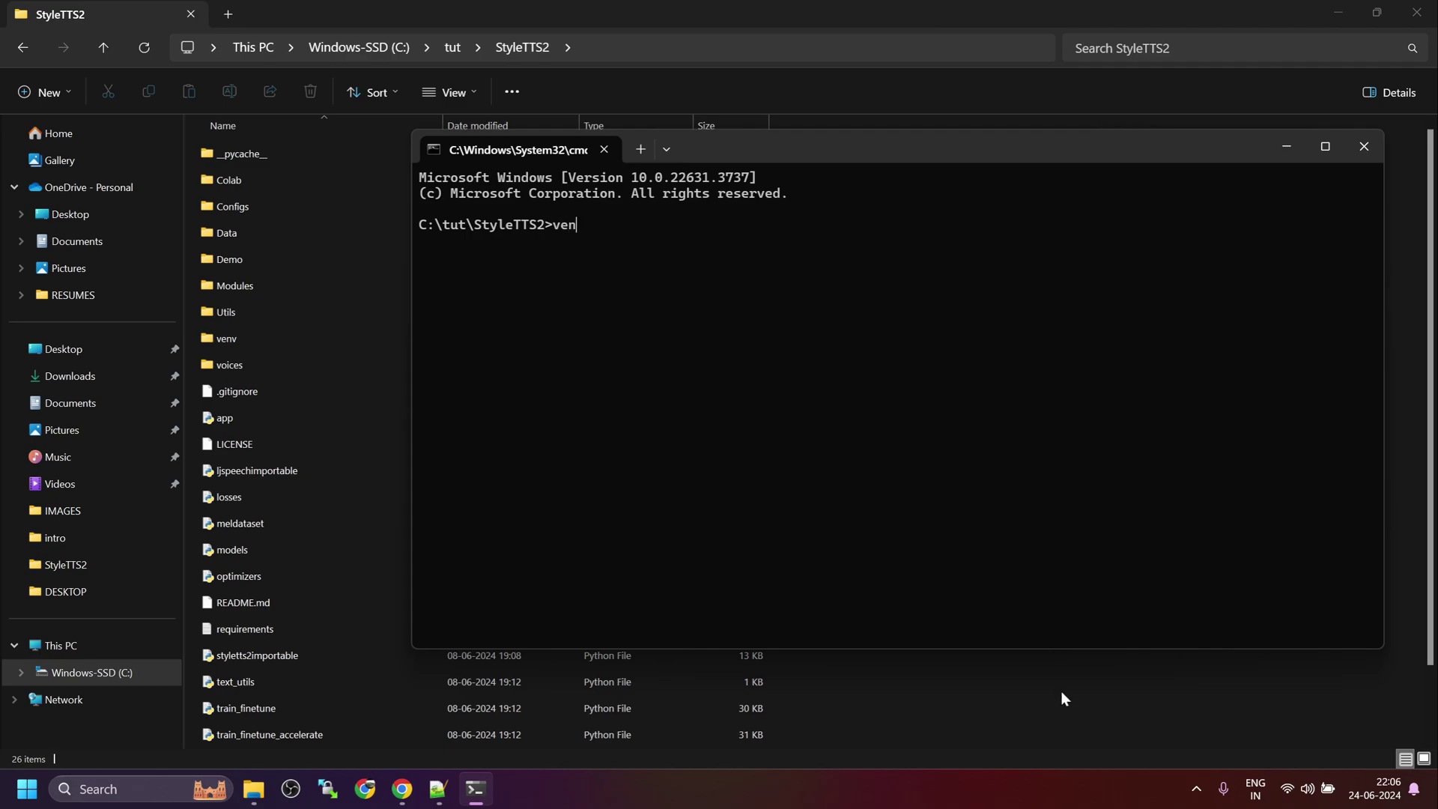
text(v\scripts\activate)
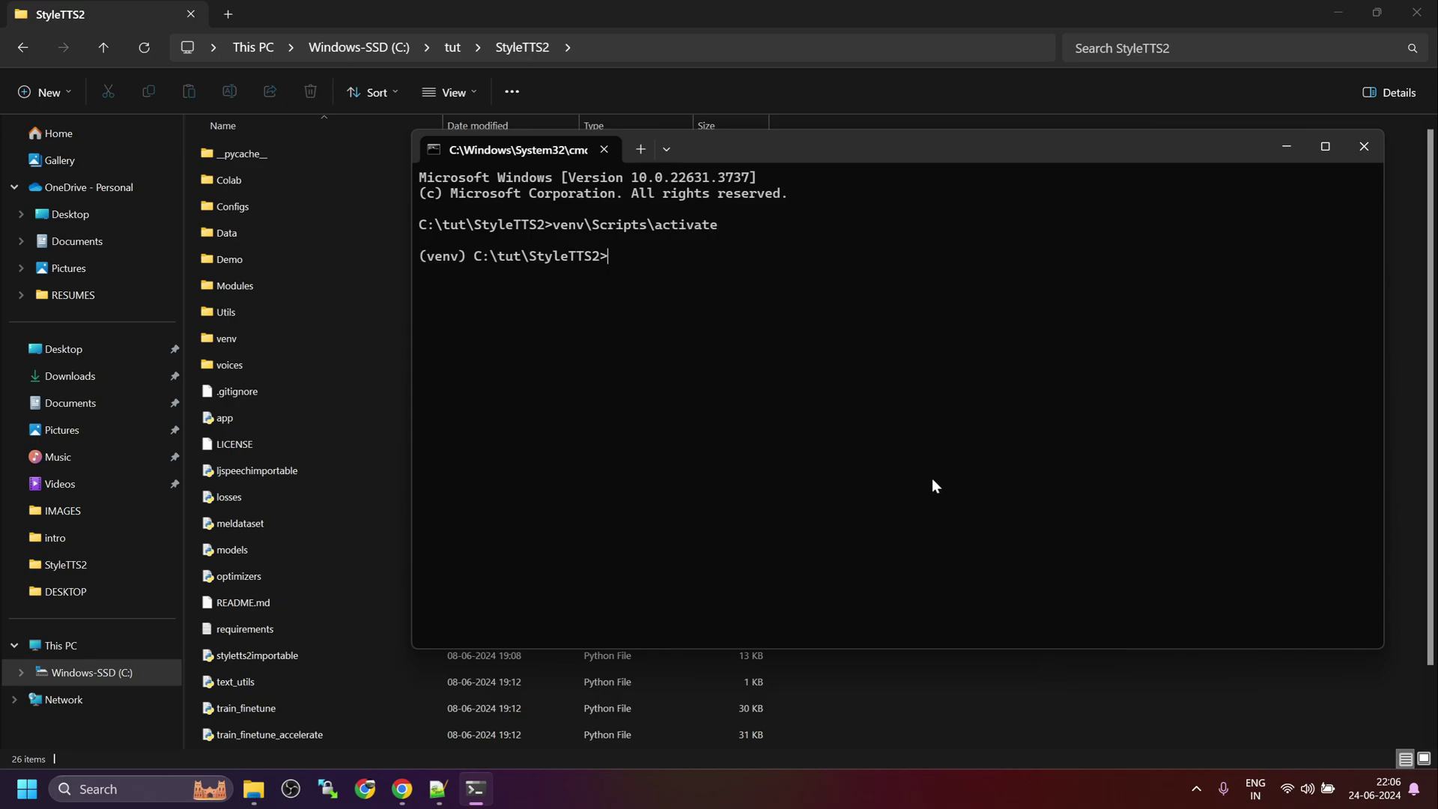
text(python)
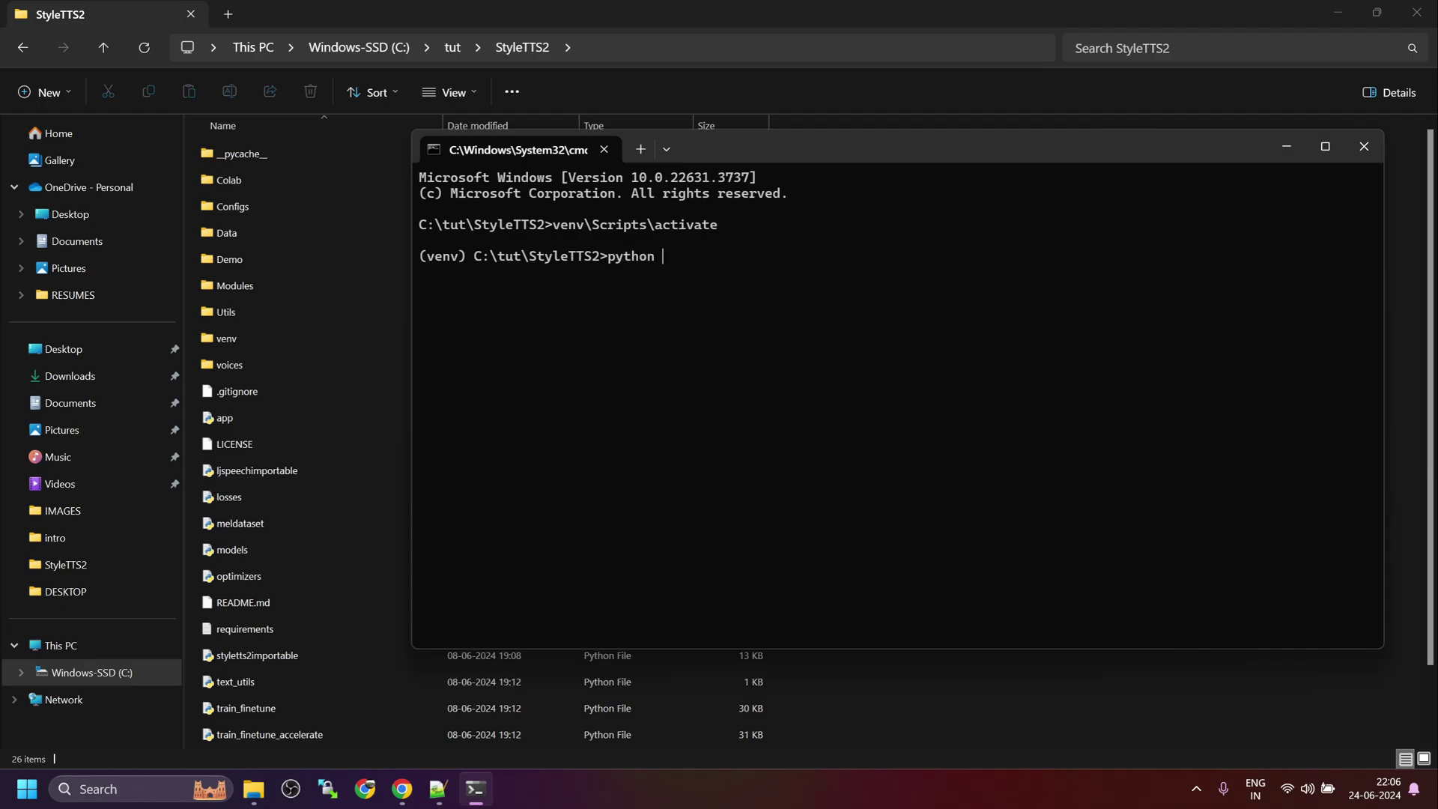
text(app.p)
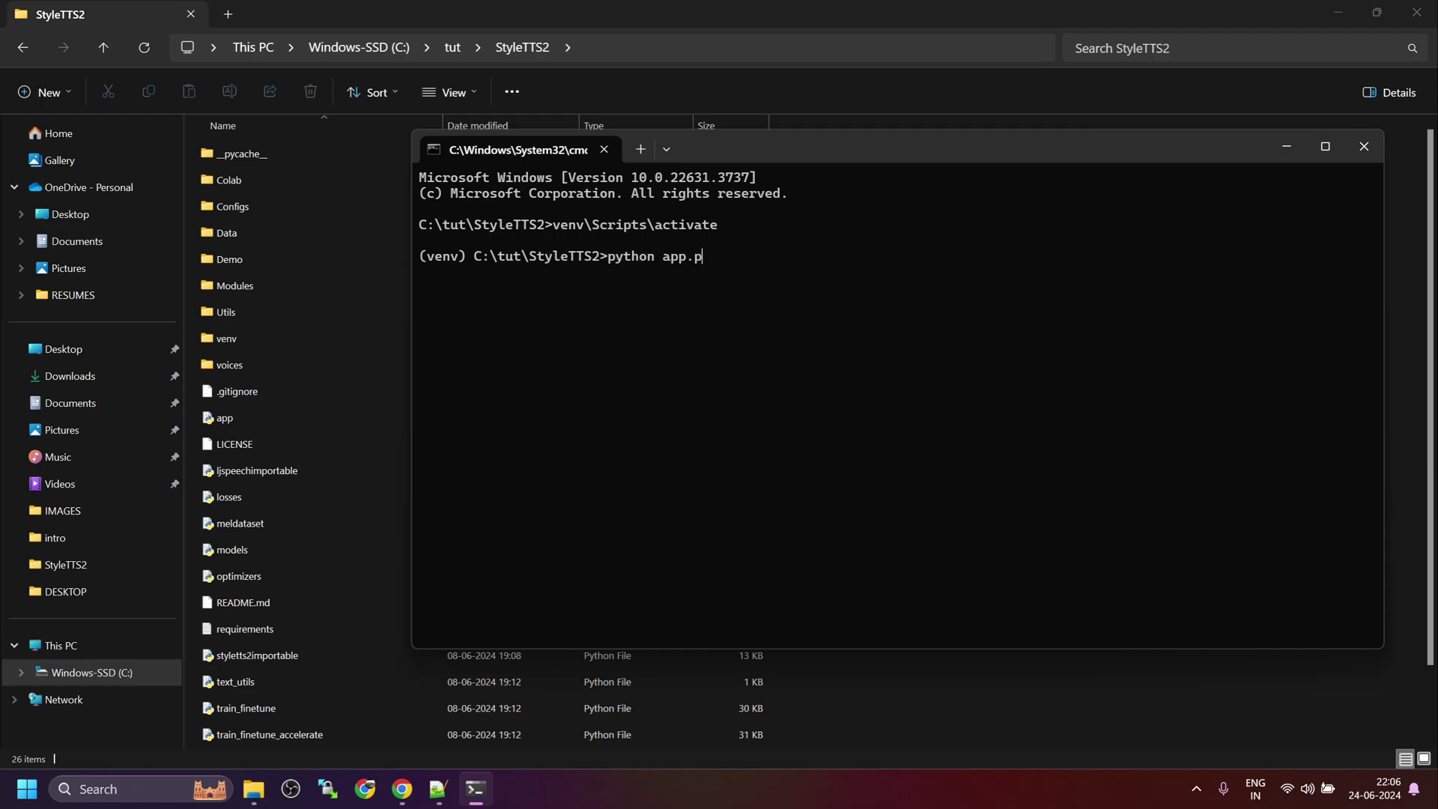
text(y)
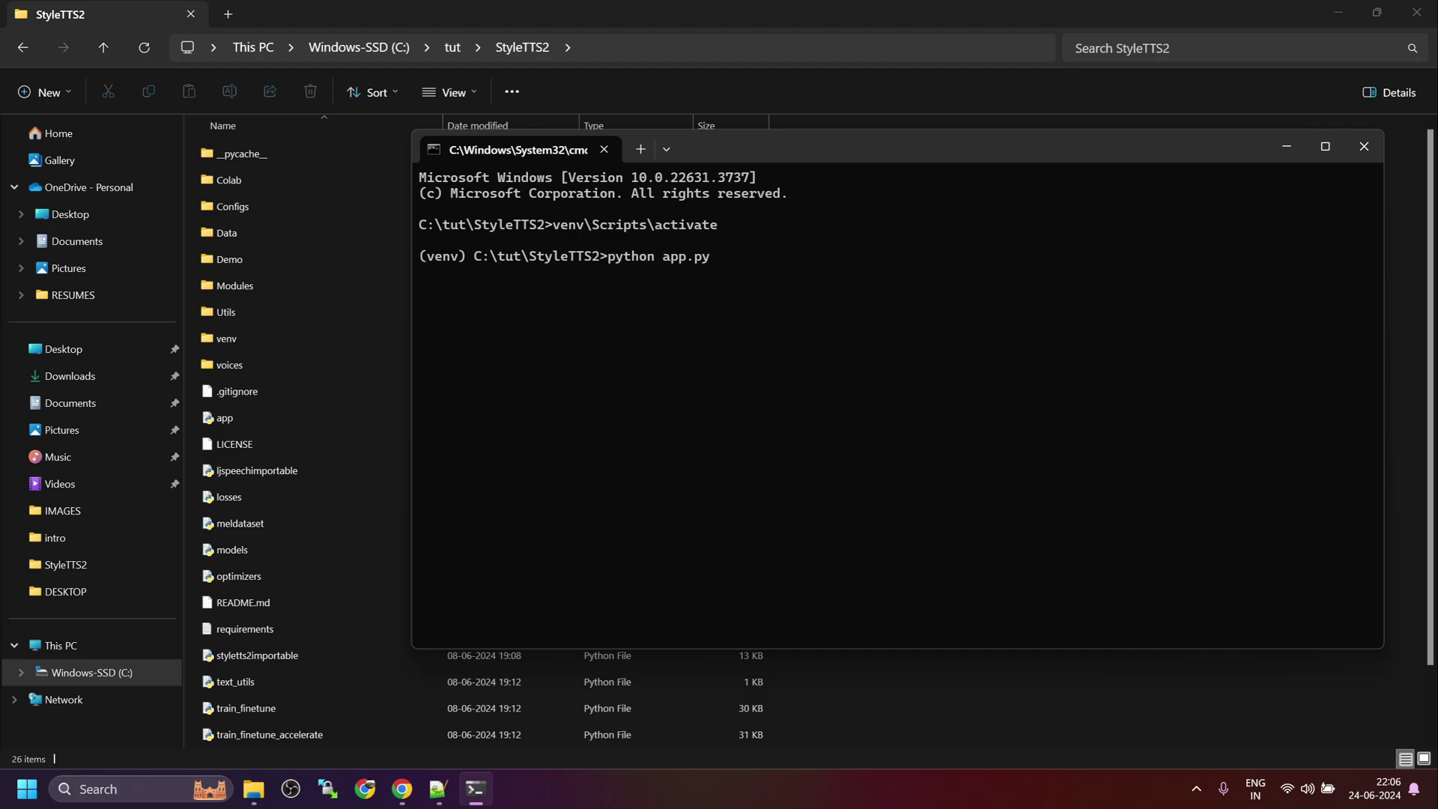
key(enter)
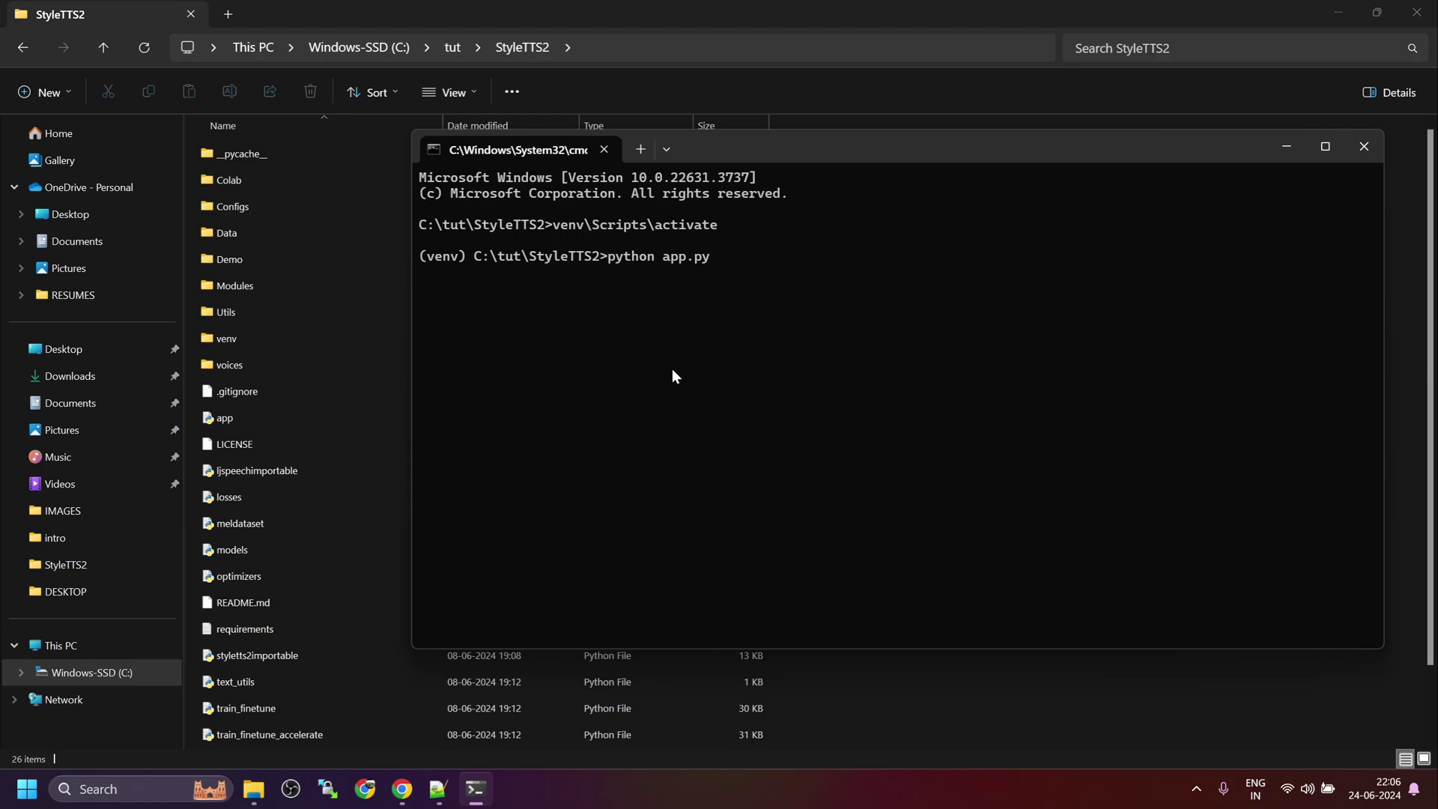
mouse_move(687, 376)
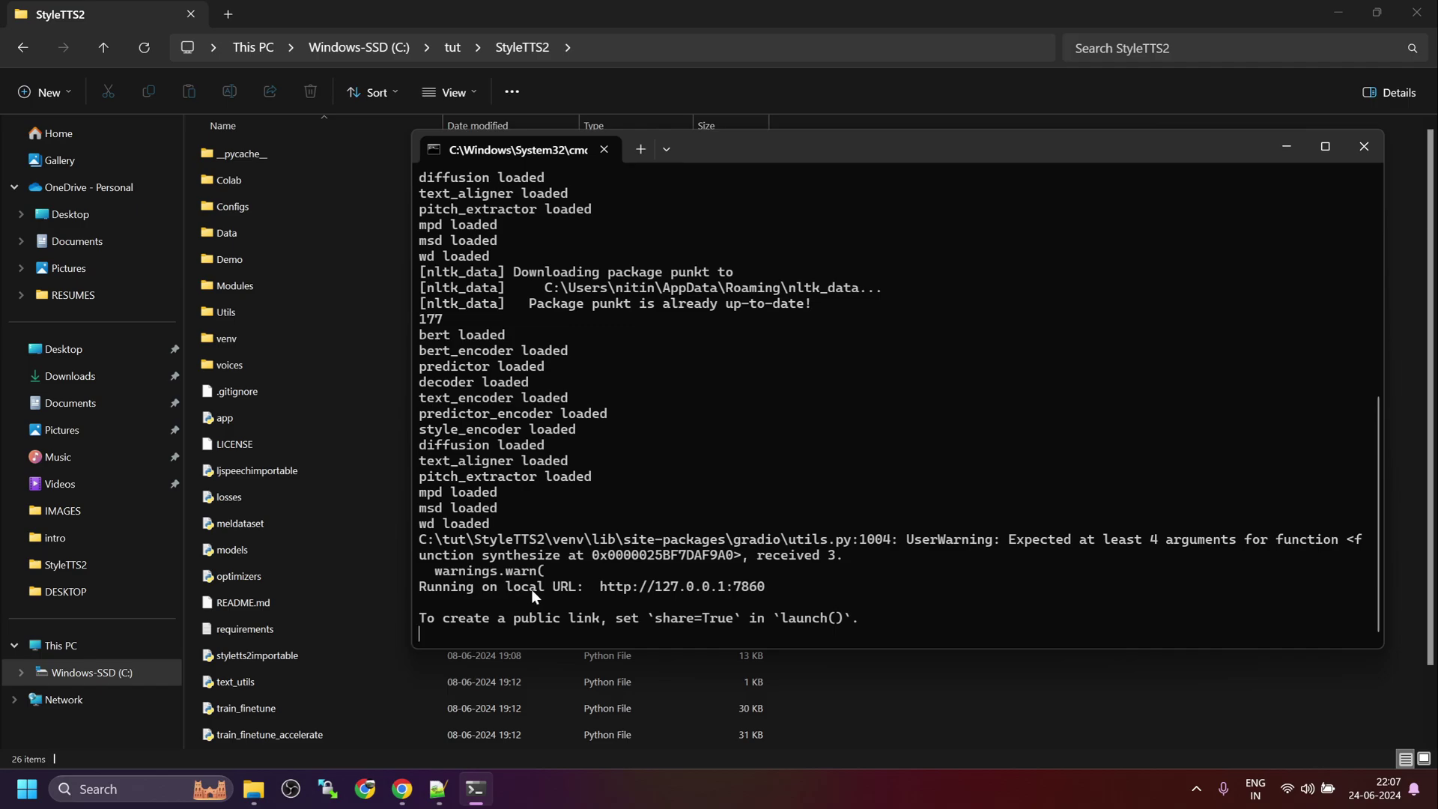
double_click(681, 587)
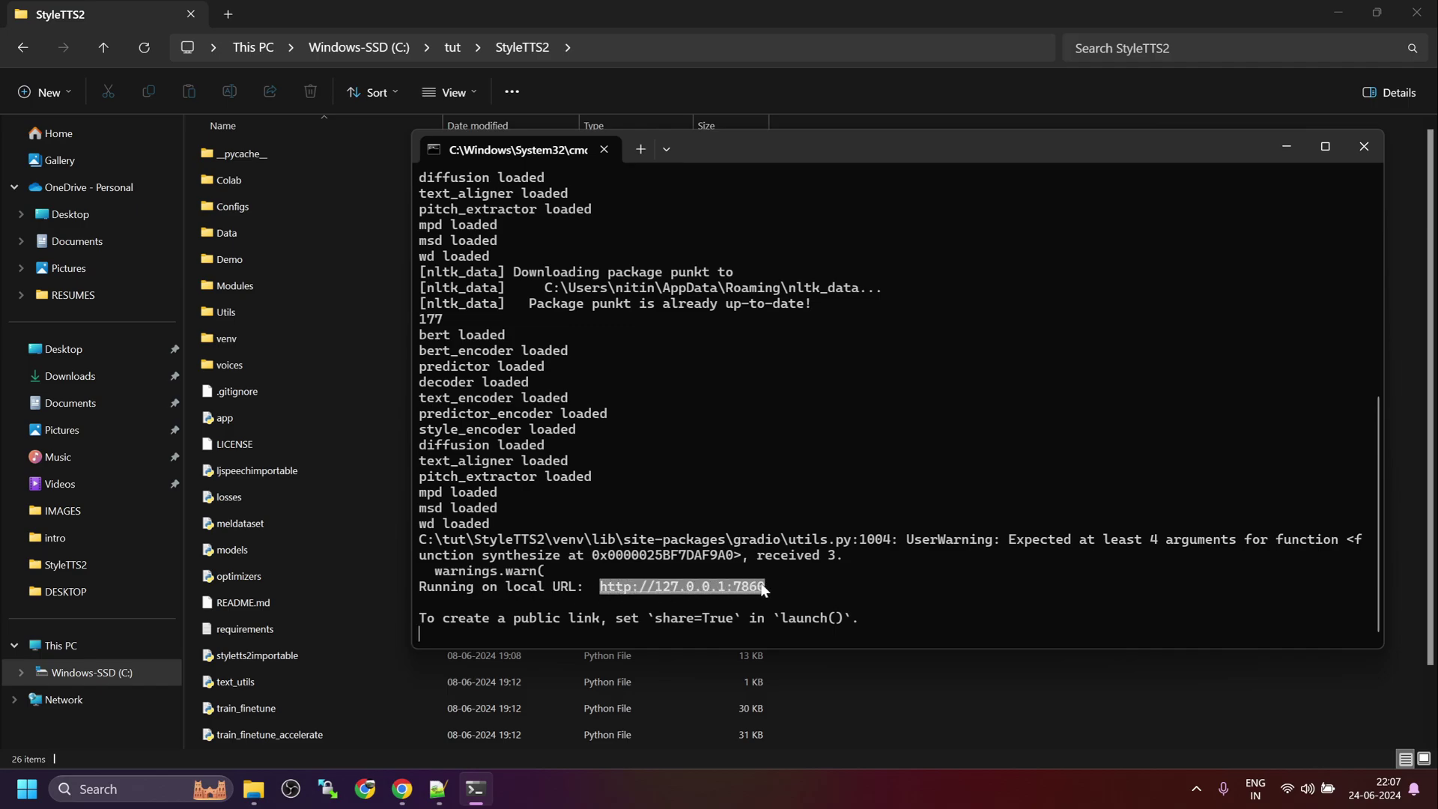
click(245, 708)
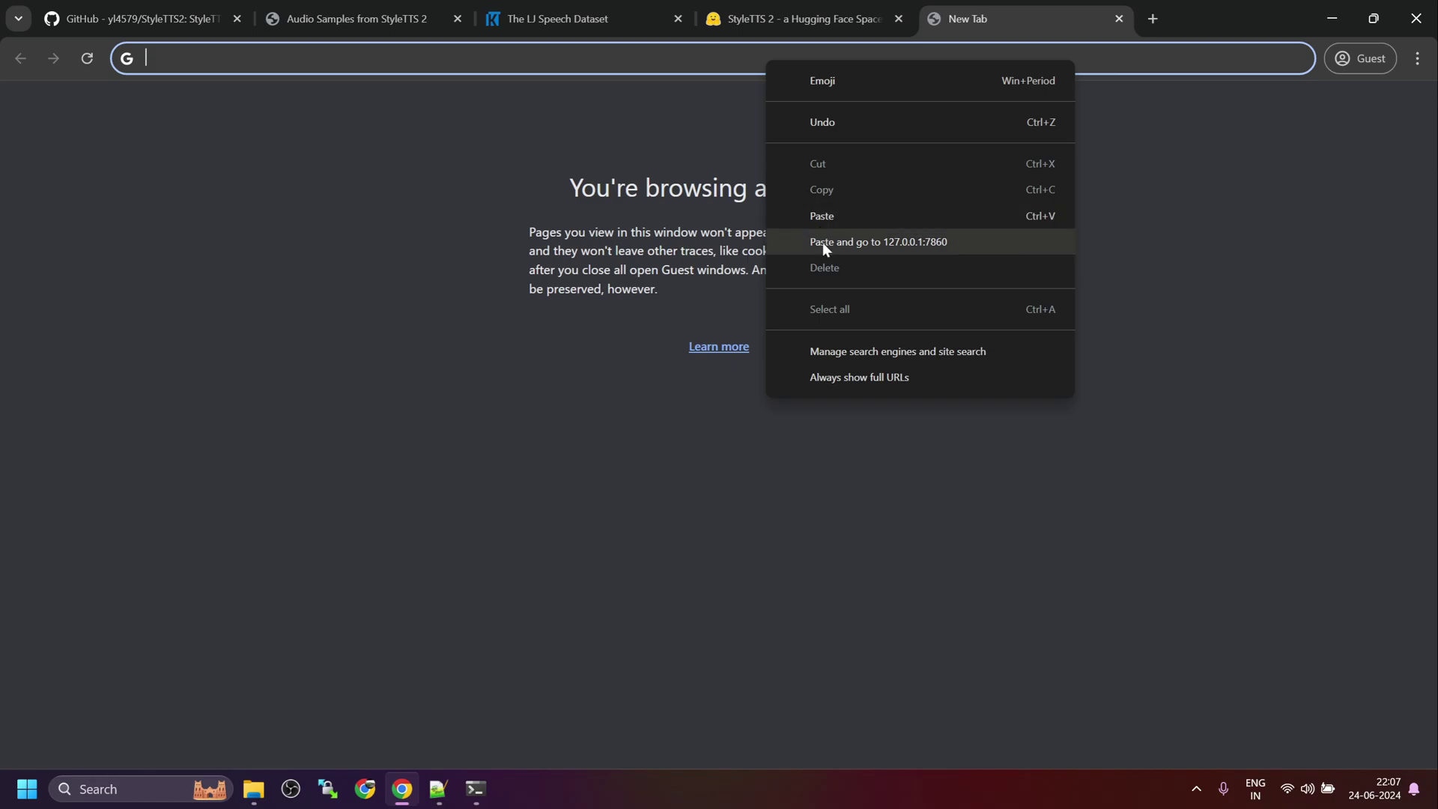
Open 127.0.0.1:7860 and synthesize the demo sentence with the m-us-2 voice
click(877, 241)
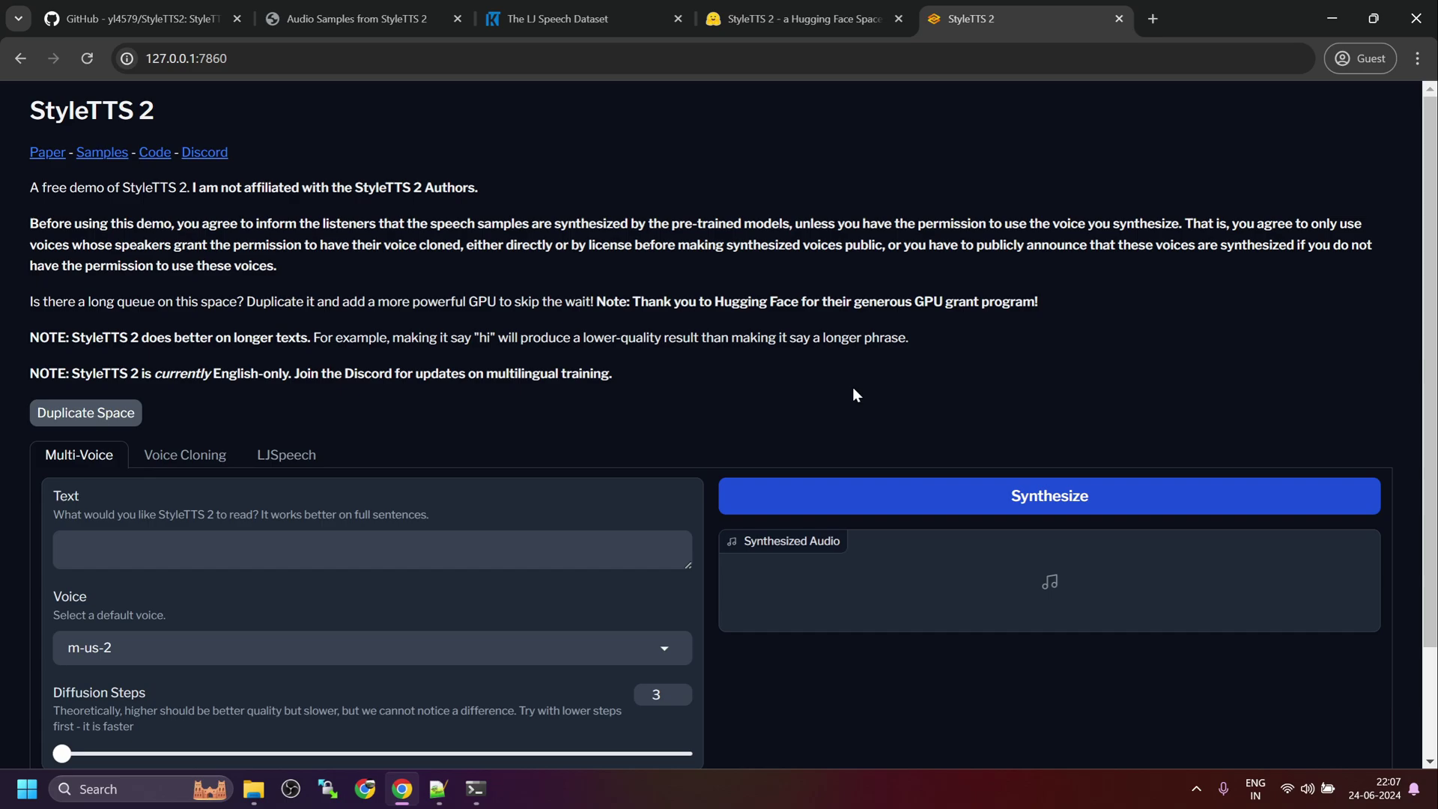
mouse_move(31, 195)
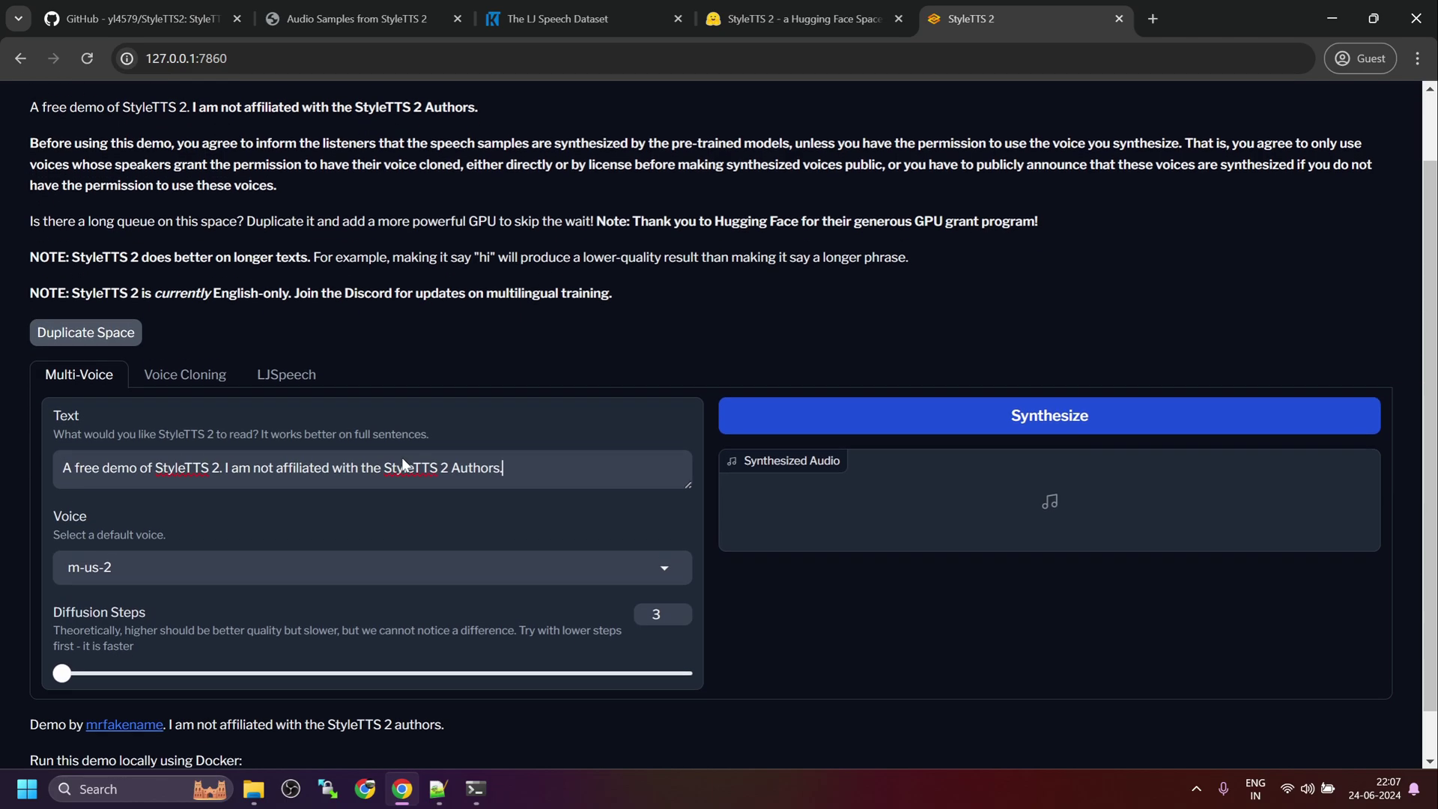
click(370, 567)
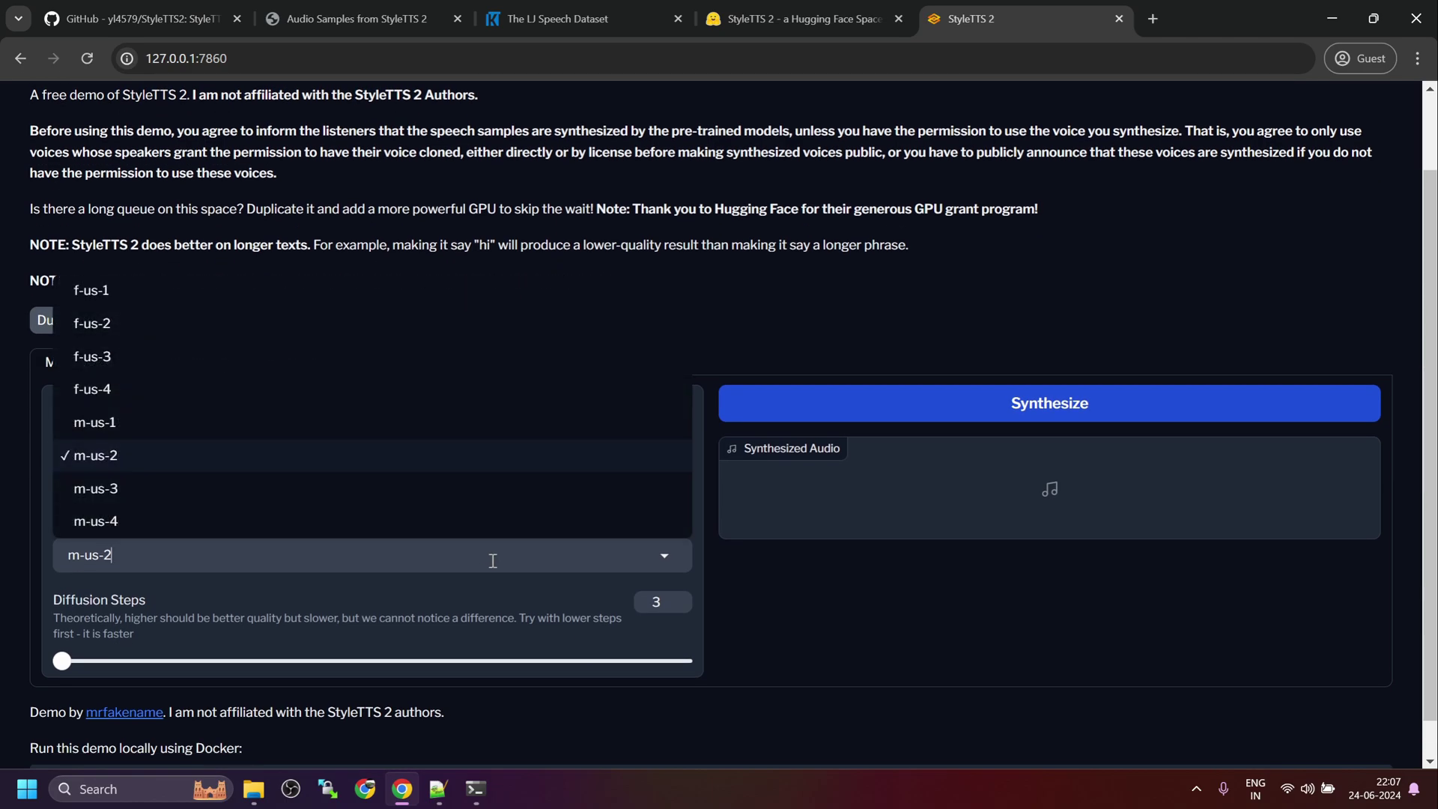
click(96, 456)
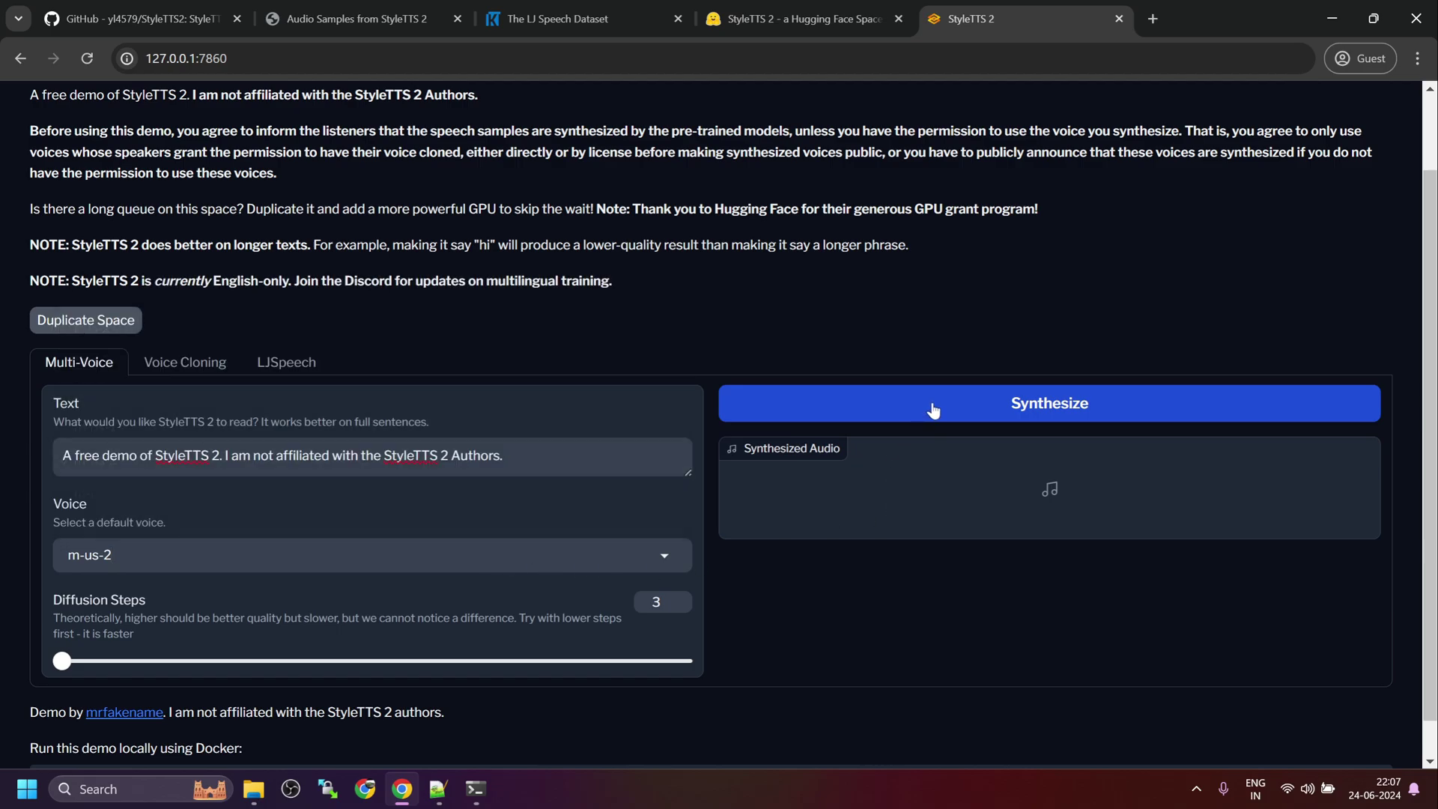
click(475, 788)
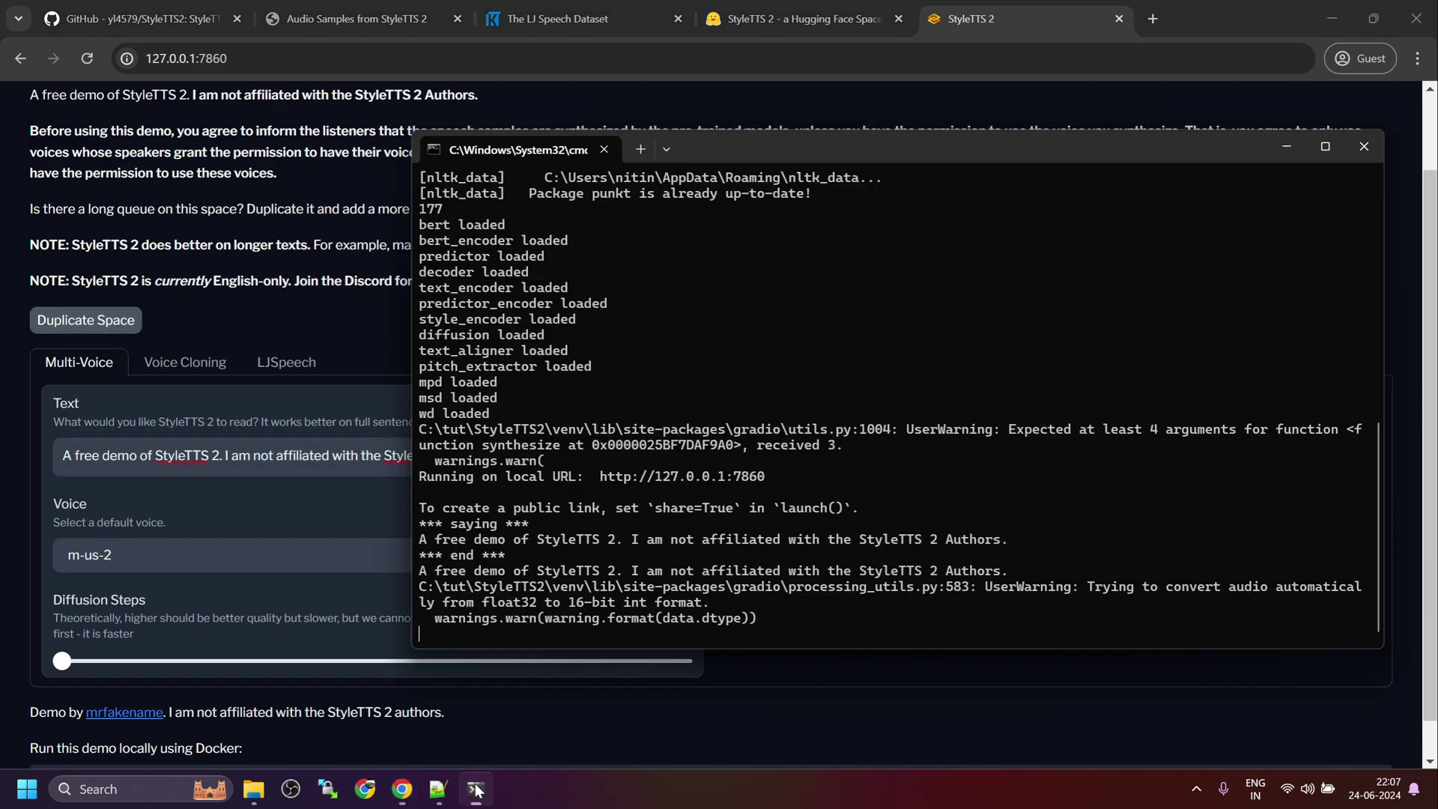
click(474, 789)
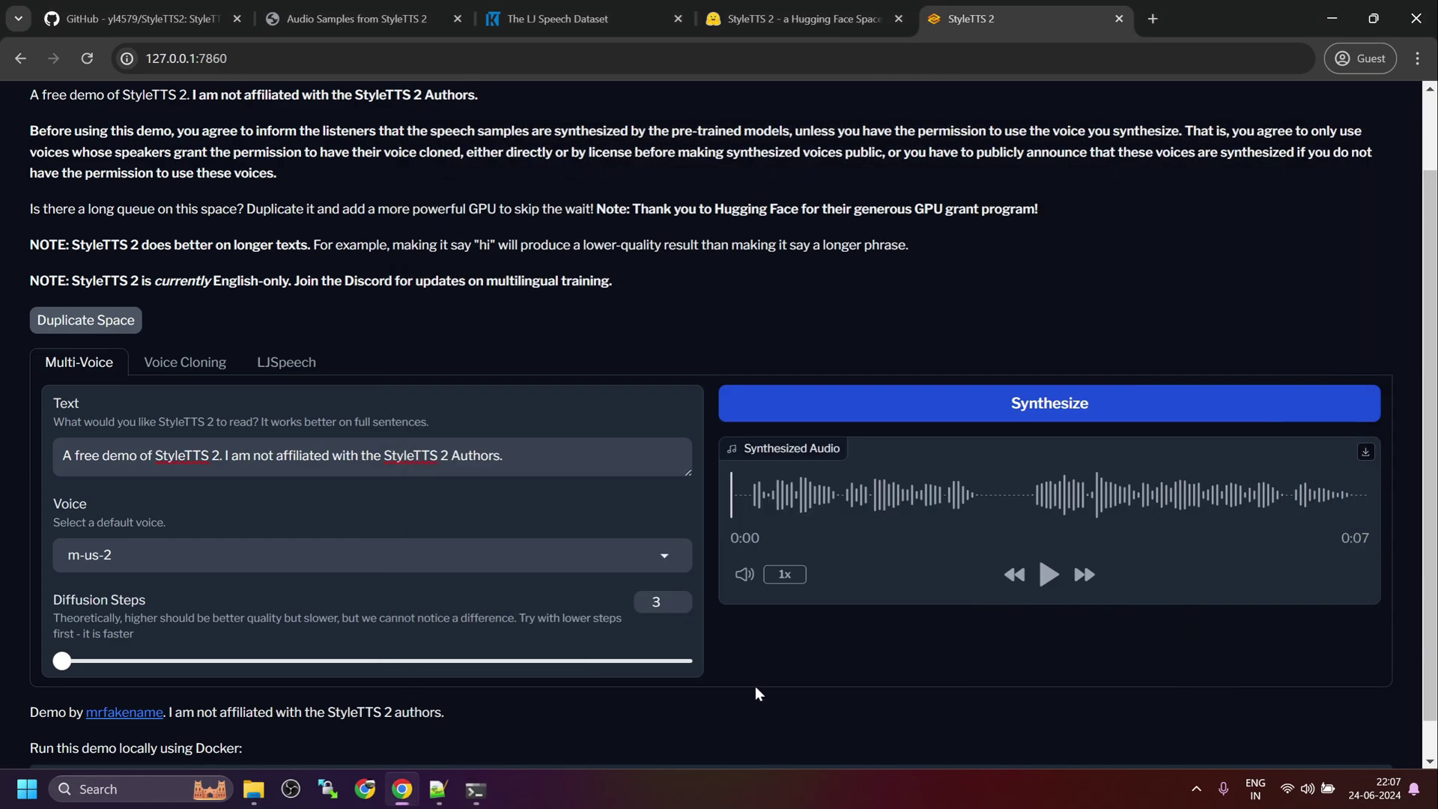
Play the m-us-2 clip, then synthesize and play the sentence with voice f-us-1
click(1050, 575)
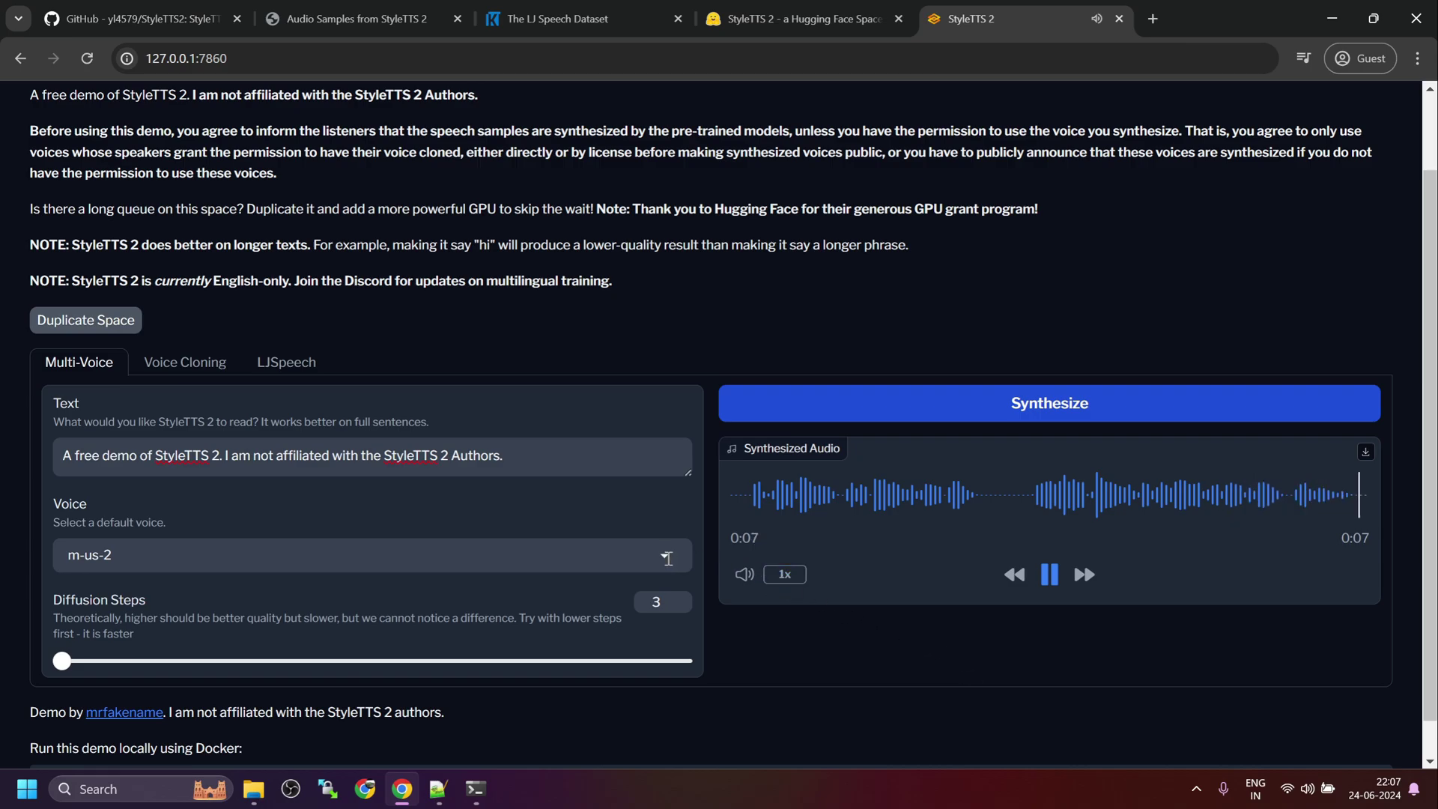
click(371, 555)
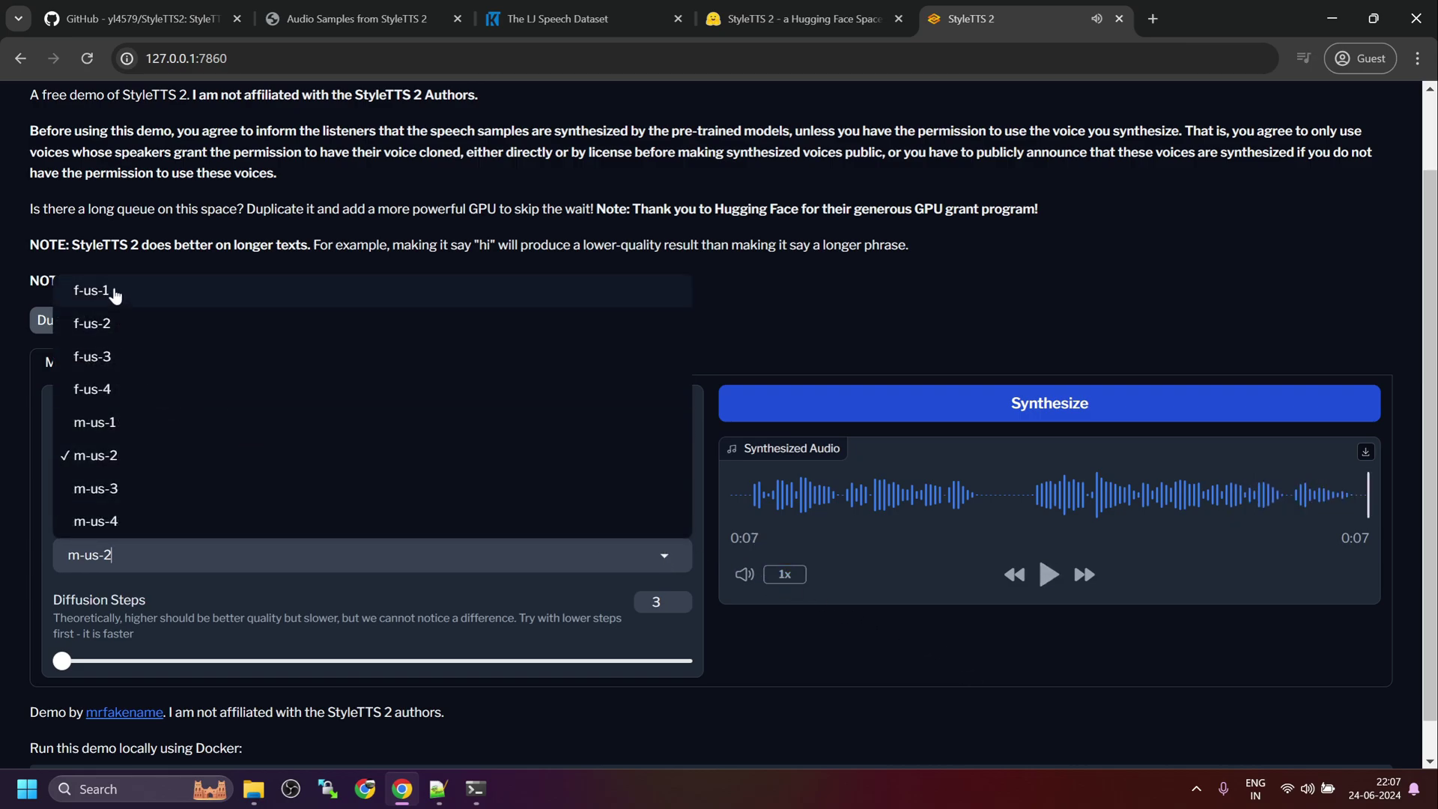
click(91, 289)
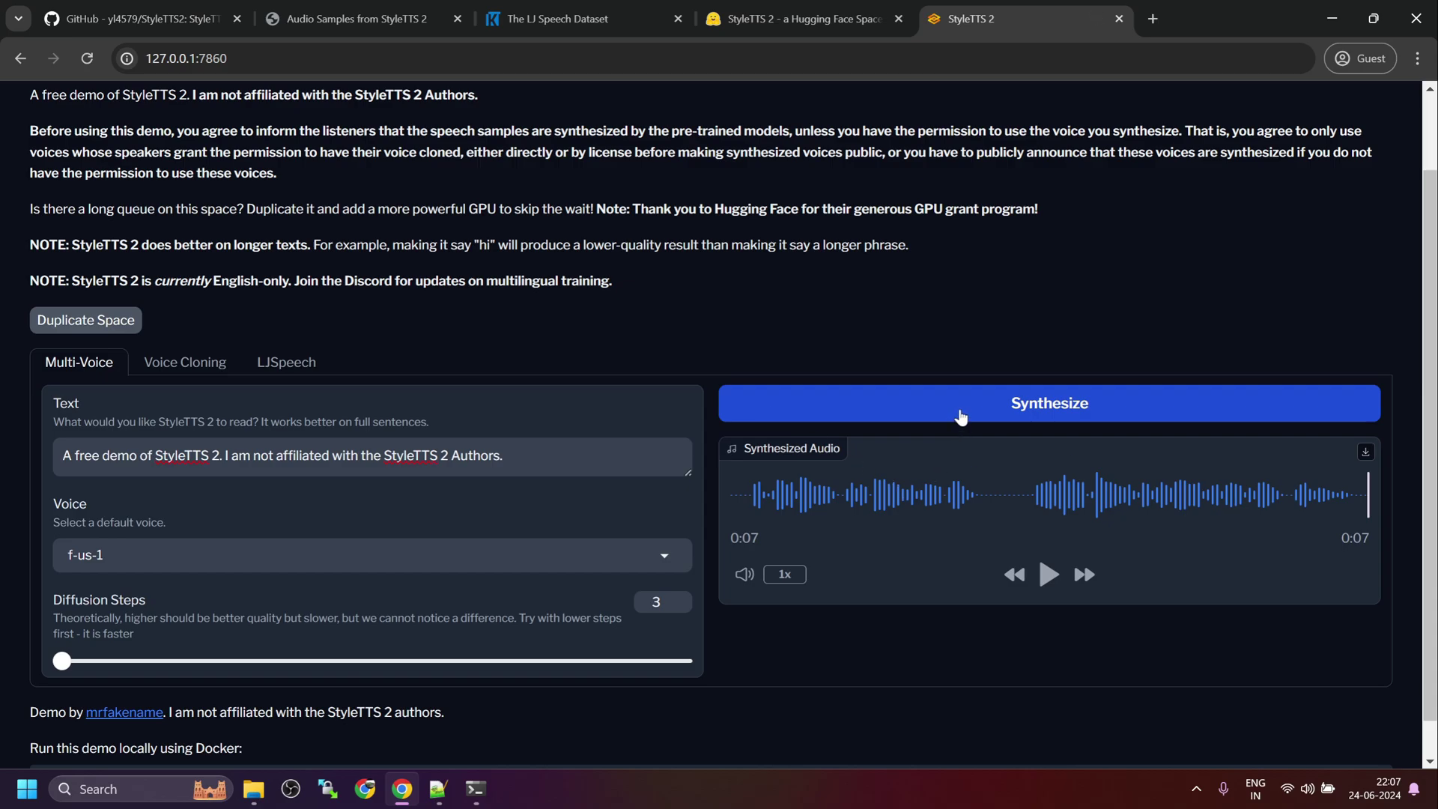
click(1049, 574)
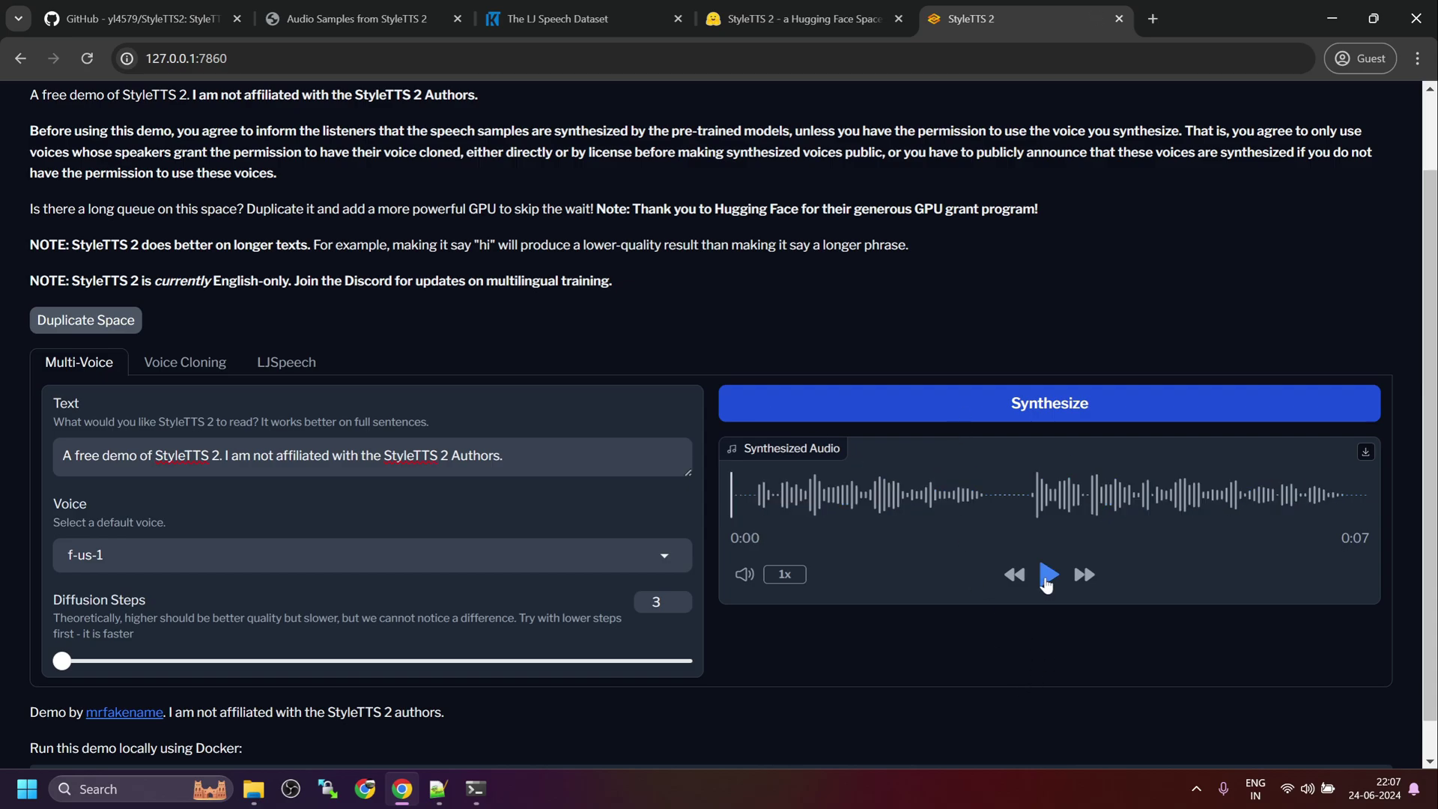
click(1049, 575)
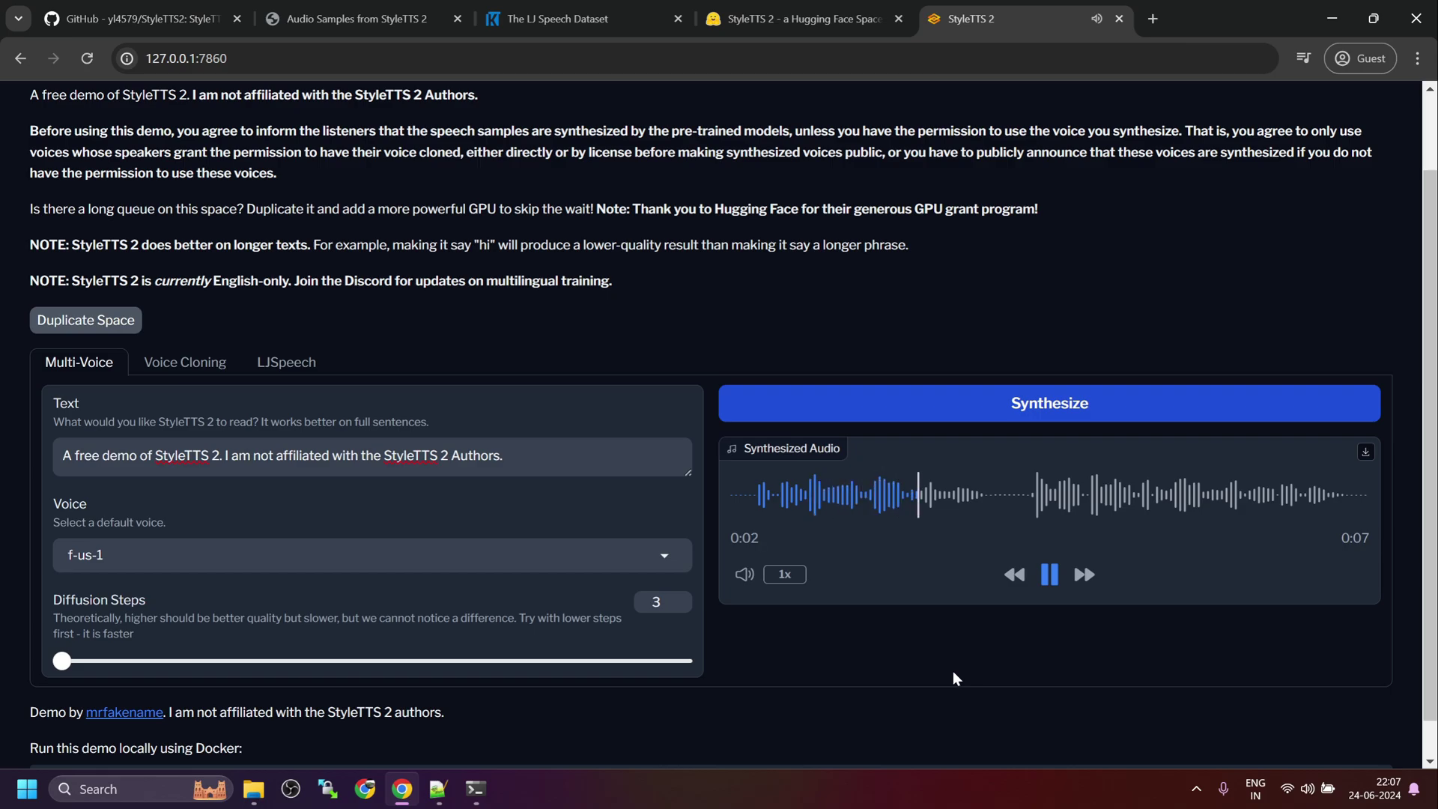